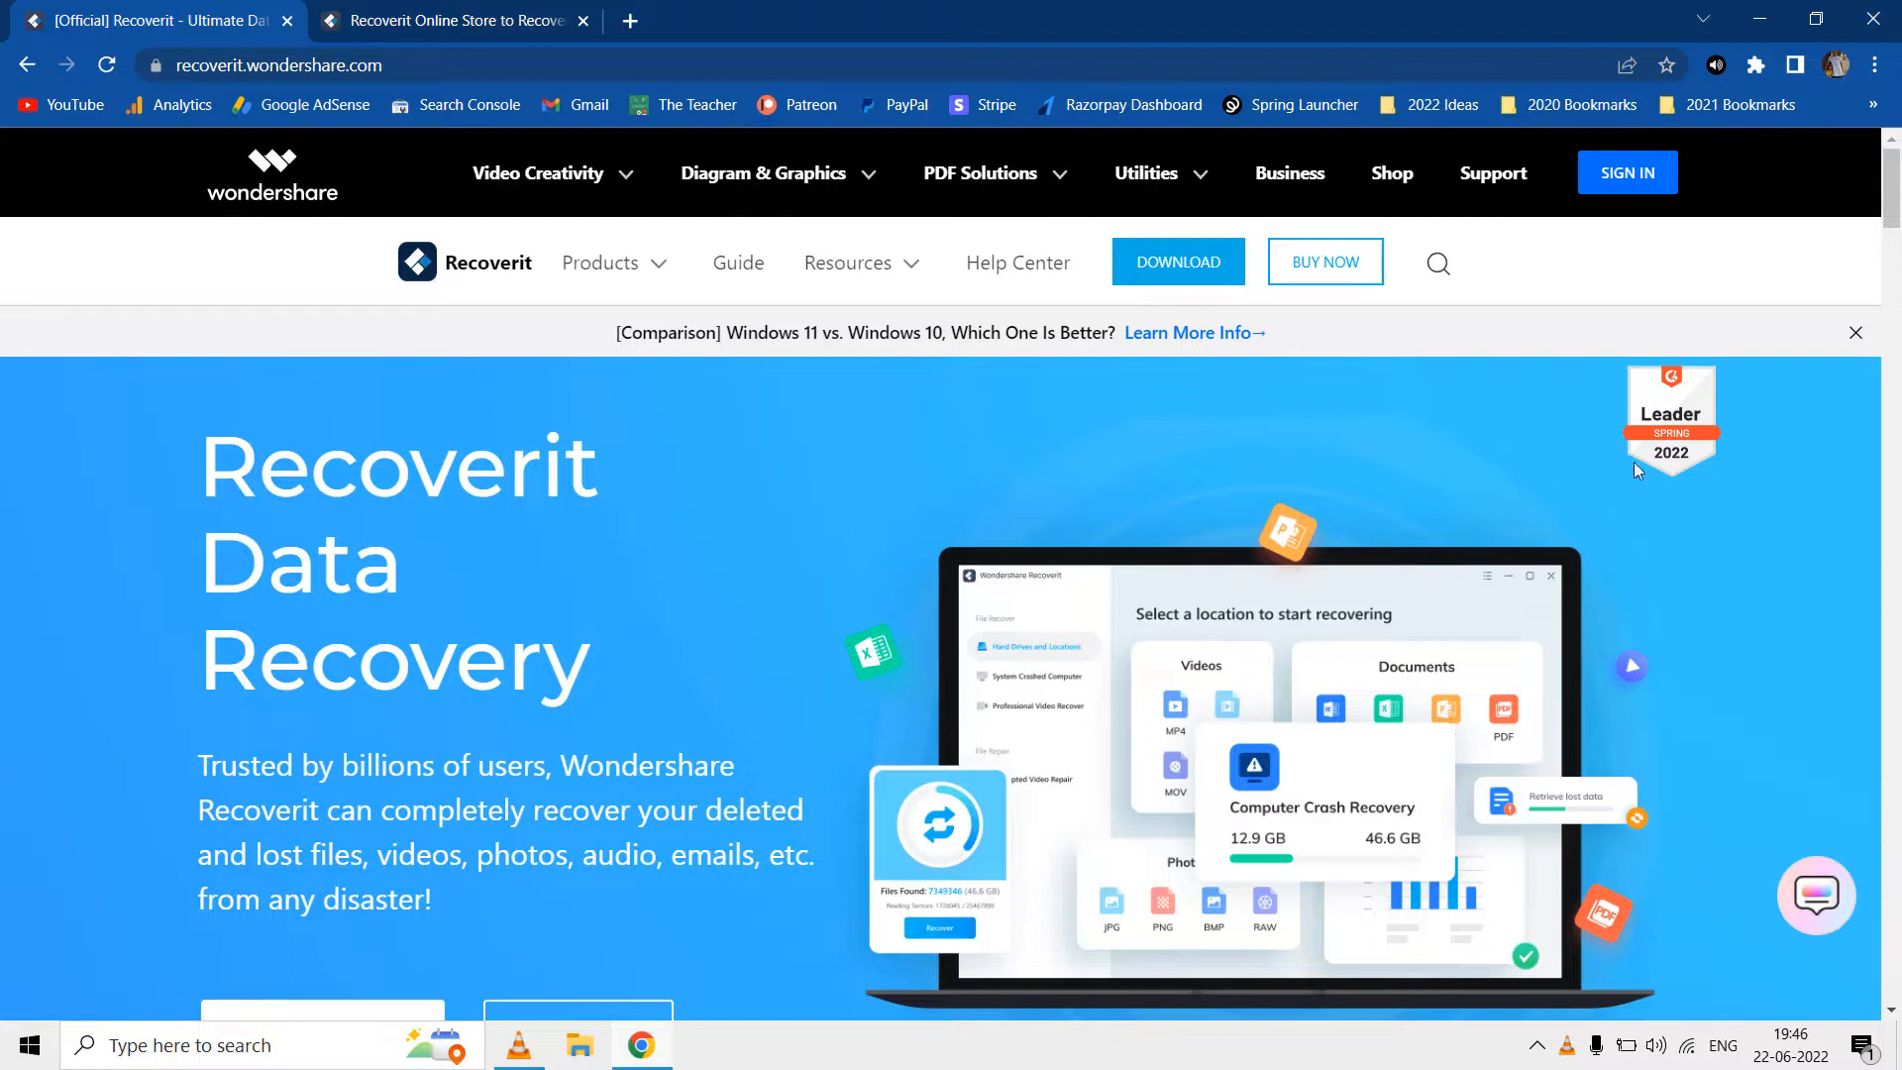
Step: Review the Essential, Standard and Premium plans, highlighting Data Recovery, Bootable Toolkit and Advanced Recovery
scroll("down", 3)
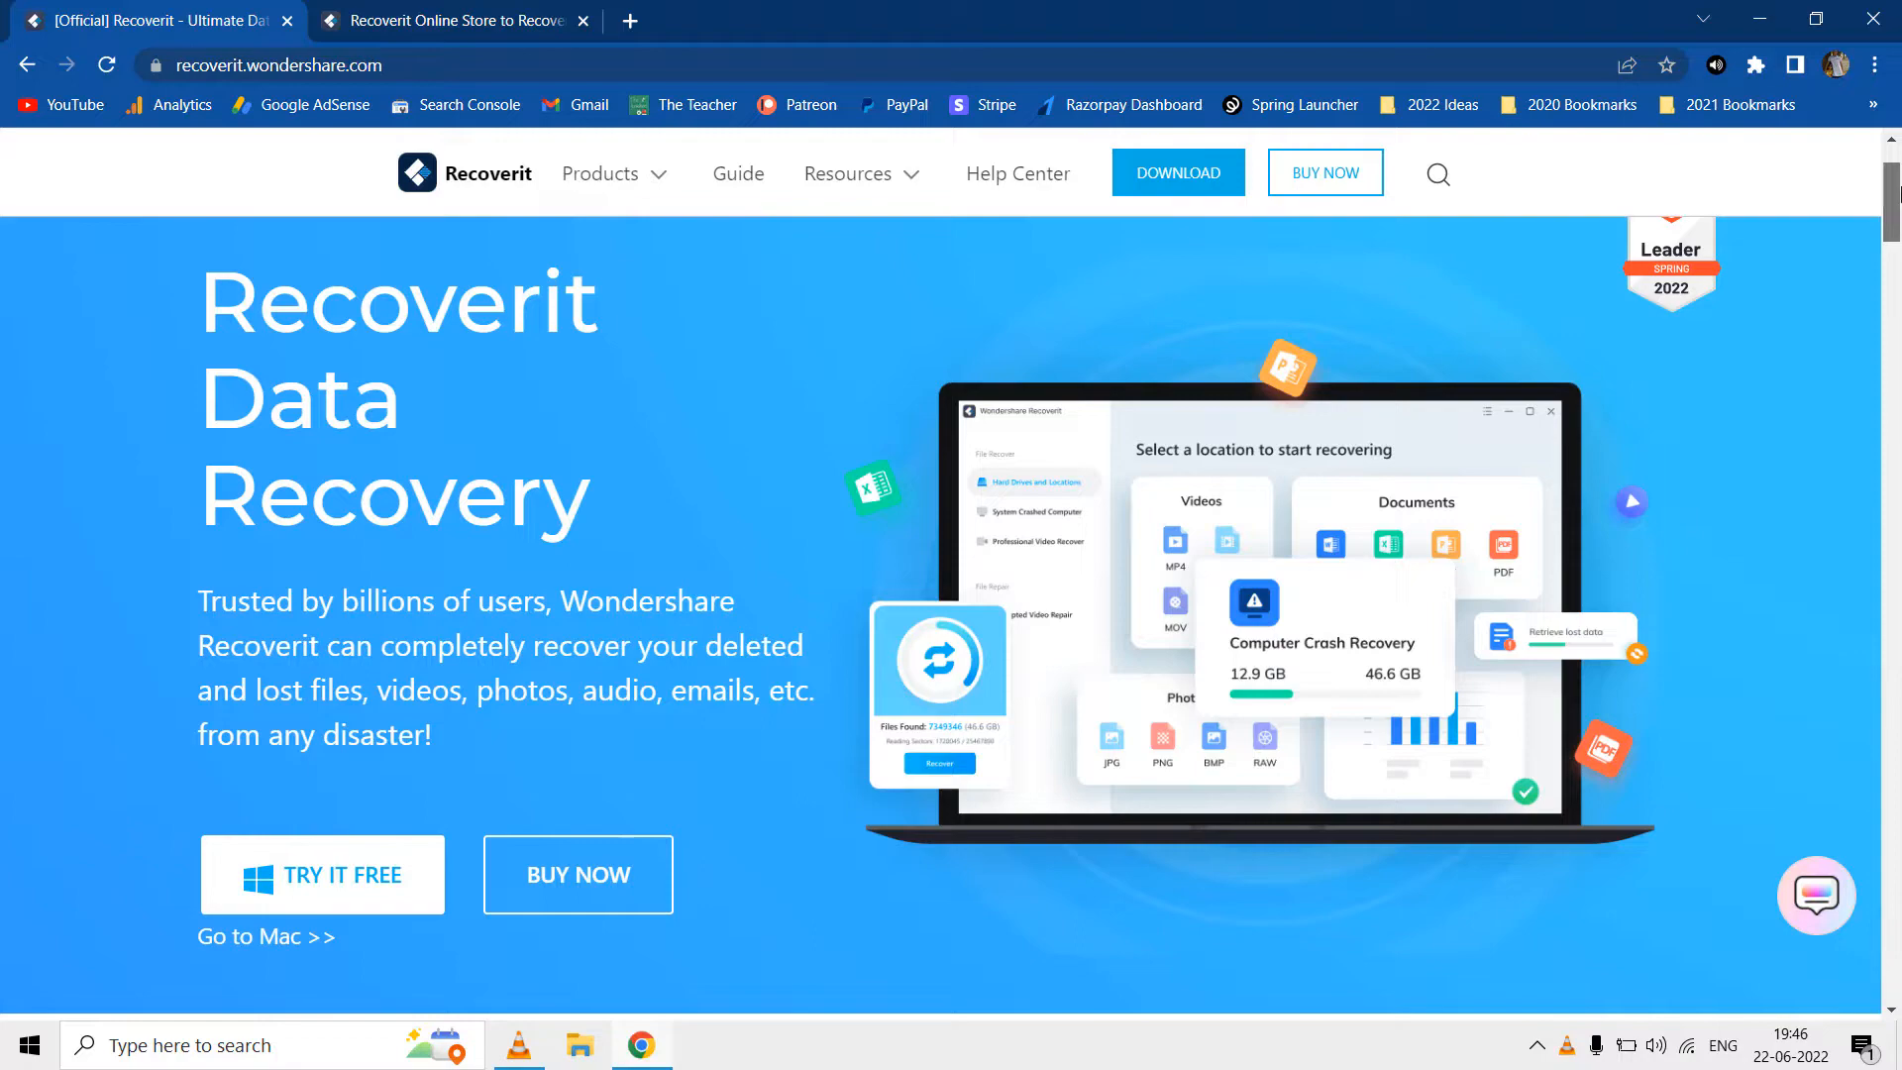
scroll("down", 3)
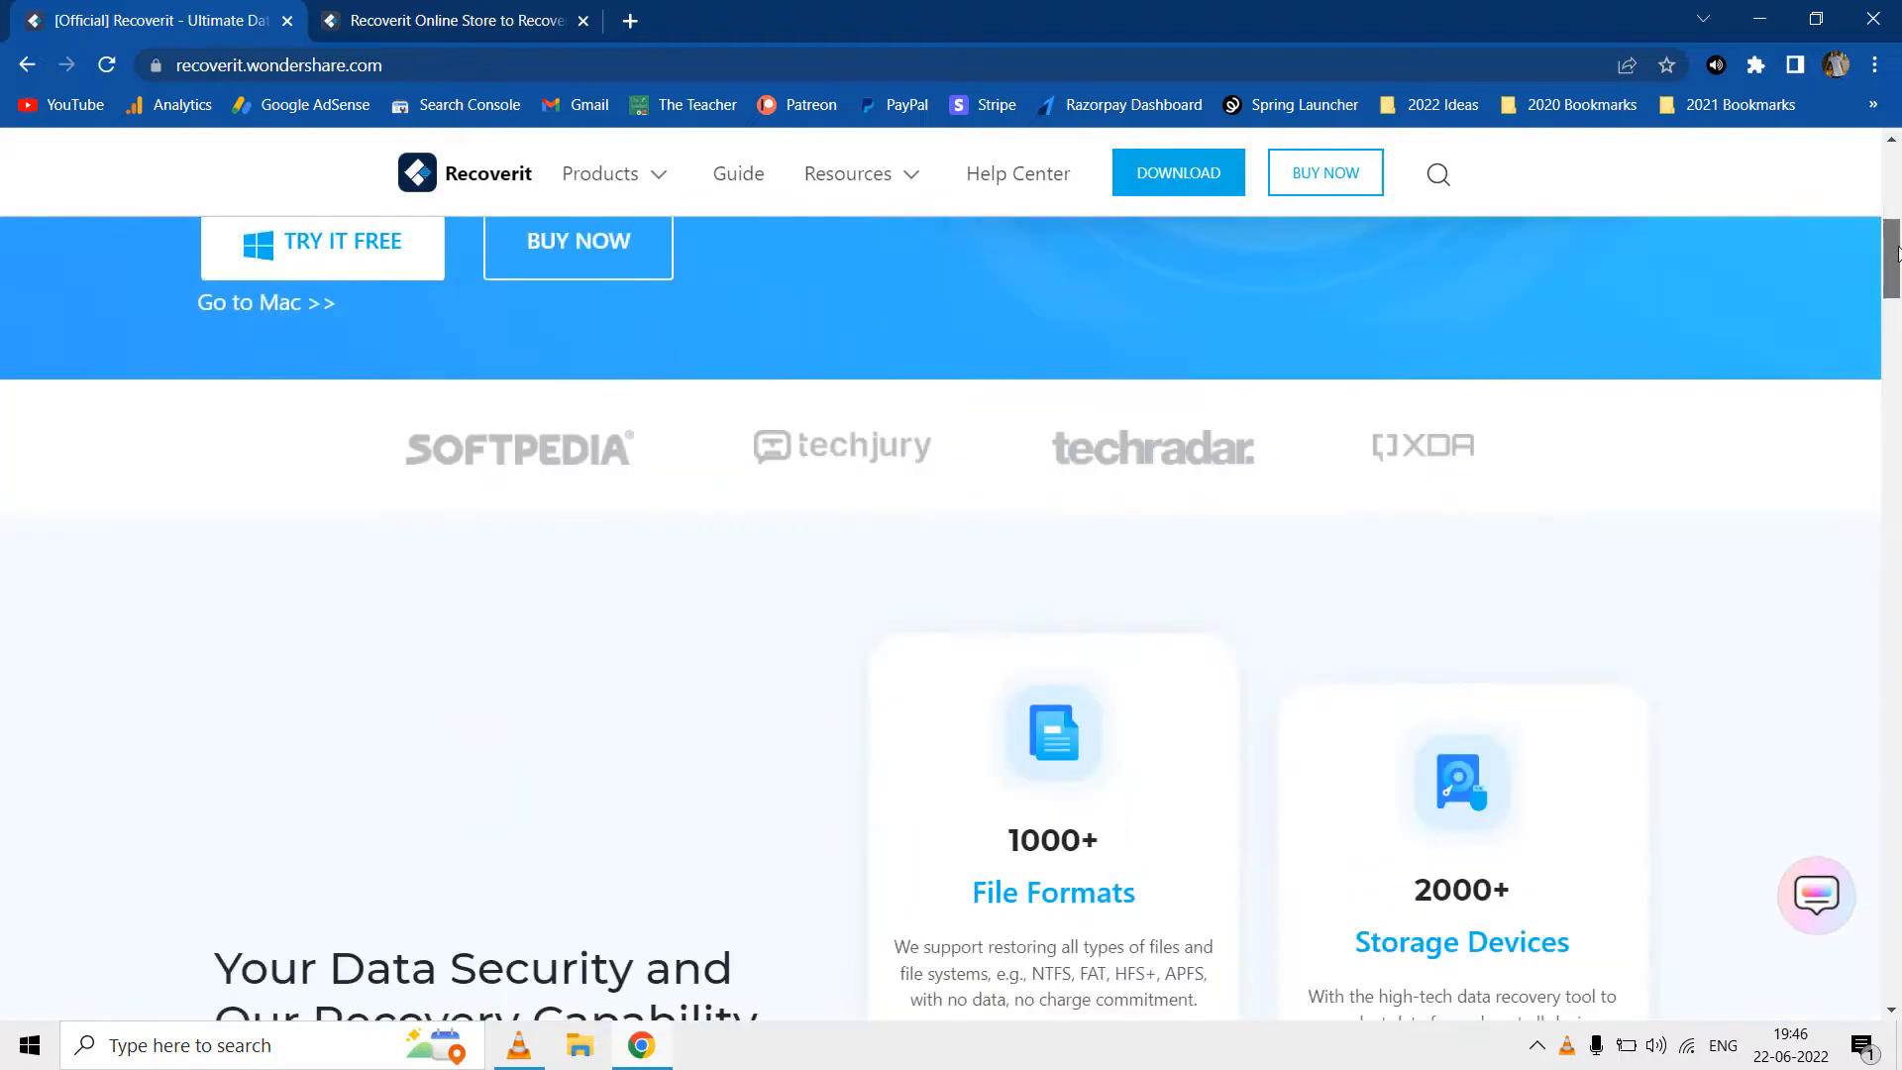
scroll("down", 3)
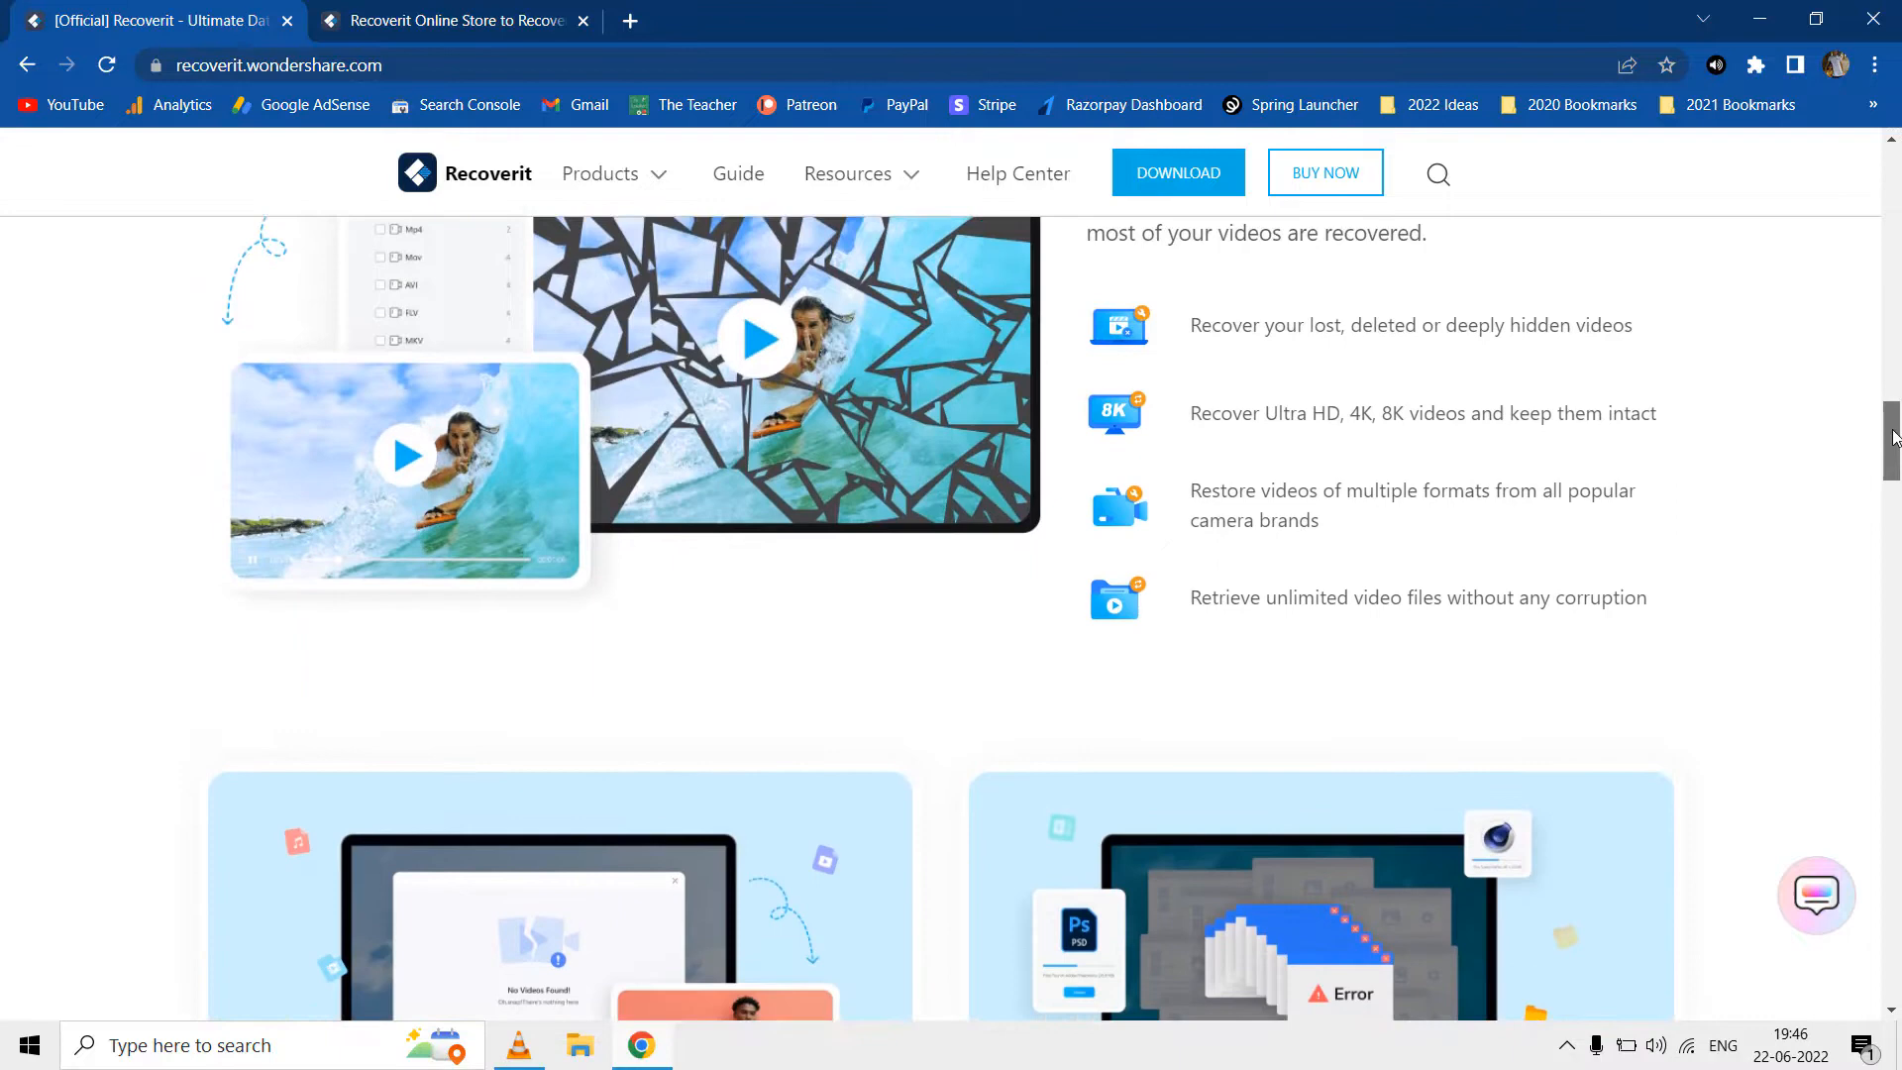
scroll("down", 3)
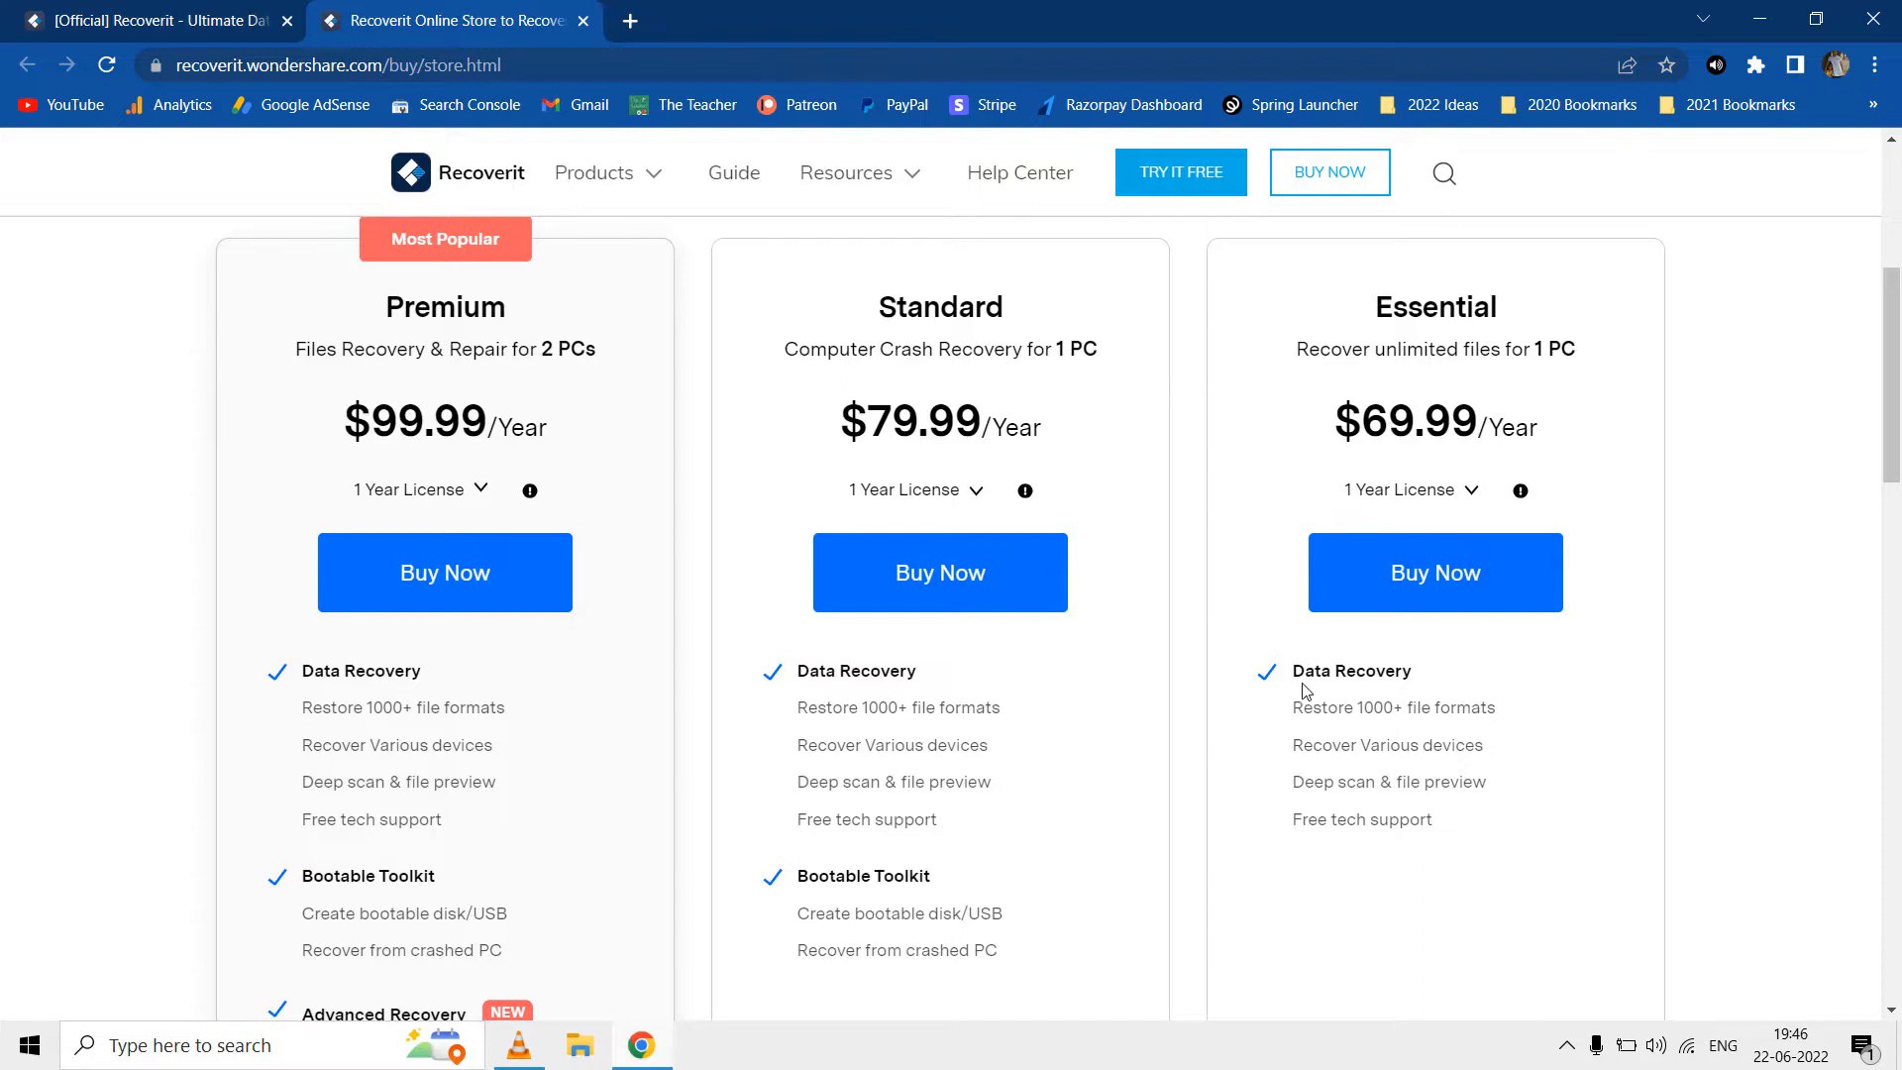
double_click(1349, 672)
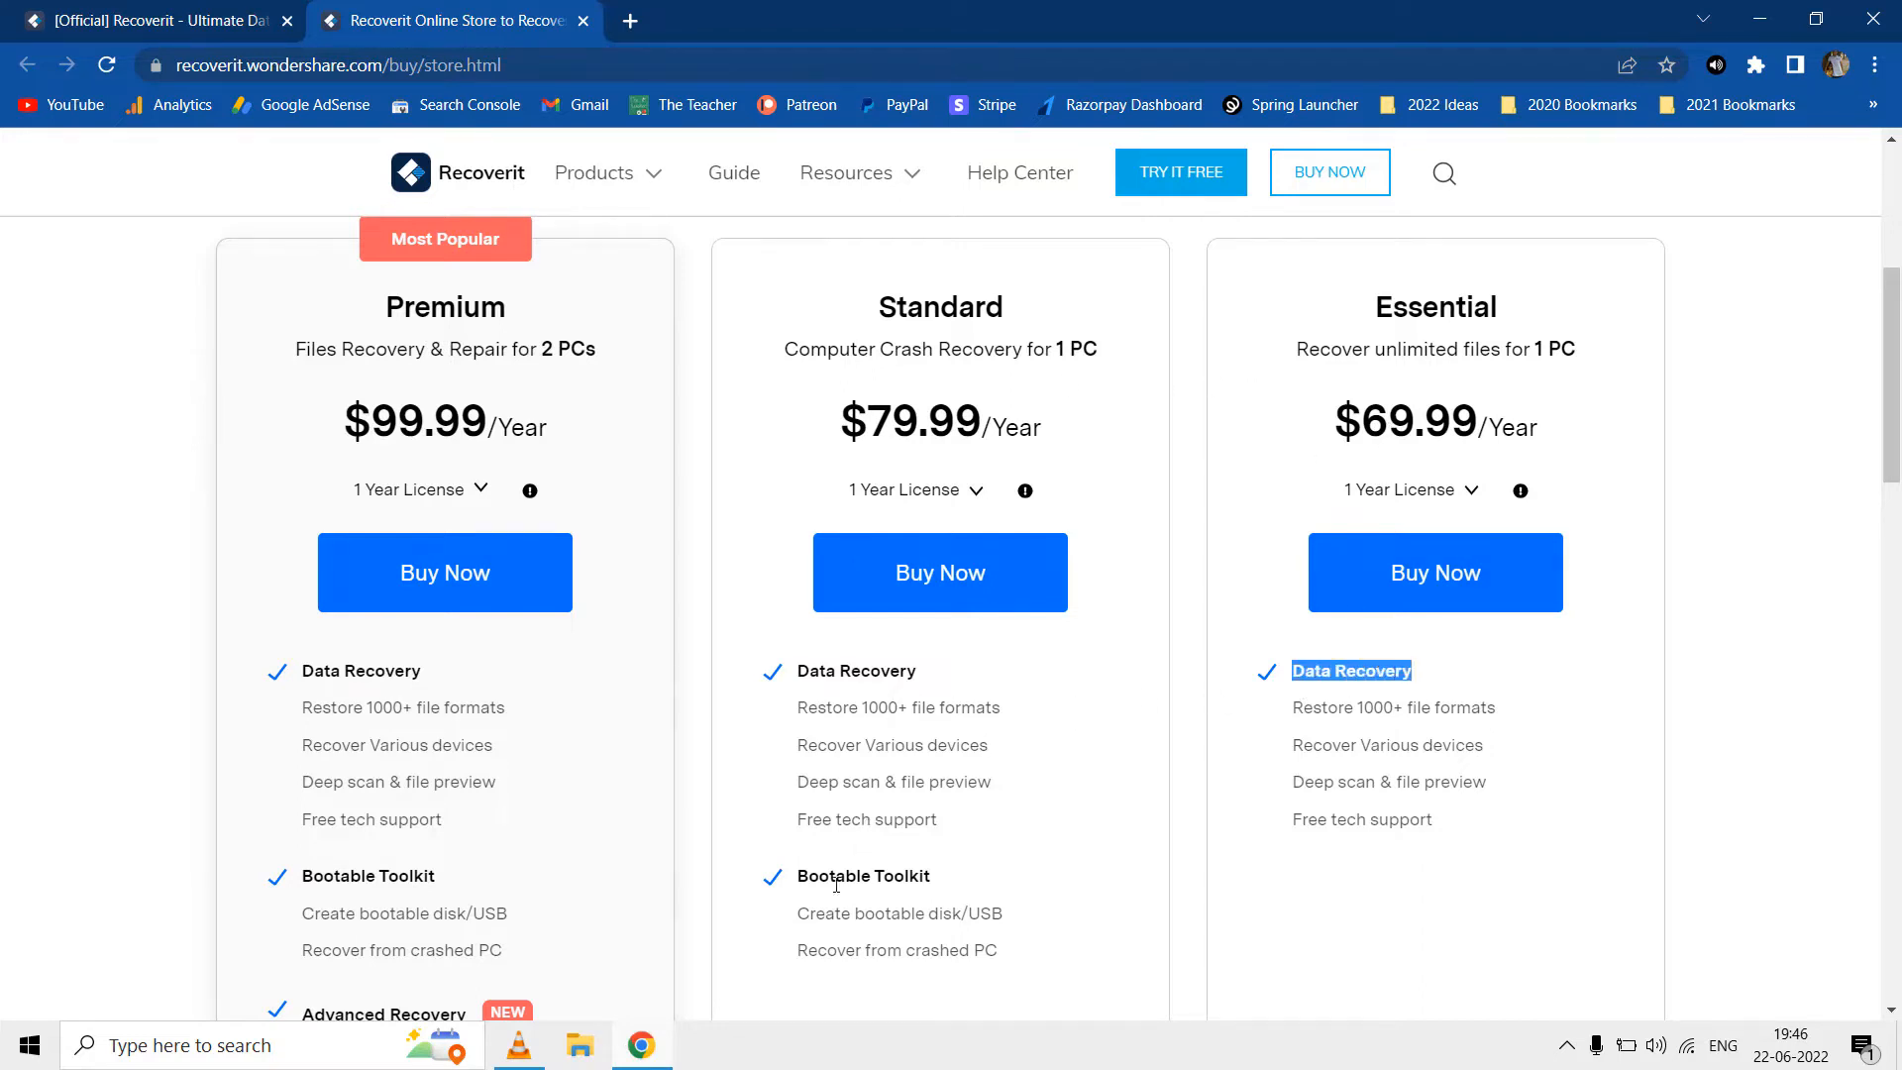
double_click(864, 874)
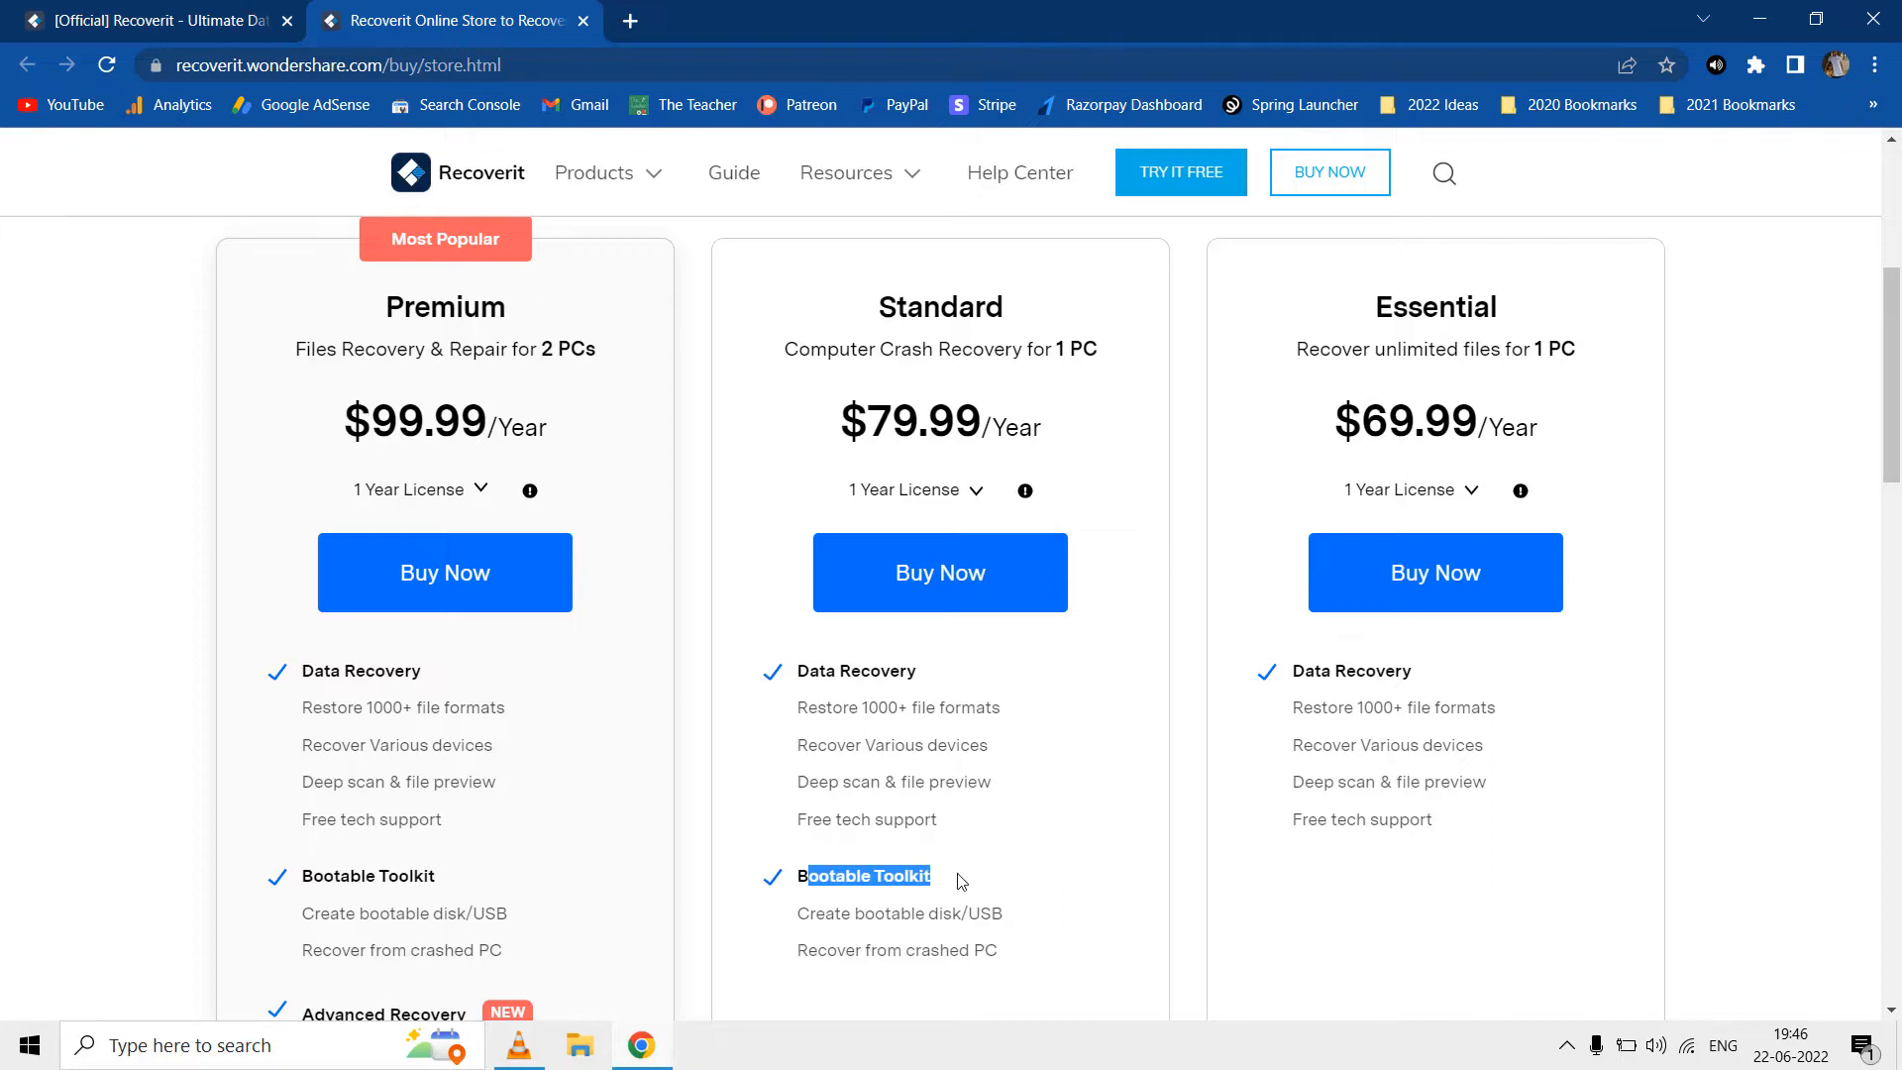
scroll("down", 3)
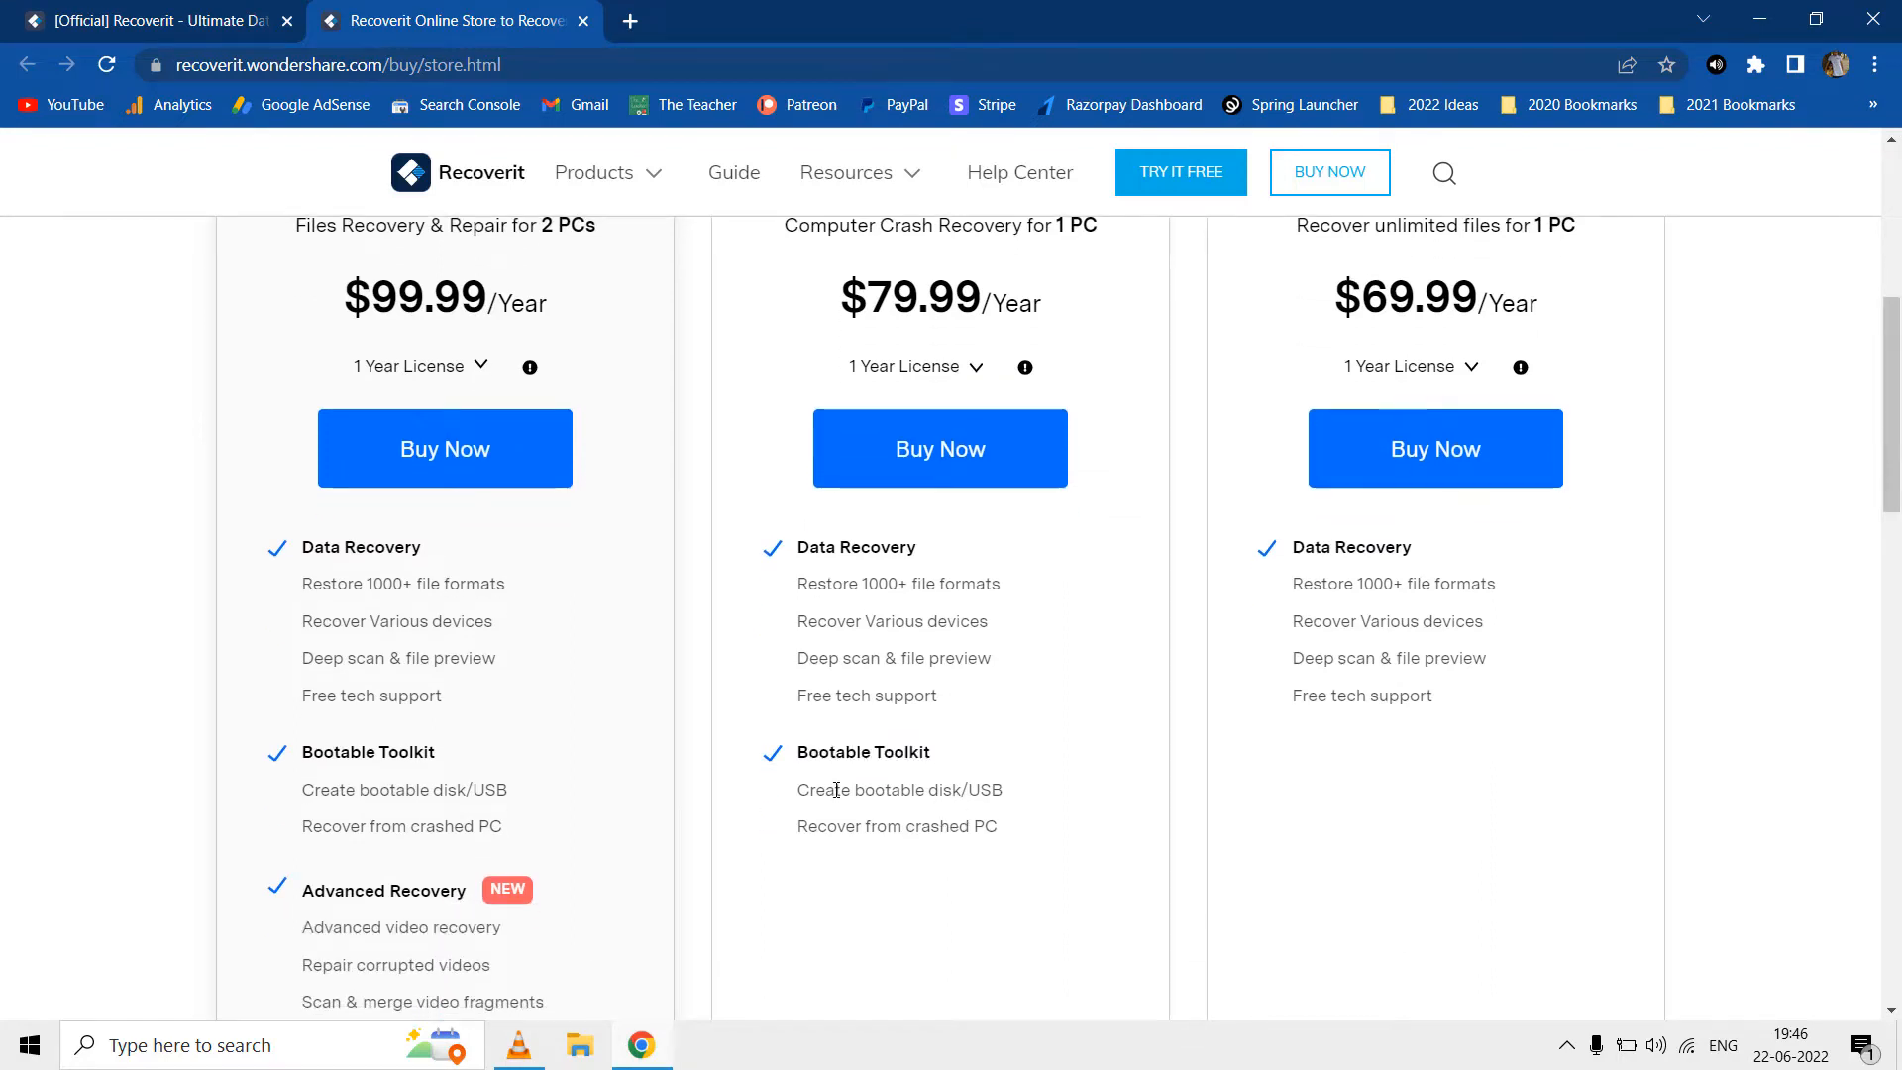
scroll("down", 3)
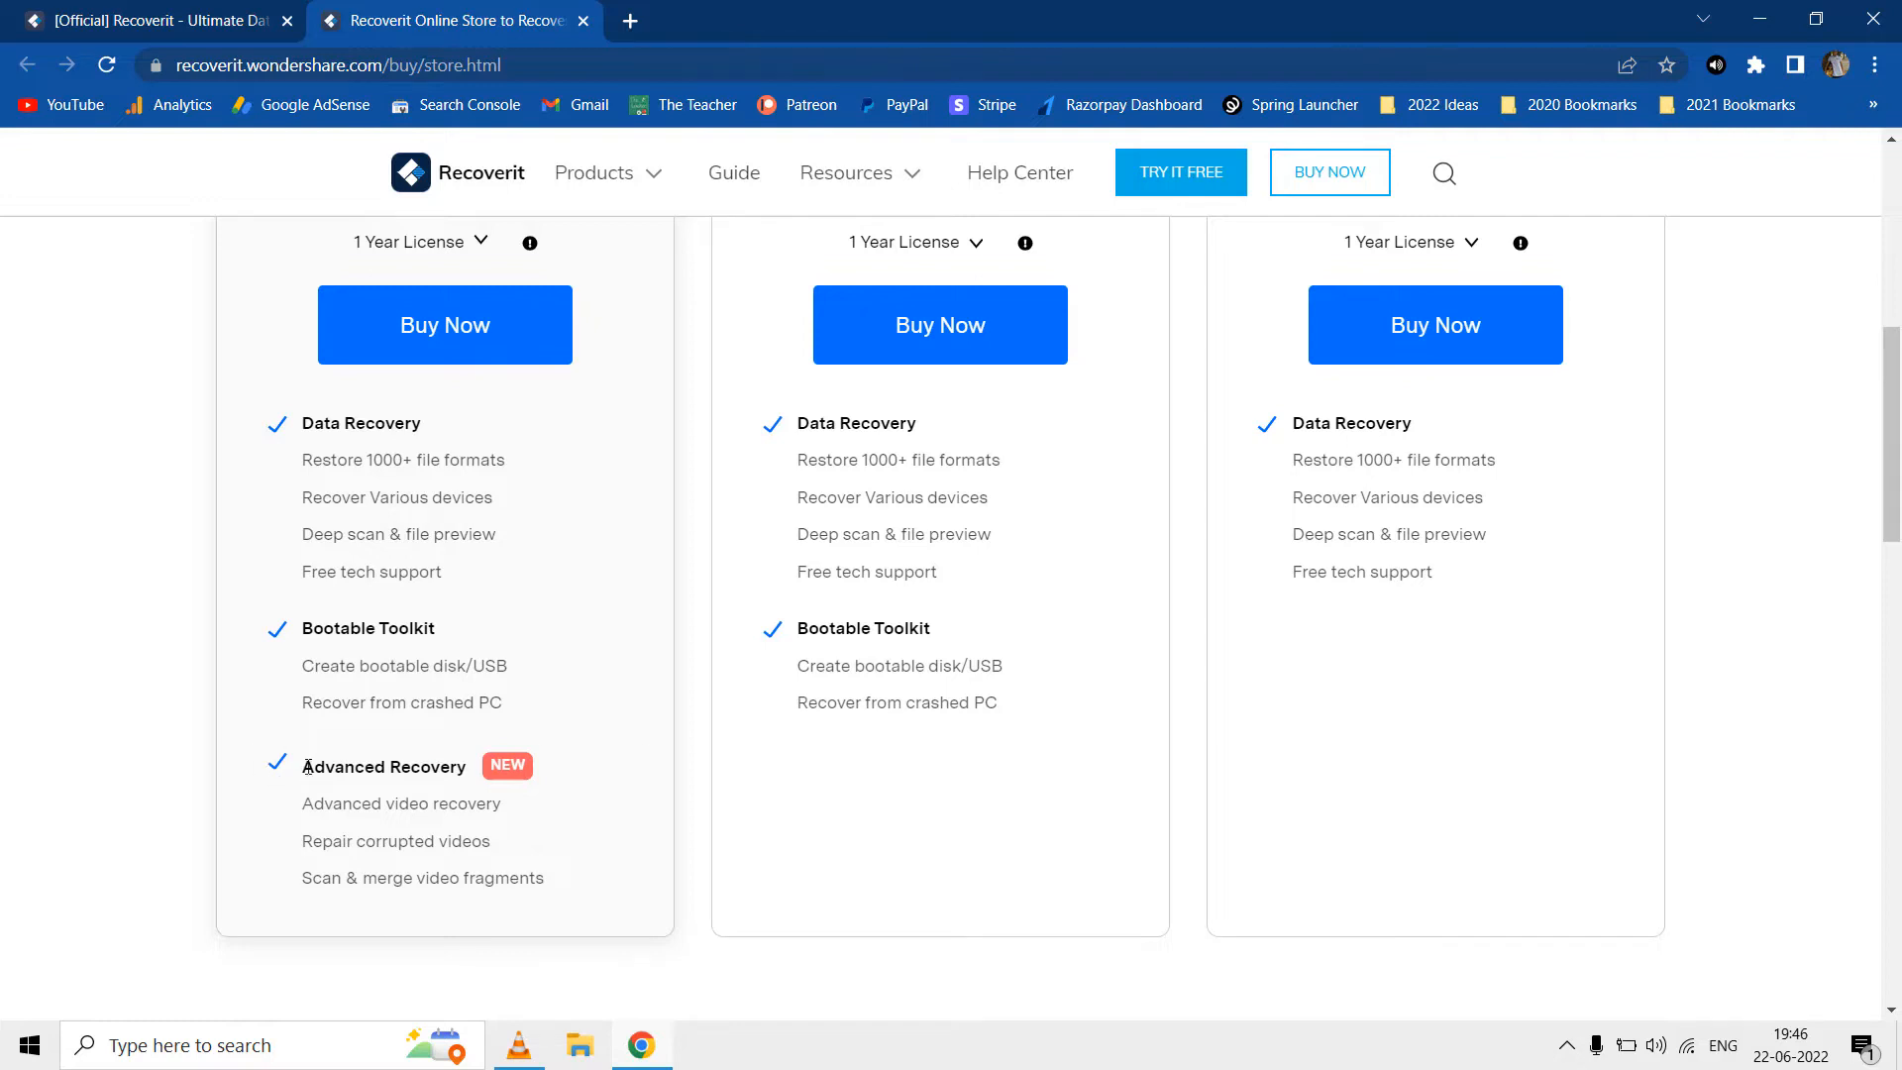
double_click(383, 765)
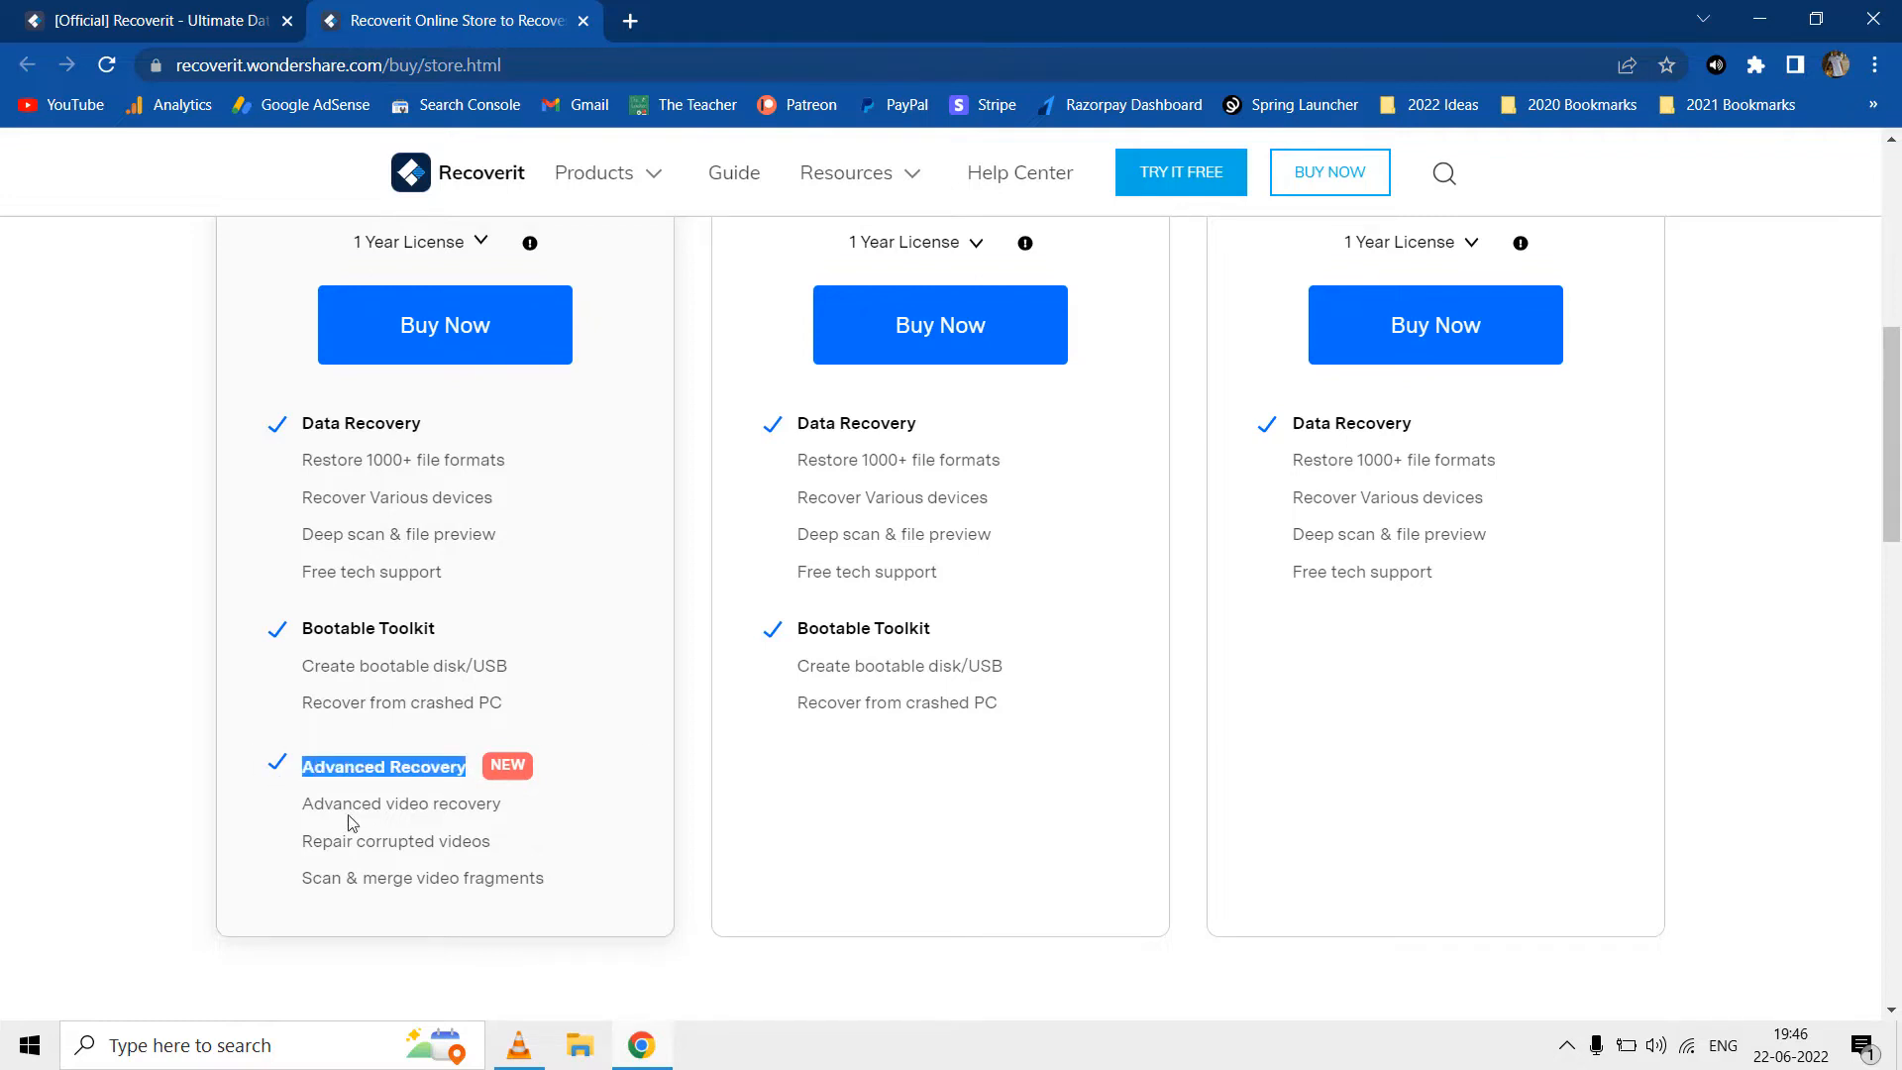
left_click_drag(349, 824, 506, 846)
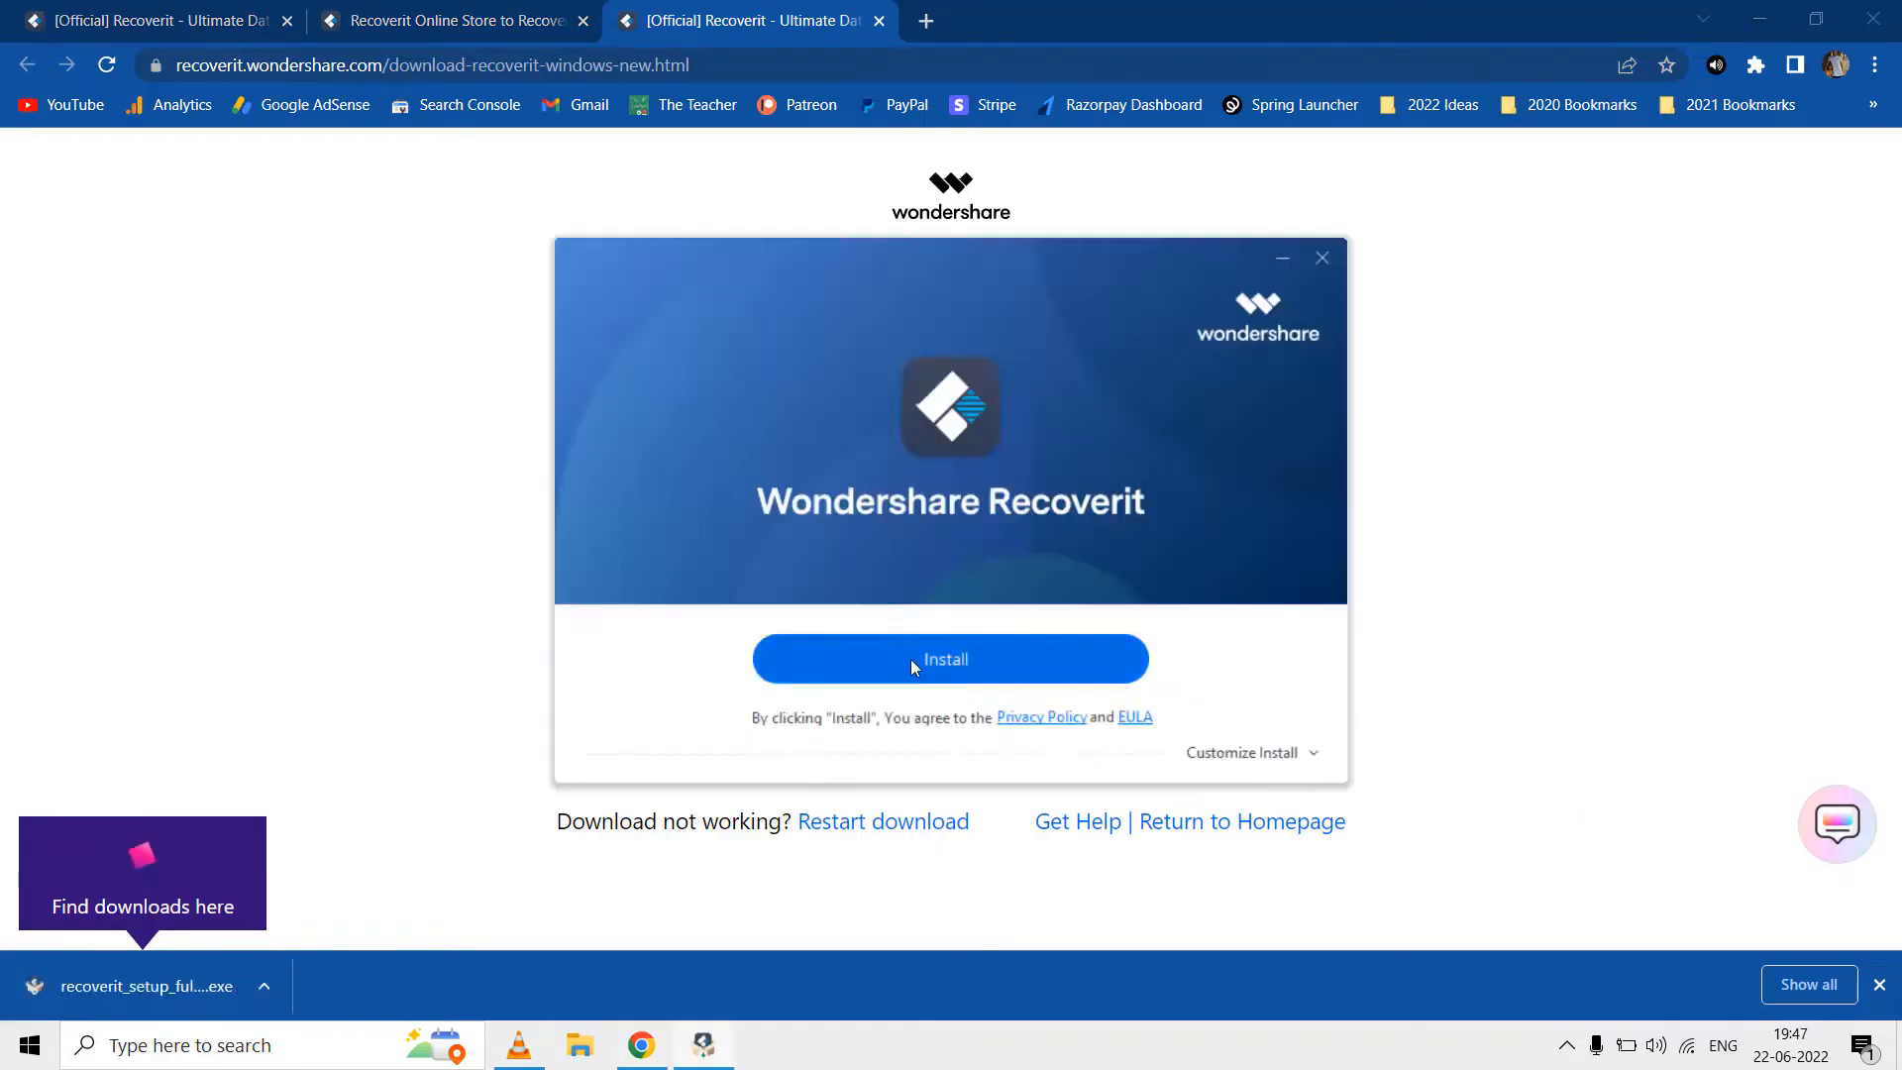
Step: Install Wondershare Recoverit and close the finished installer
left_click(949, 658)
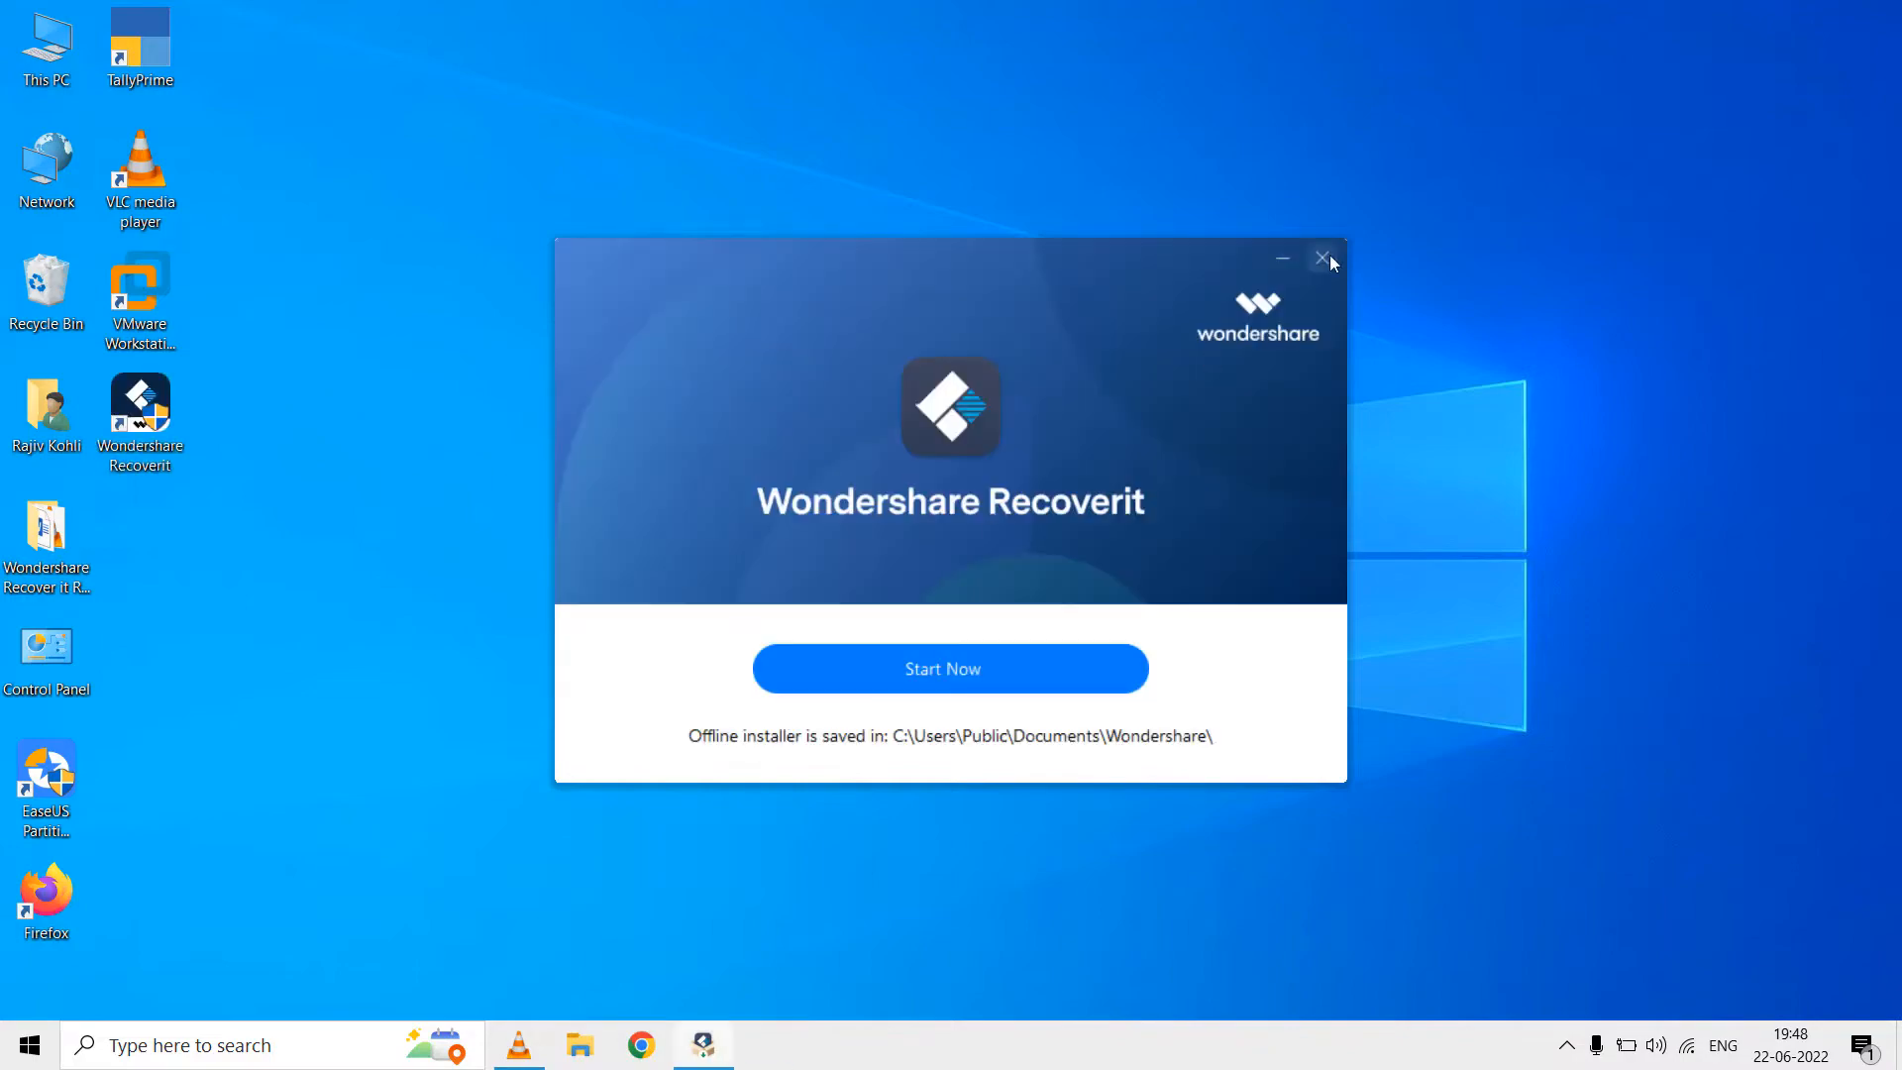
left_click(949, 668)
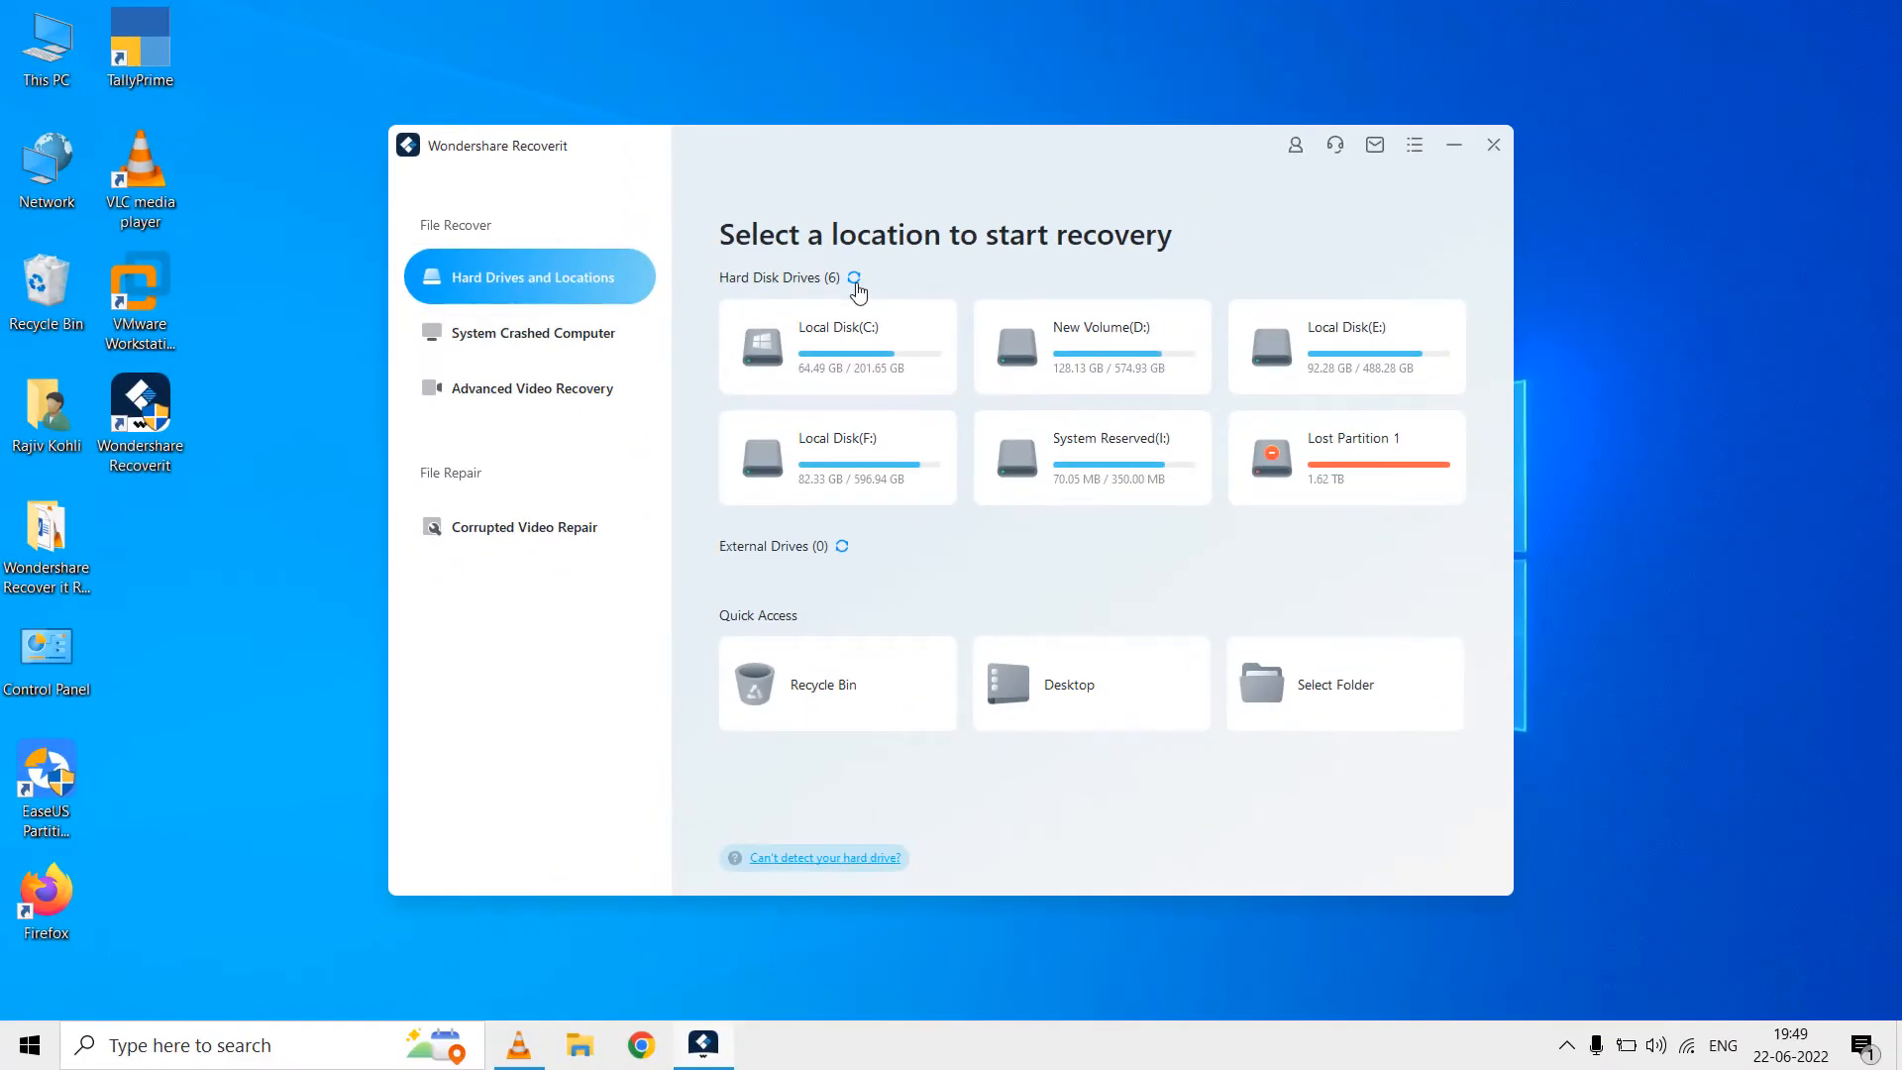
Step: Refresh the drive list so the USB drive appears, then go to the crashed-computer rescue section
left_click(854, 277)
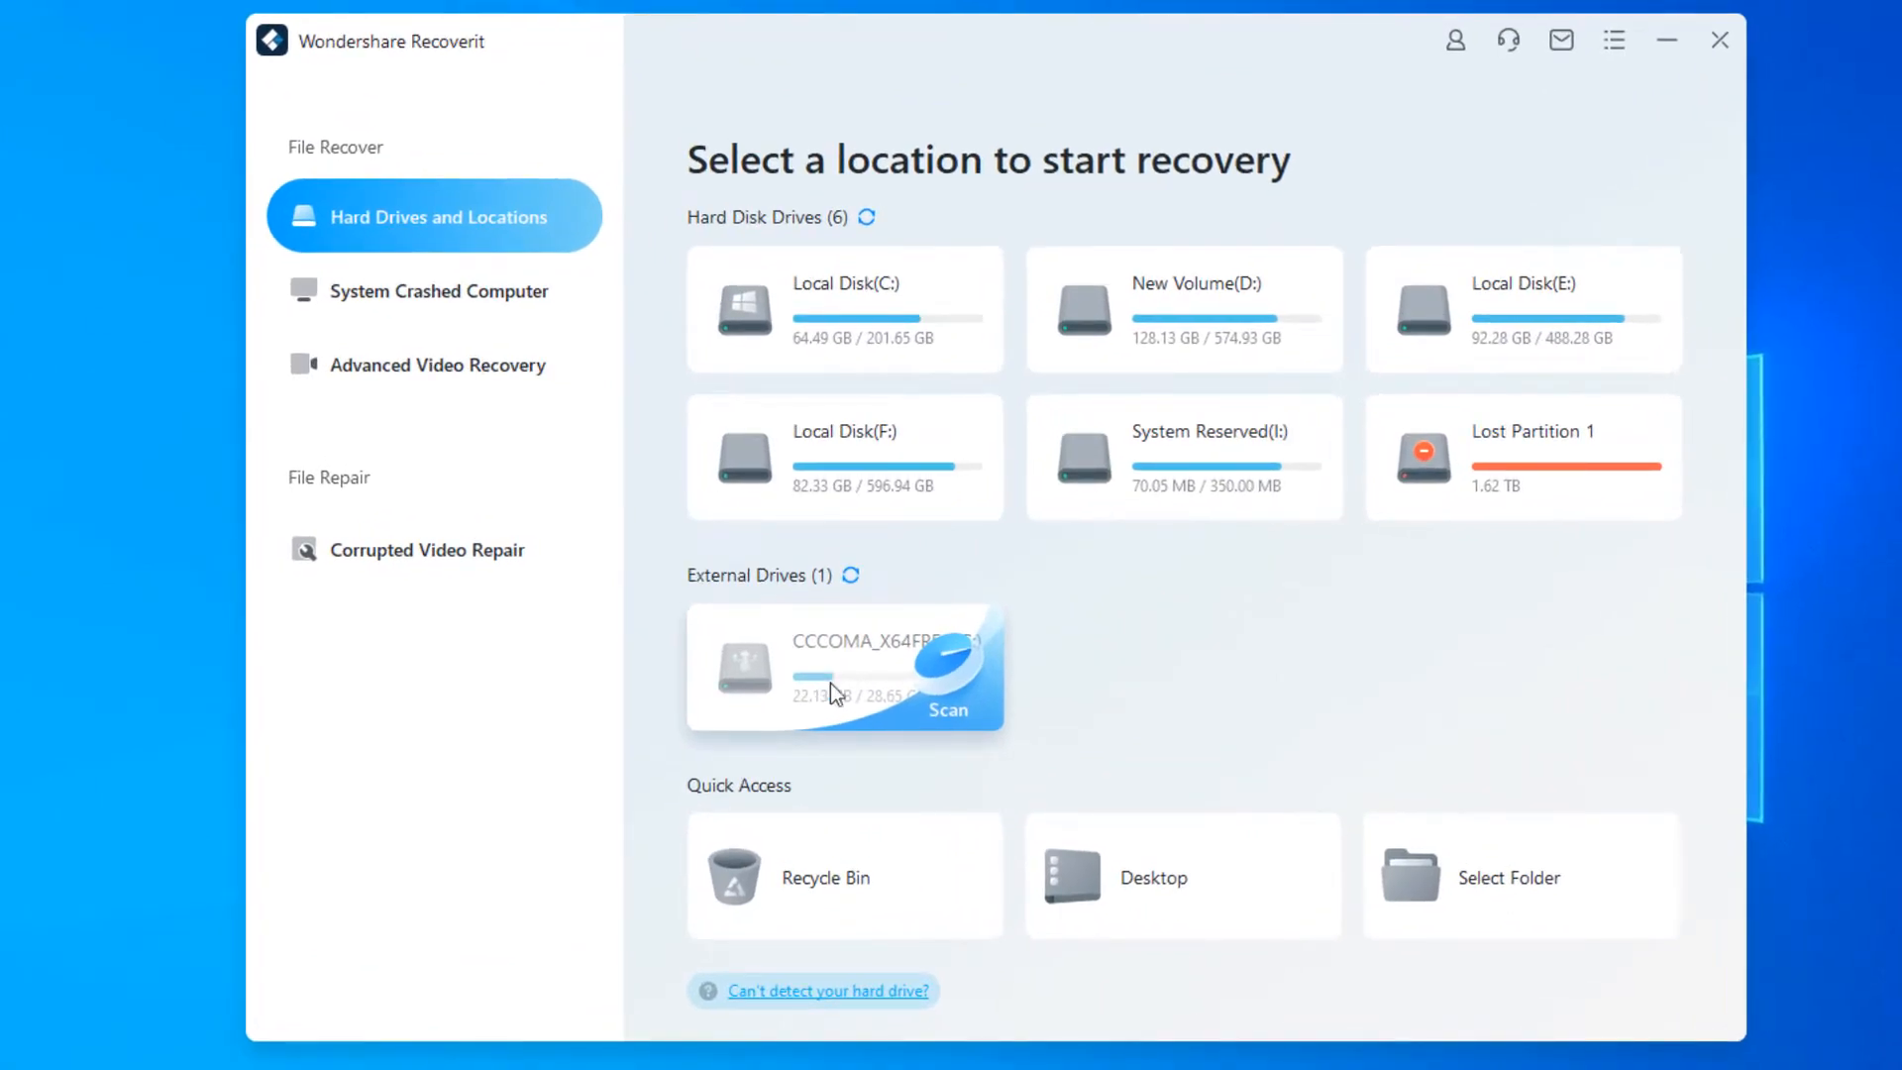
mouse_move(836, 885)
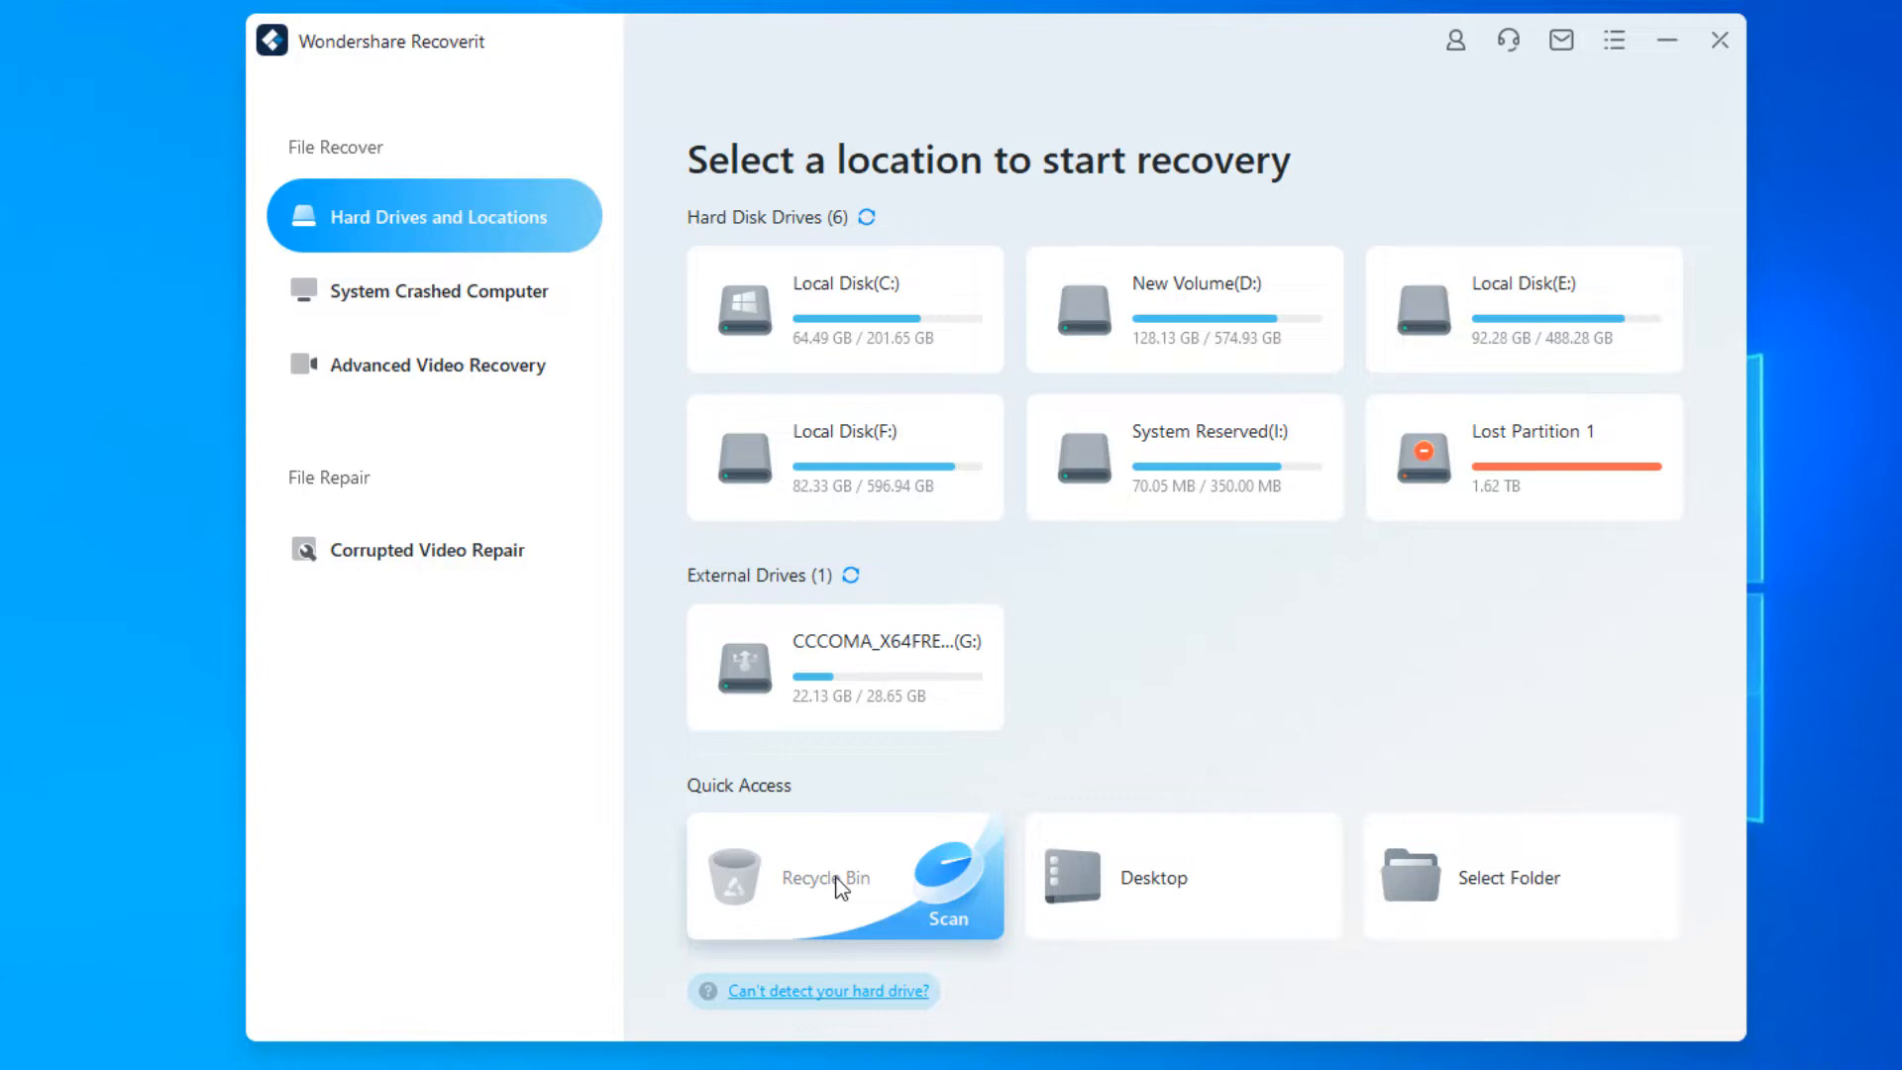
mouse_move(1133, 887)
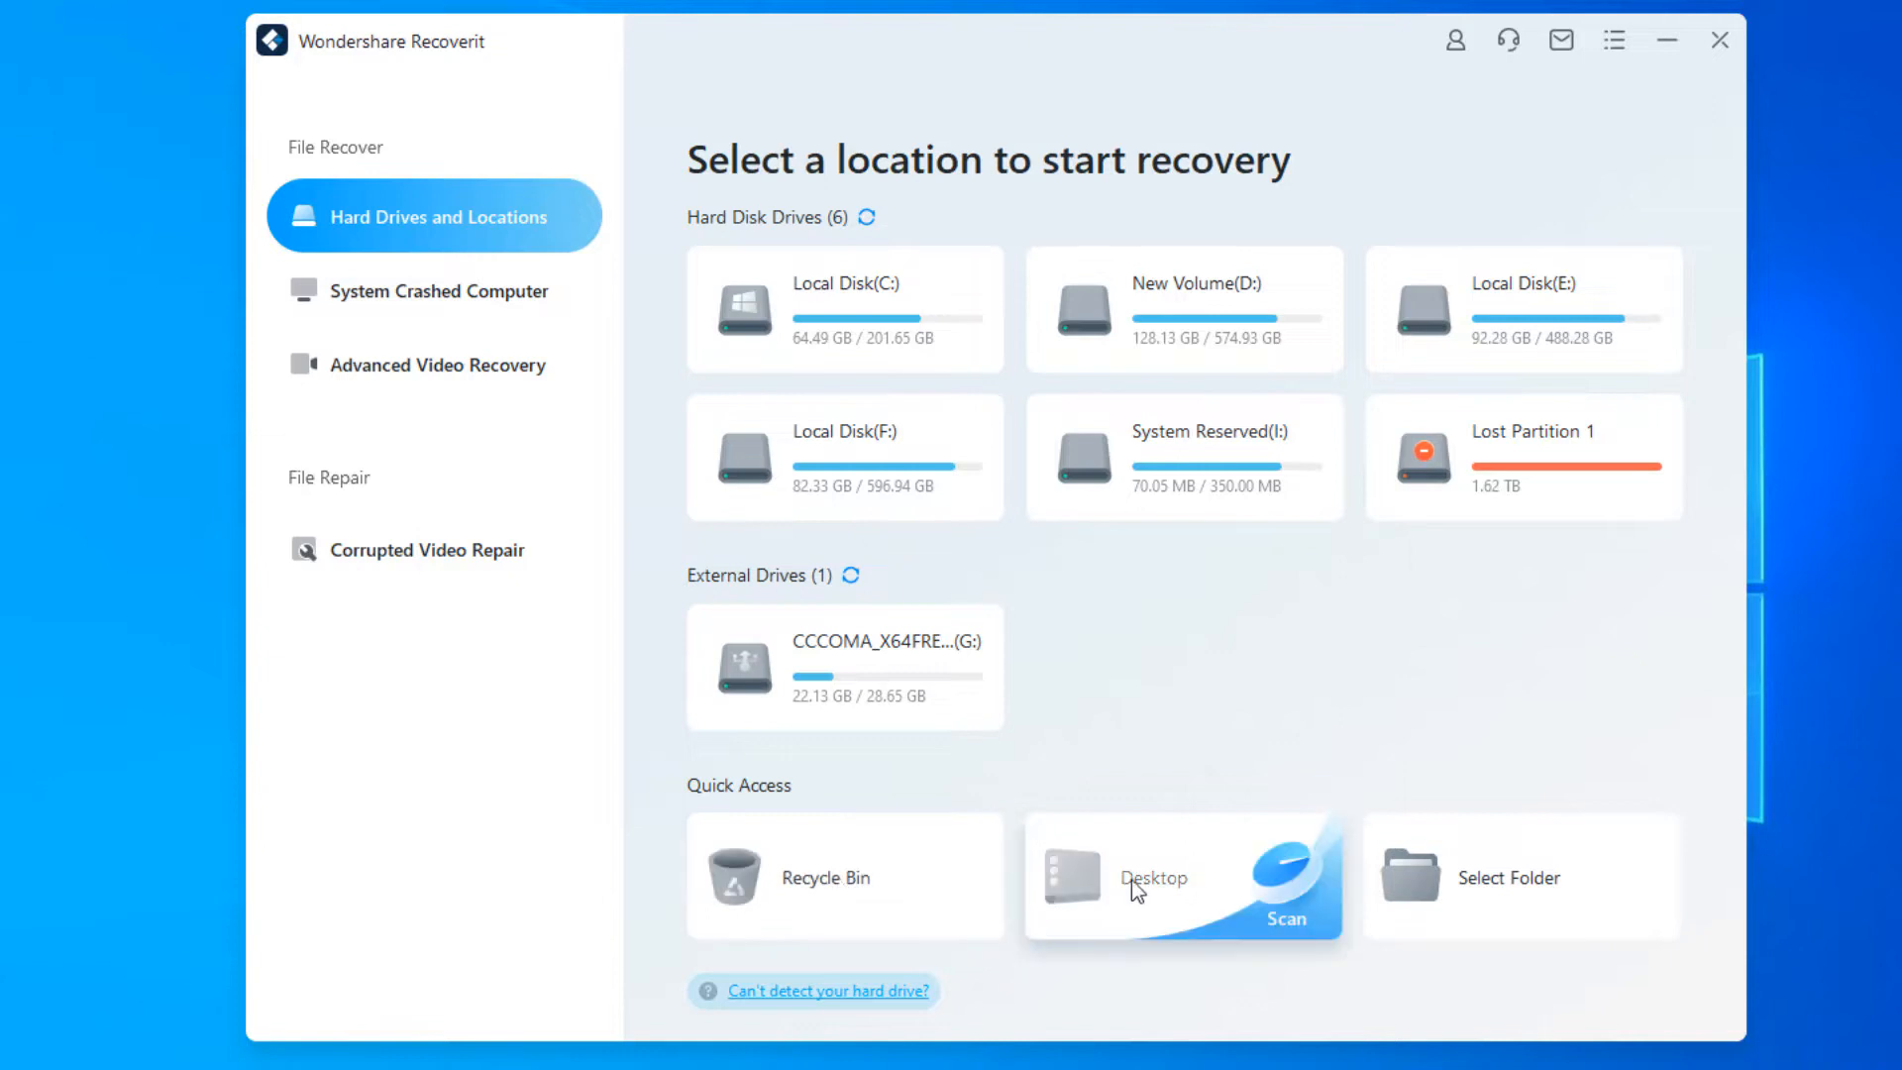
mouse_move(1155, 891)
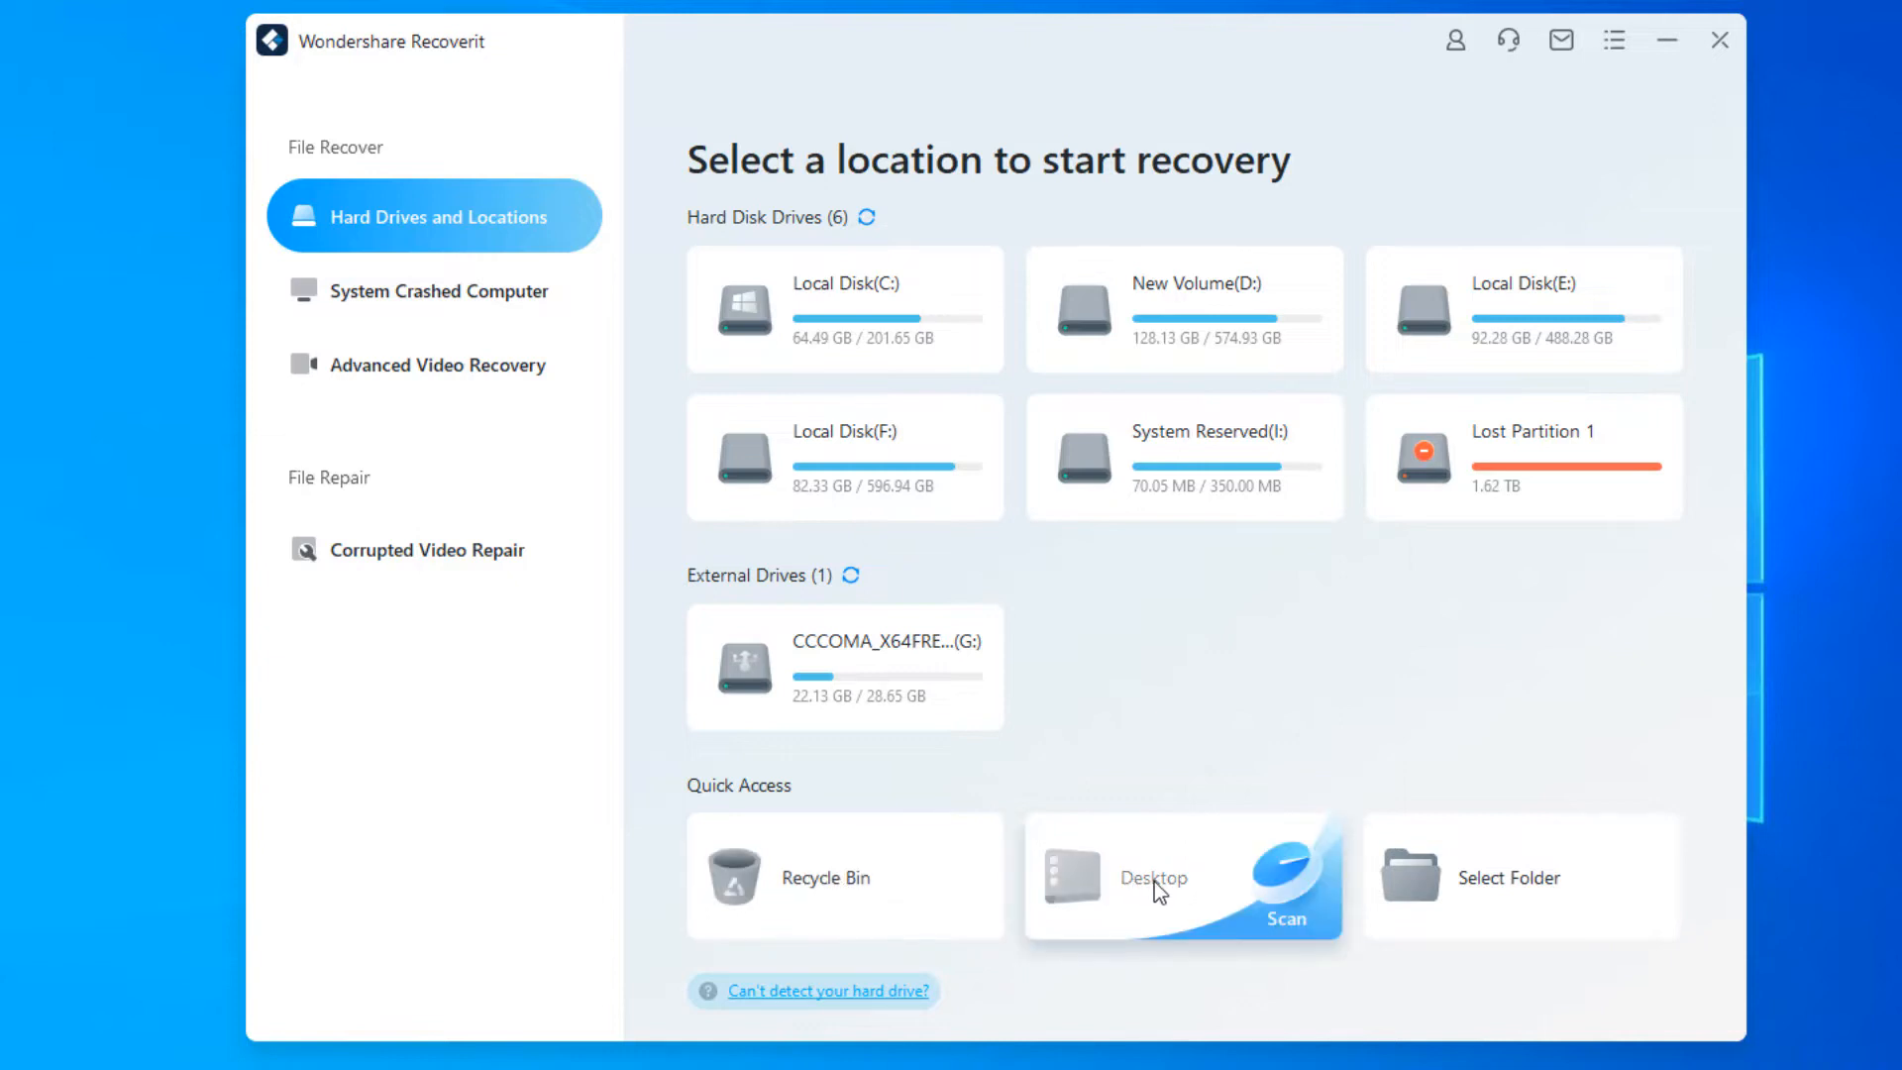
mouse_move(1463, 893)
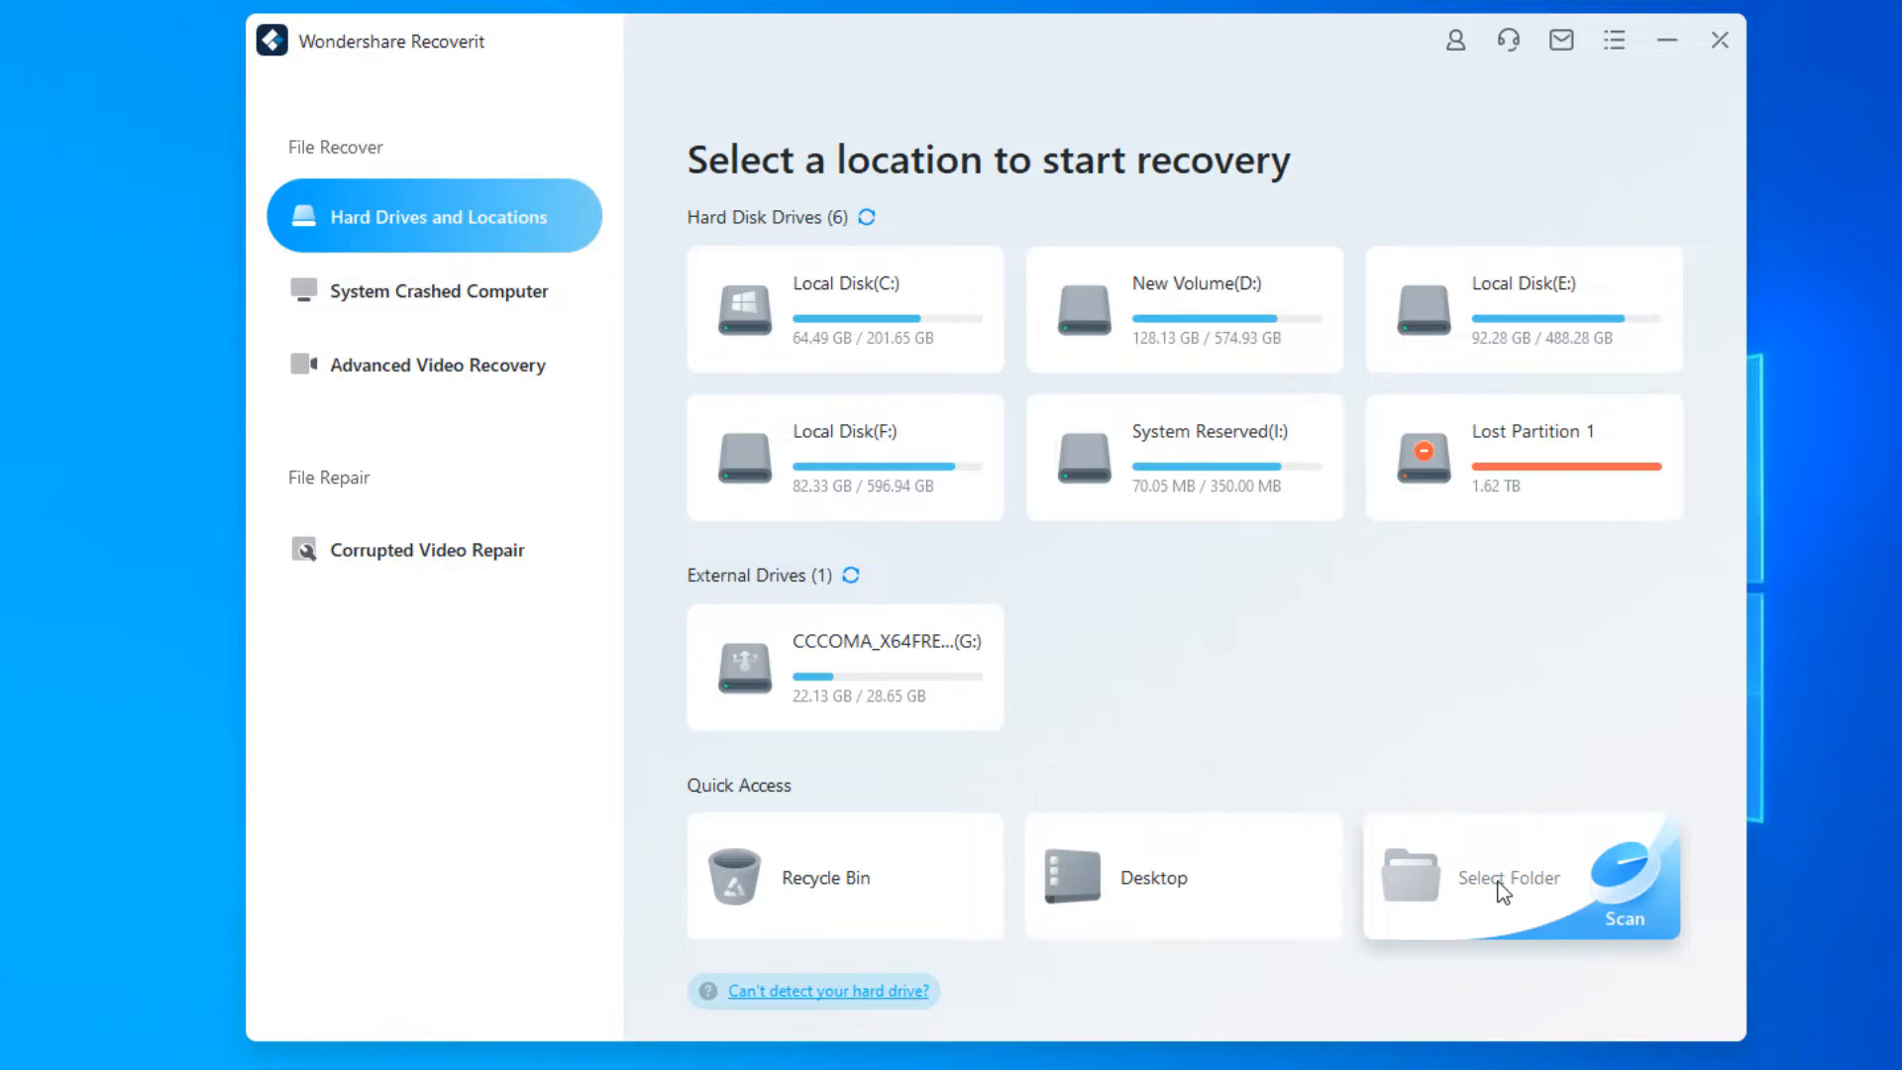
mouse_move(1390, 870)
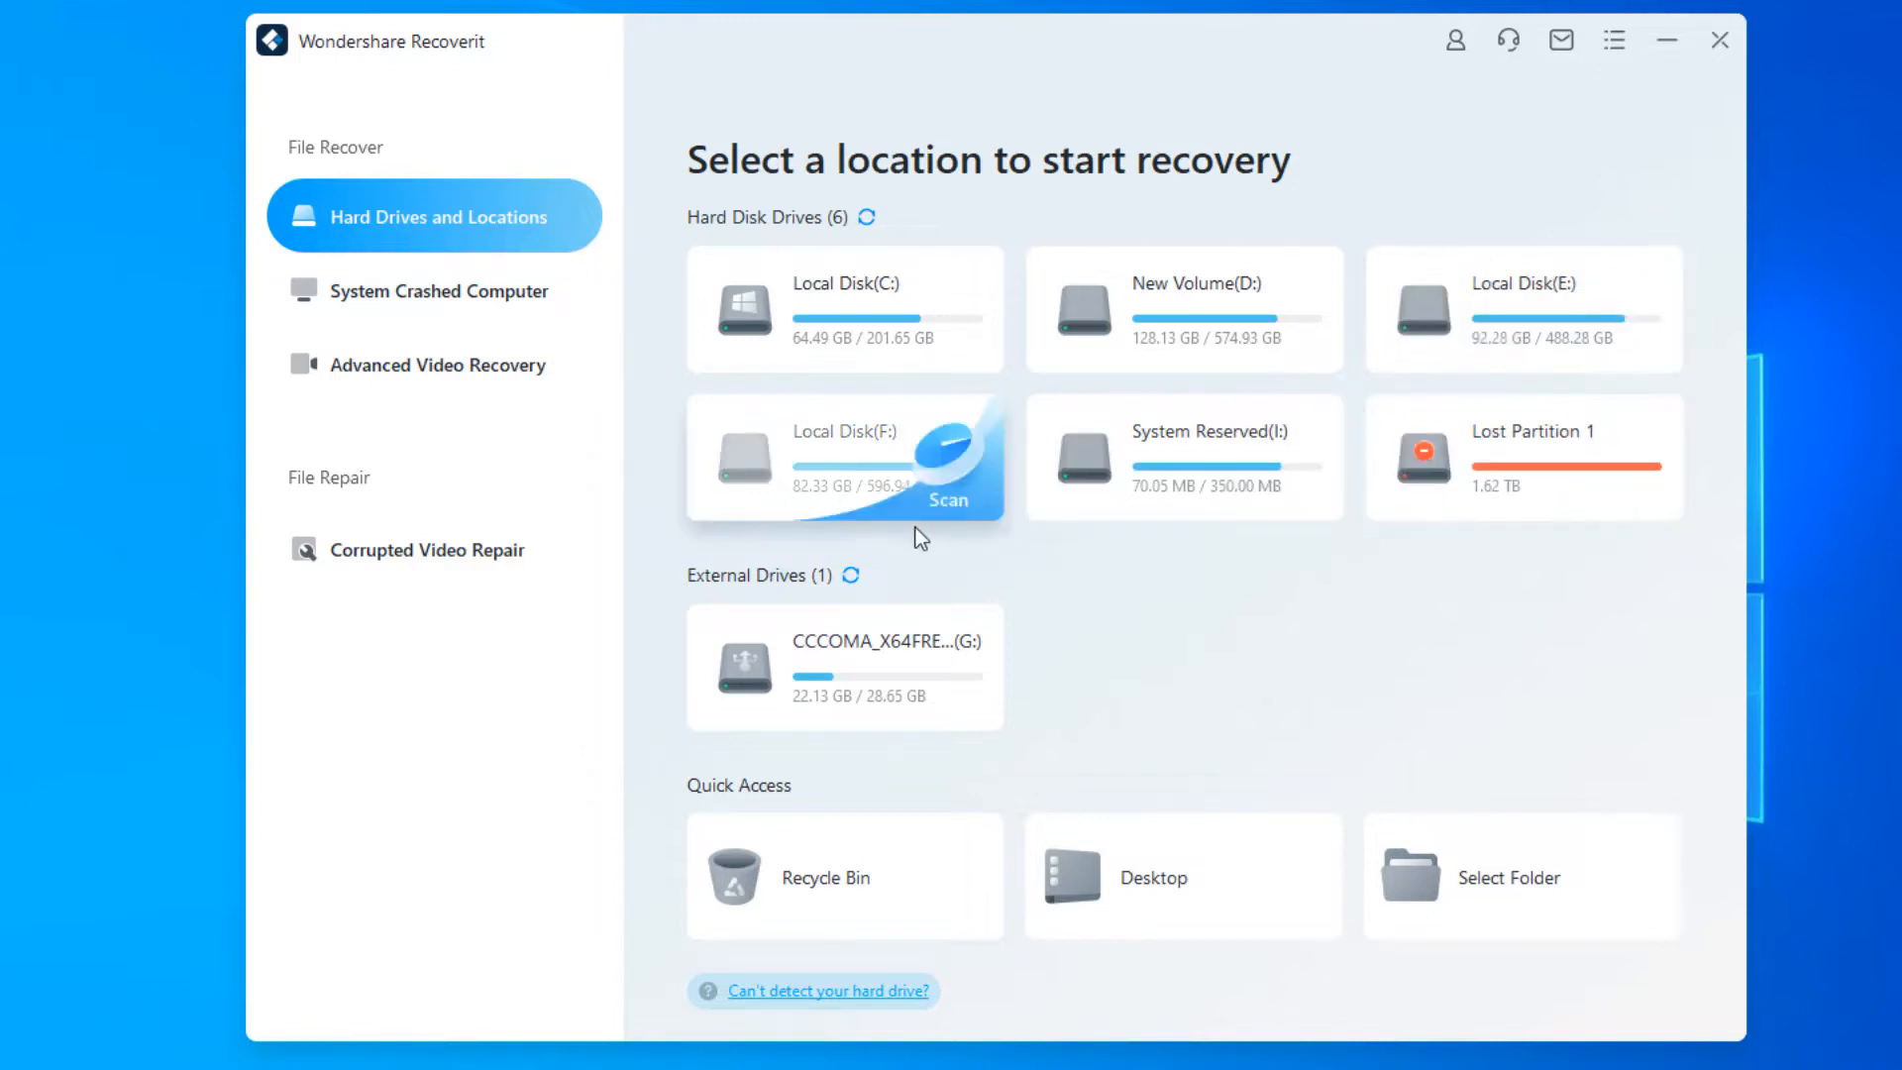
mouse_move(649, 517)
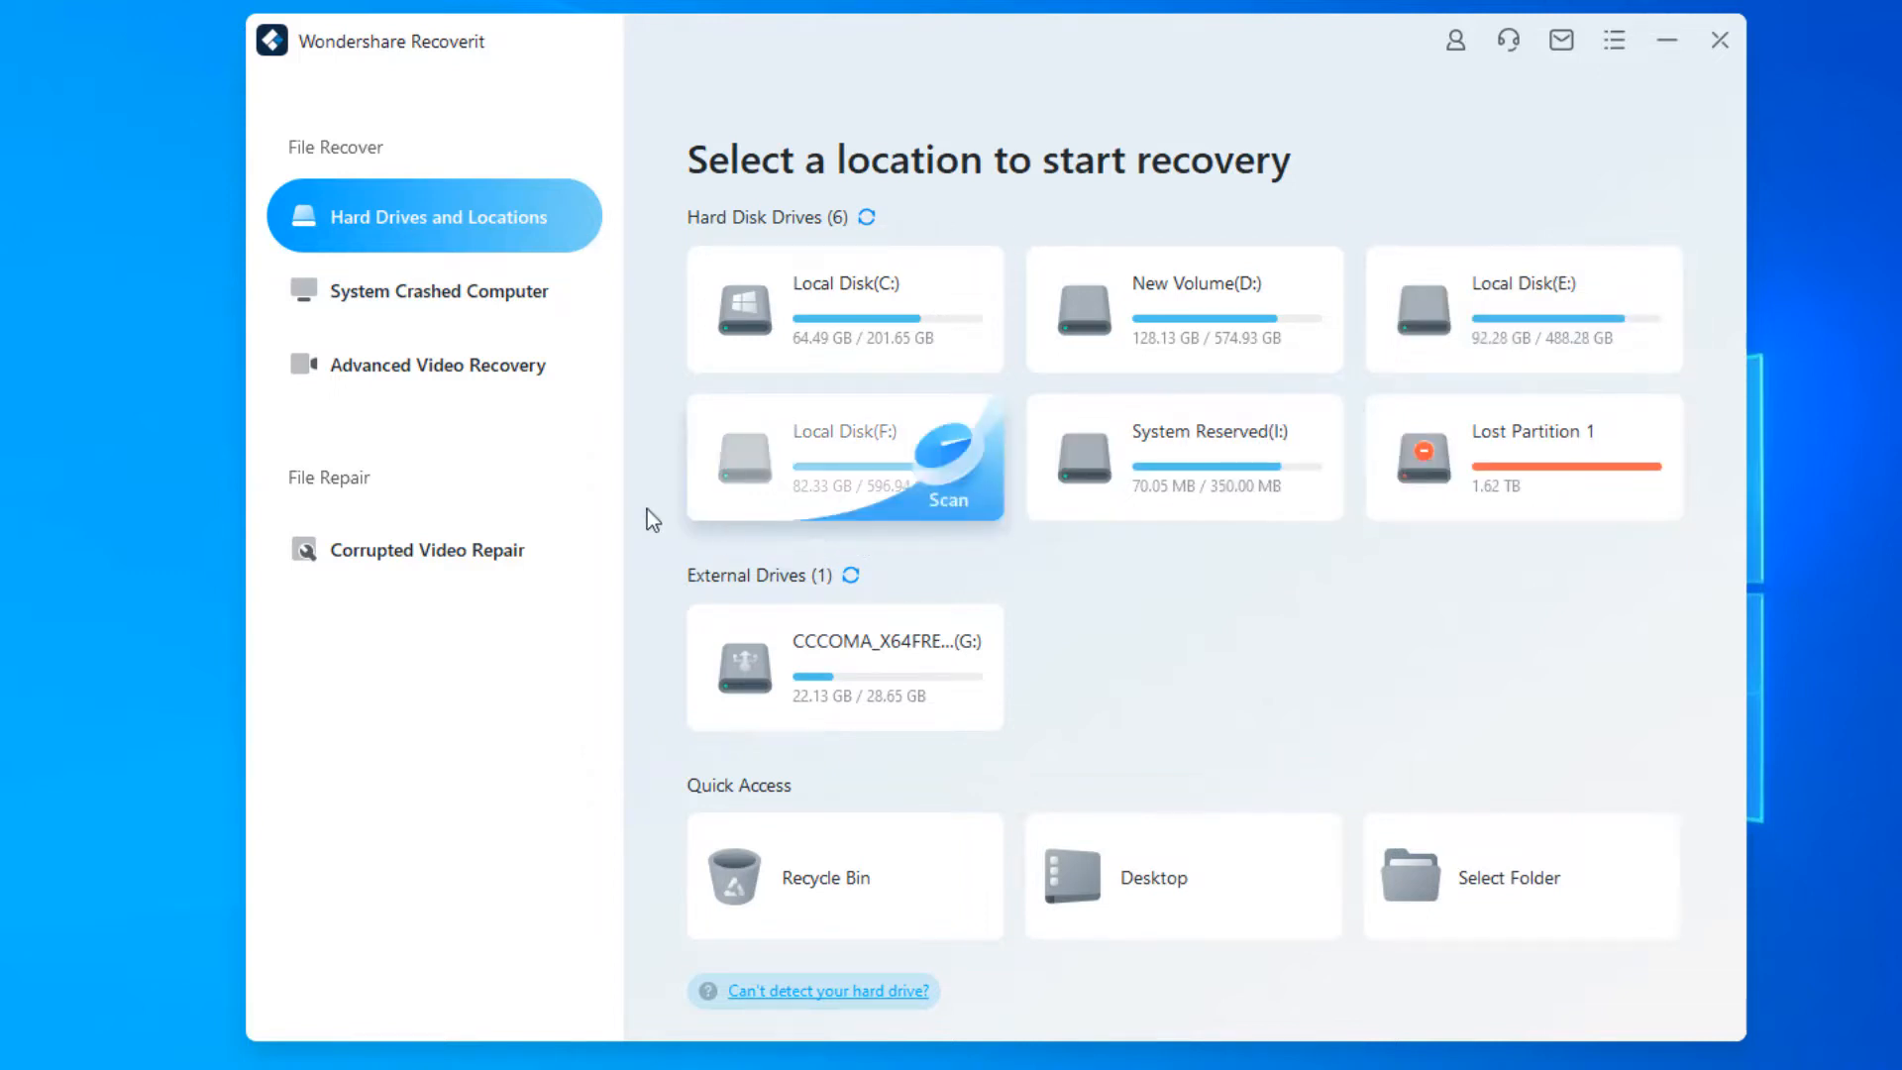
left_click(434, 289)
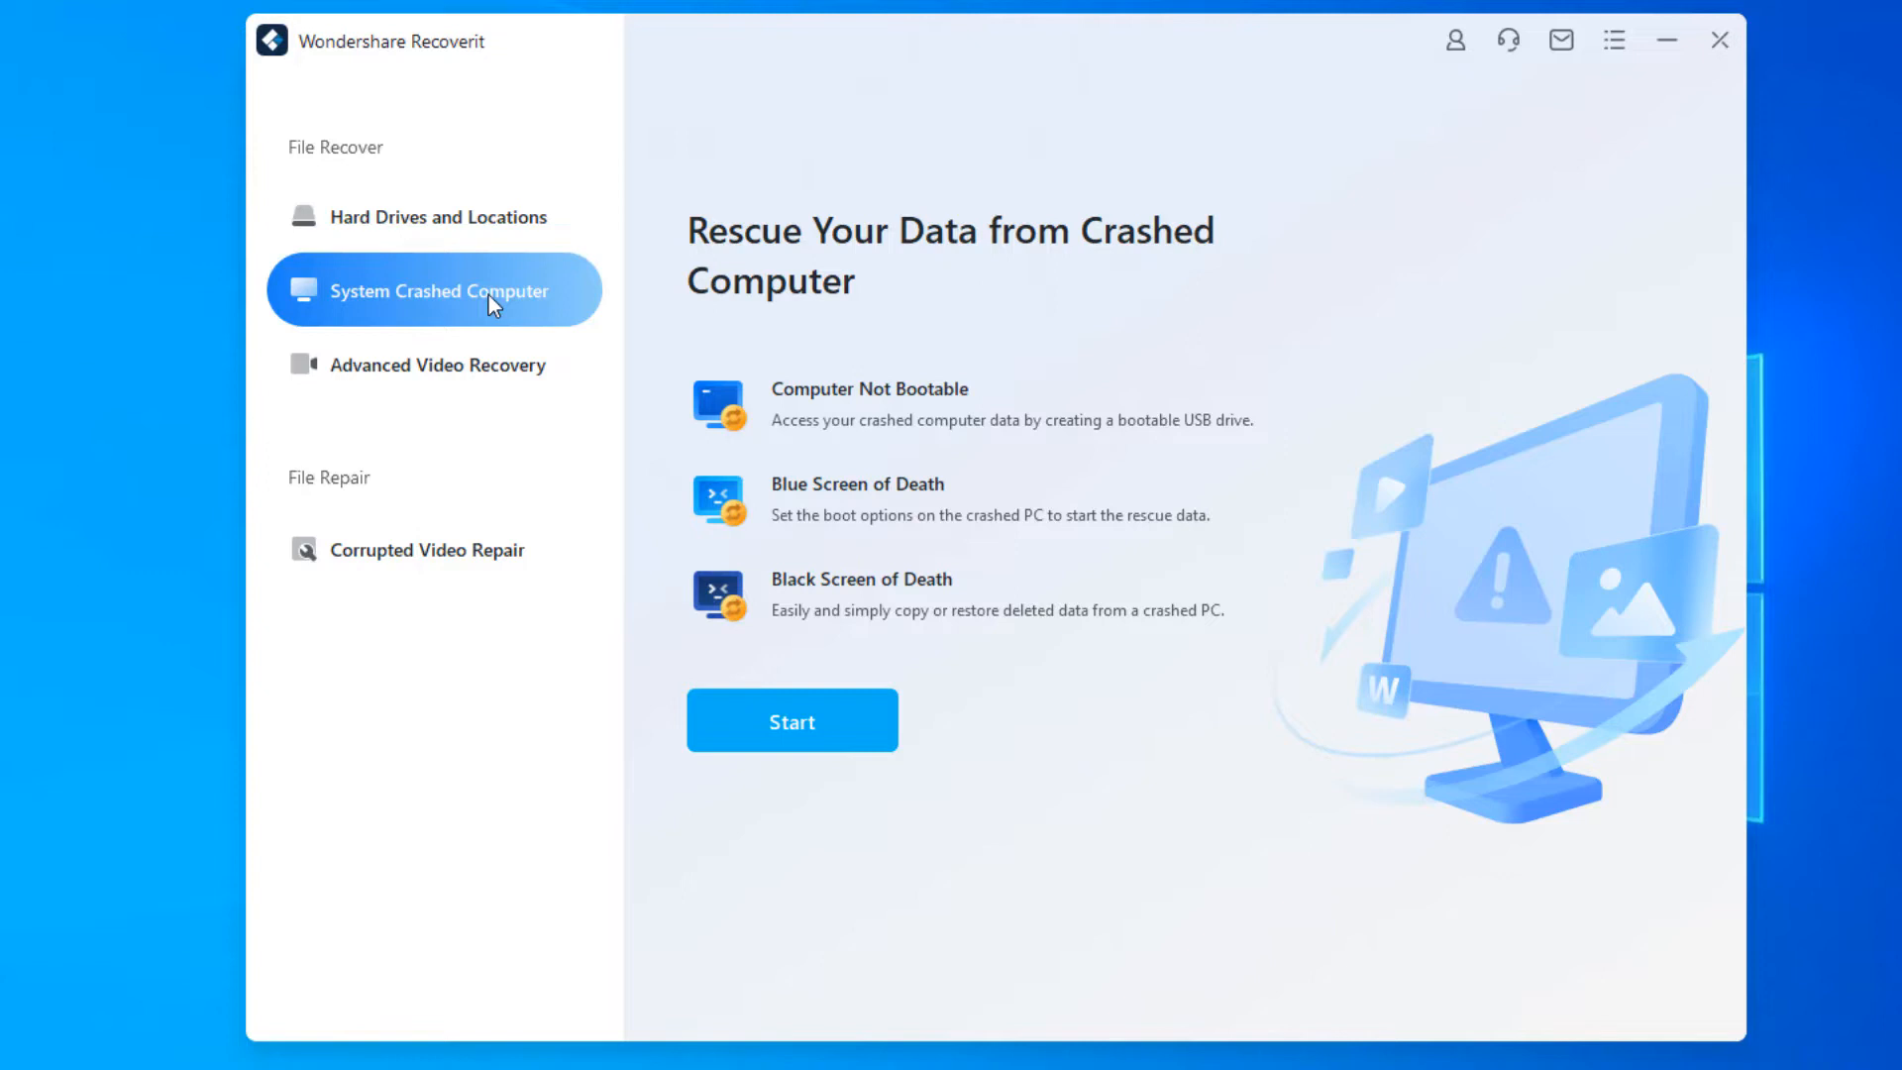
mouse_move(490, 331)
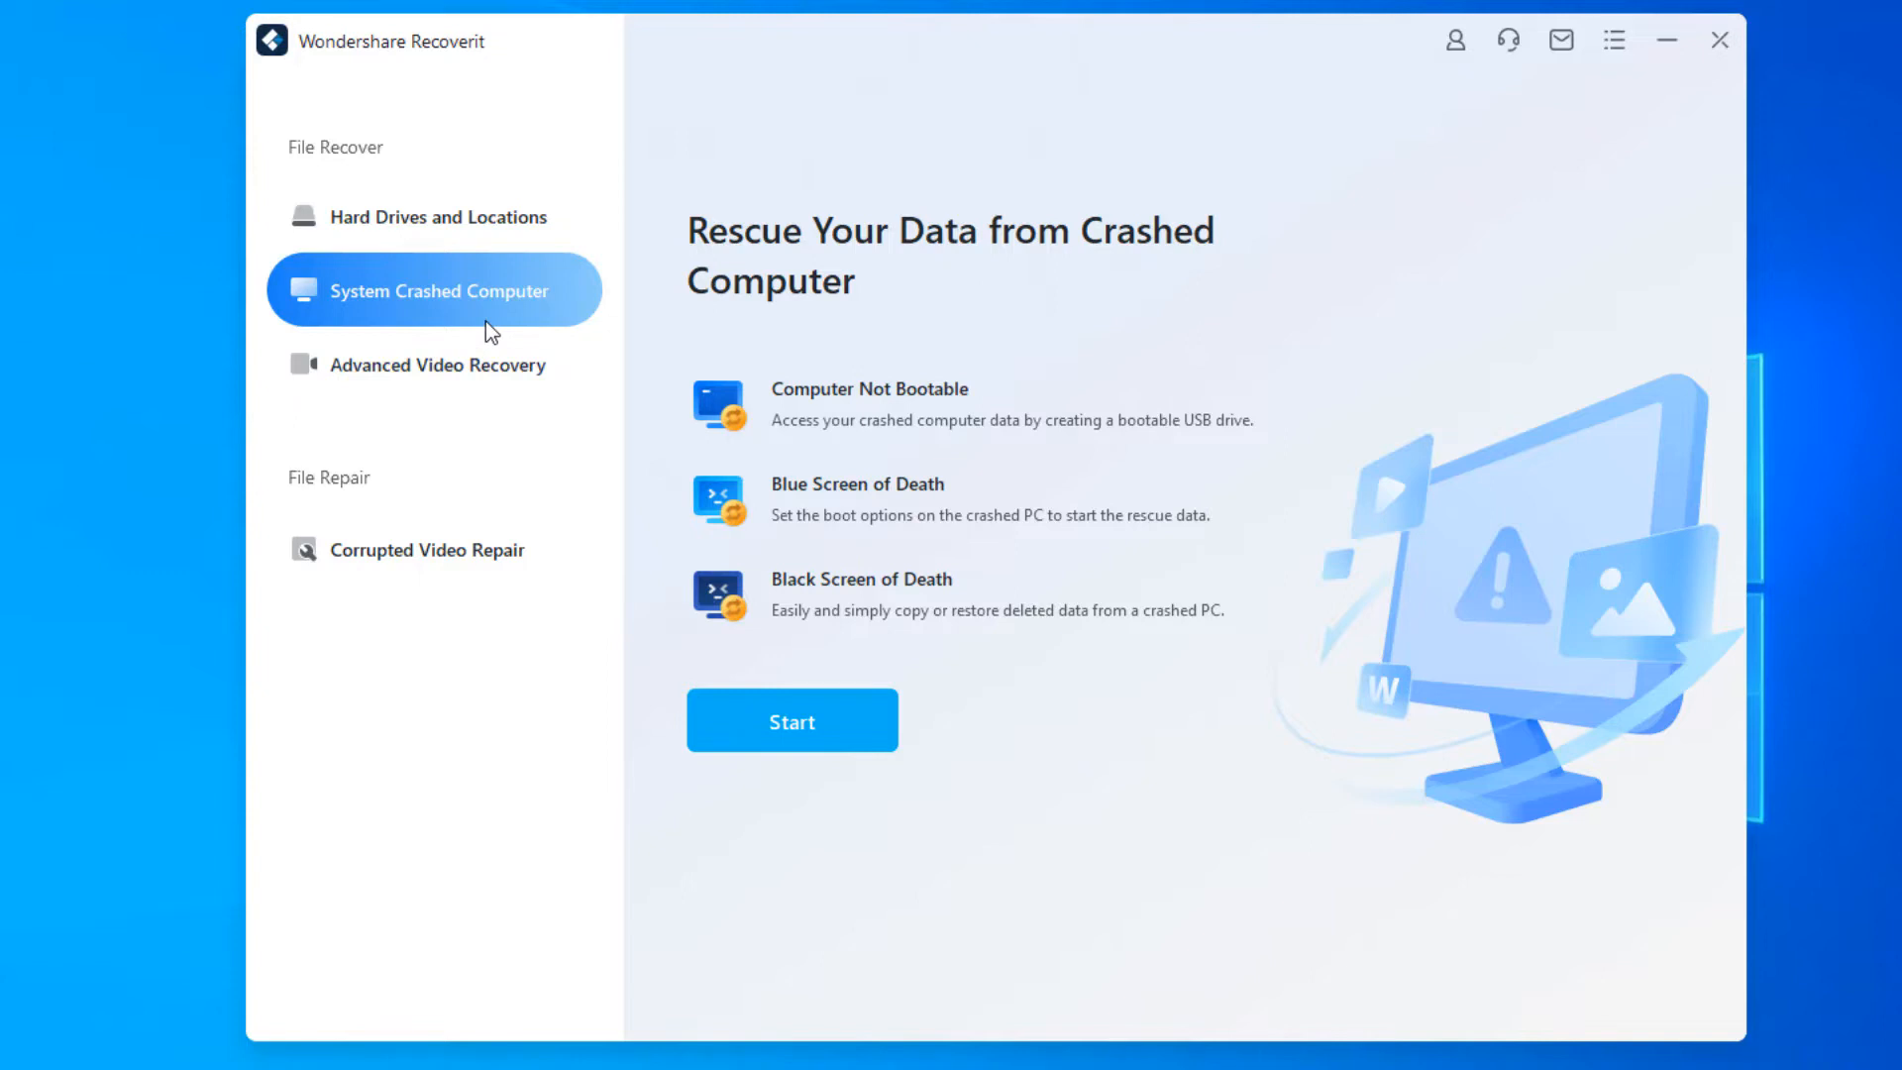
left_click(434, 365)
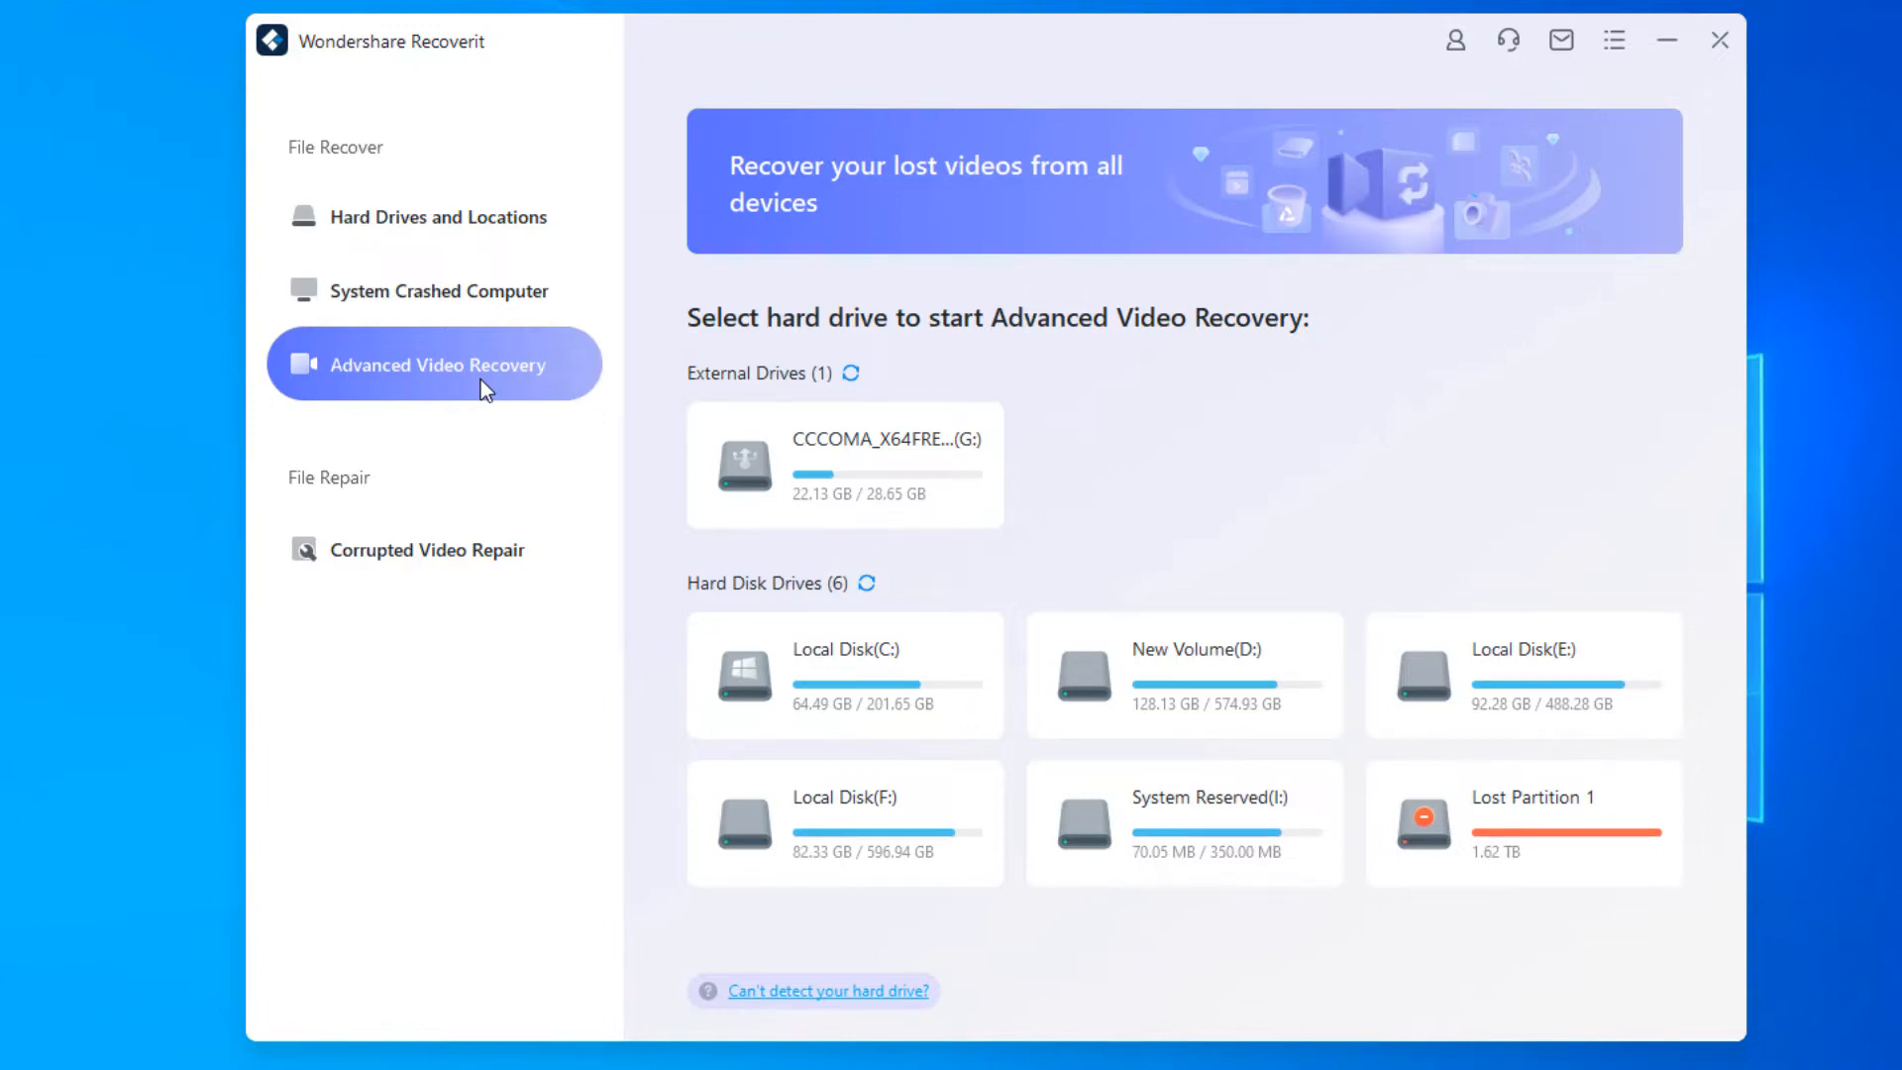
left_click(434, 549)
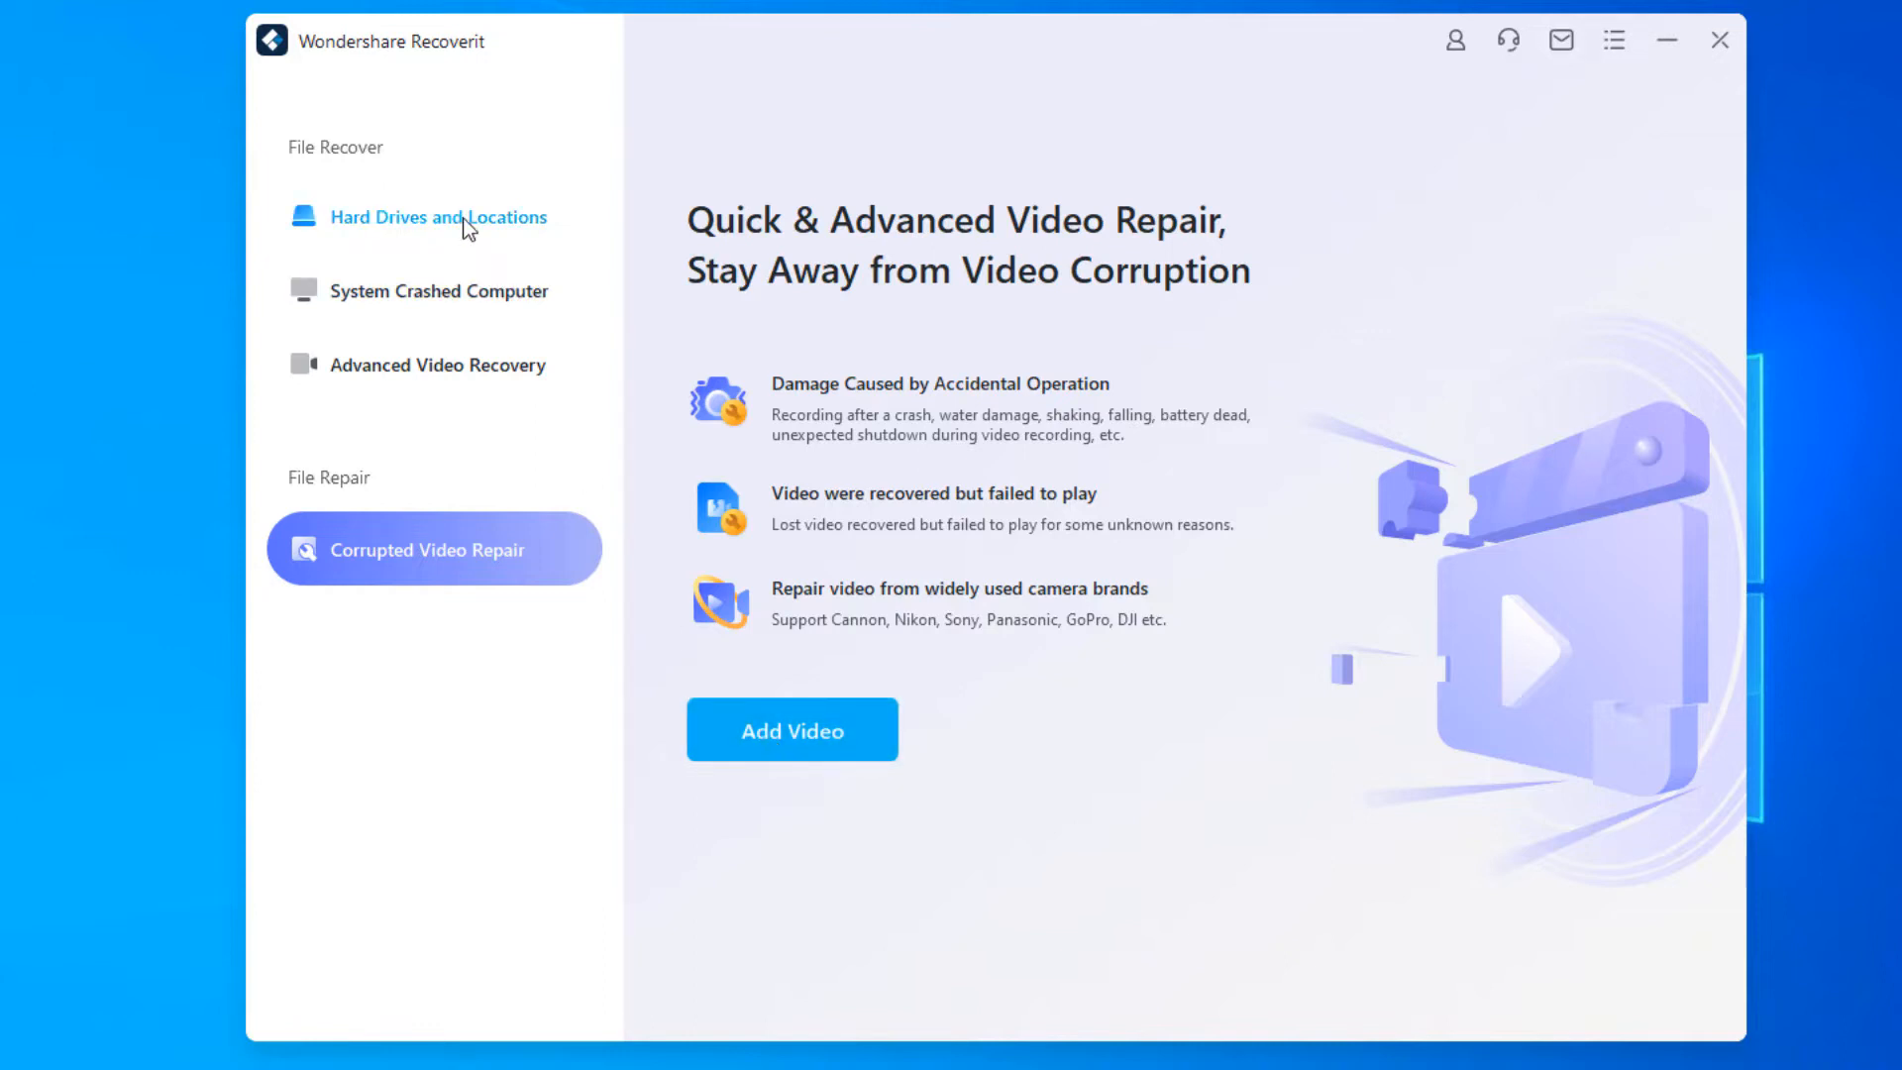
left_click(436, 216)
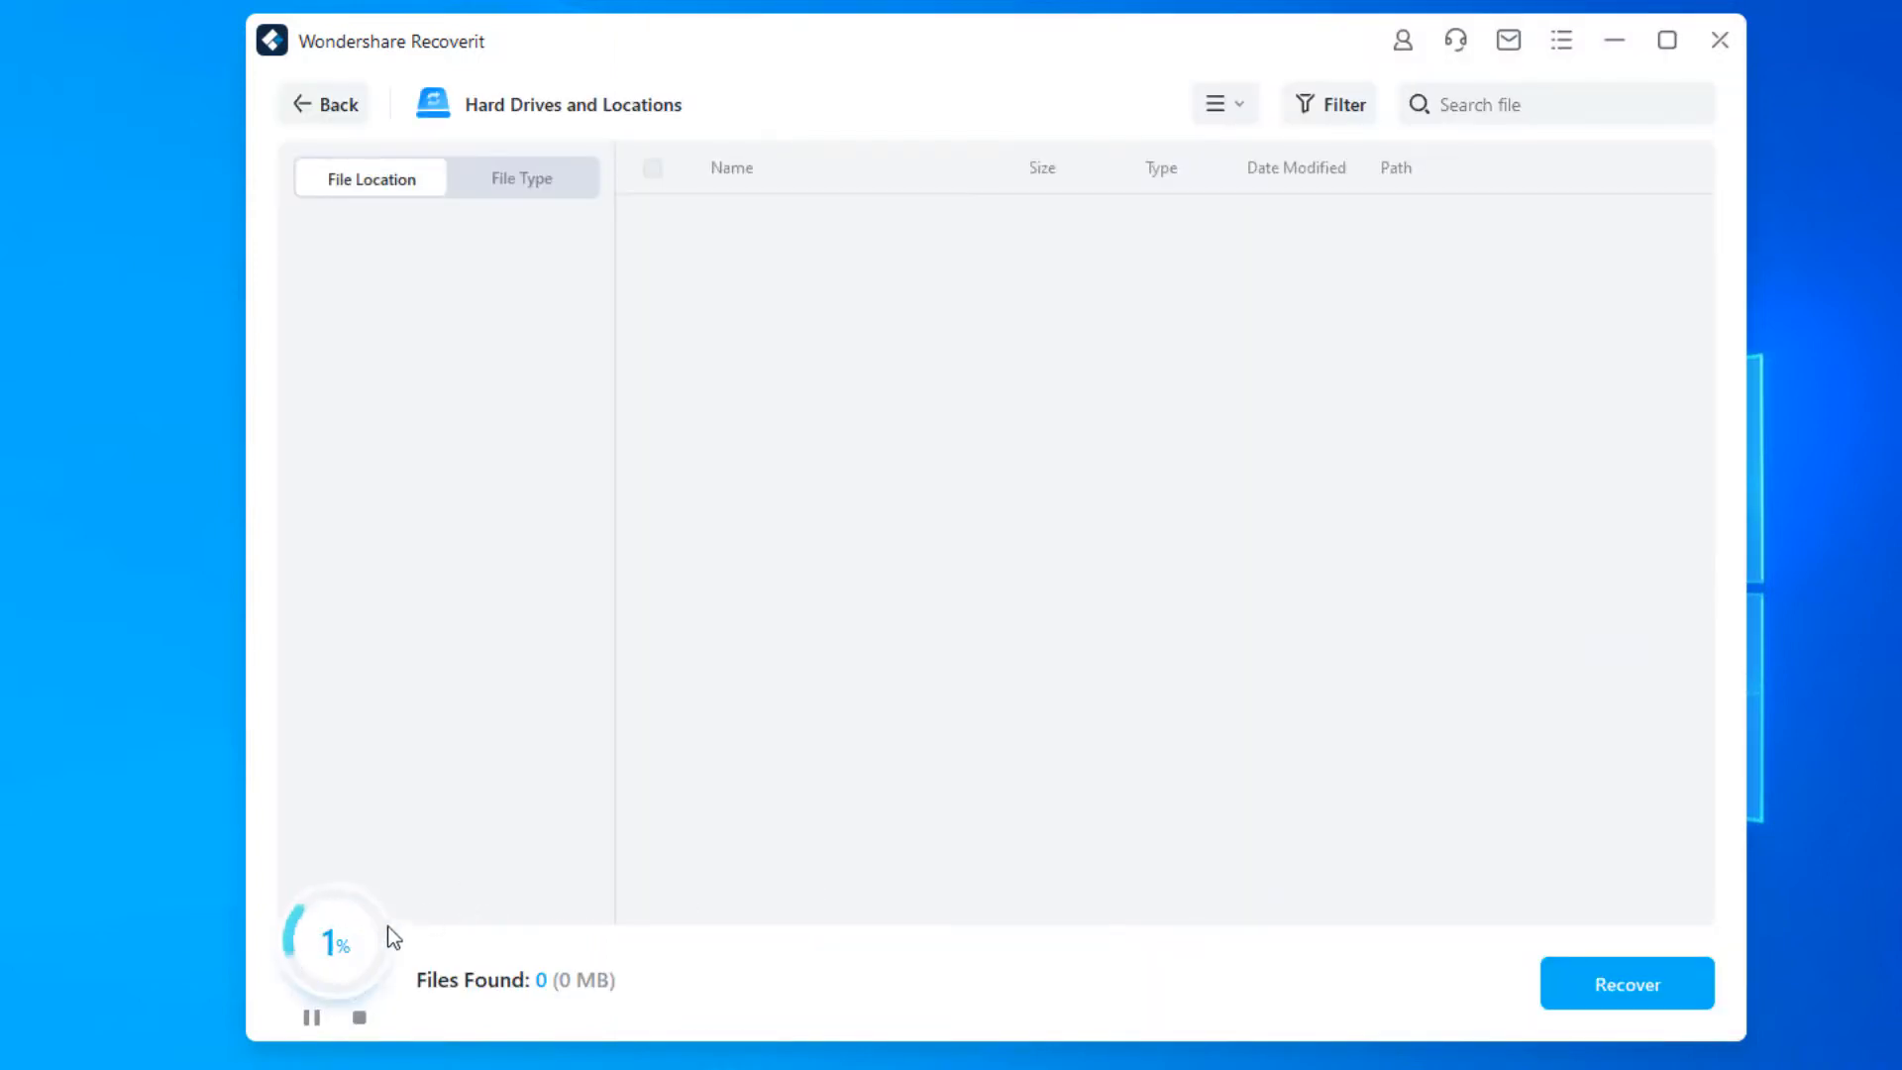
mouse_move(352, 917)
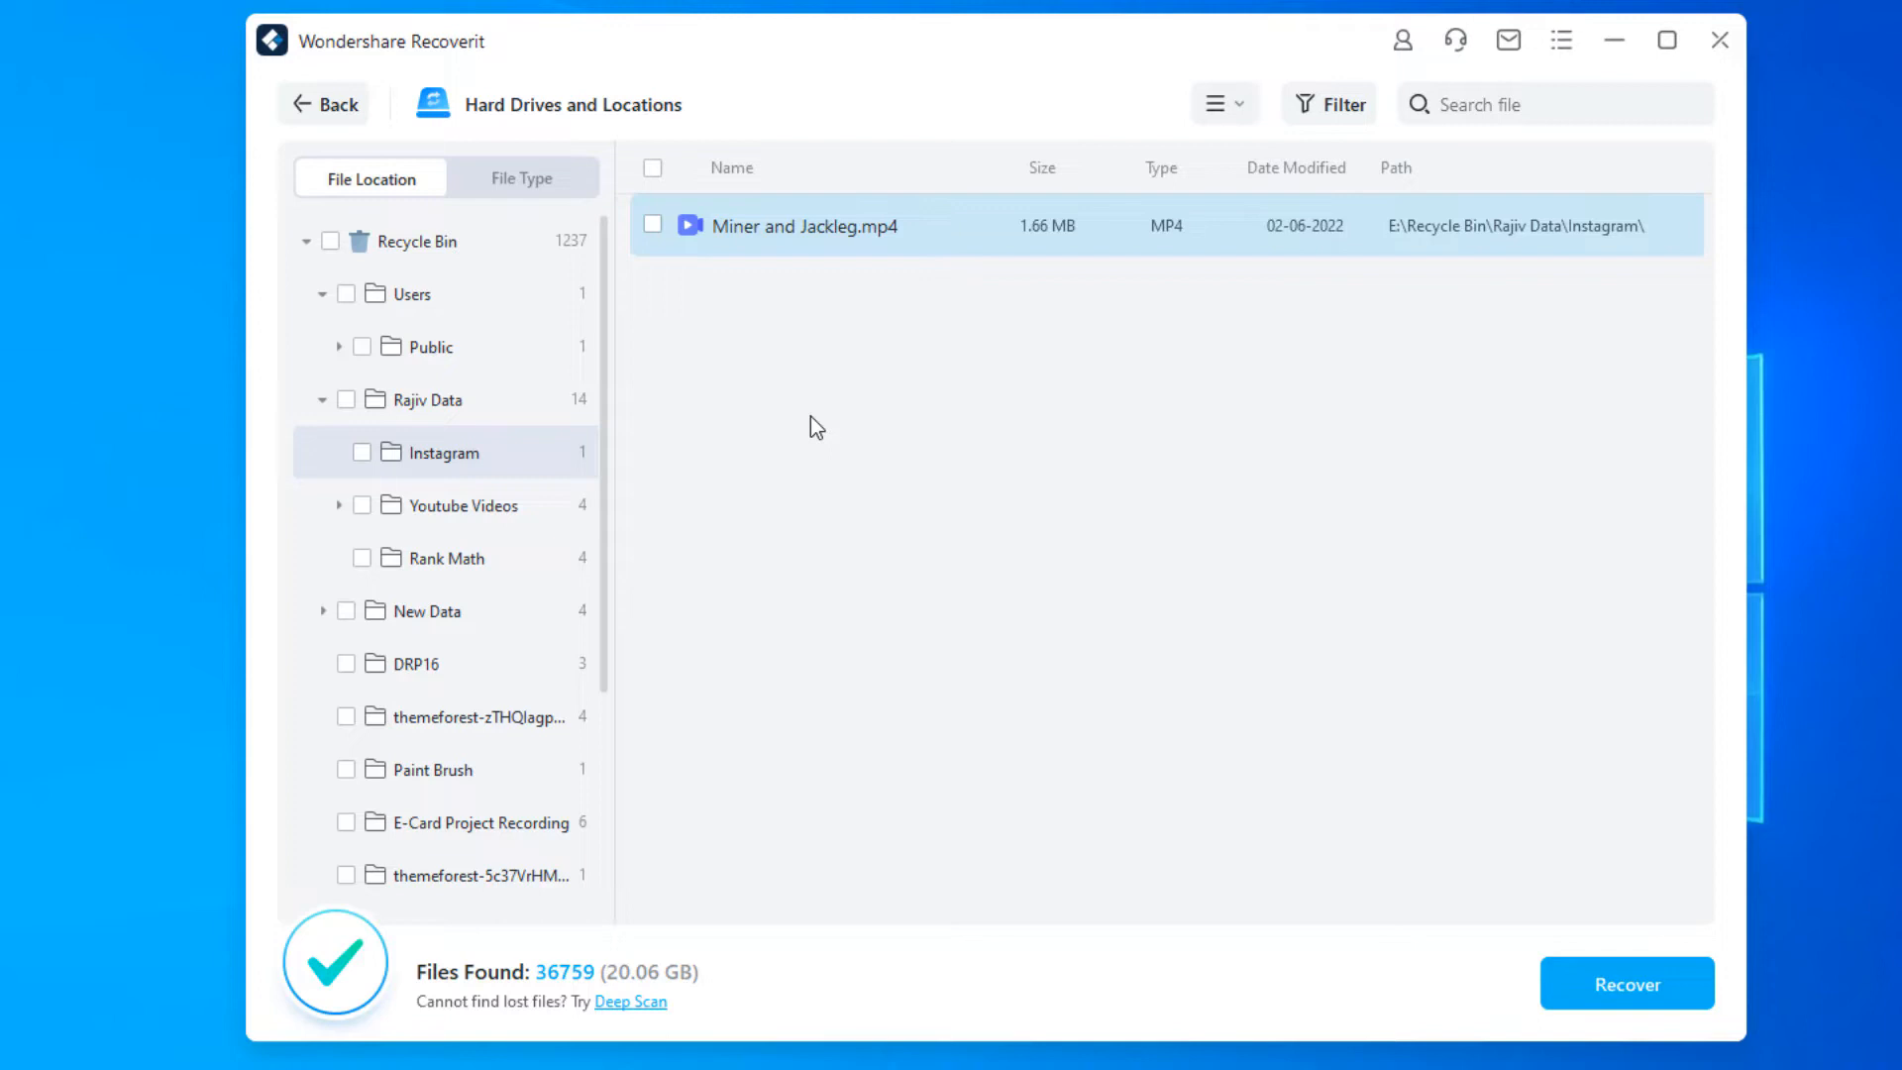
mouse_move(456, 337)
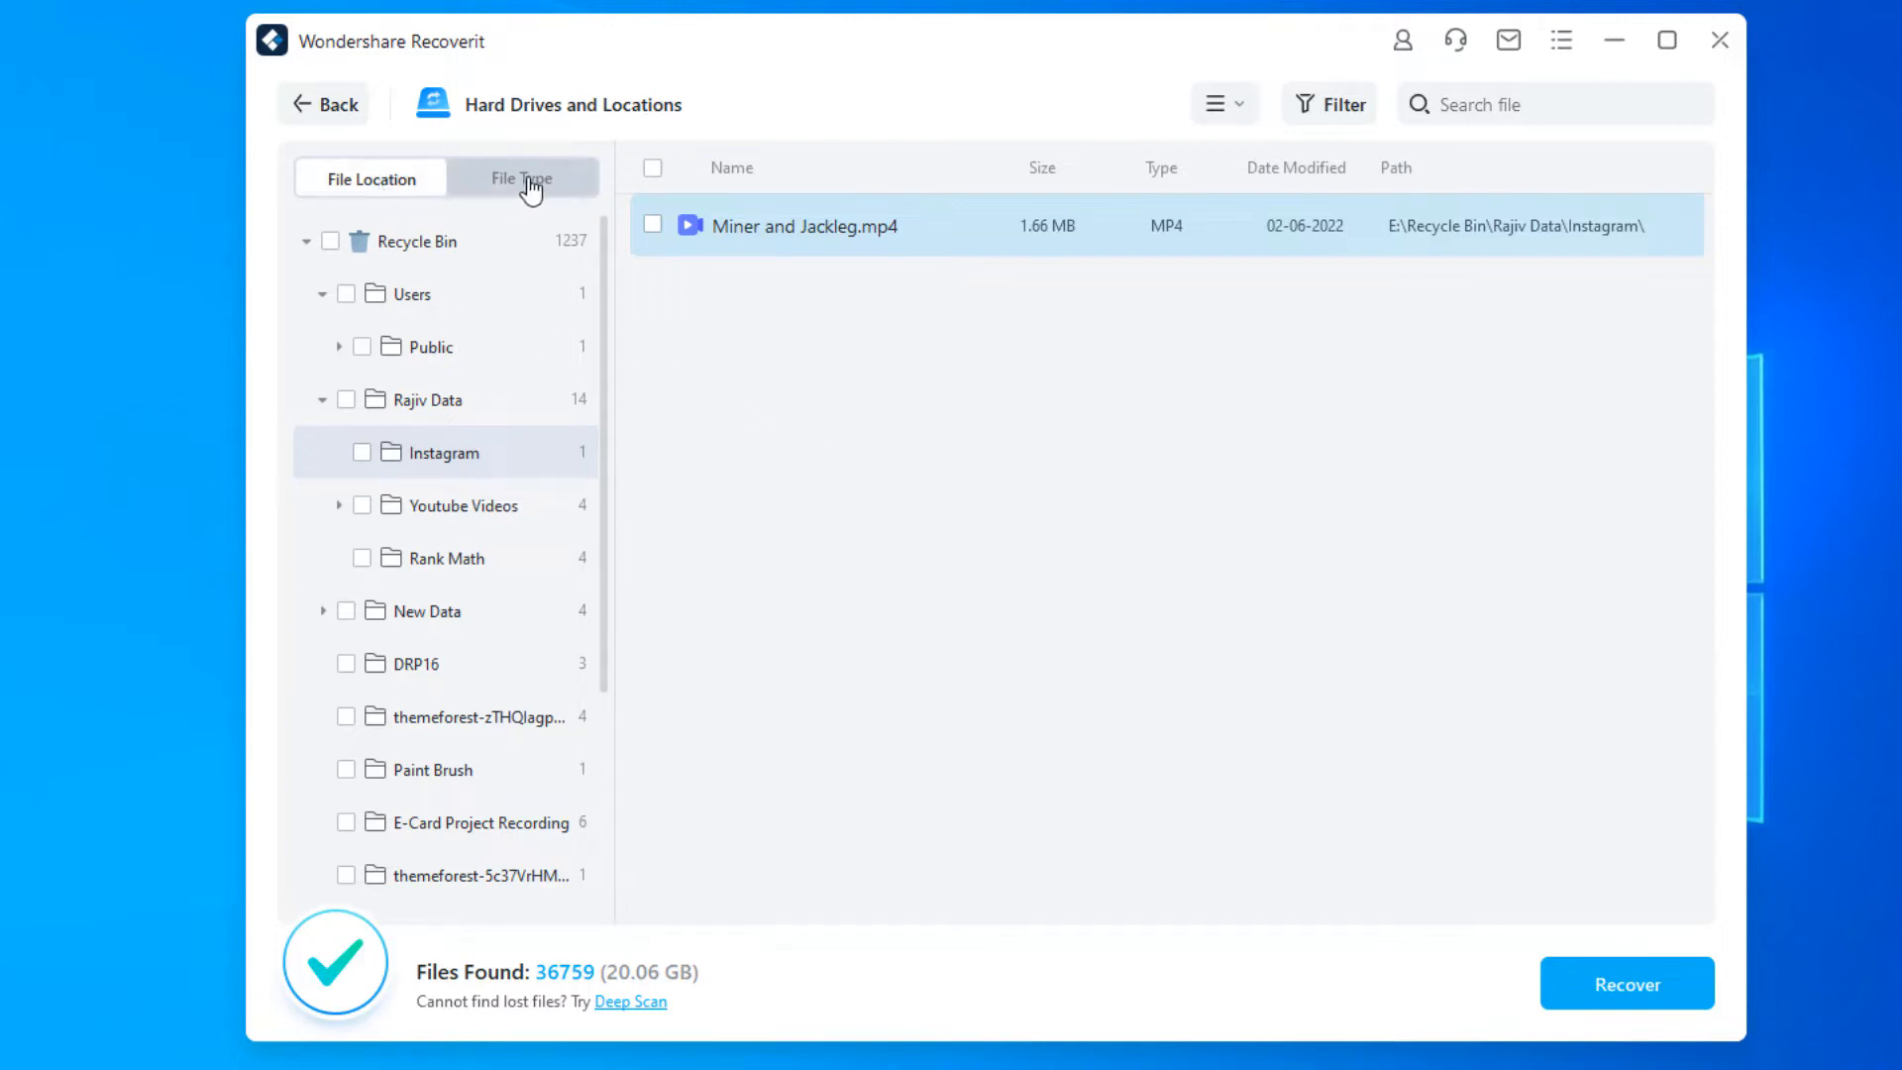
left_click(521, 179)
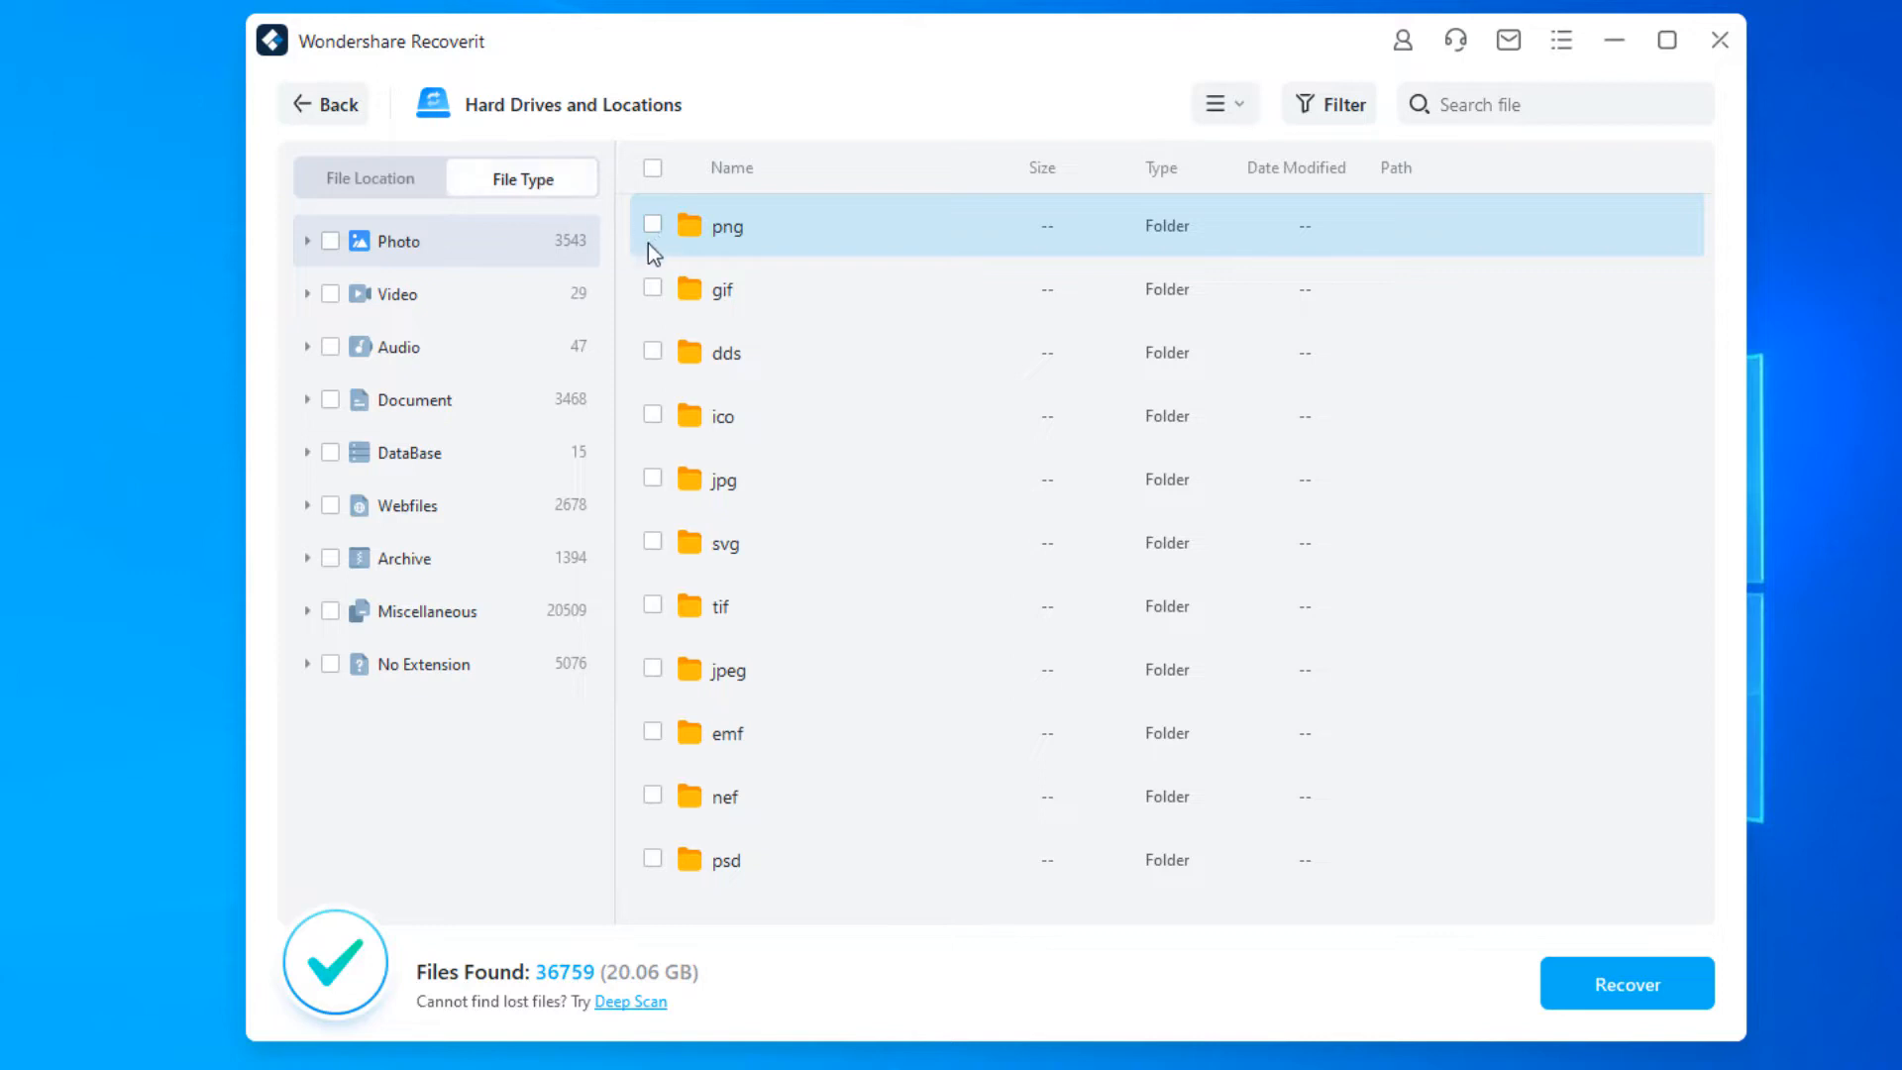
left_click(396, 293)
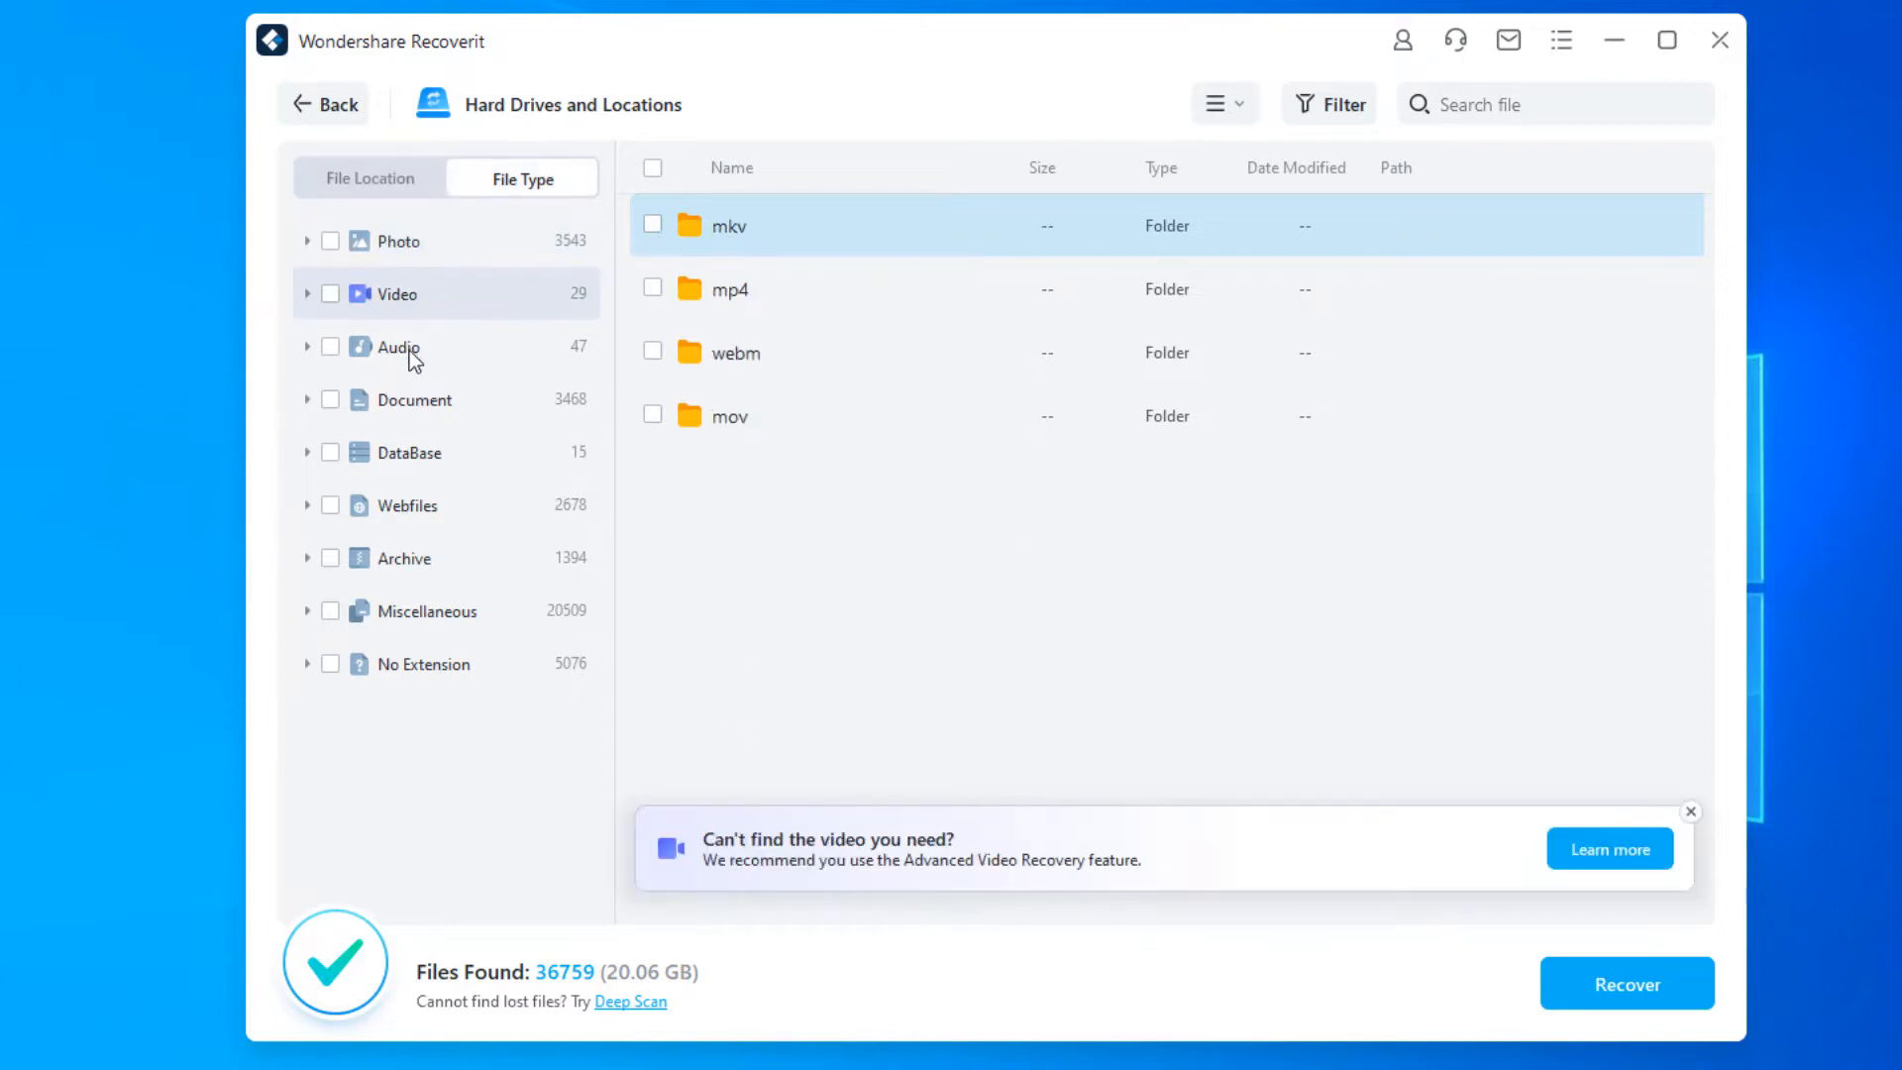
left_click(414, 398)
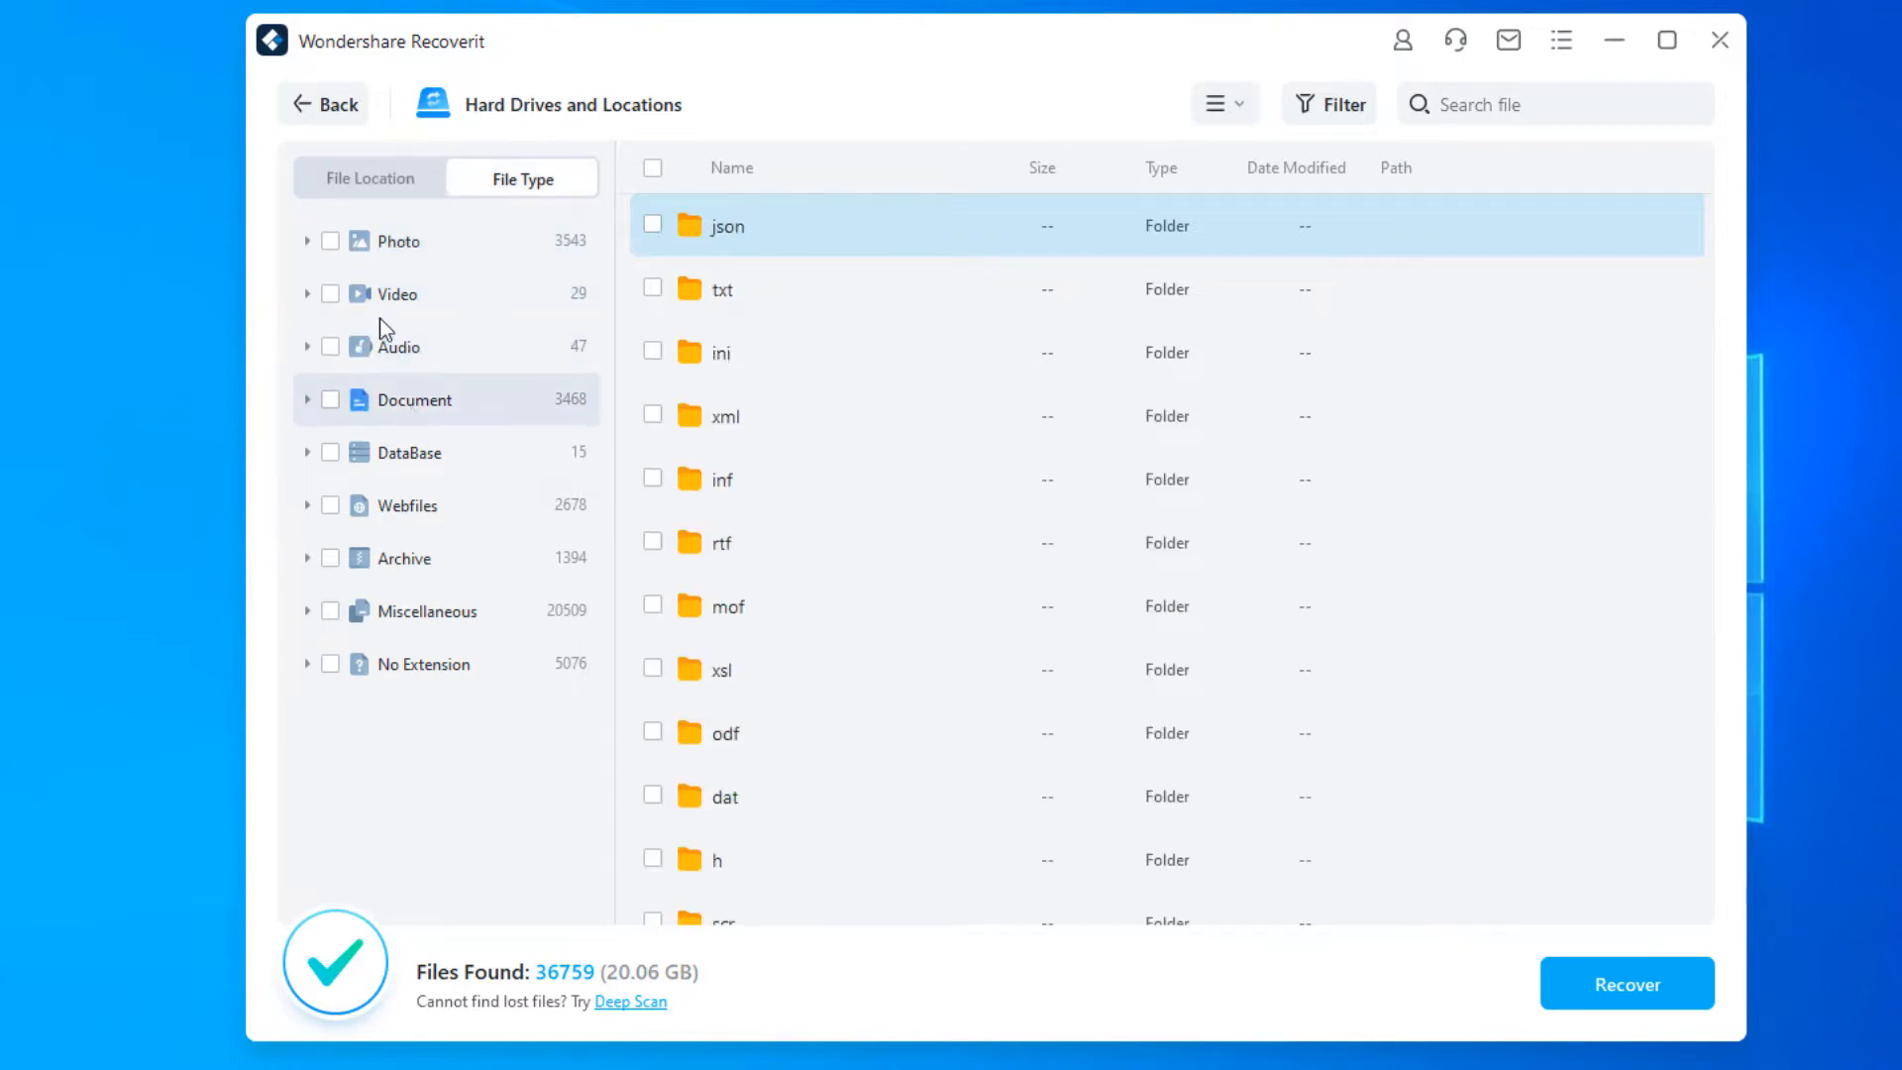
left_click(371, 178)
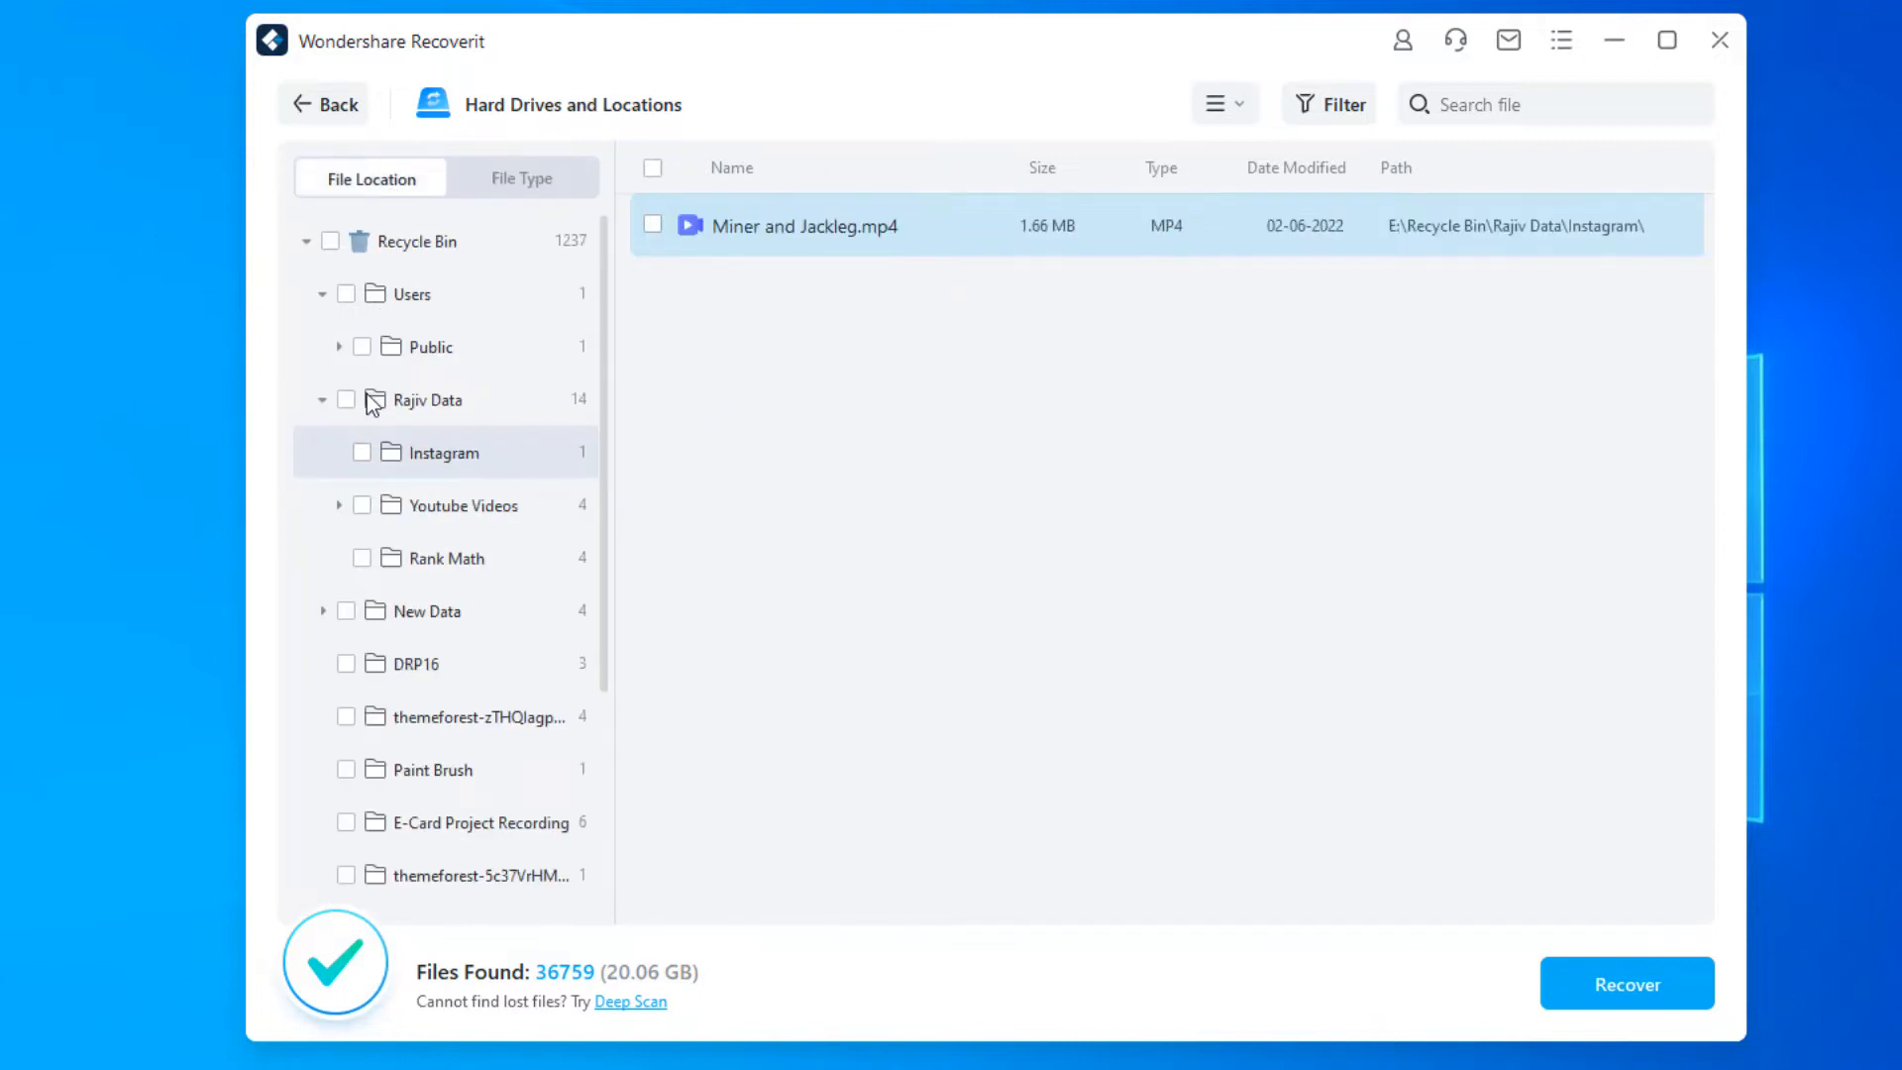
Step: Mark the Instagram video and both Presentation PPTX files for recovery (3 files, 1.72 MB)
left_click(305, 240)
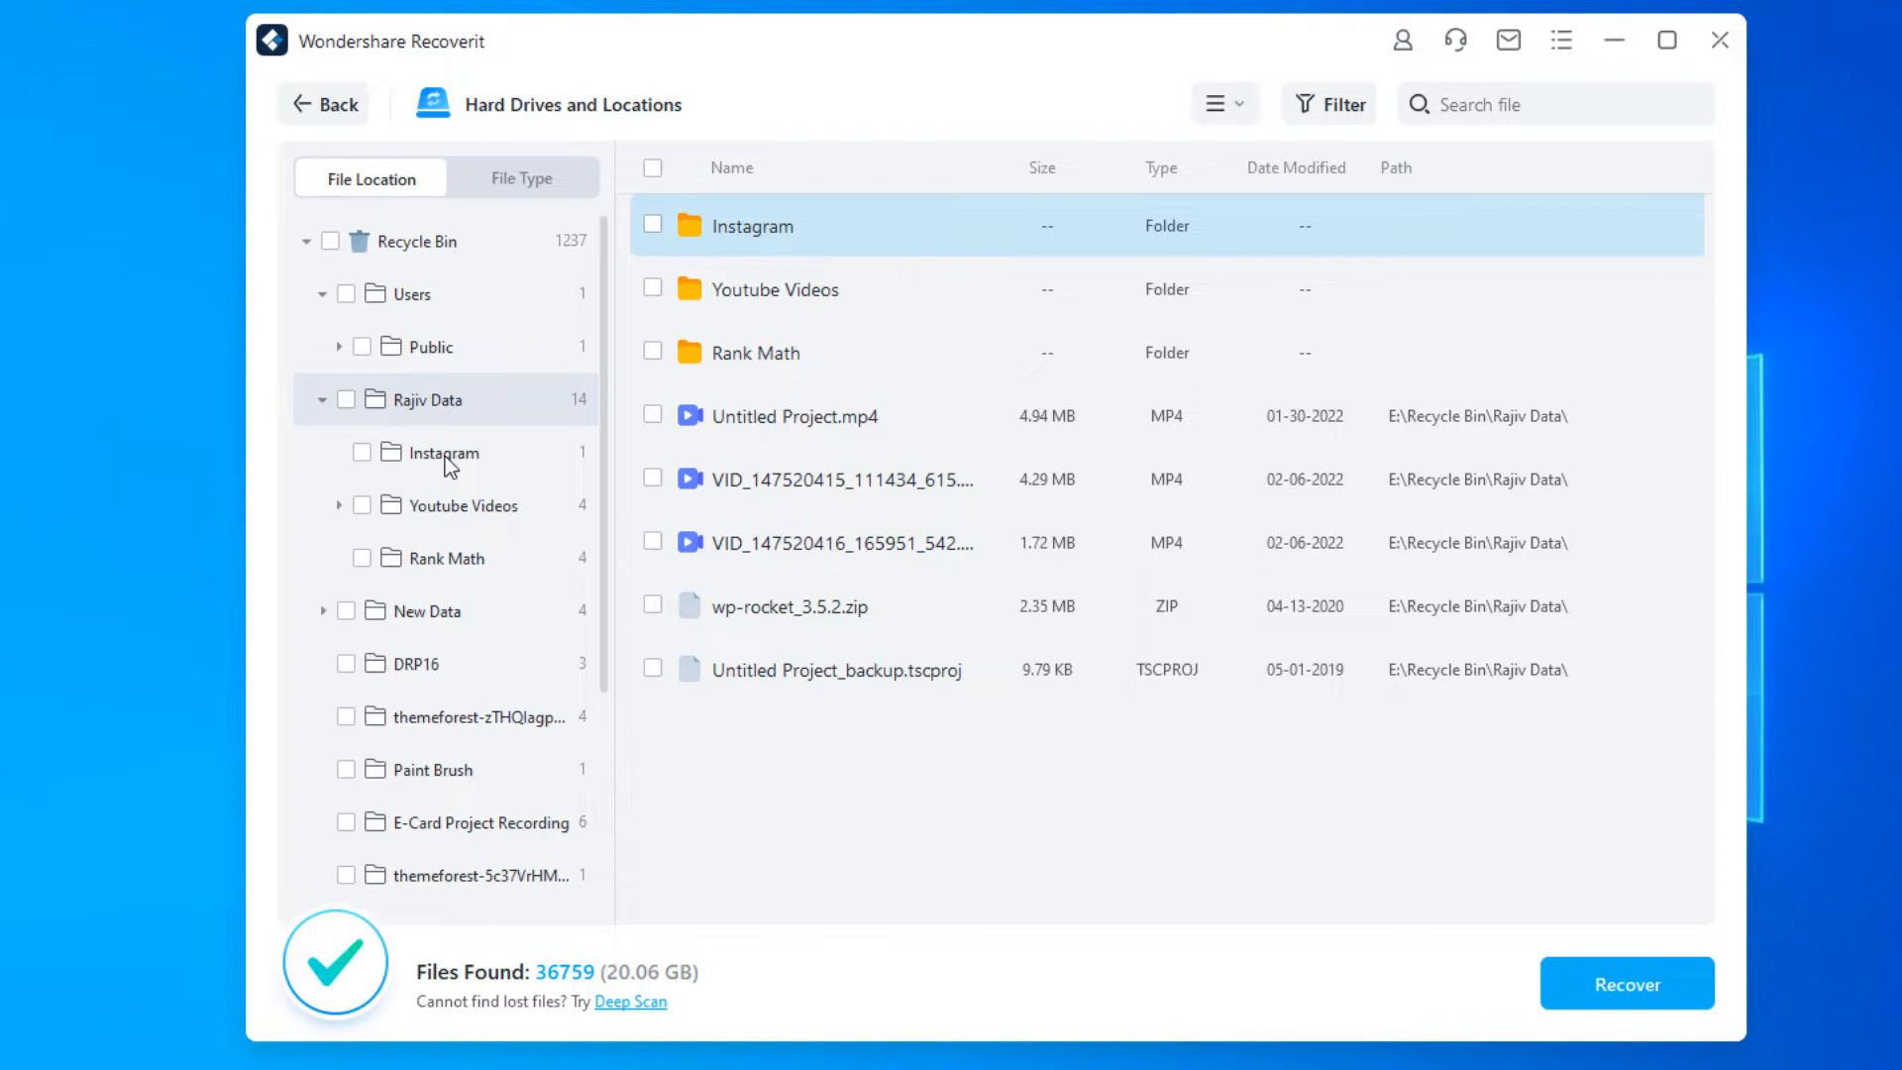
left_click(442, 452)
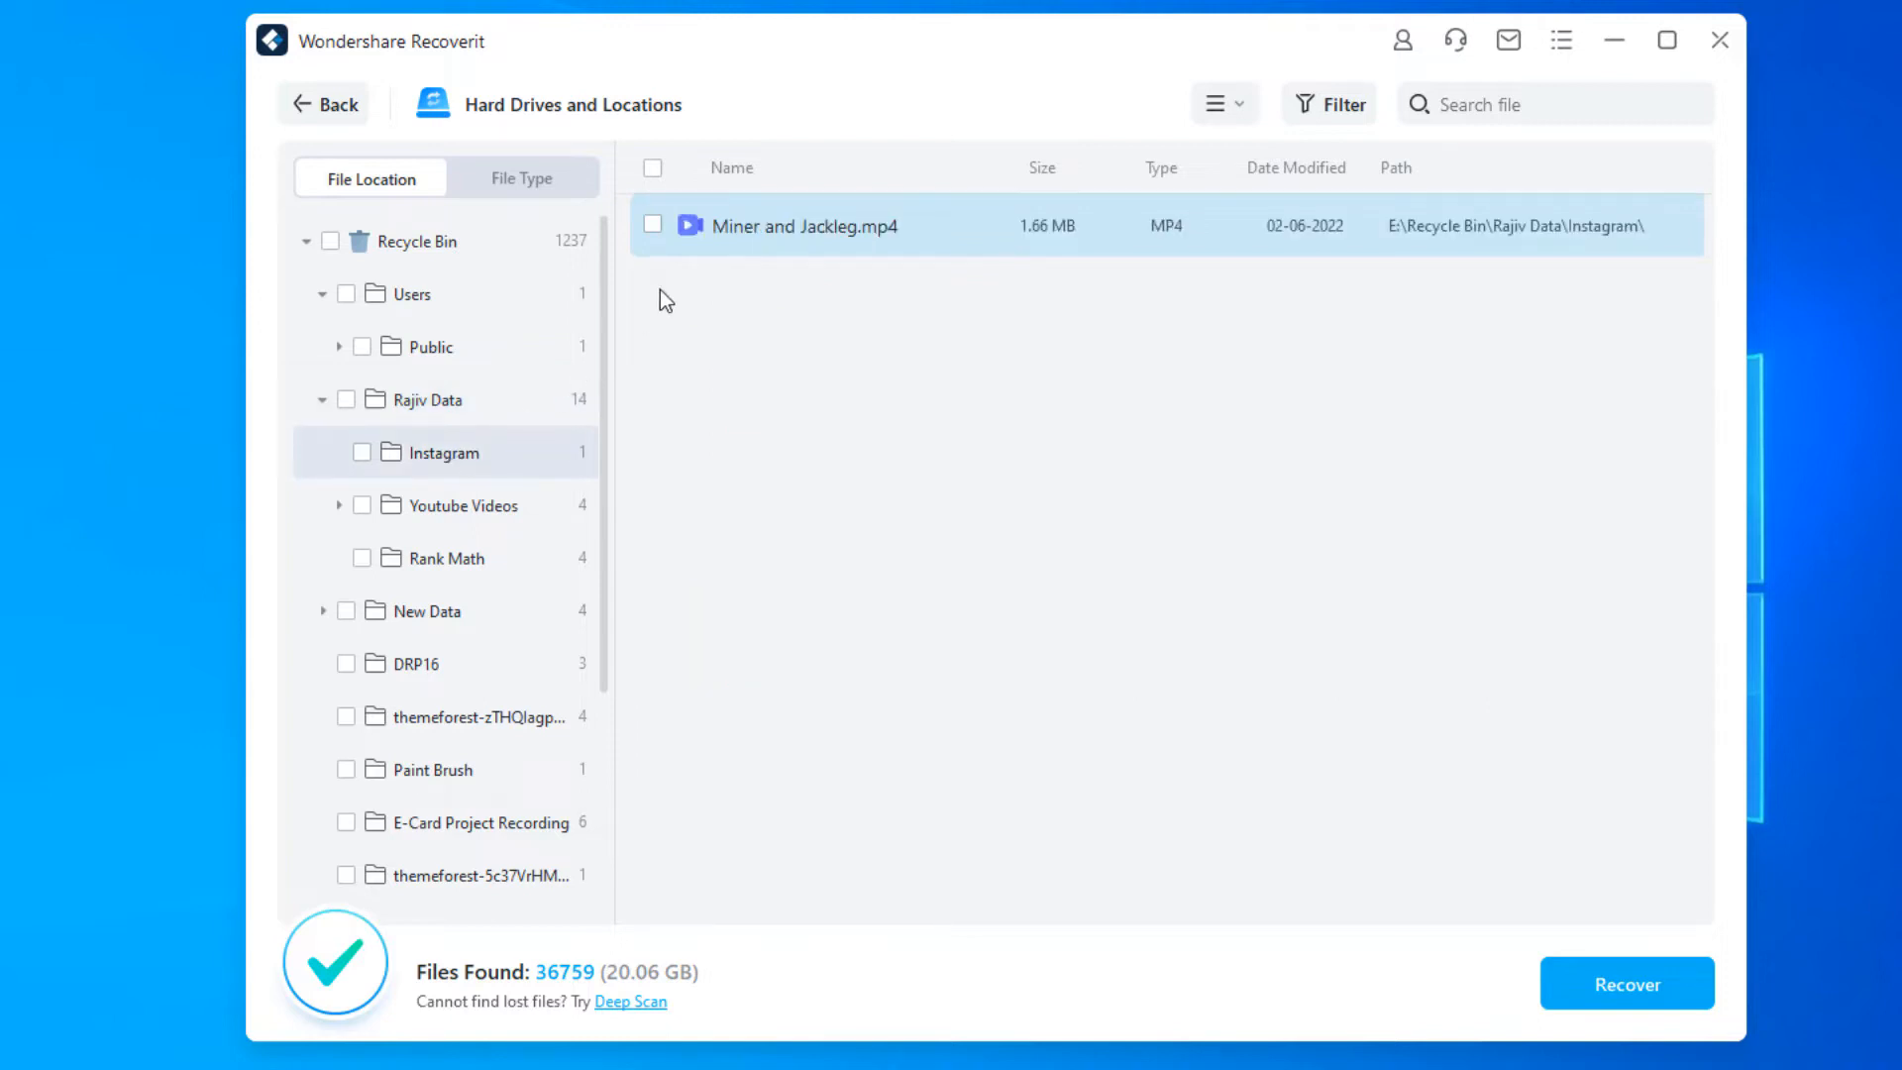
left_click(361, 452)
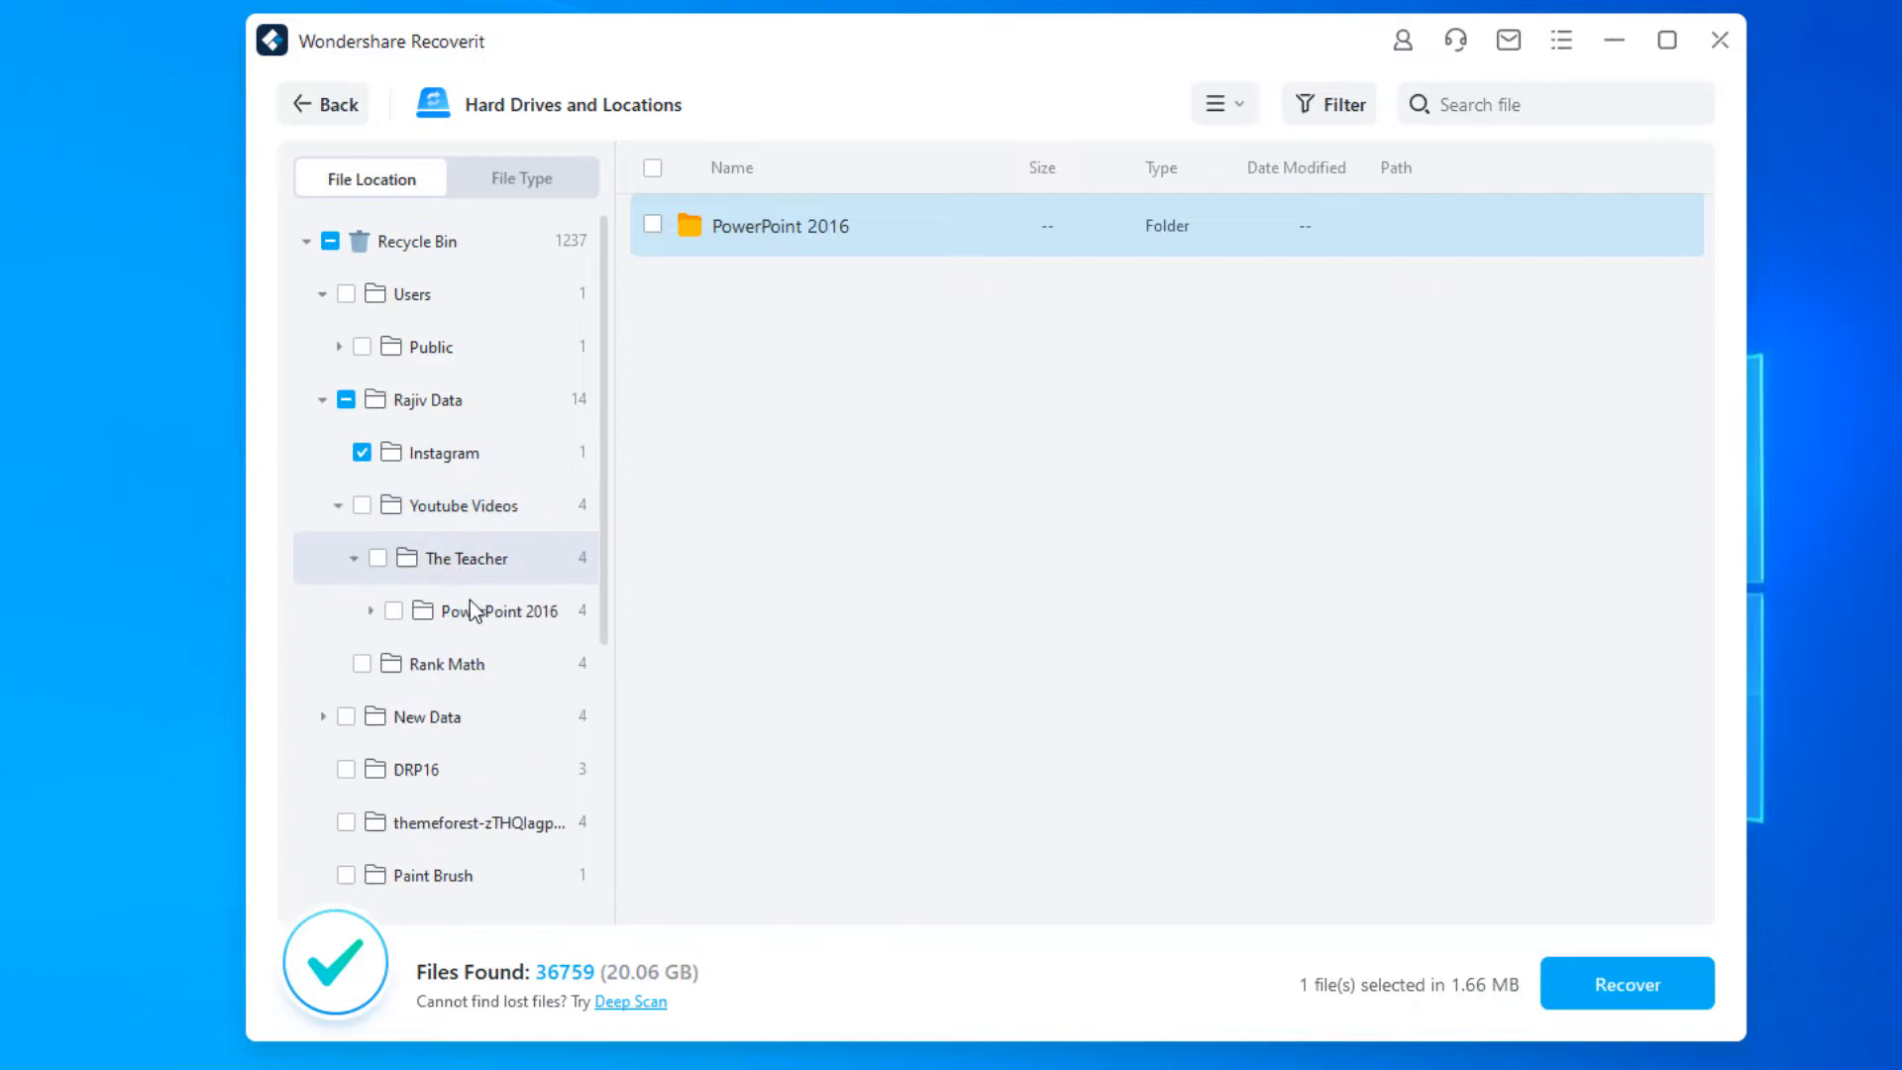
left_click(370, 611)
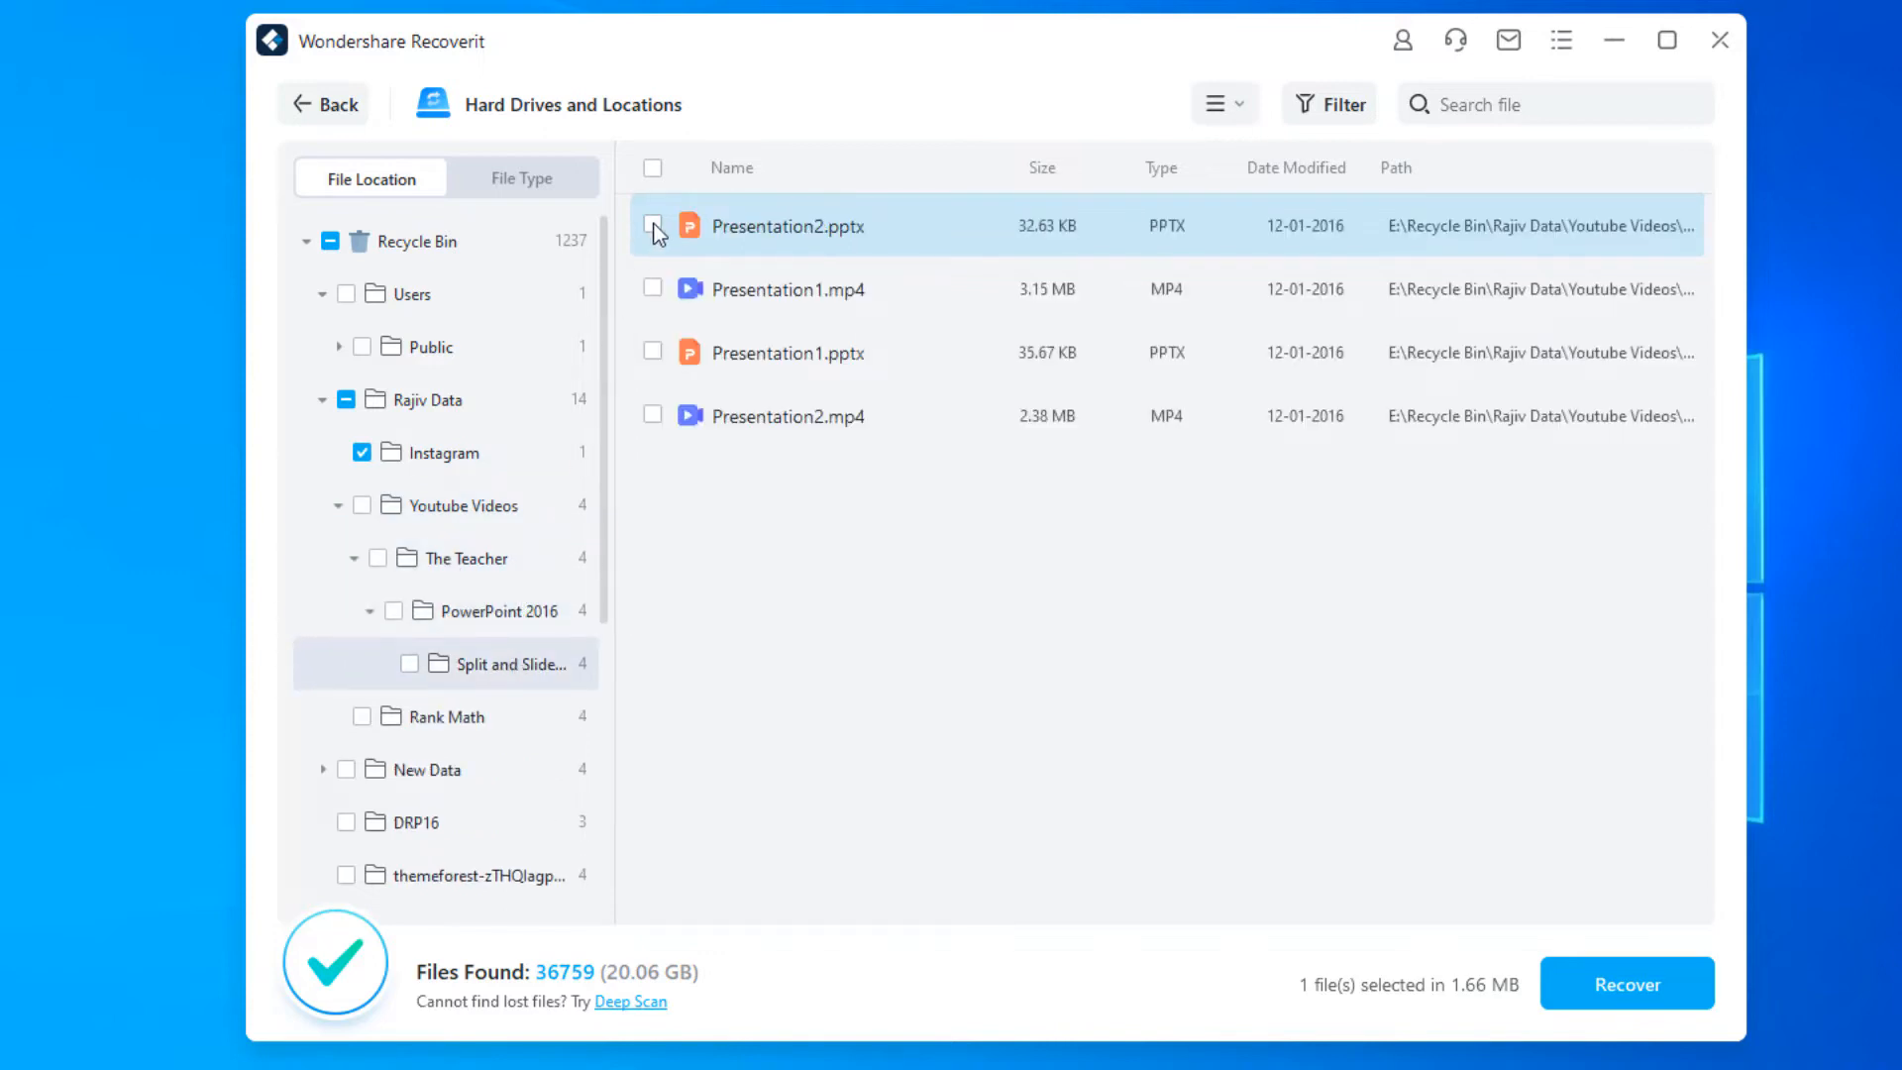
left_click(651, 226)
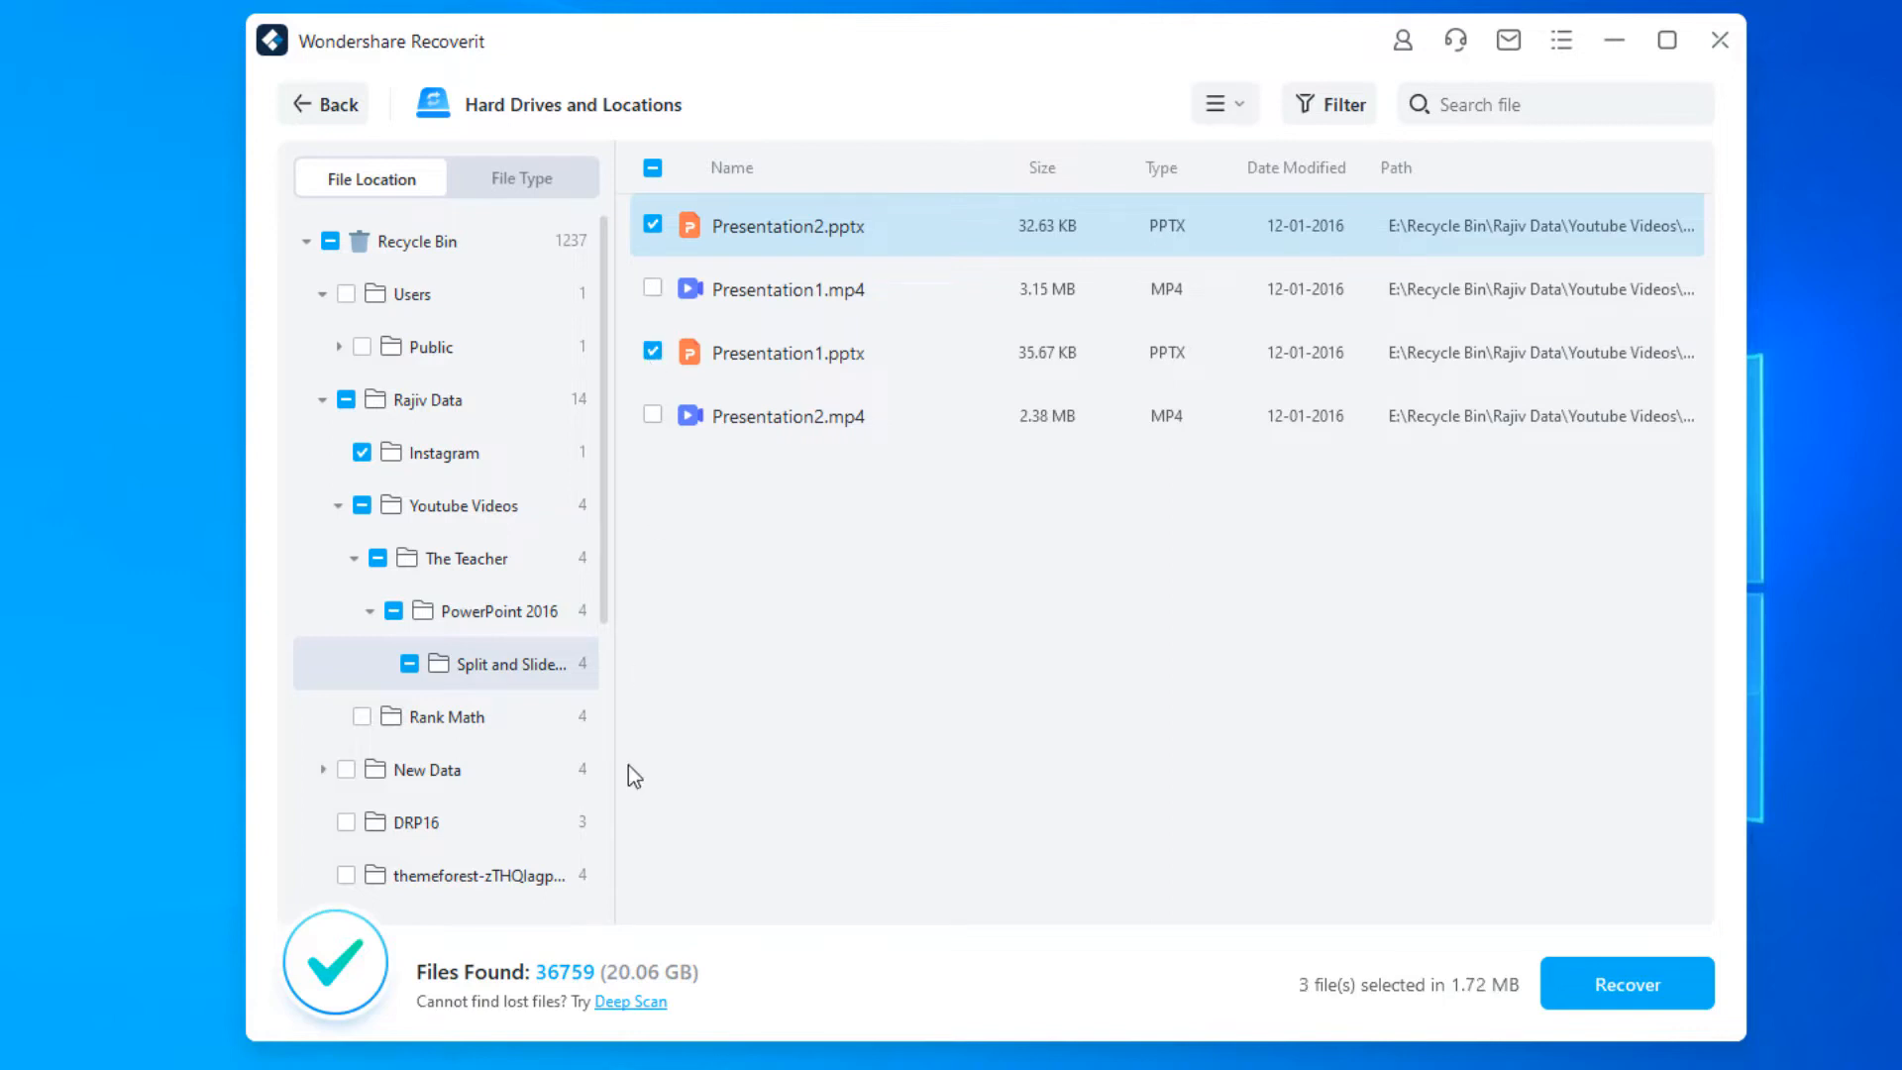
mouse_move(1531, 1014)
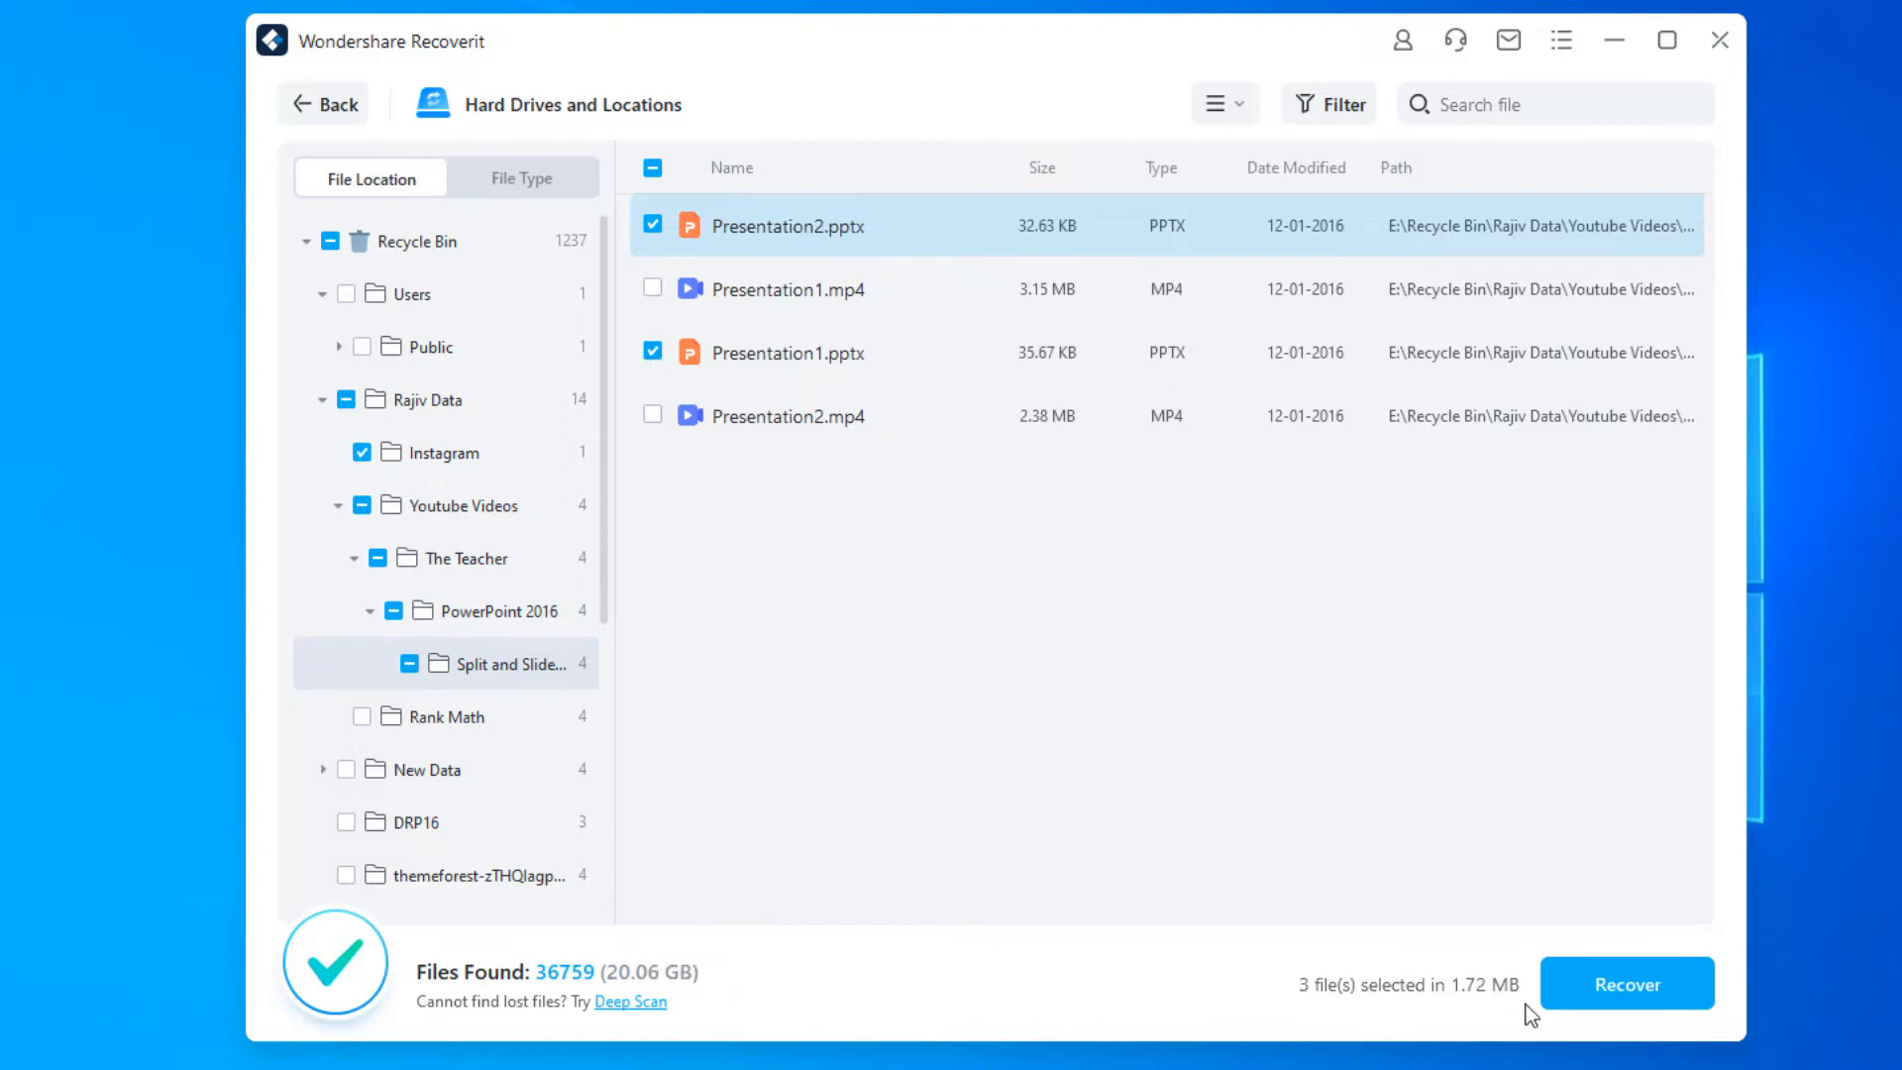
mouse_move(1668, 995)
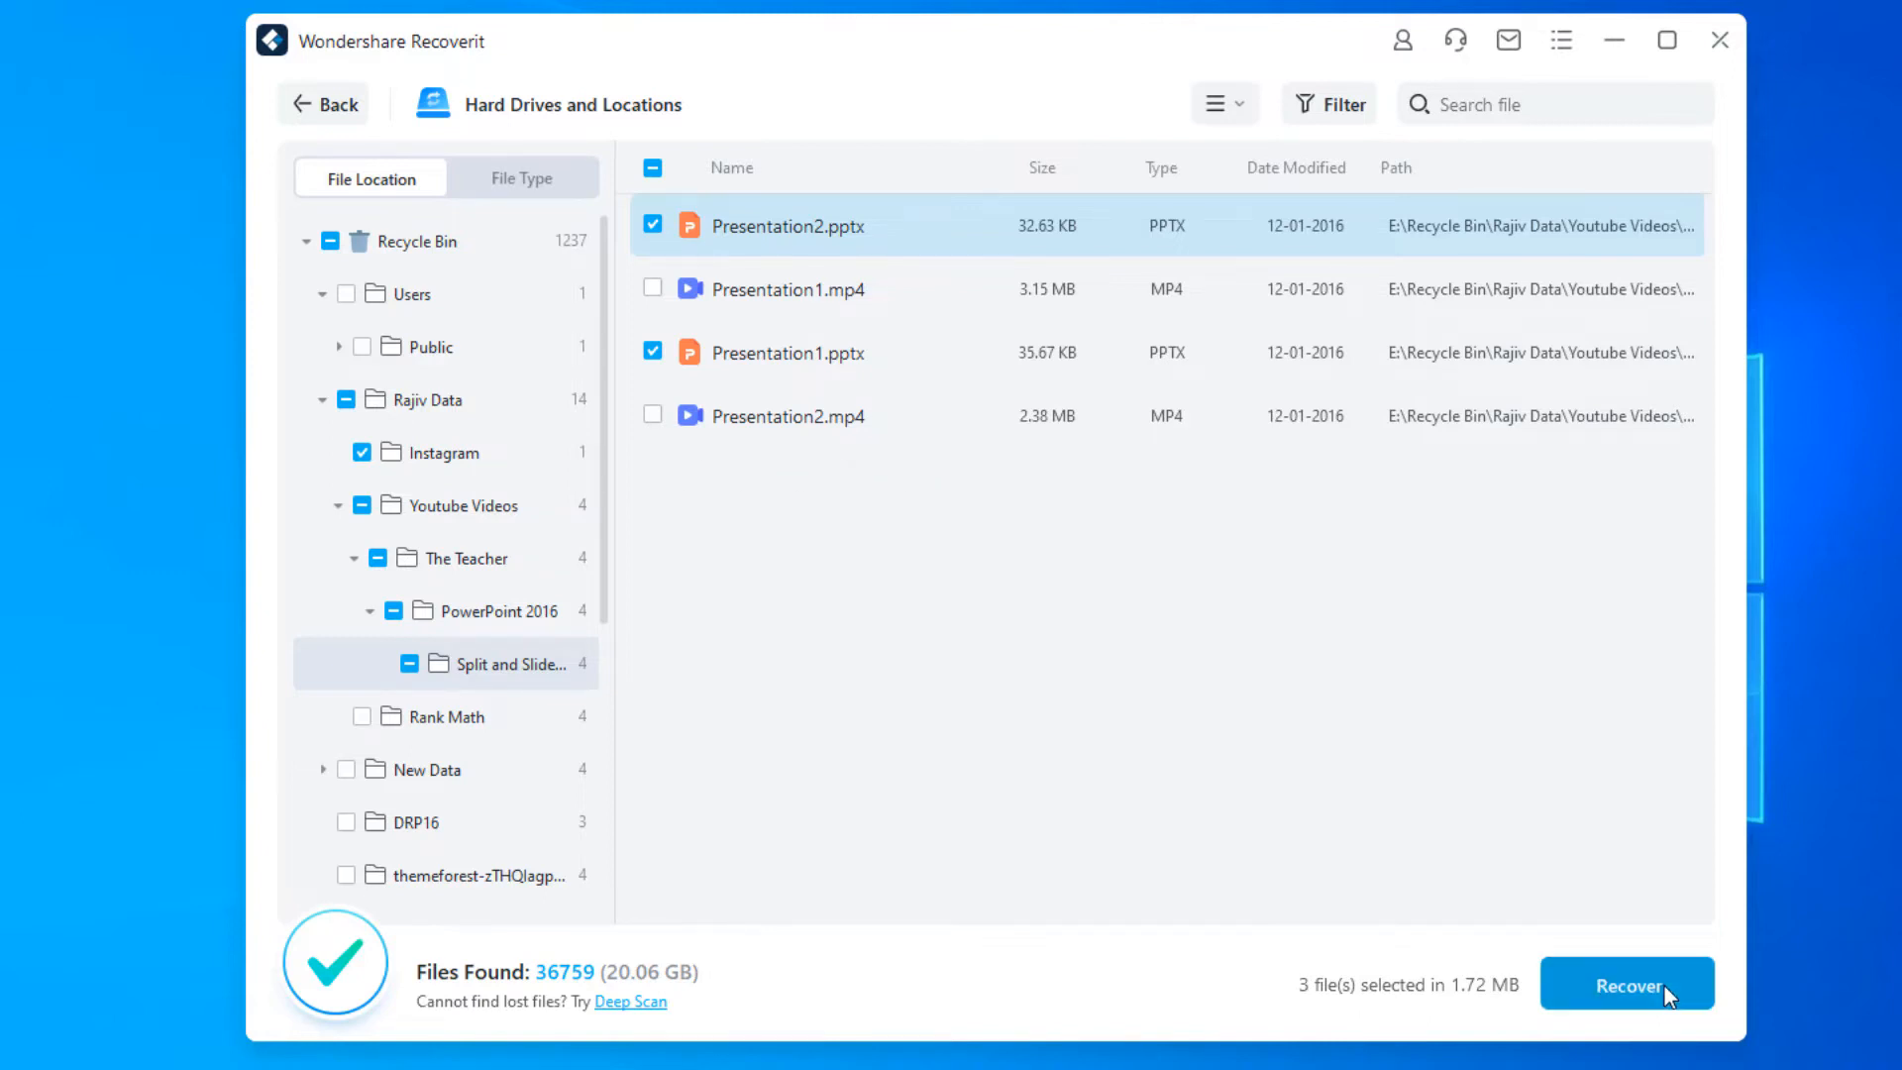
Step: Recover the 3 marked files into a new Data Recovered folder on Local Disk F, accepting the same-drive warning
left_click(1626, 984)
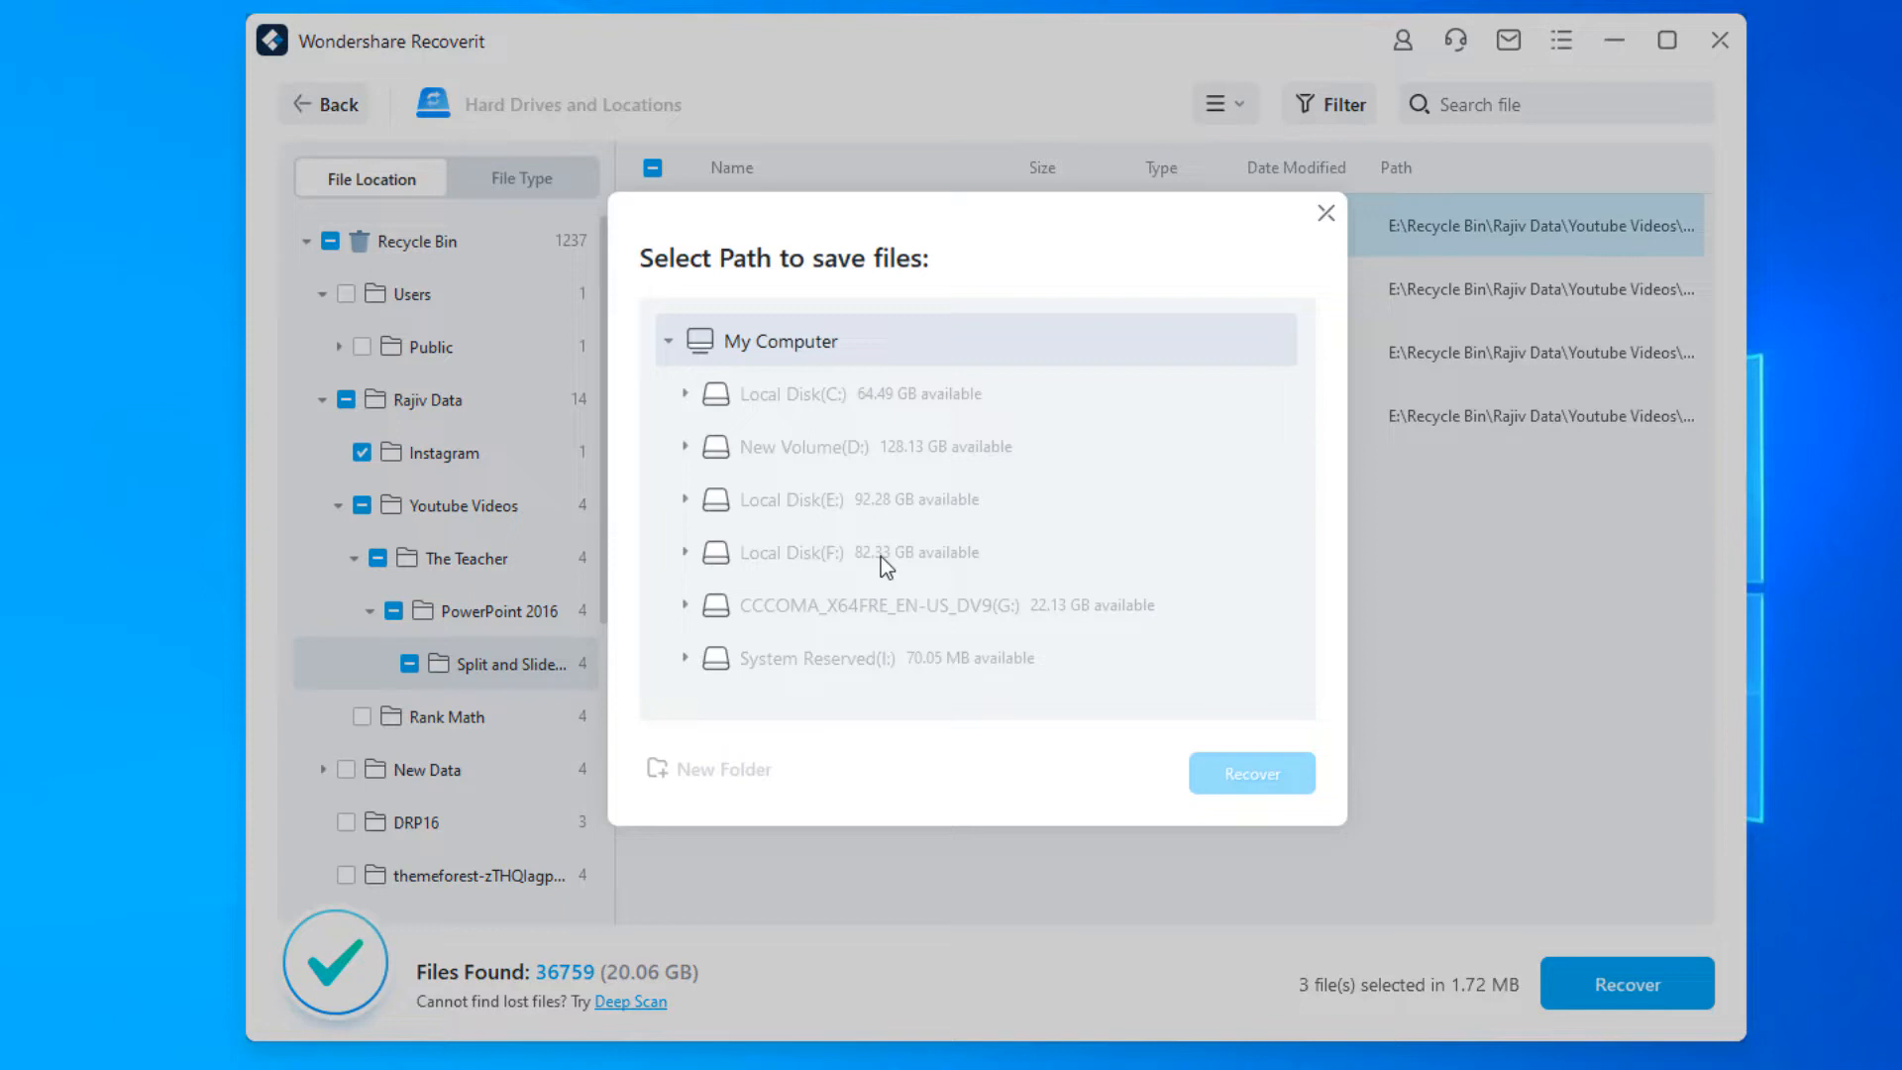
left_click(784, 552)
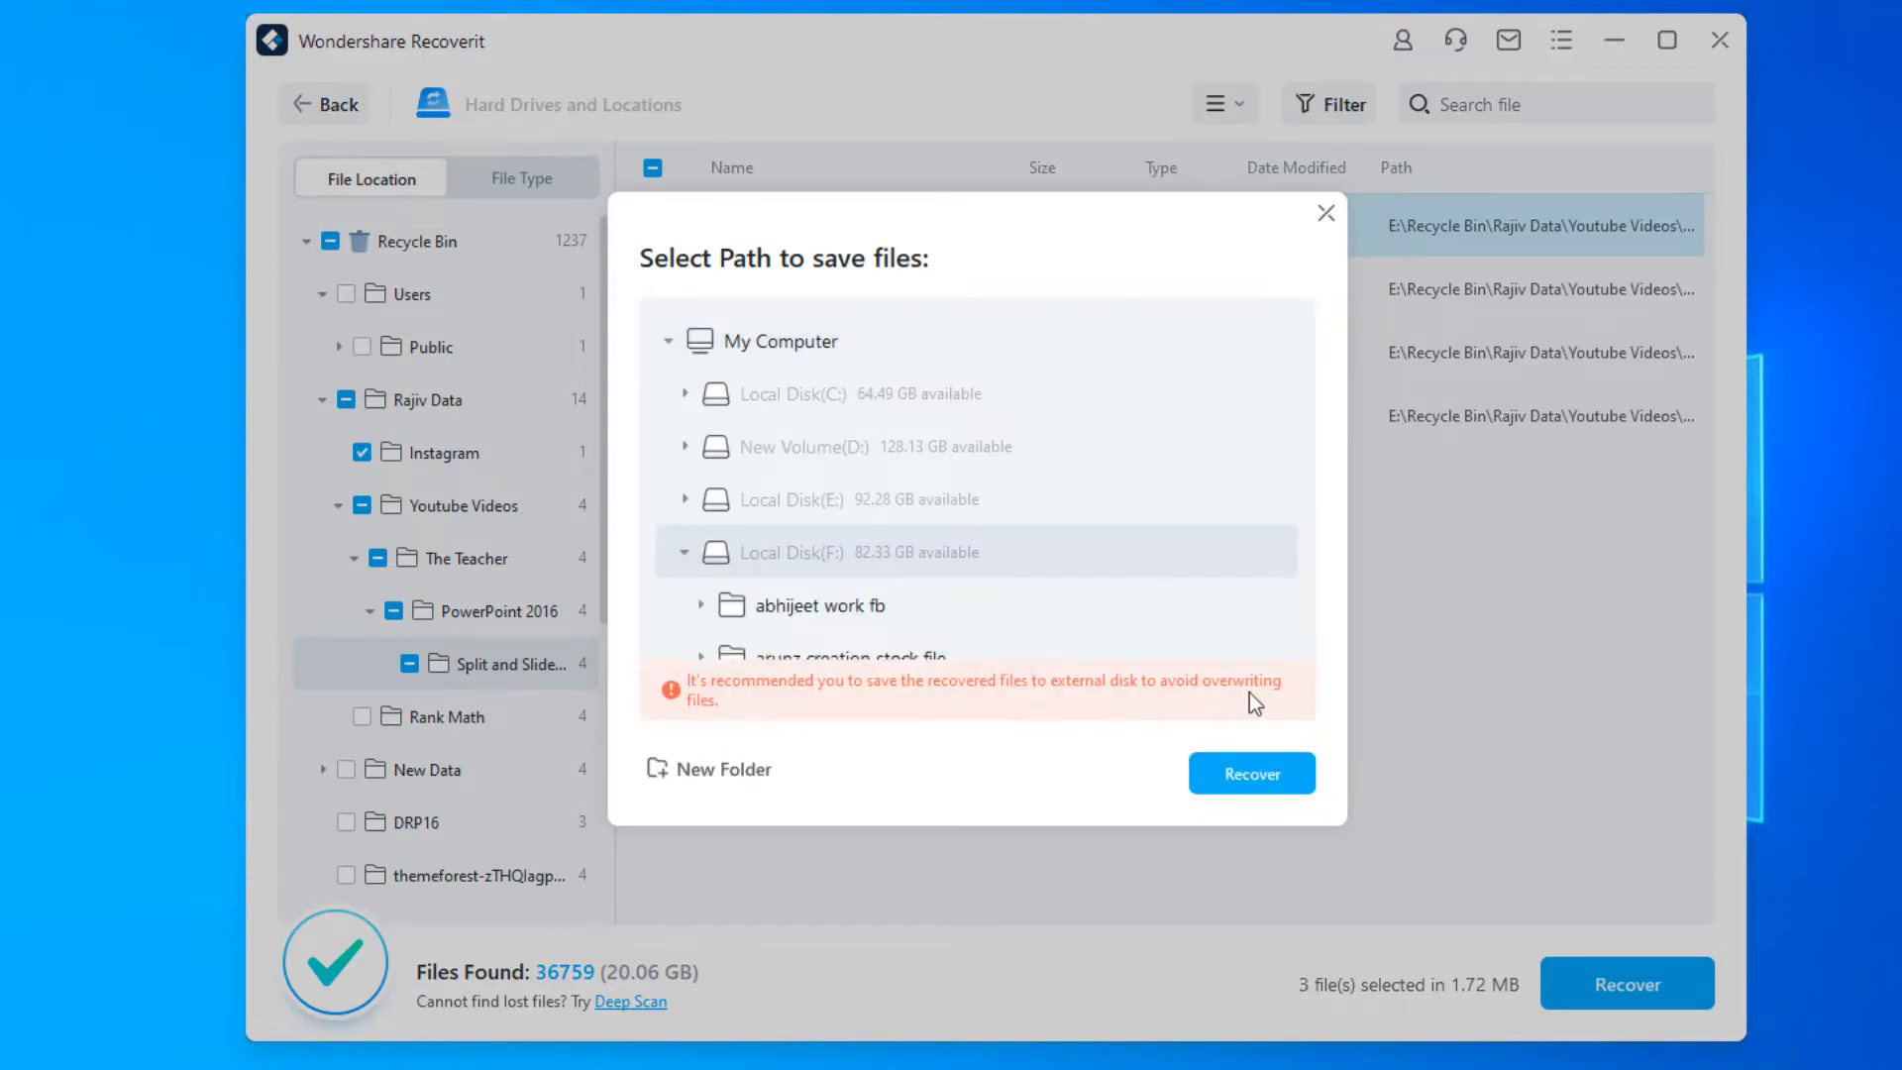
scroll("down", 3)
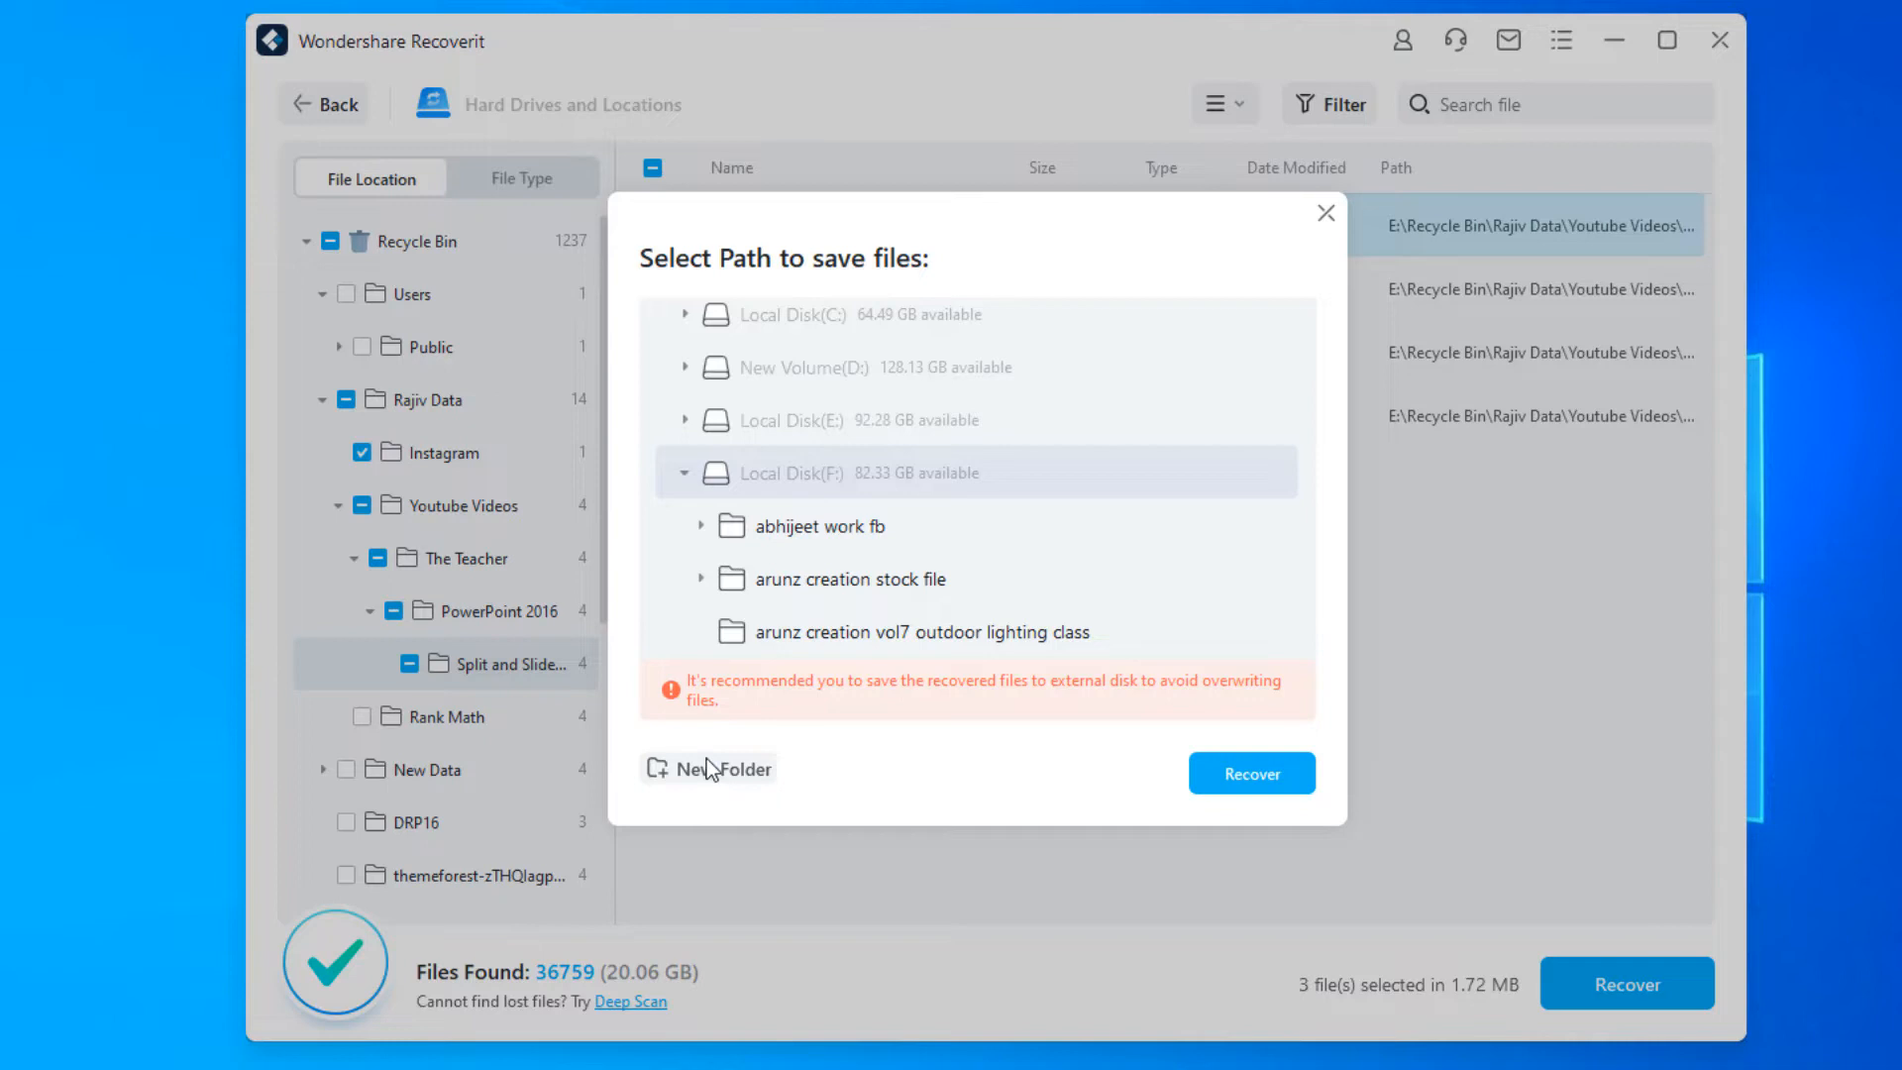
left_click(709, 768)
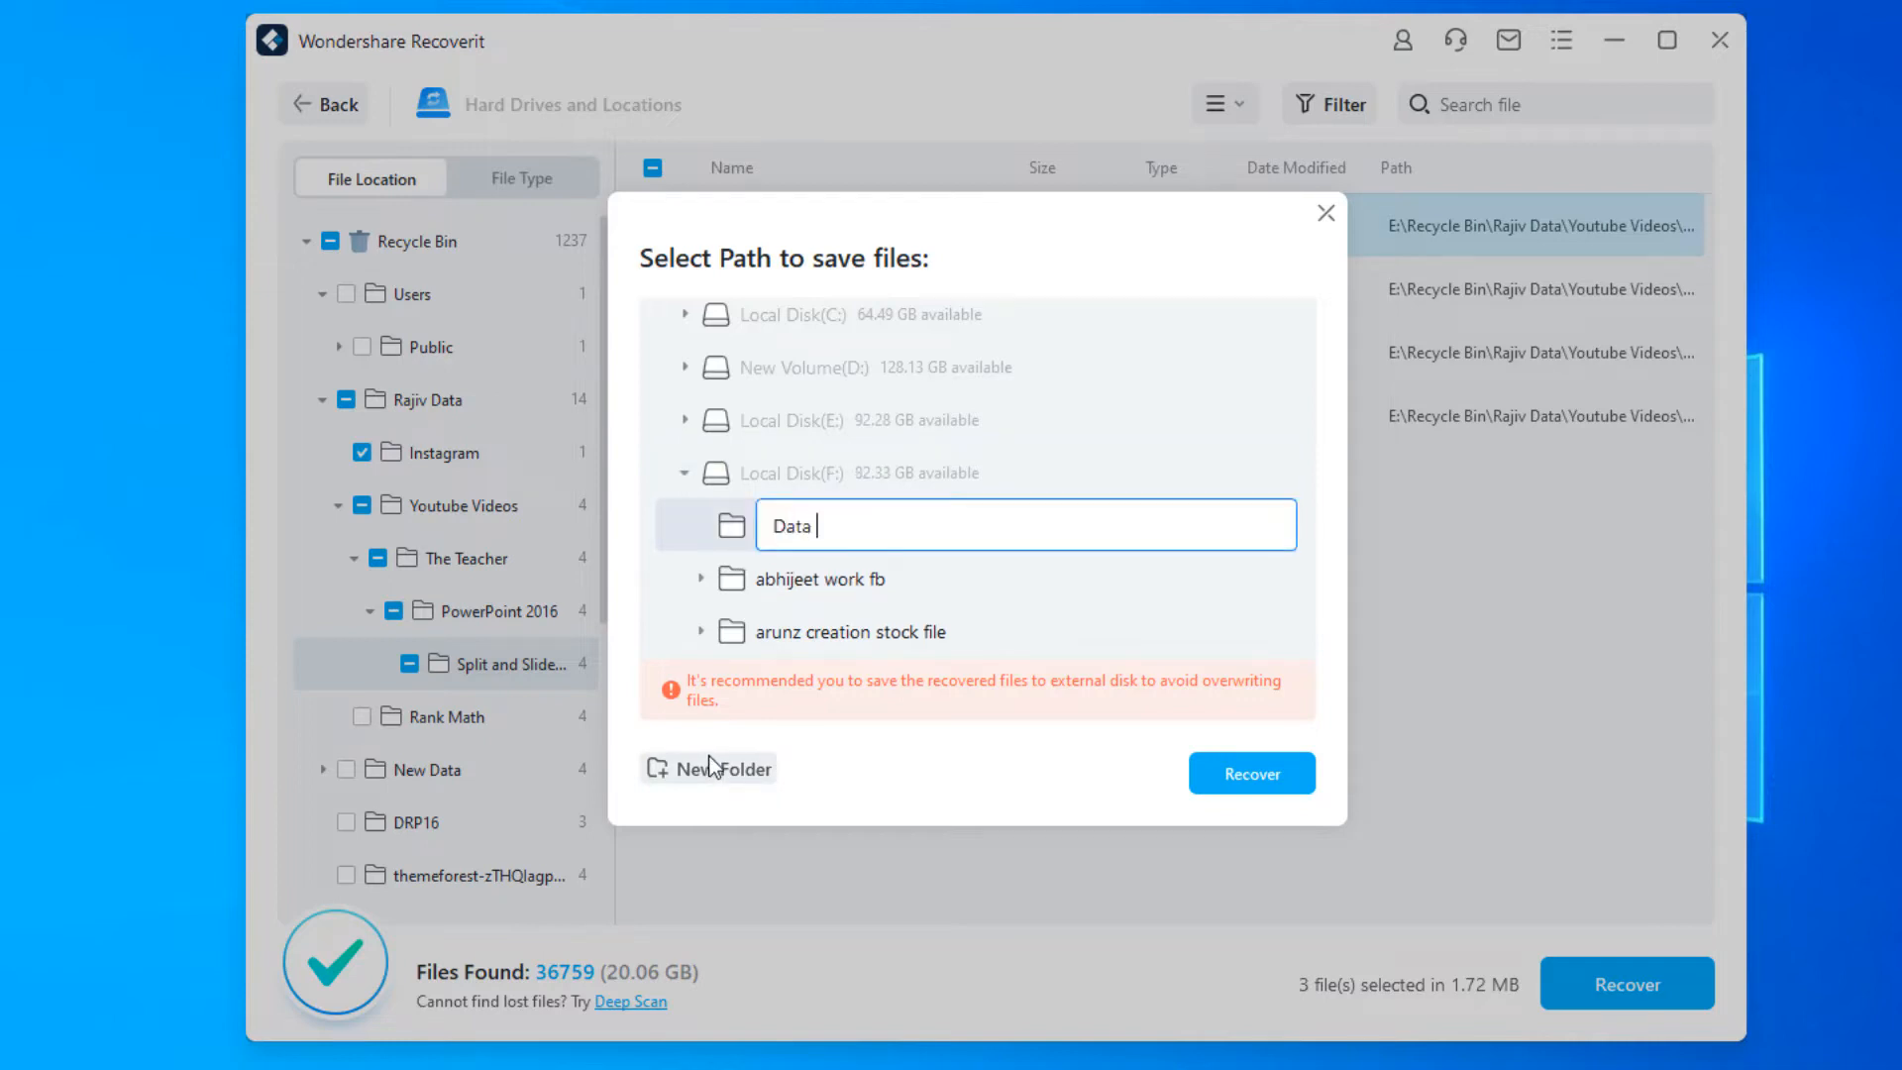
type("Recovered")
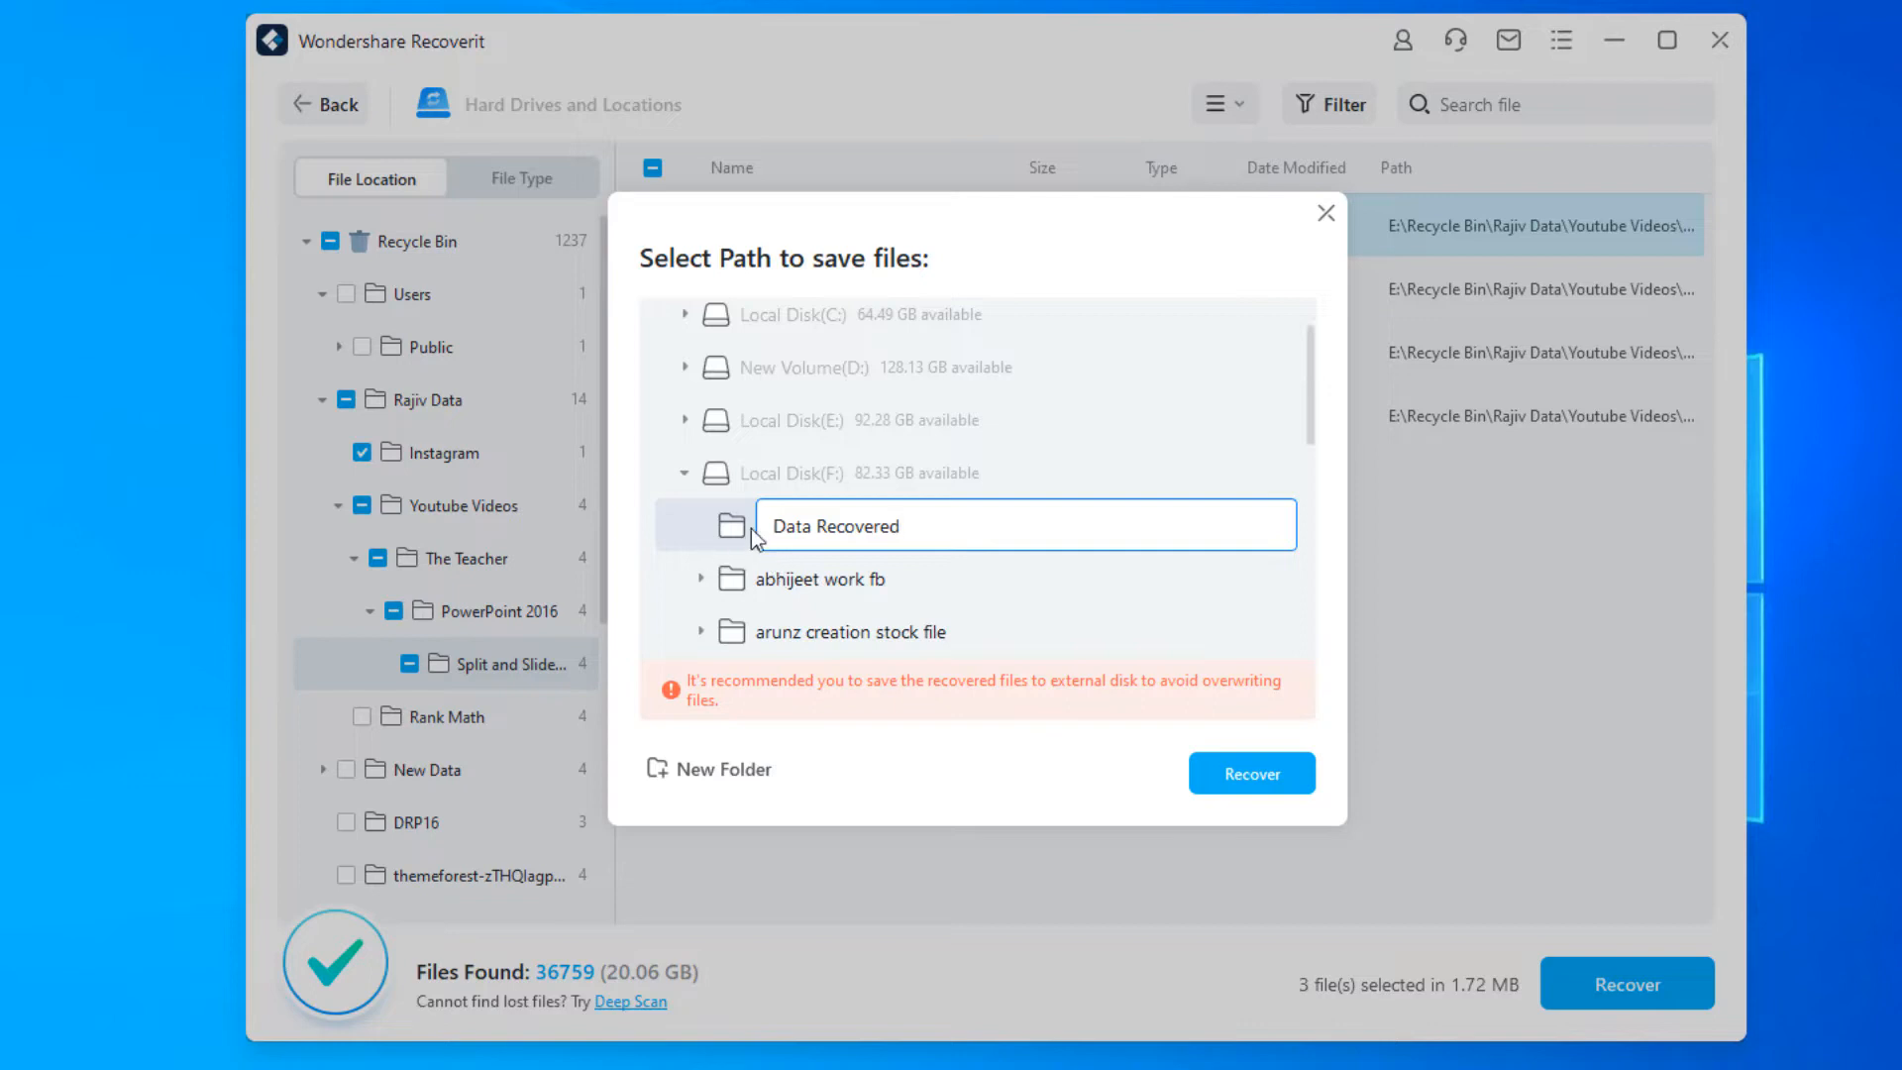
left_click(1251, 772)
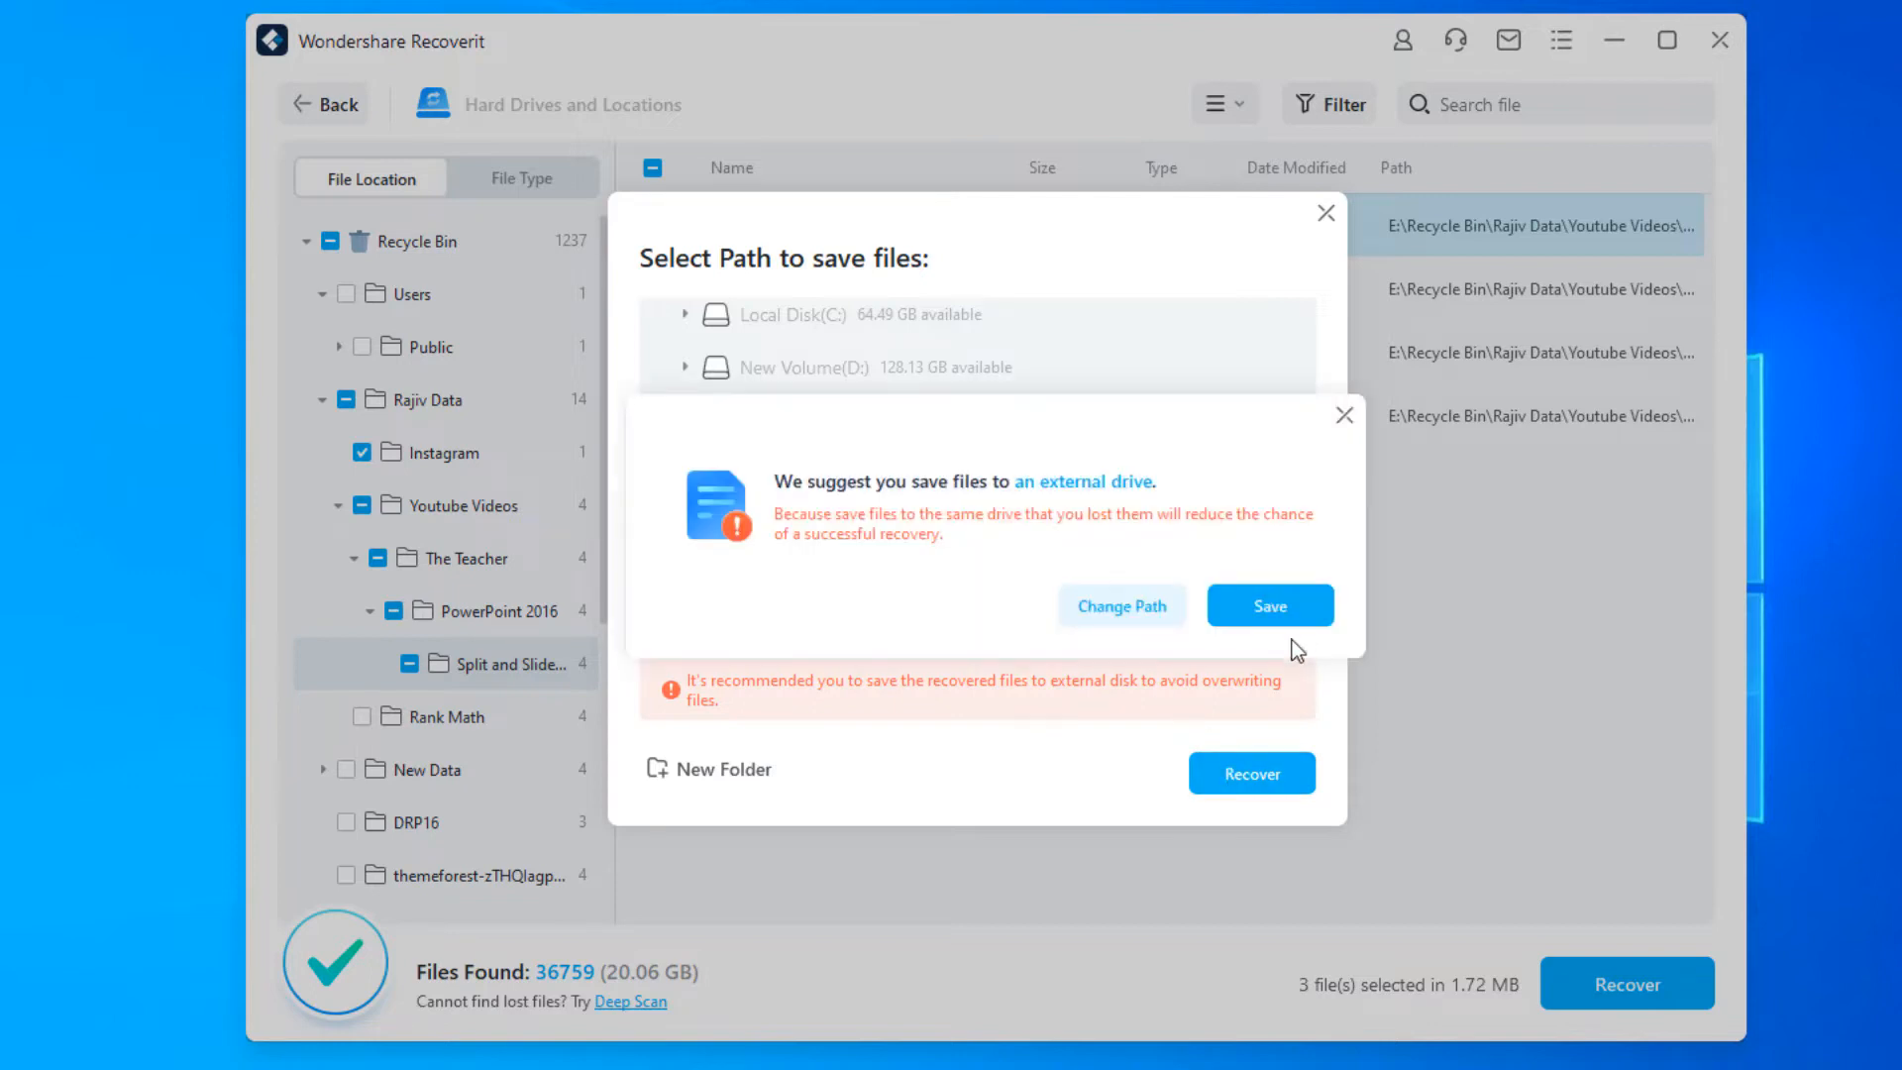
left_click(1268, 606)
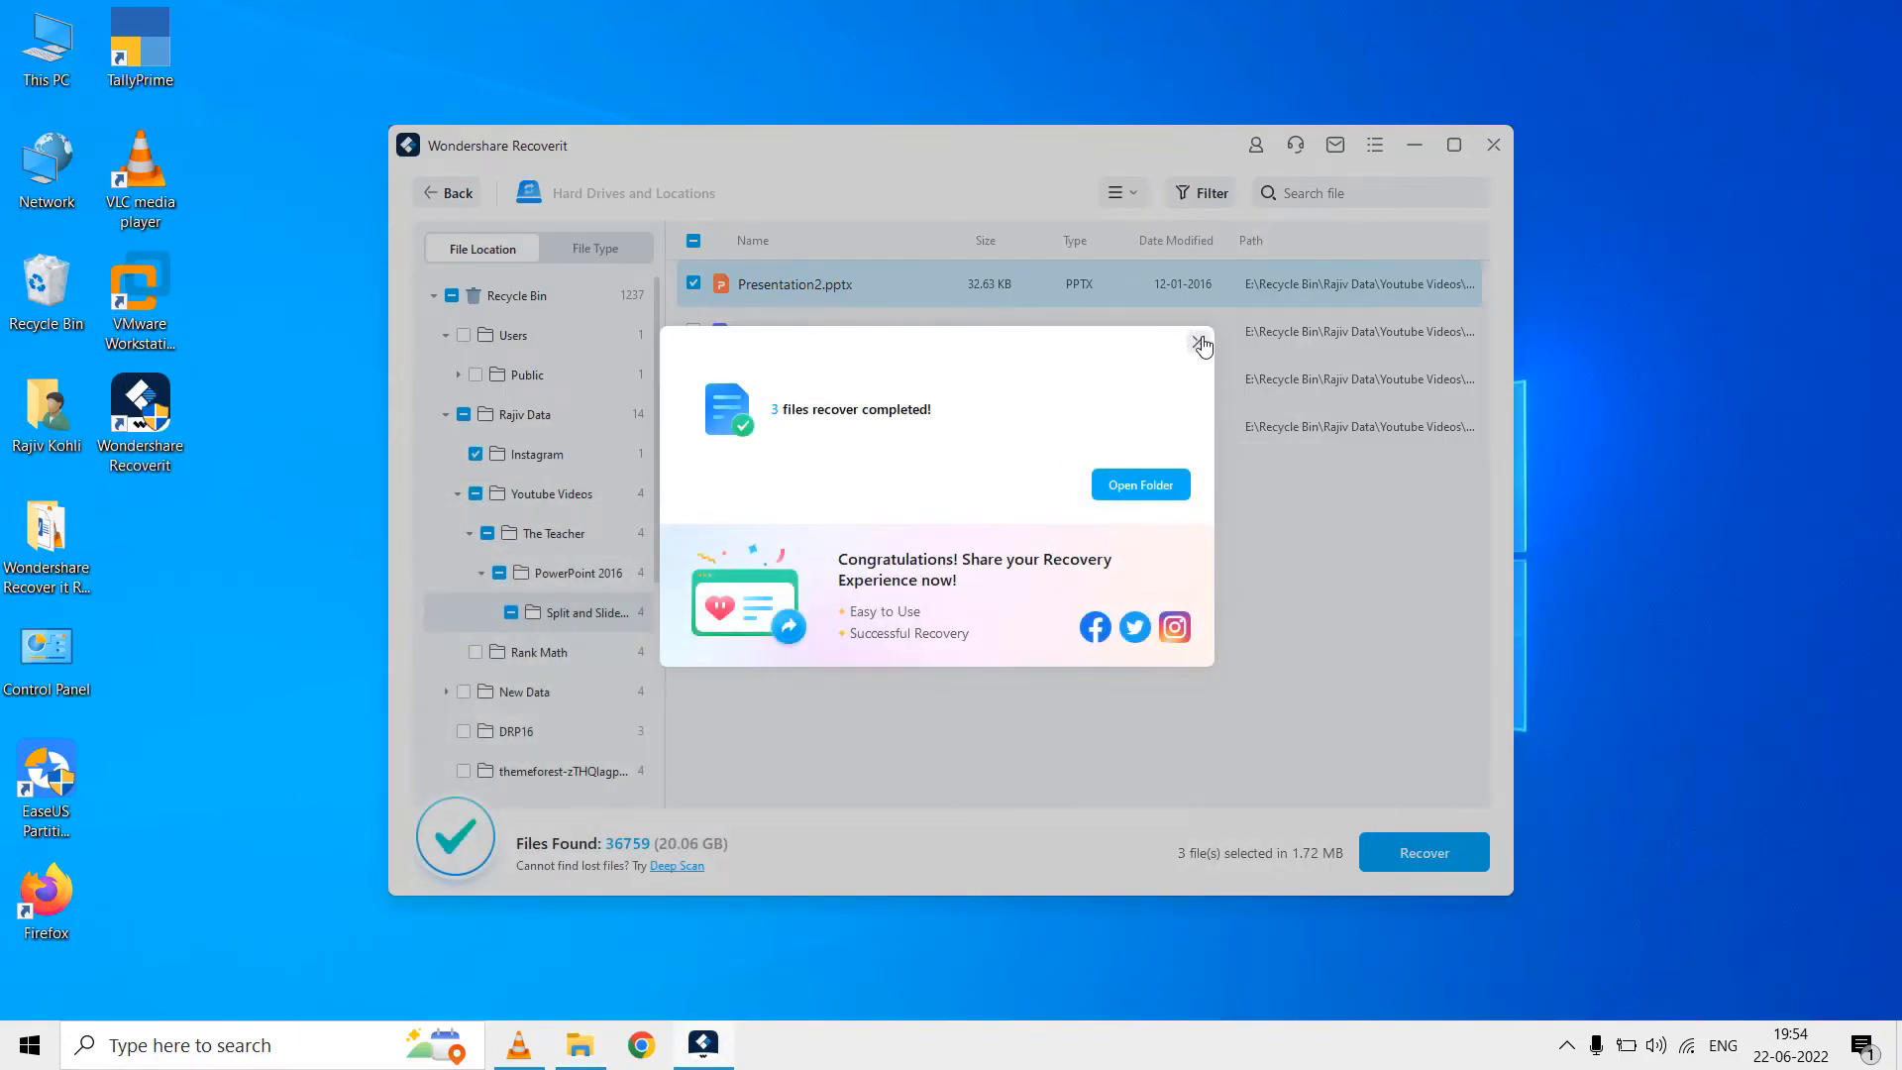
Step: Dismiss the completion message and start a folder scan of the data folder on drive E
left_click(1200, 344)
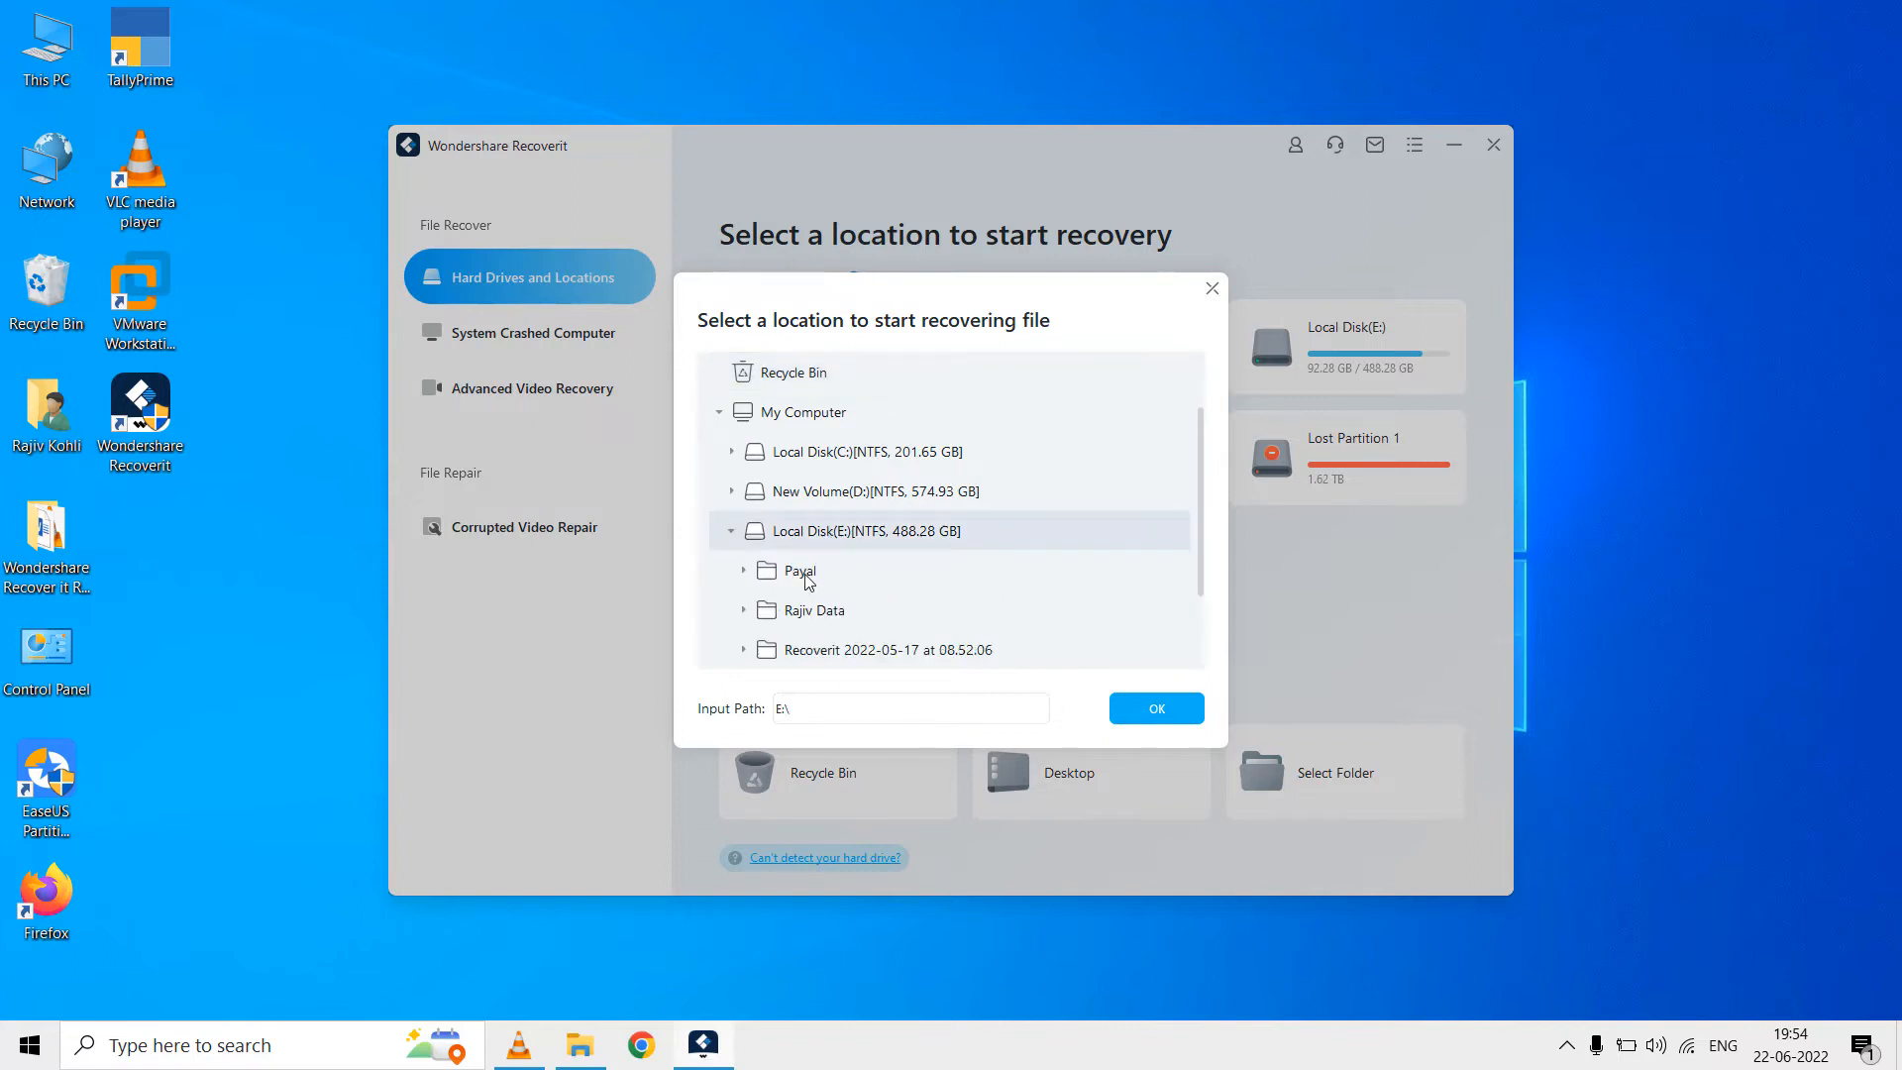
left_click(811, 609)
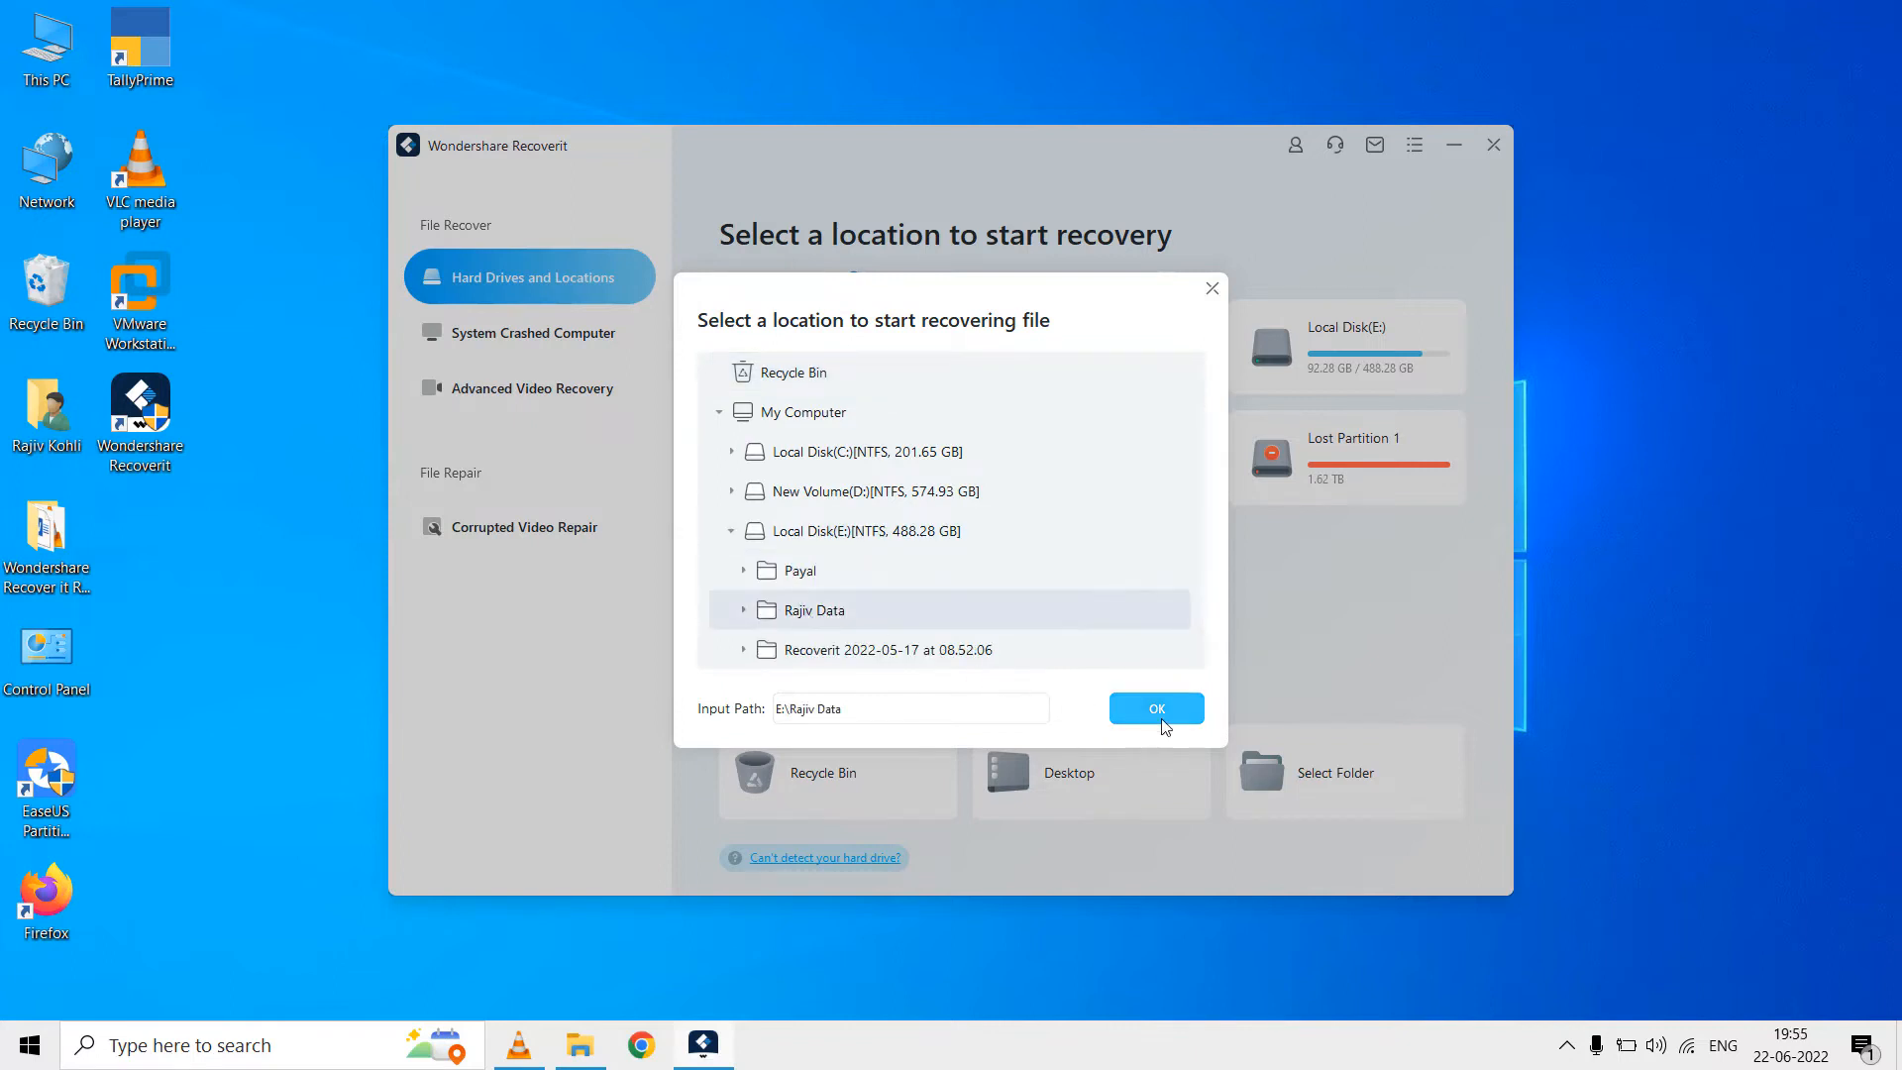
left_click(1153, 709)
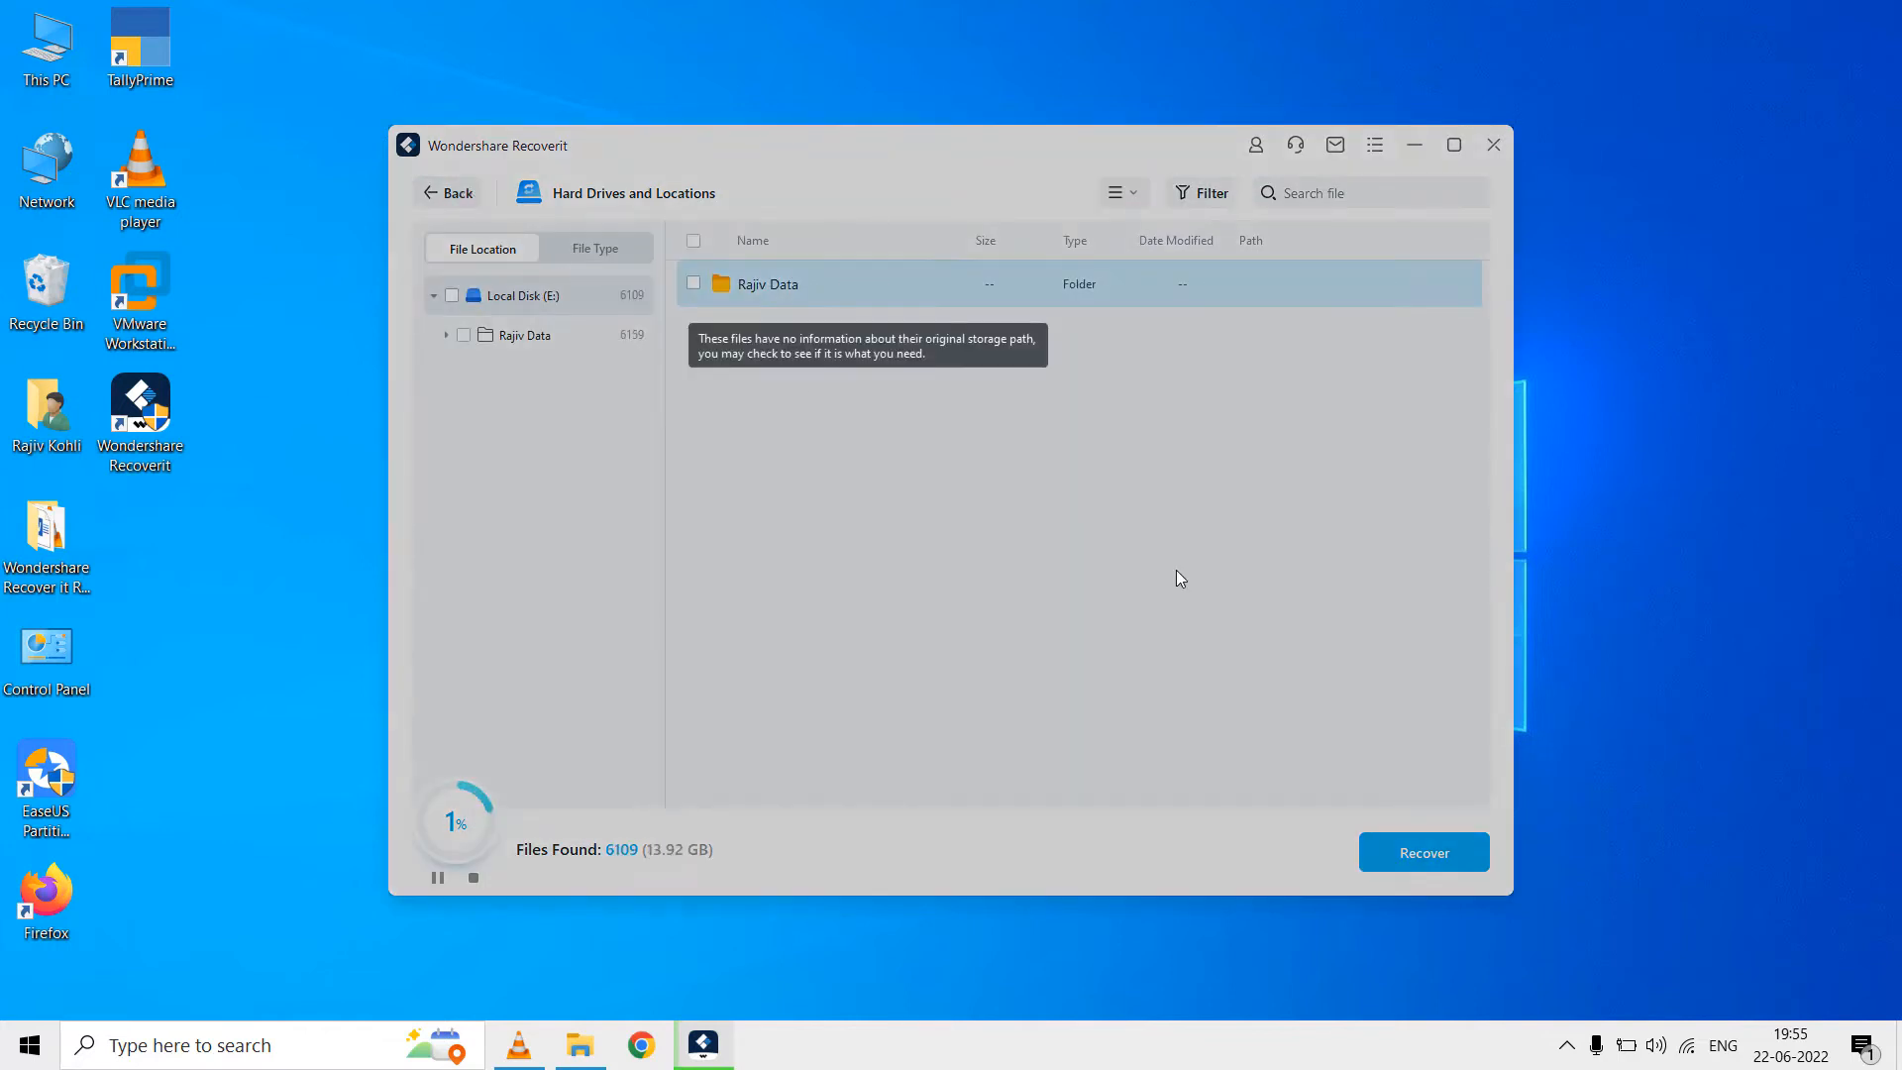
left_click(447, 192)
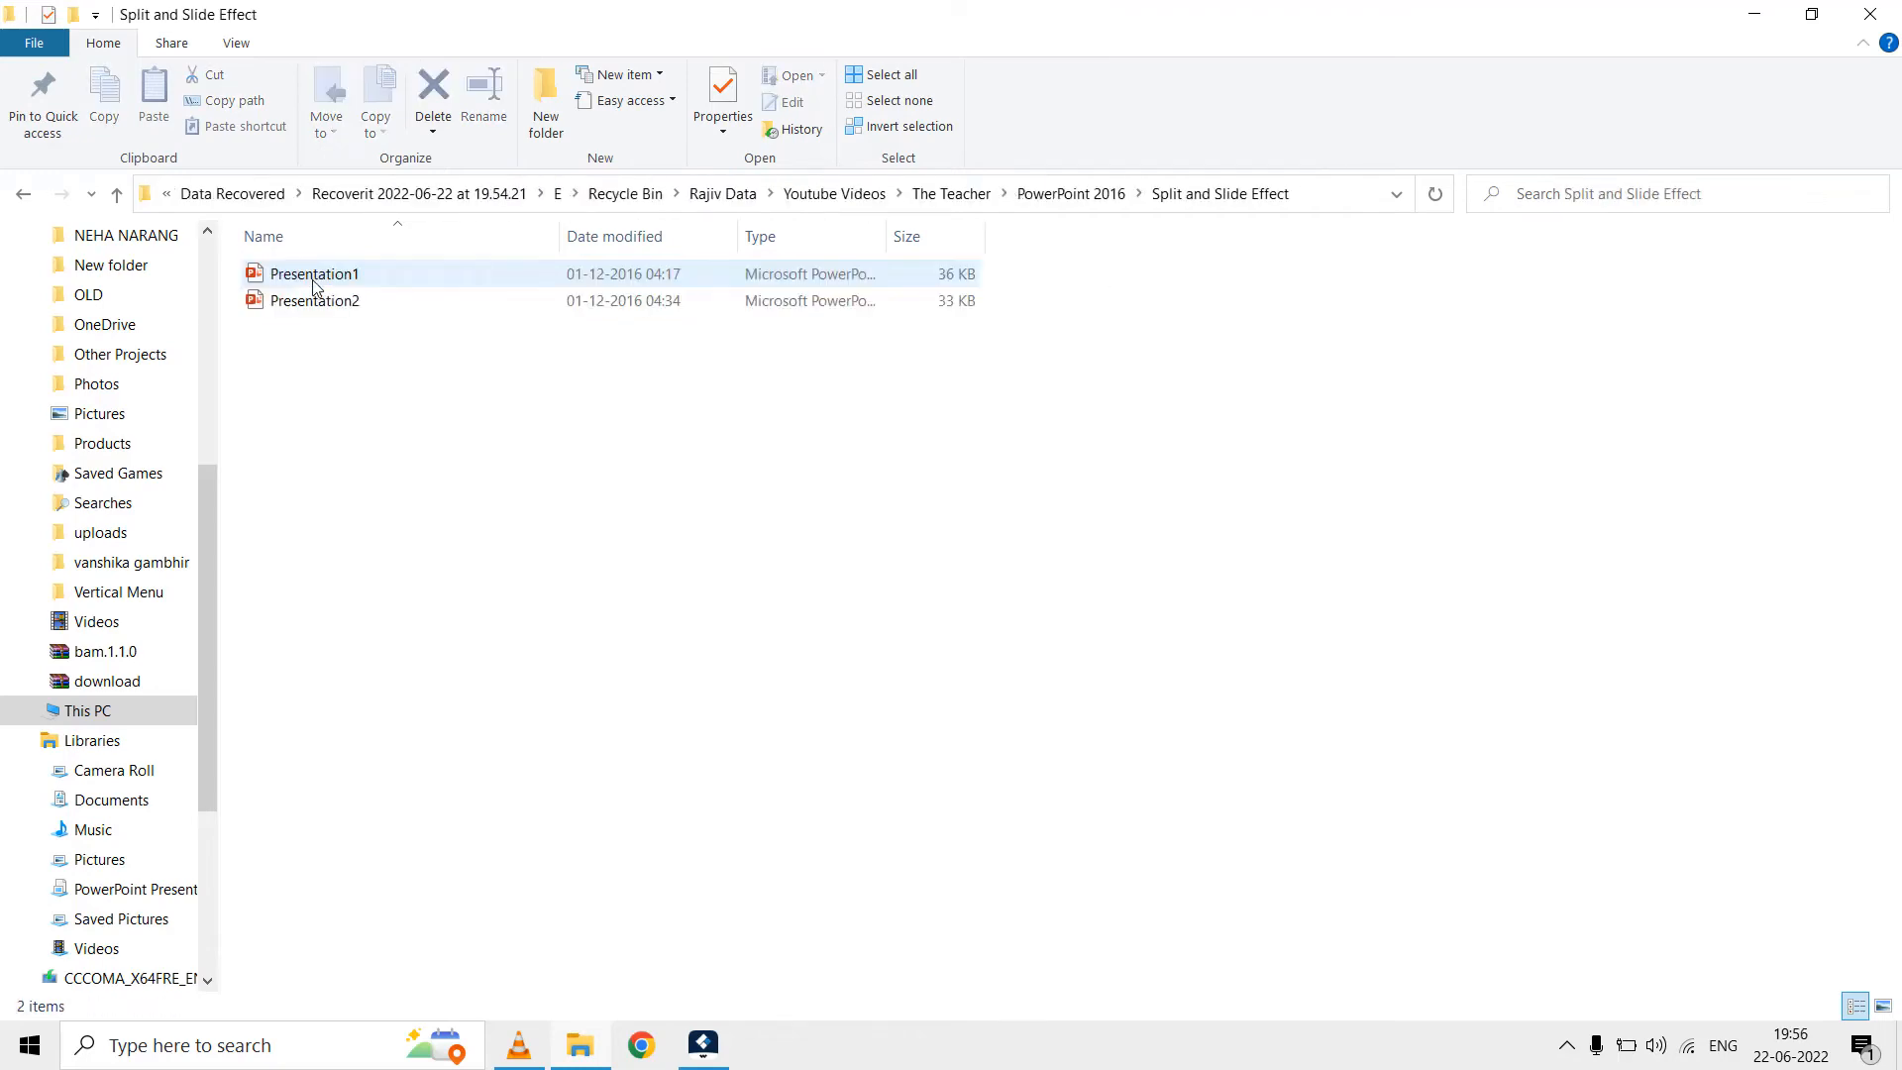
Step: Open the recovered Presentation1 file from the Split and Slide Effect folder in File Explorer
double_click(315, 299)
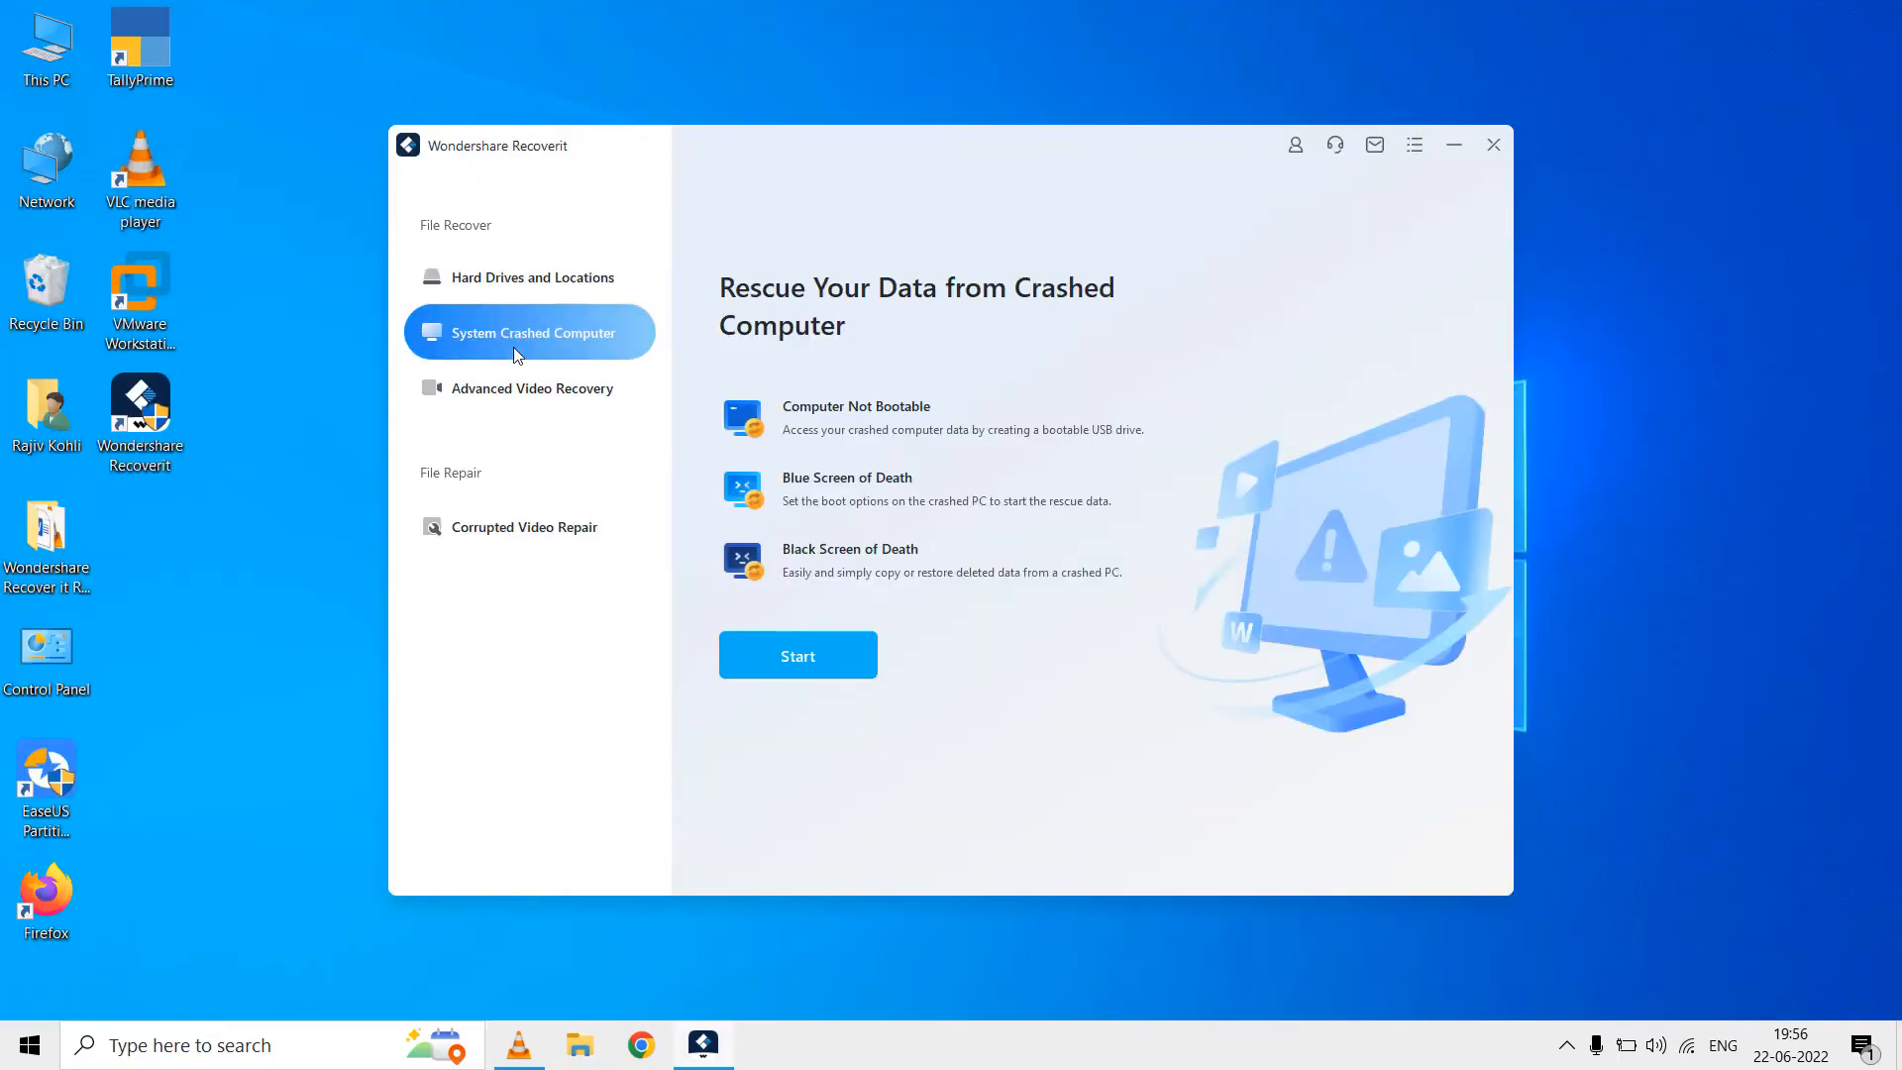
mouse_move(527, 353)
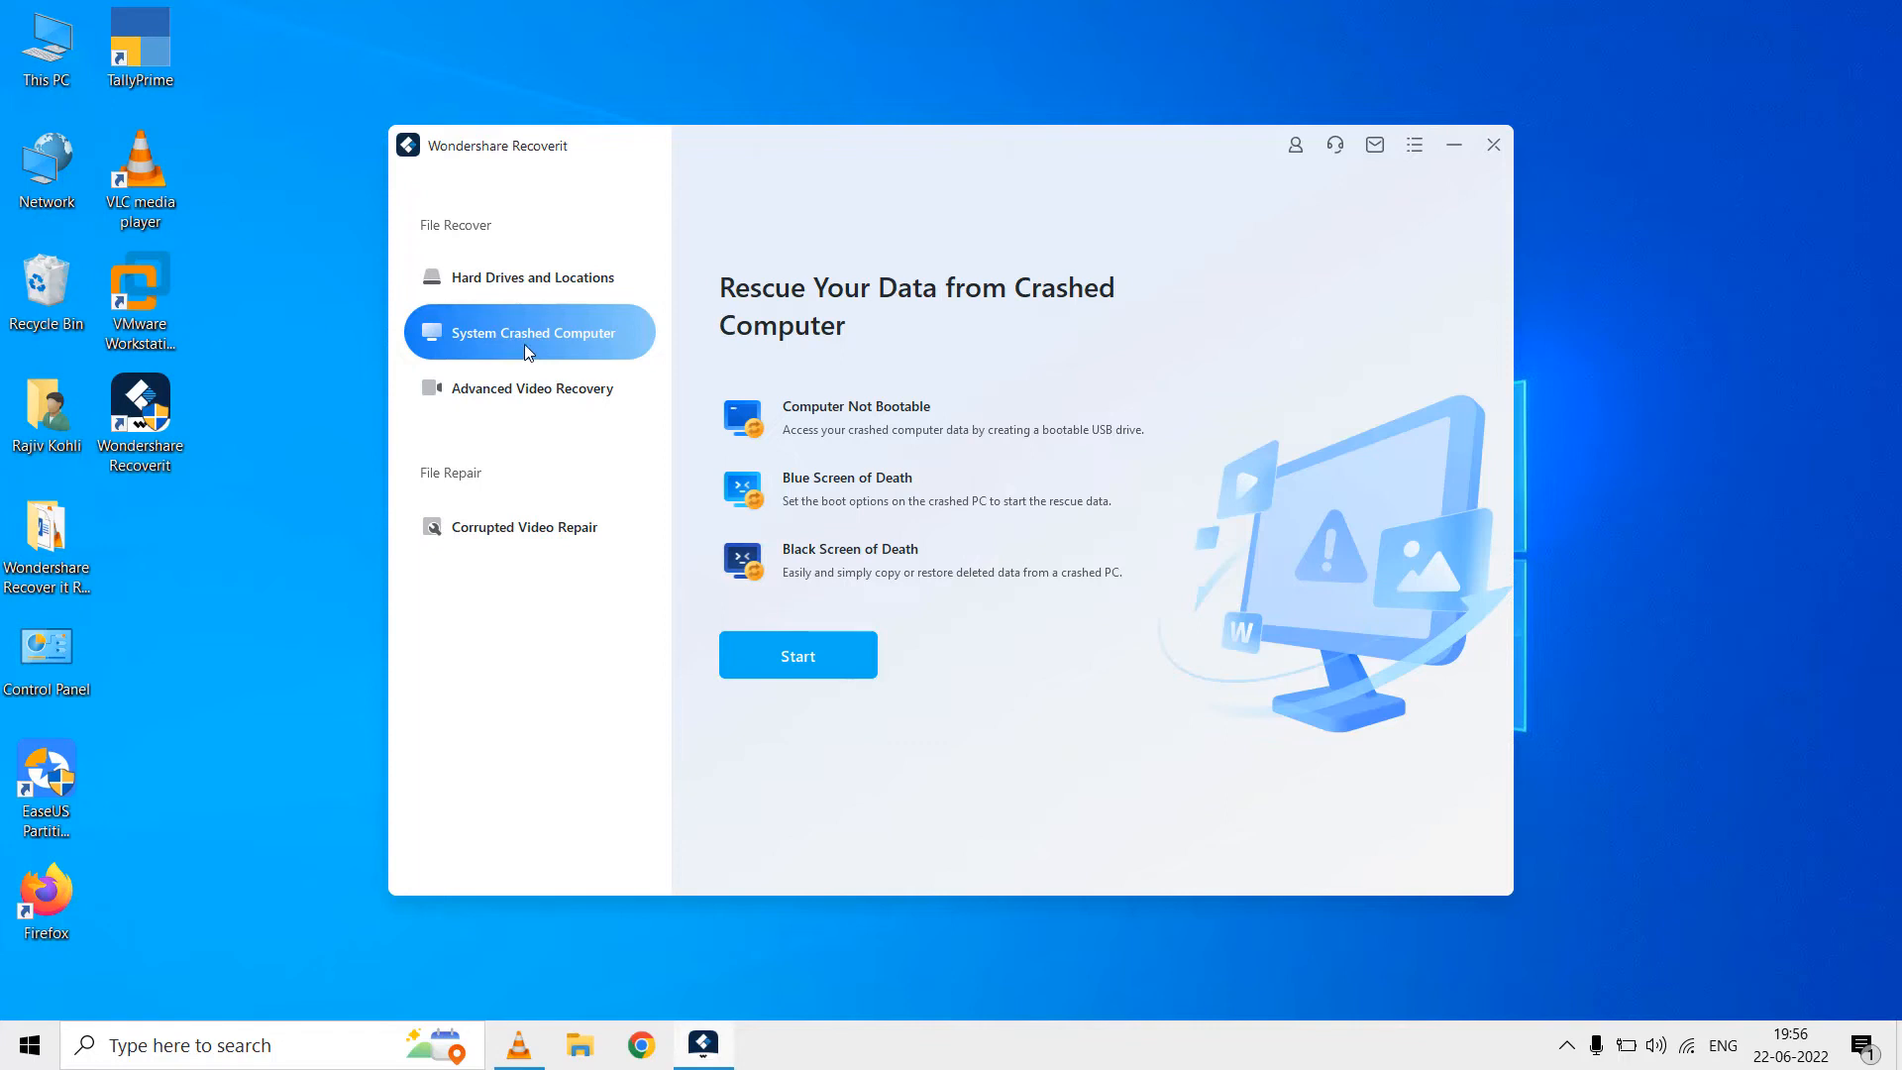
mouse_move(844, 499)
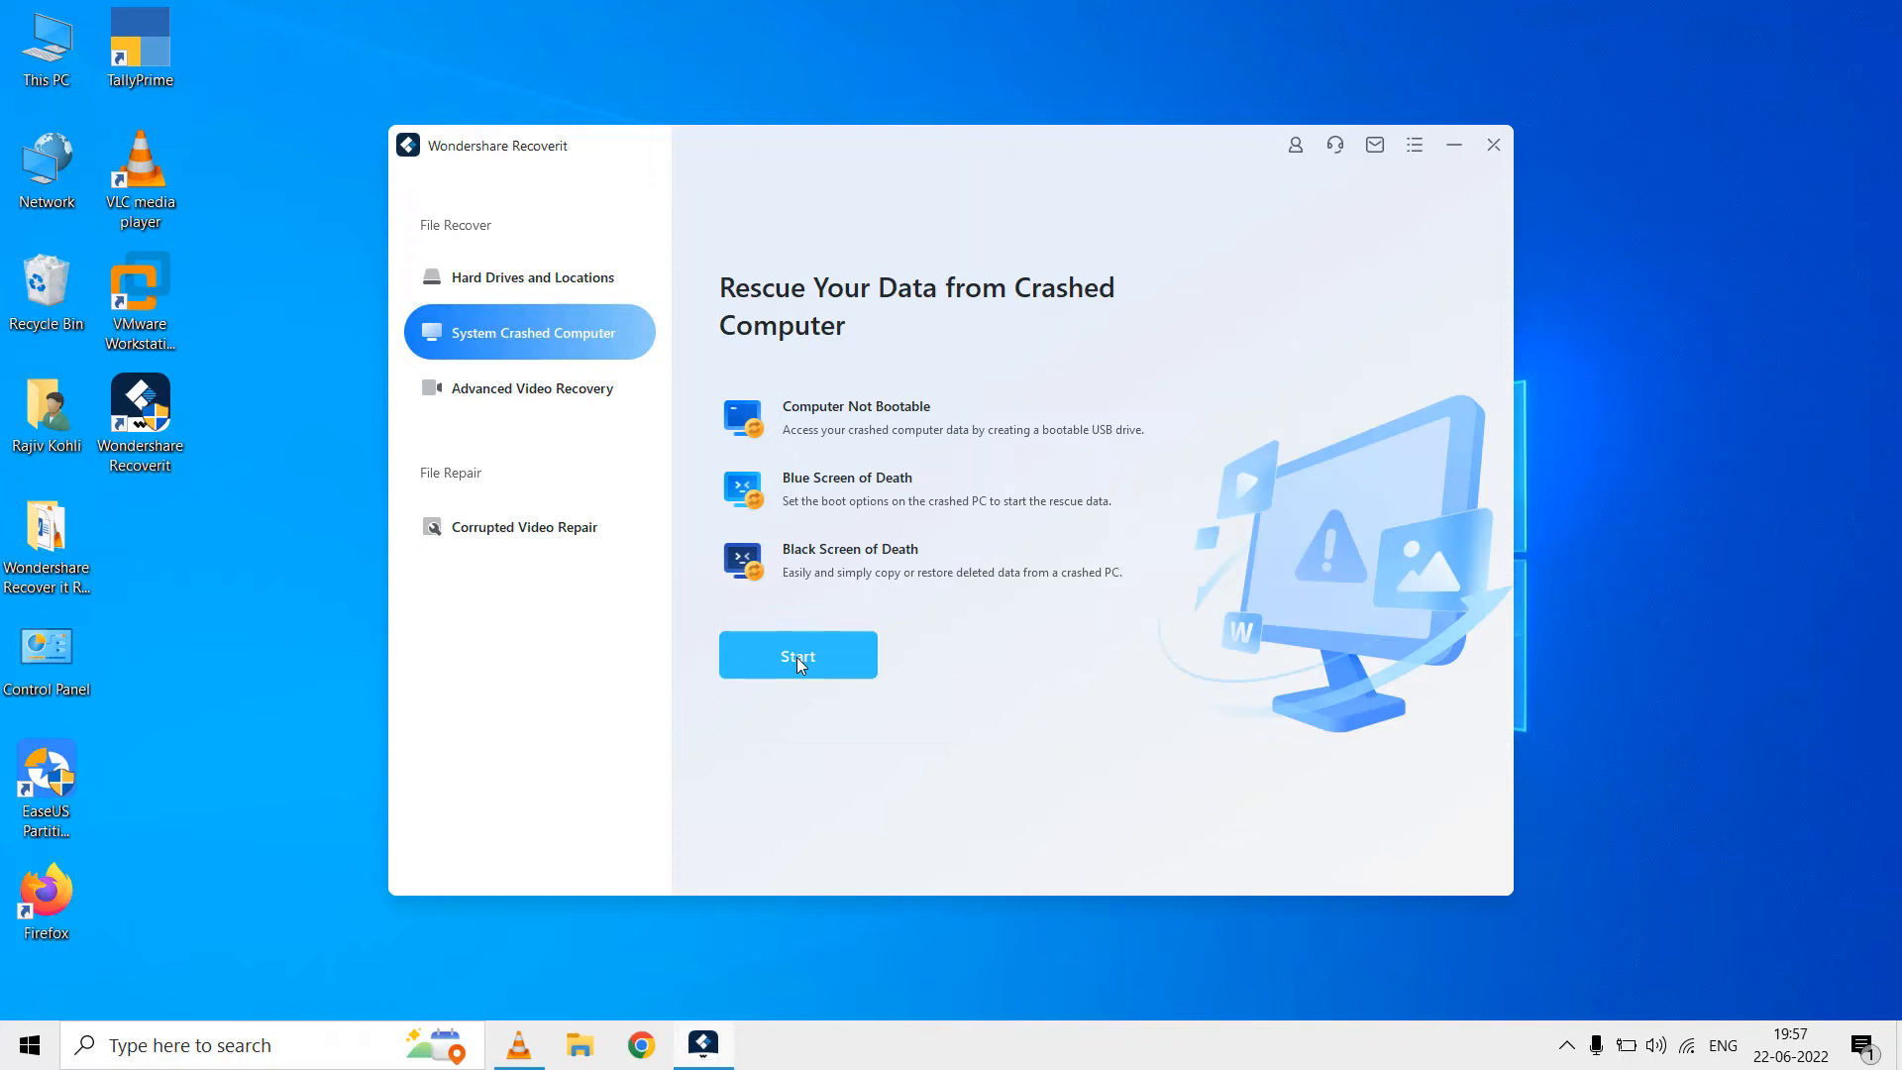
Step: Start the bootable media wizard from the System Crashed Computer page
left_click(797, 656)
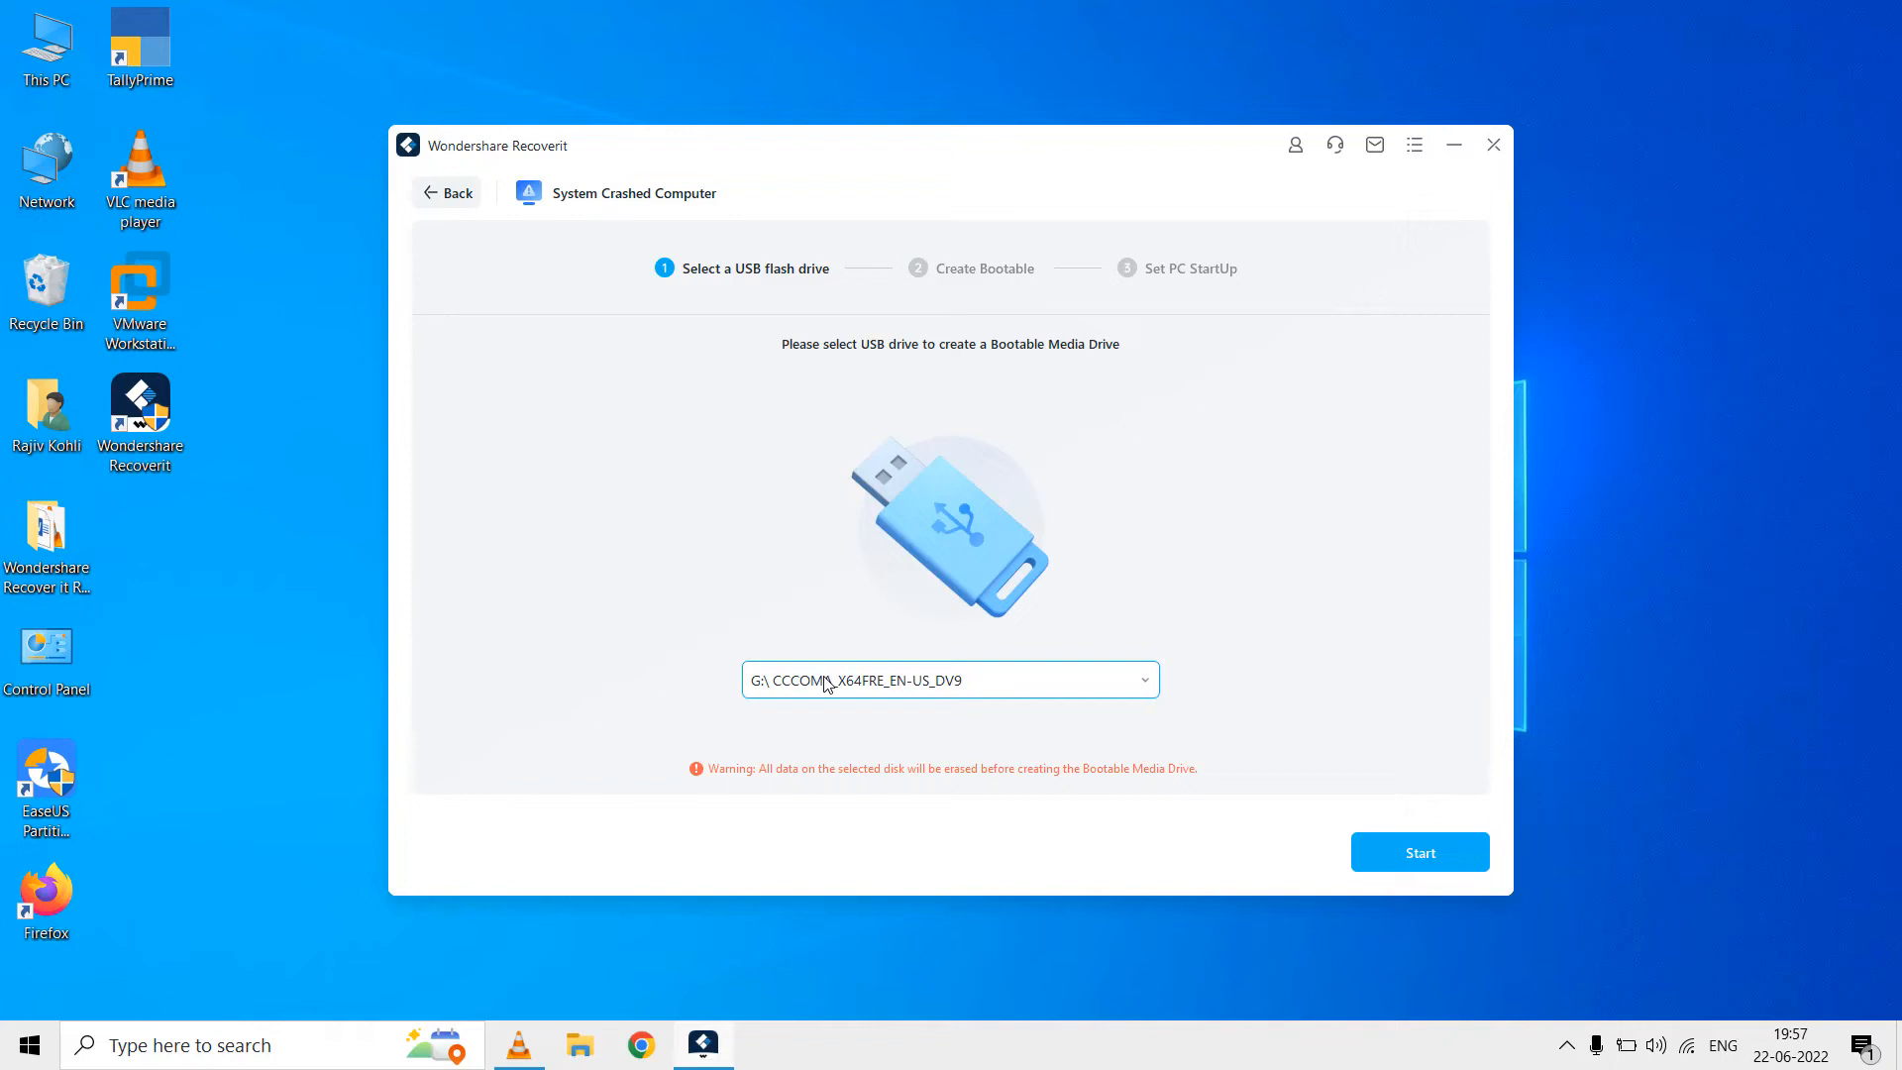
Step: Choose USB drive G as bootable media and confirm formatting it
left_click(949, 680)
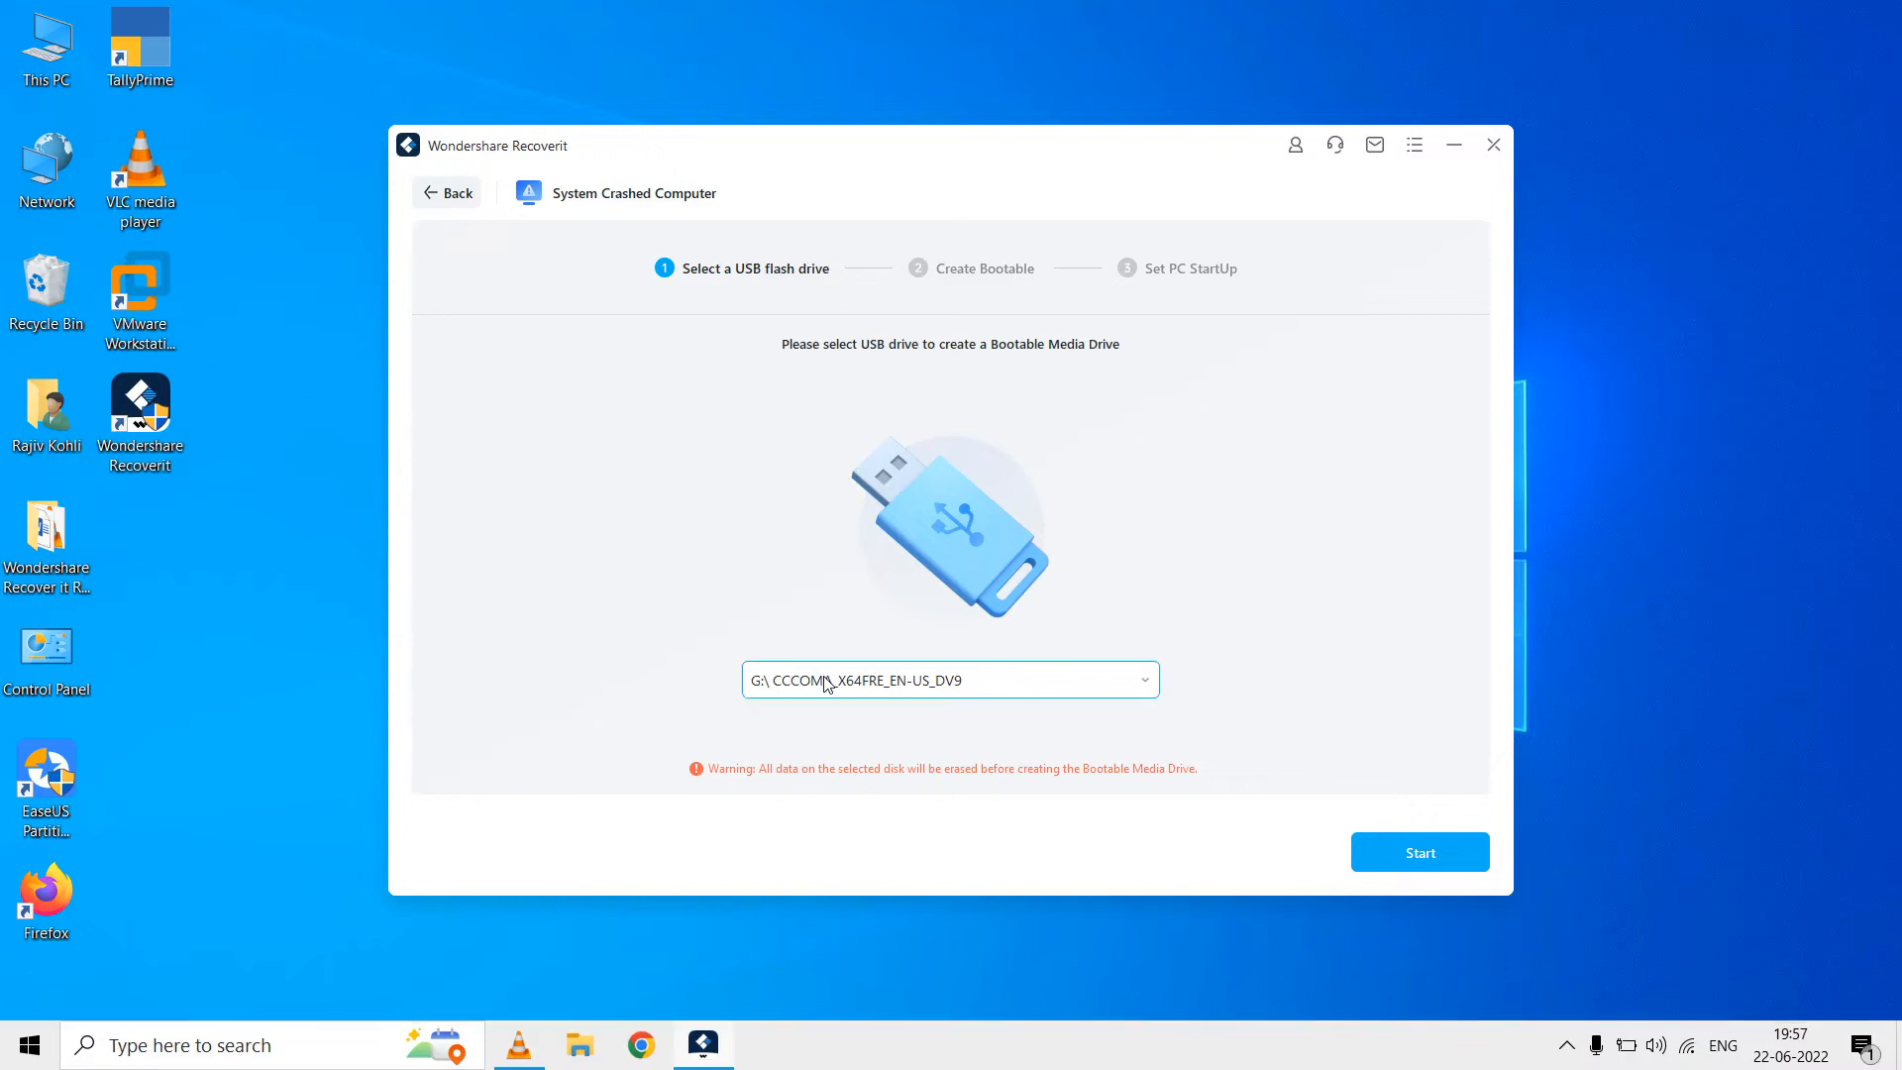
left_click(1419, 852)
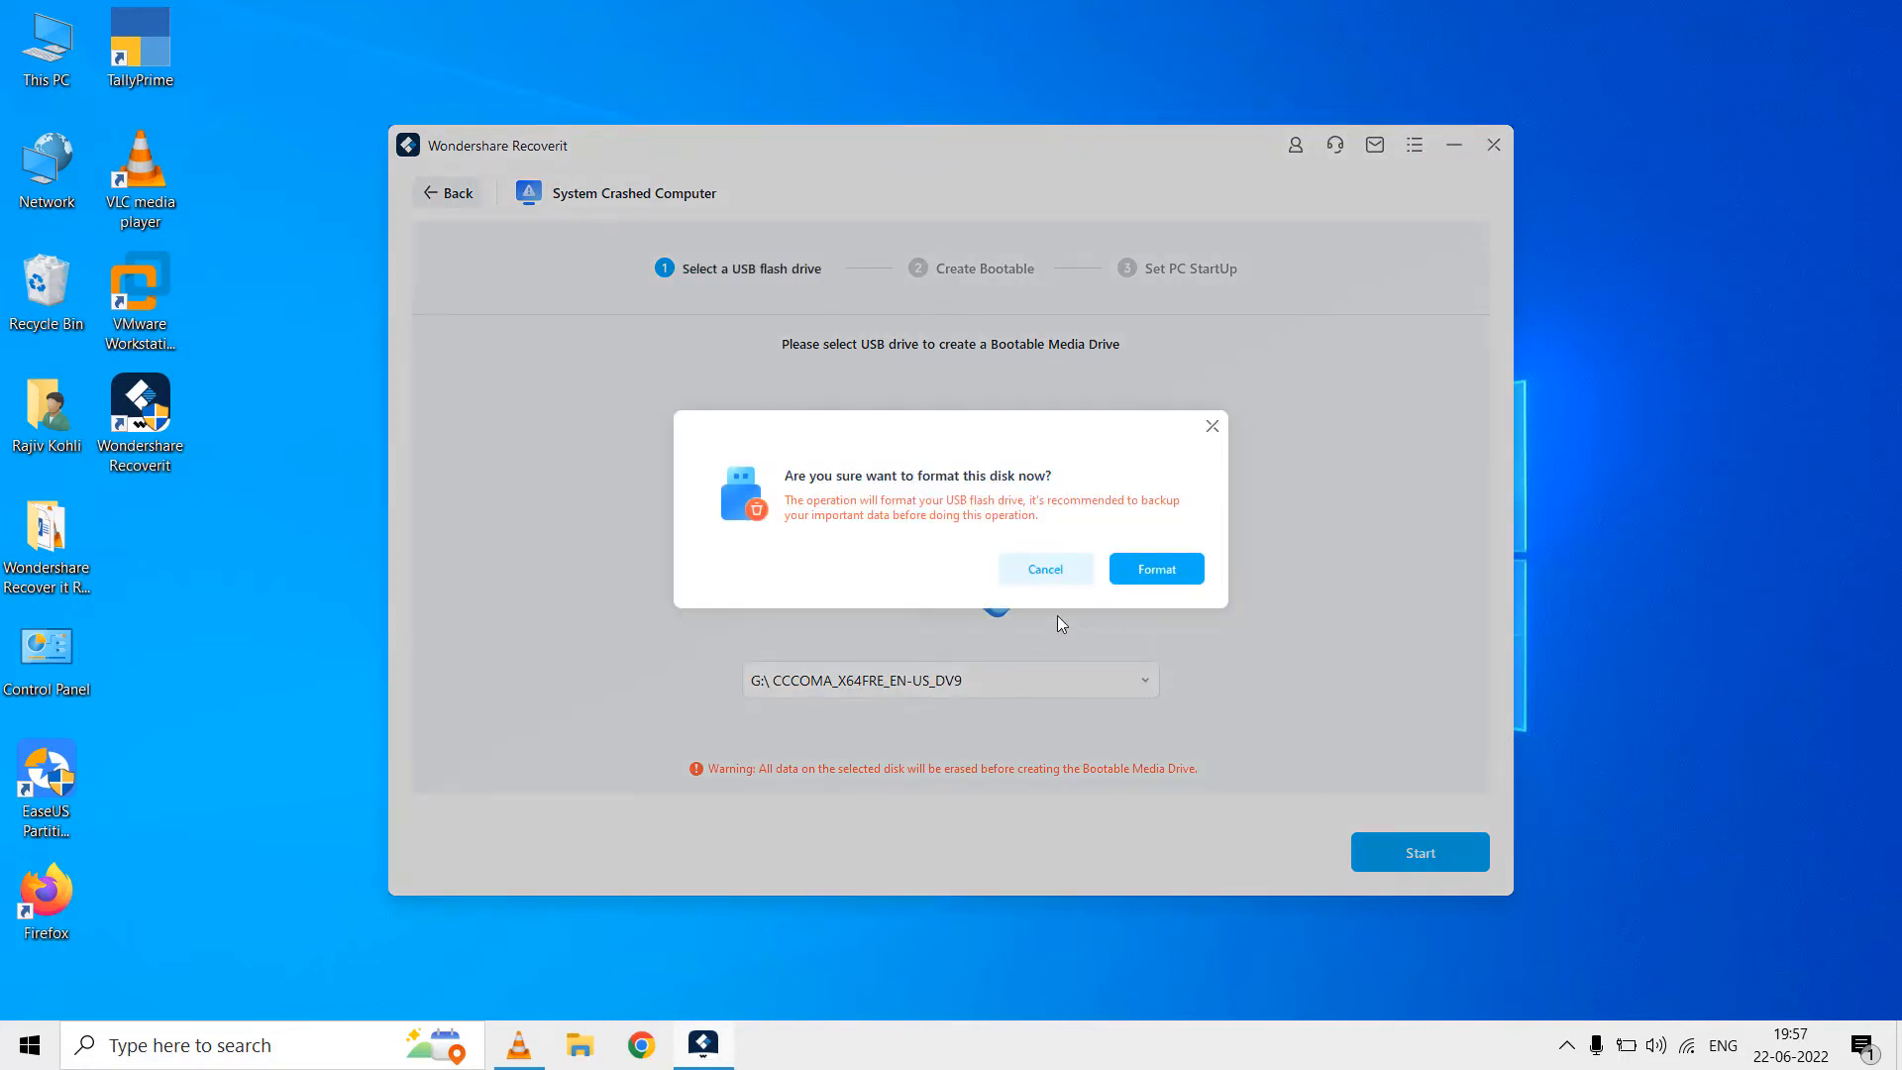
mouse_move(1155, 569)
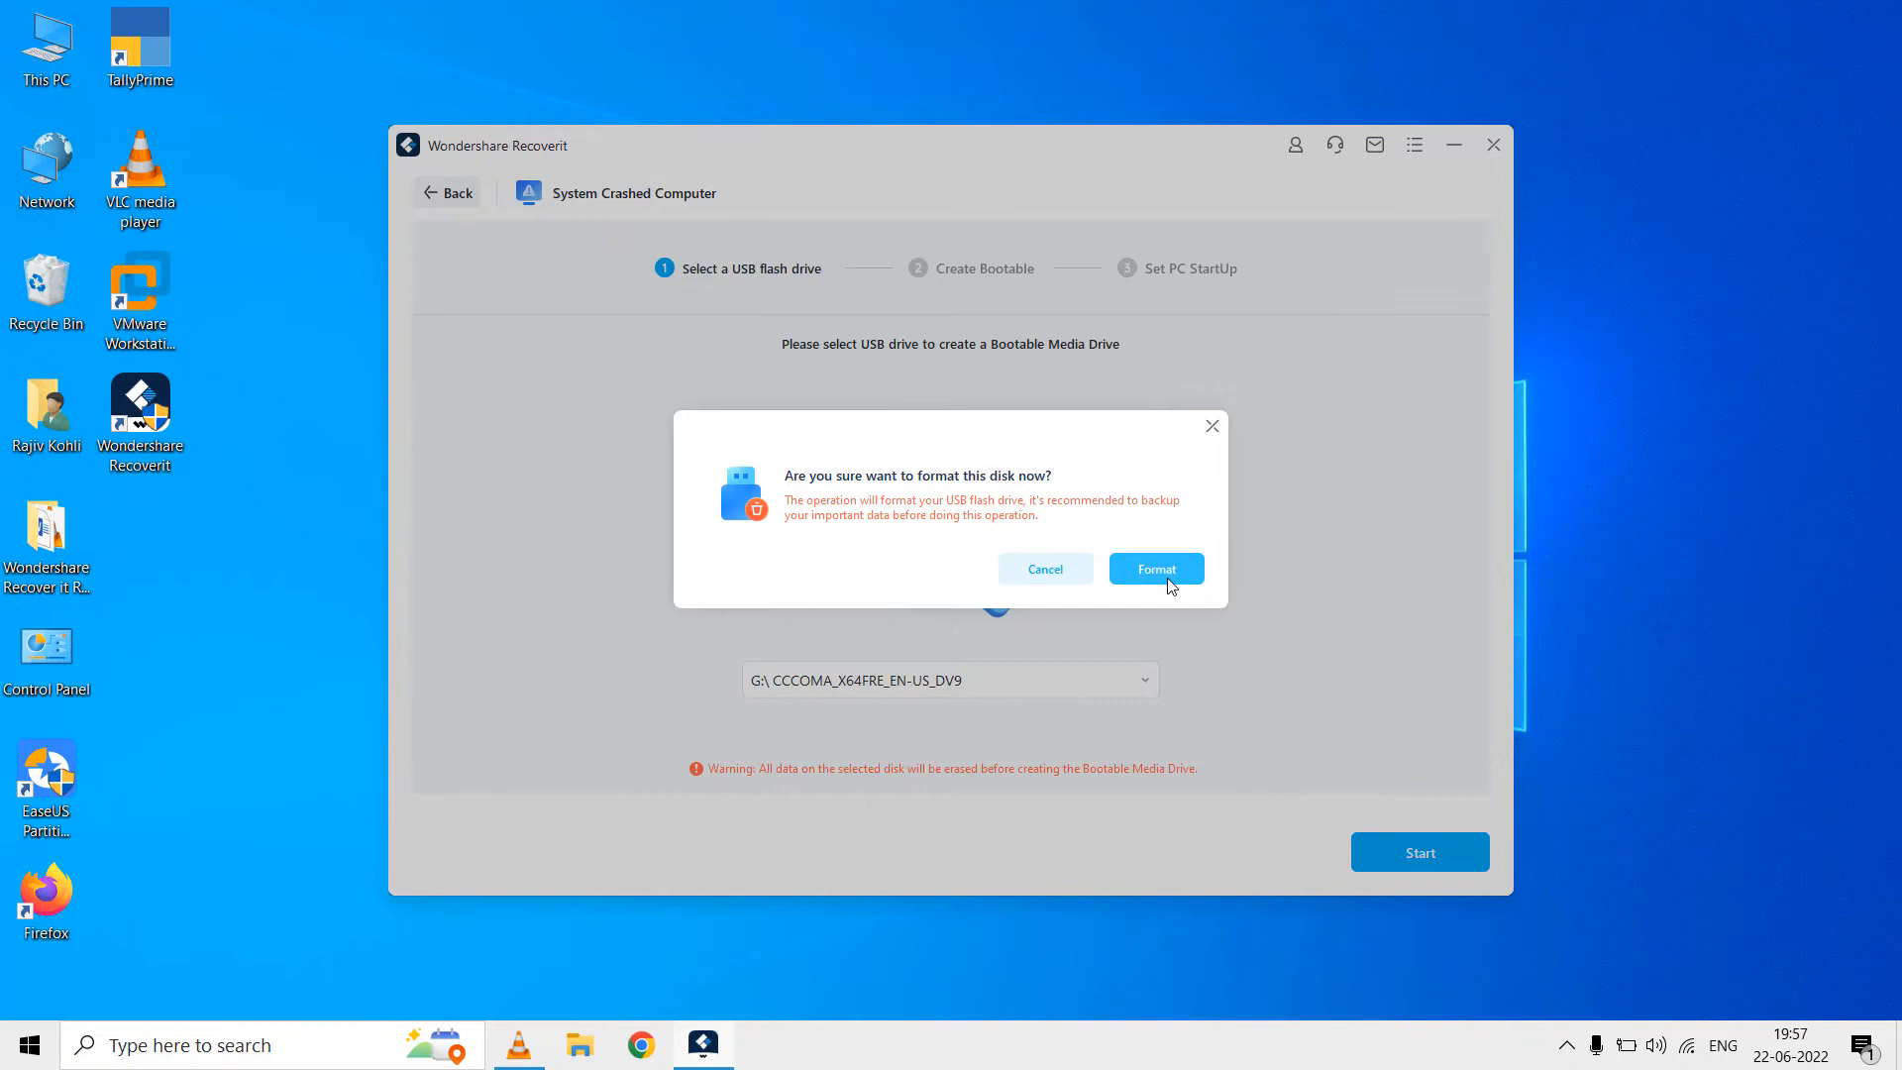
left_click(1155, 569)
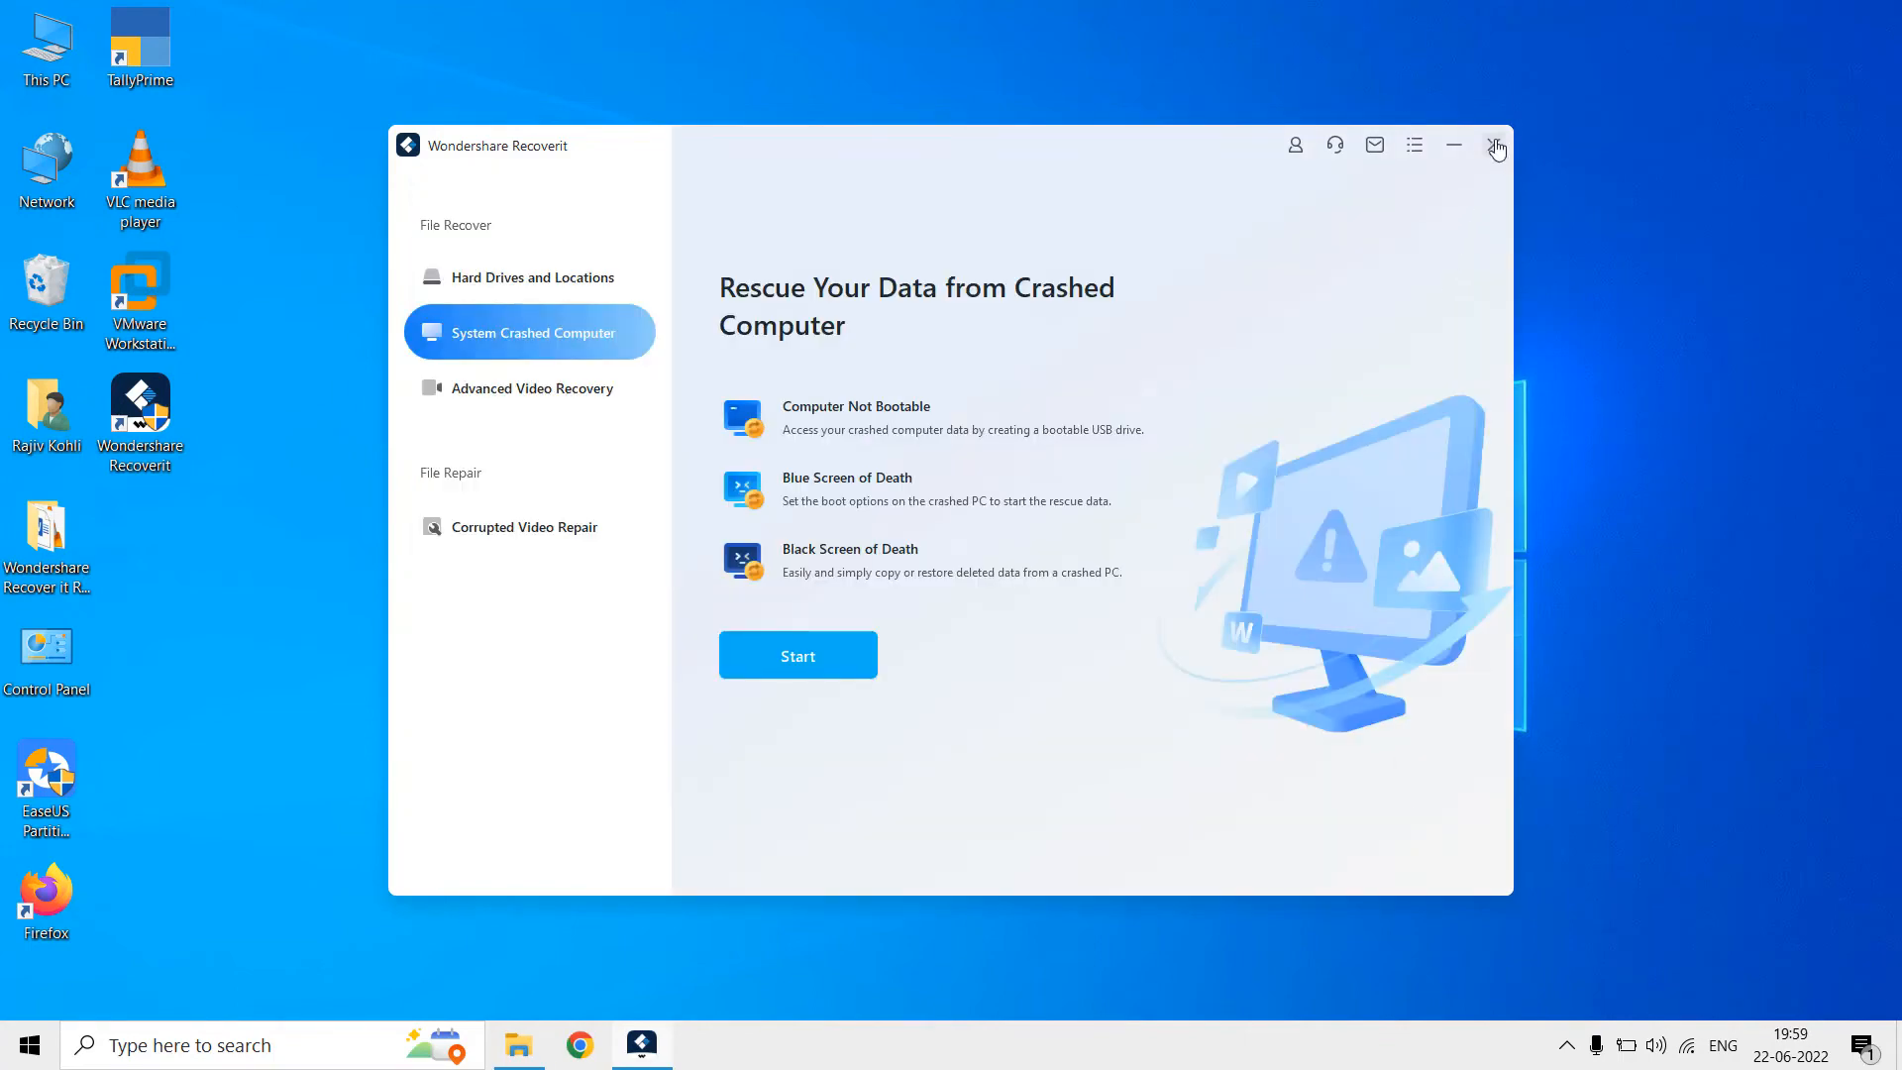
Step: Close Recoverit and pick an option from the Start button's system shortcut menu
left_click(1498, 145)
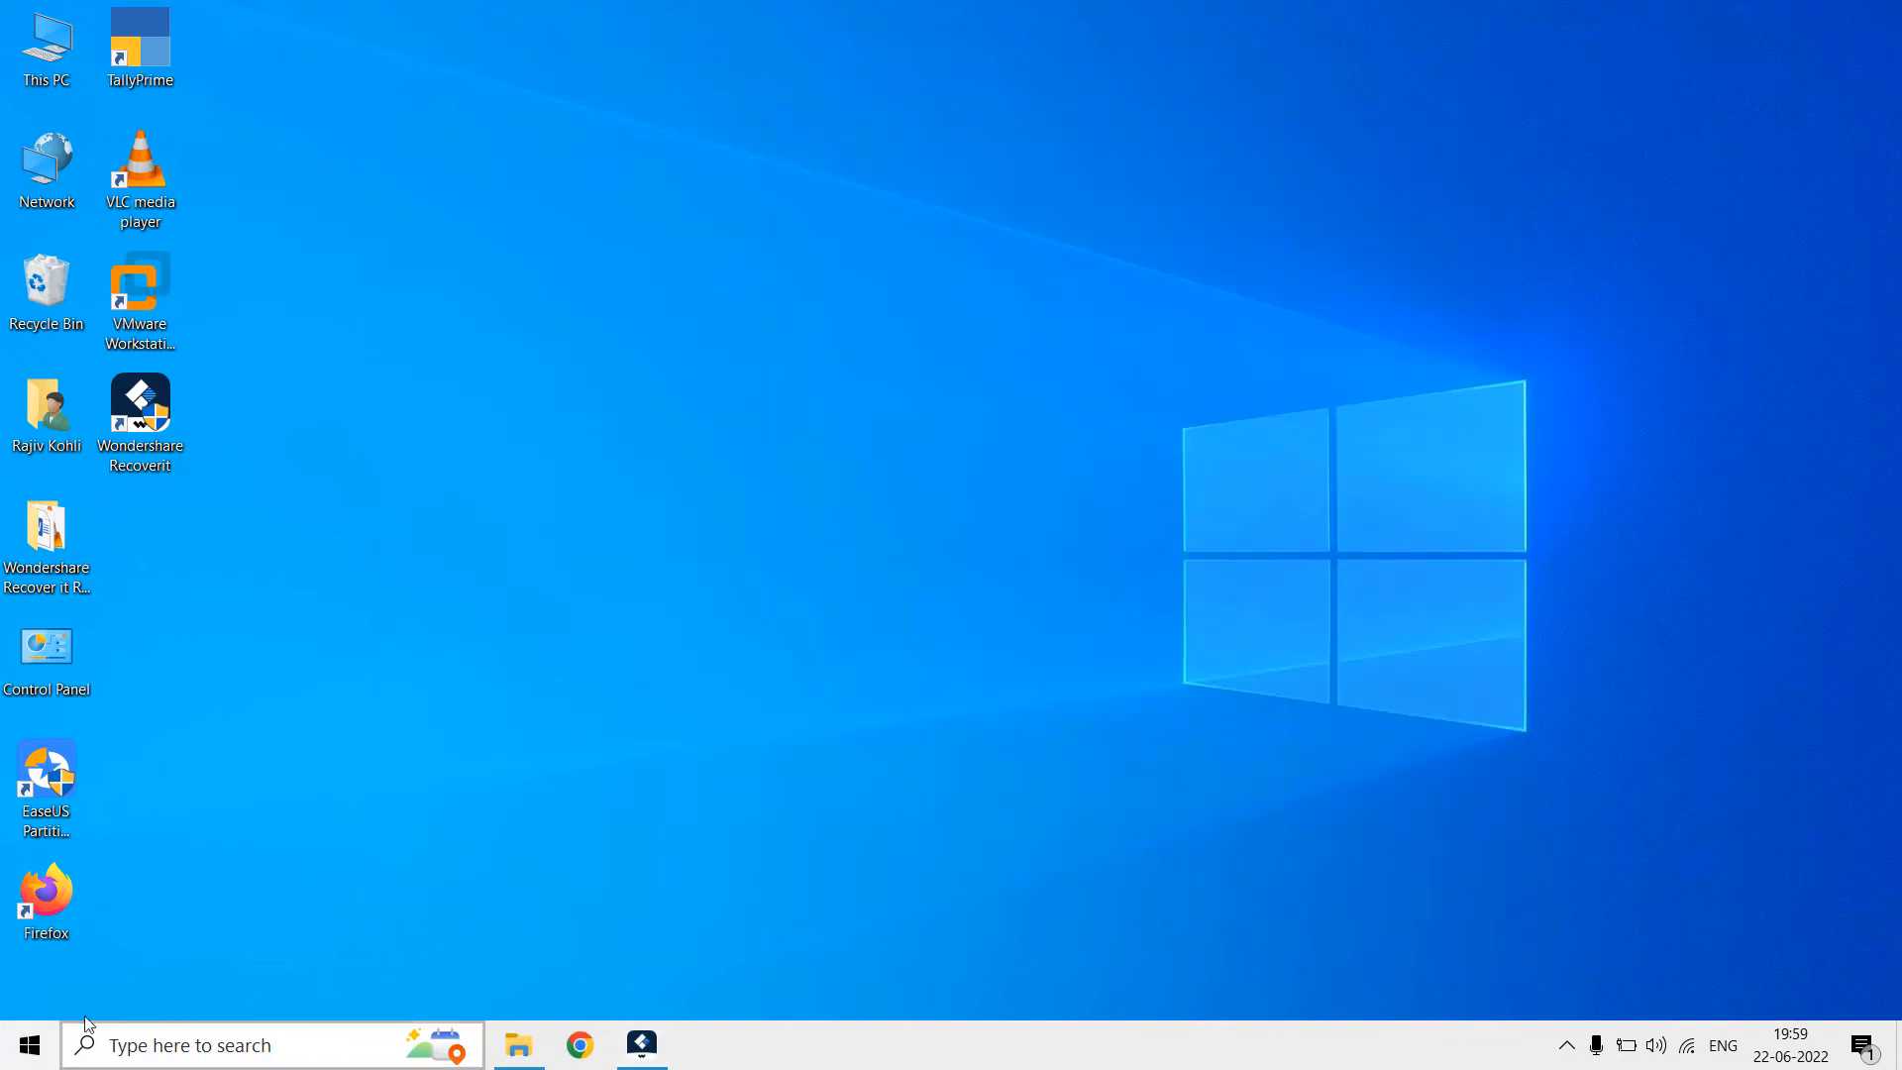
right_click(30, 1044)
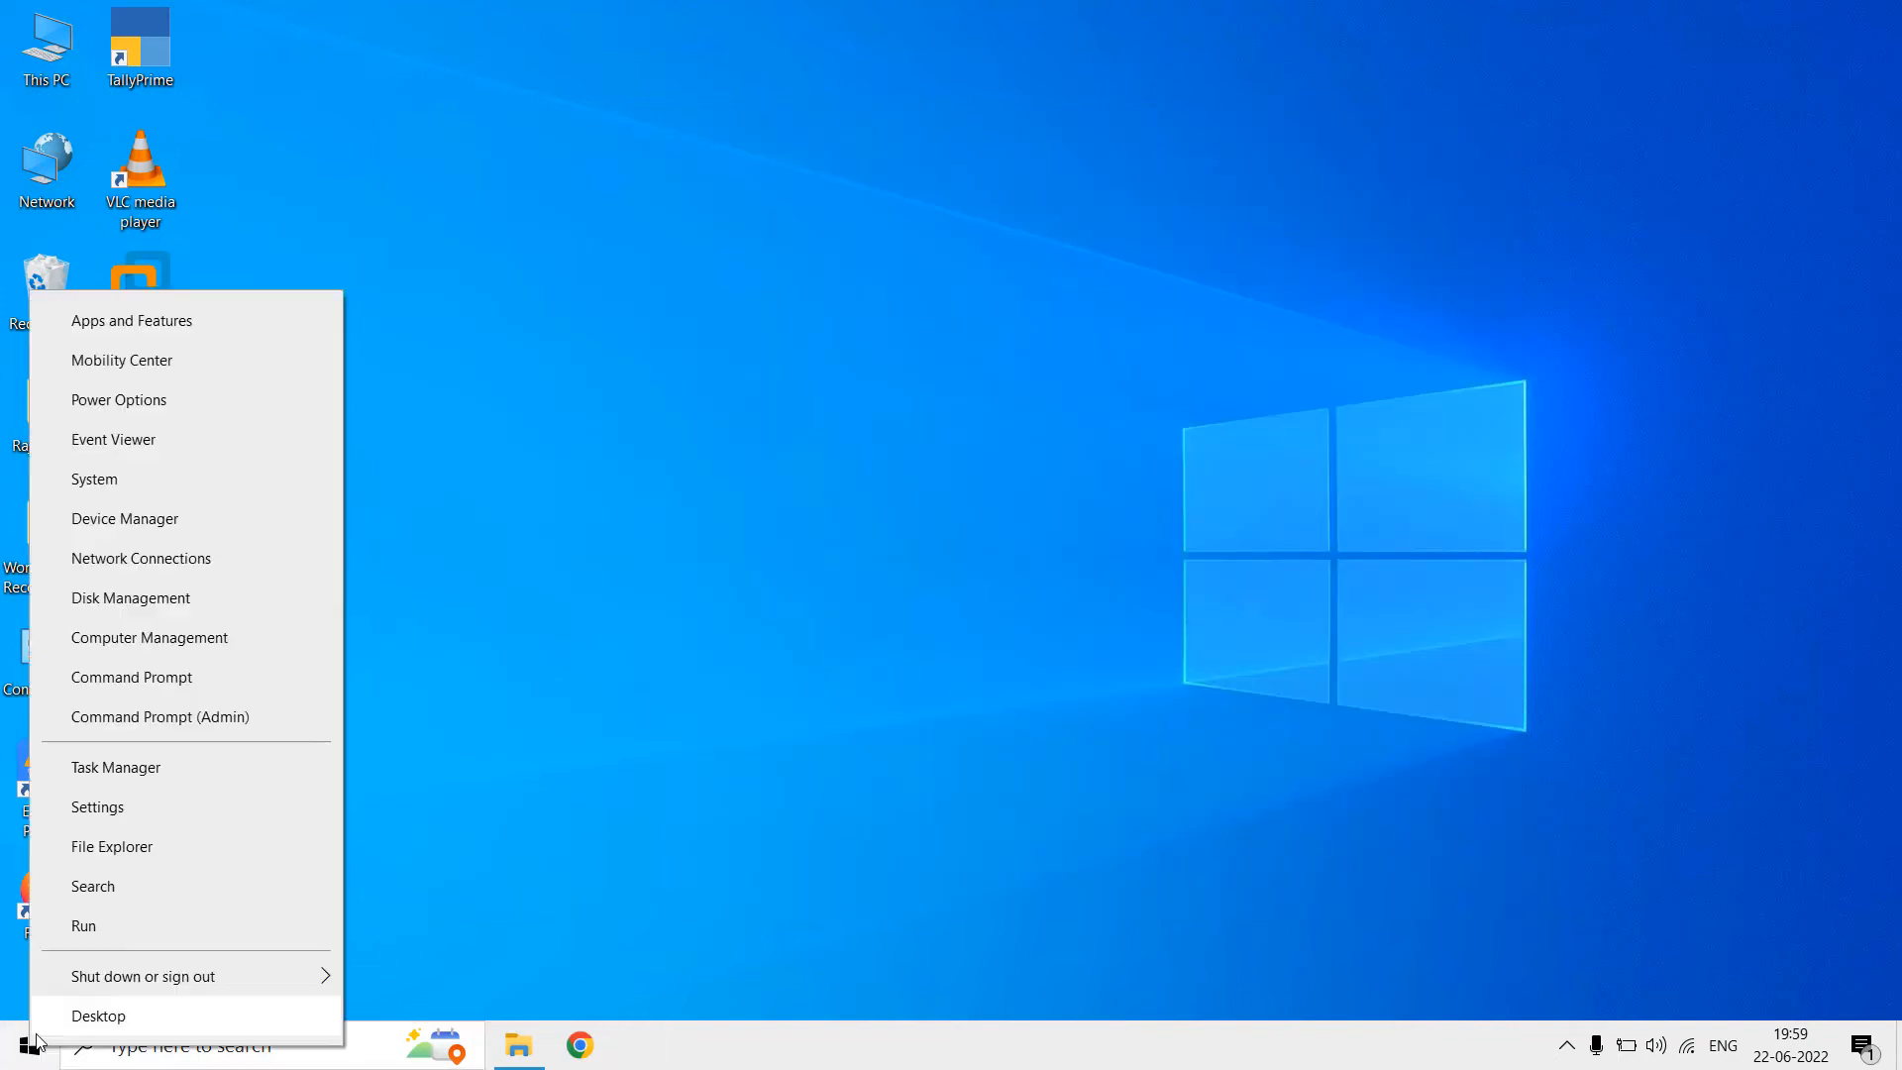
left_click(144, 974)
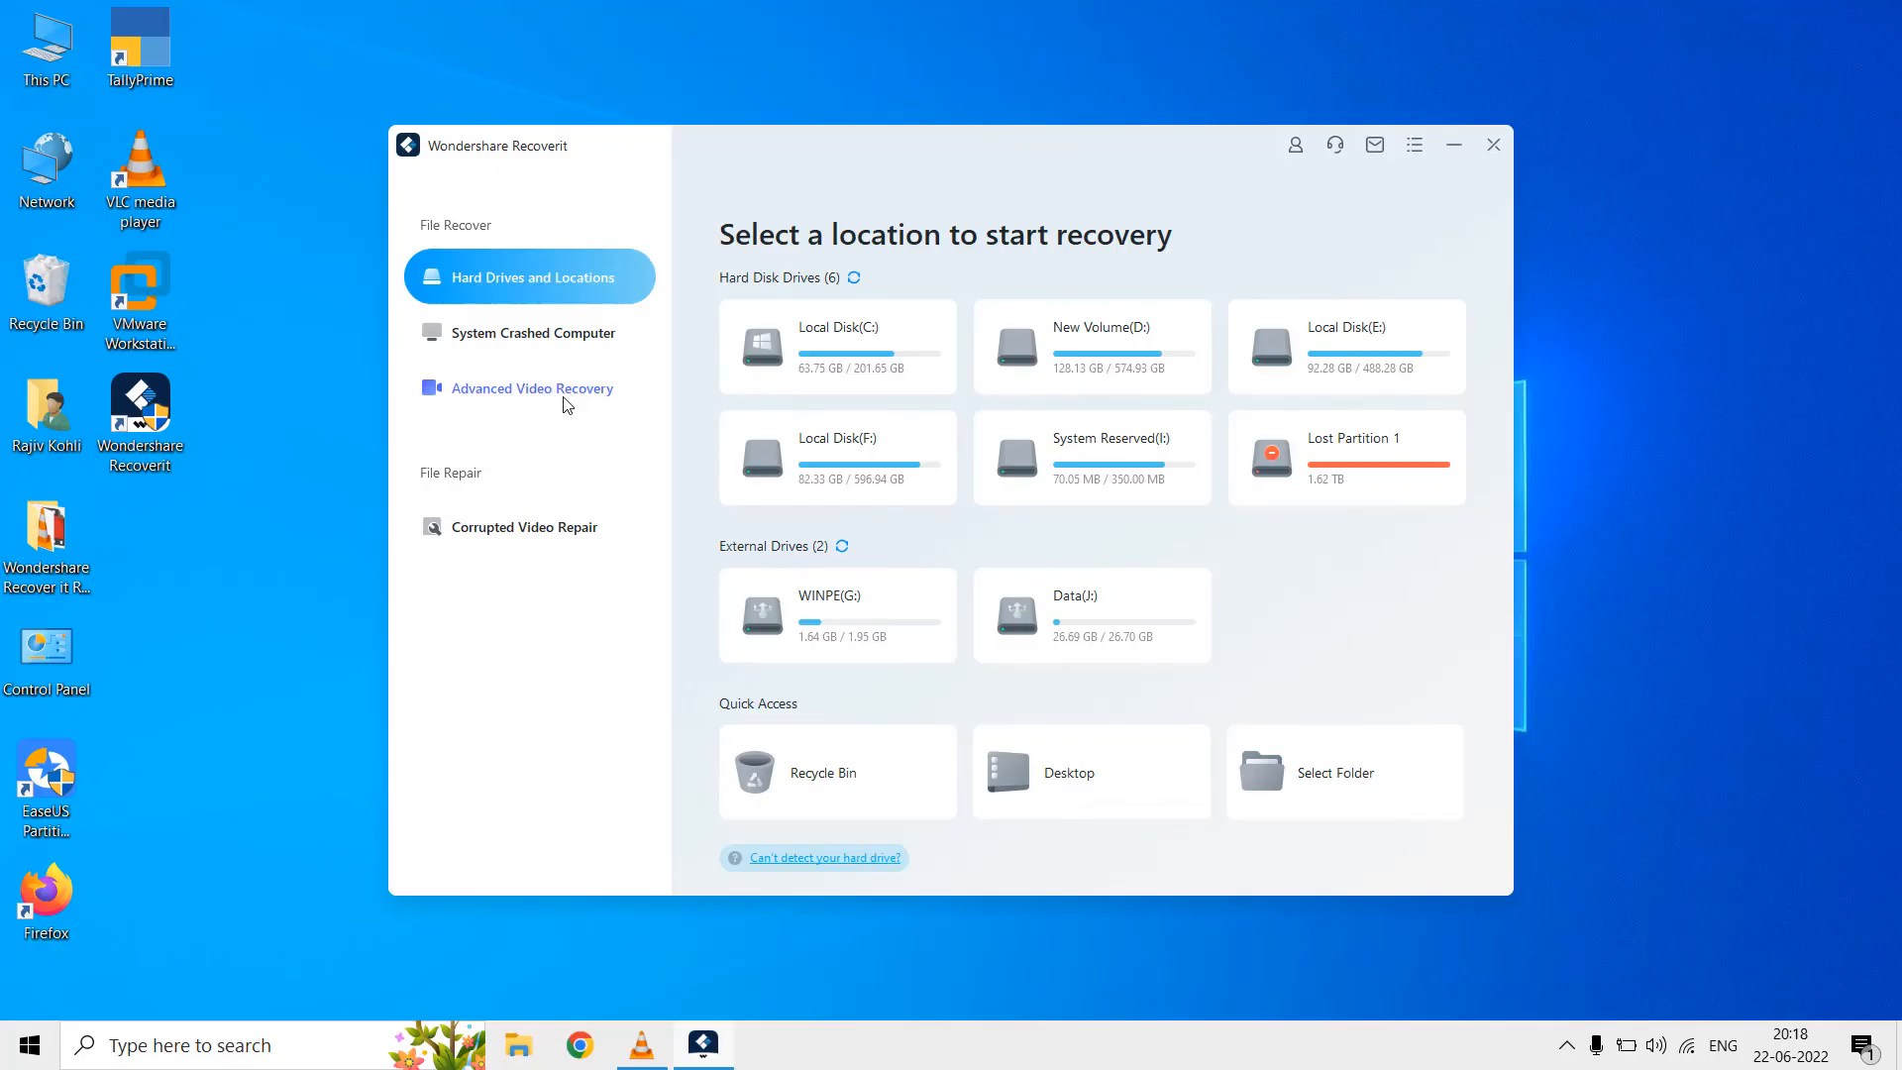
Step: Run an Advanced Video Recovery scan of Local Disk (E:) for MP4 videos
left_click(531, 389)
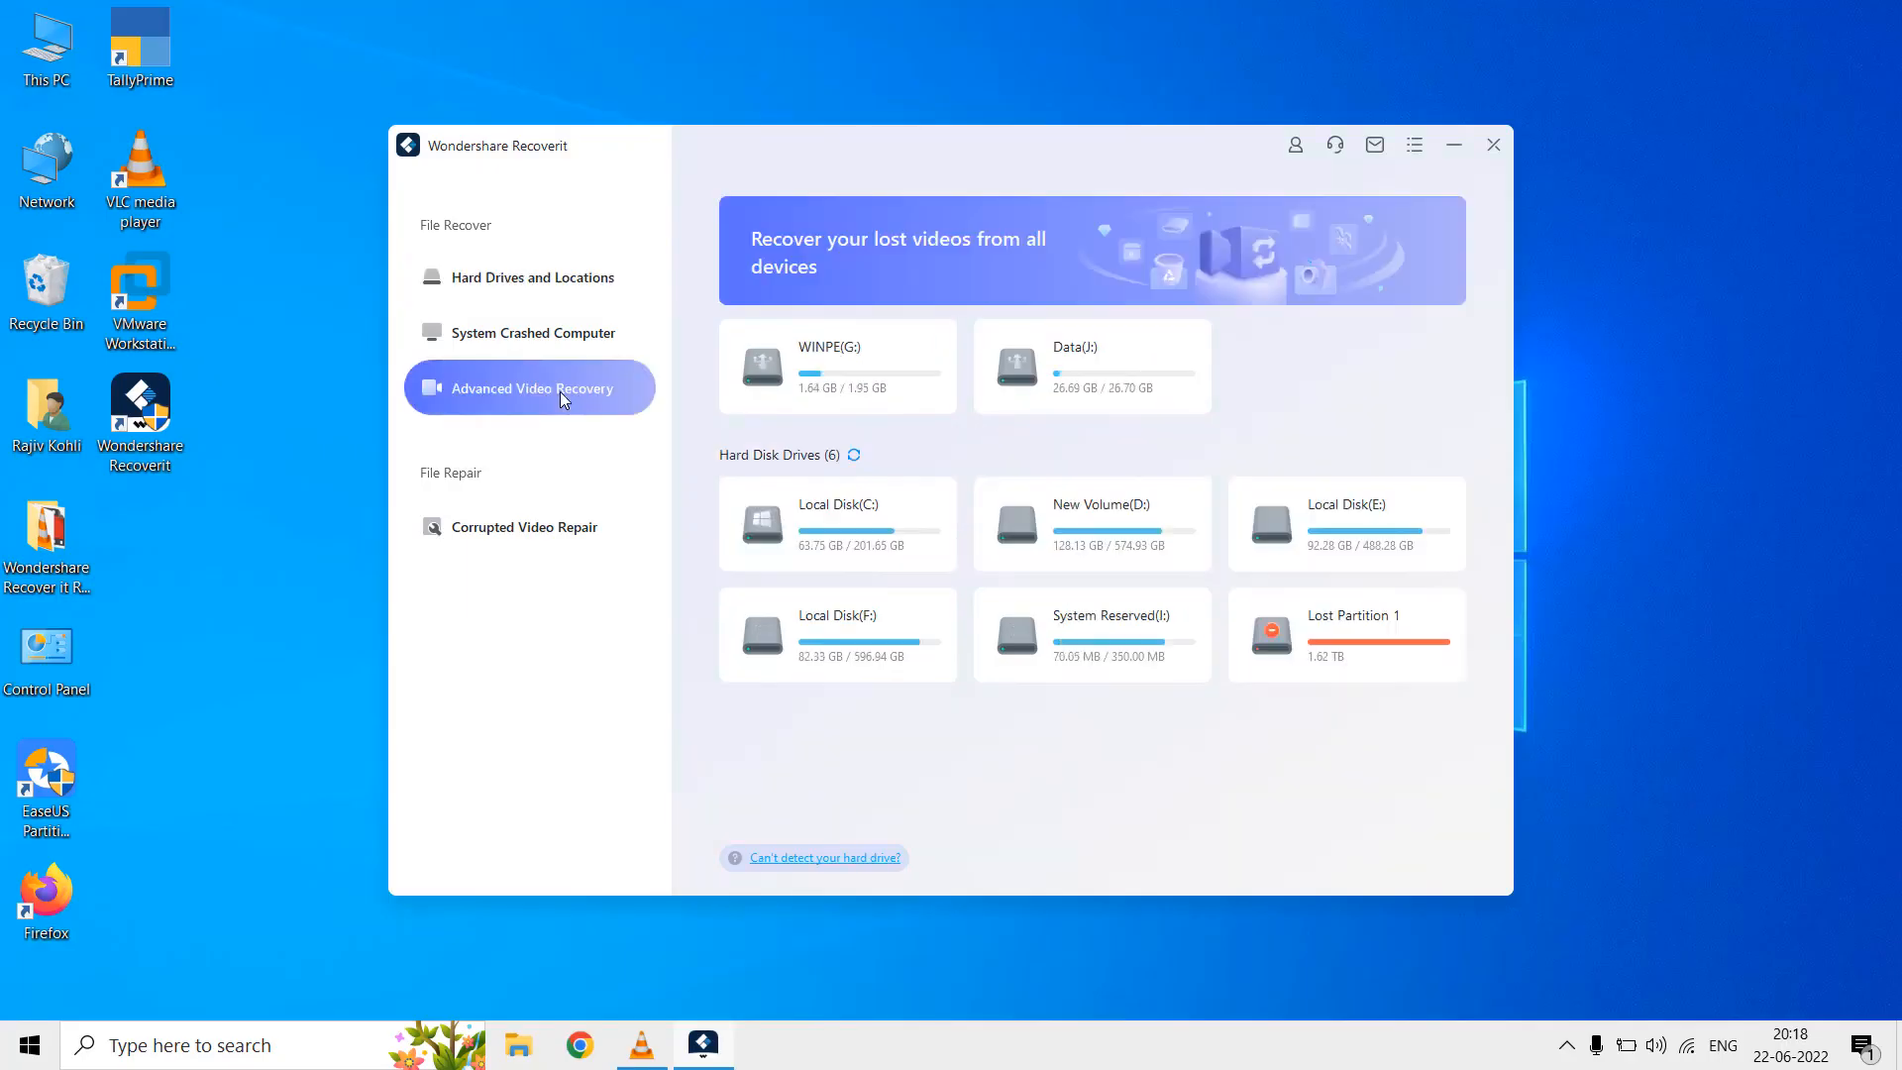
left_click(529, 388)
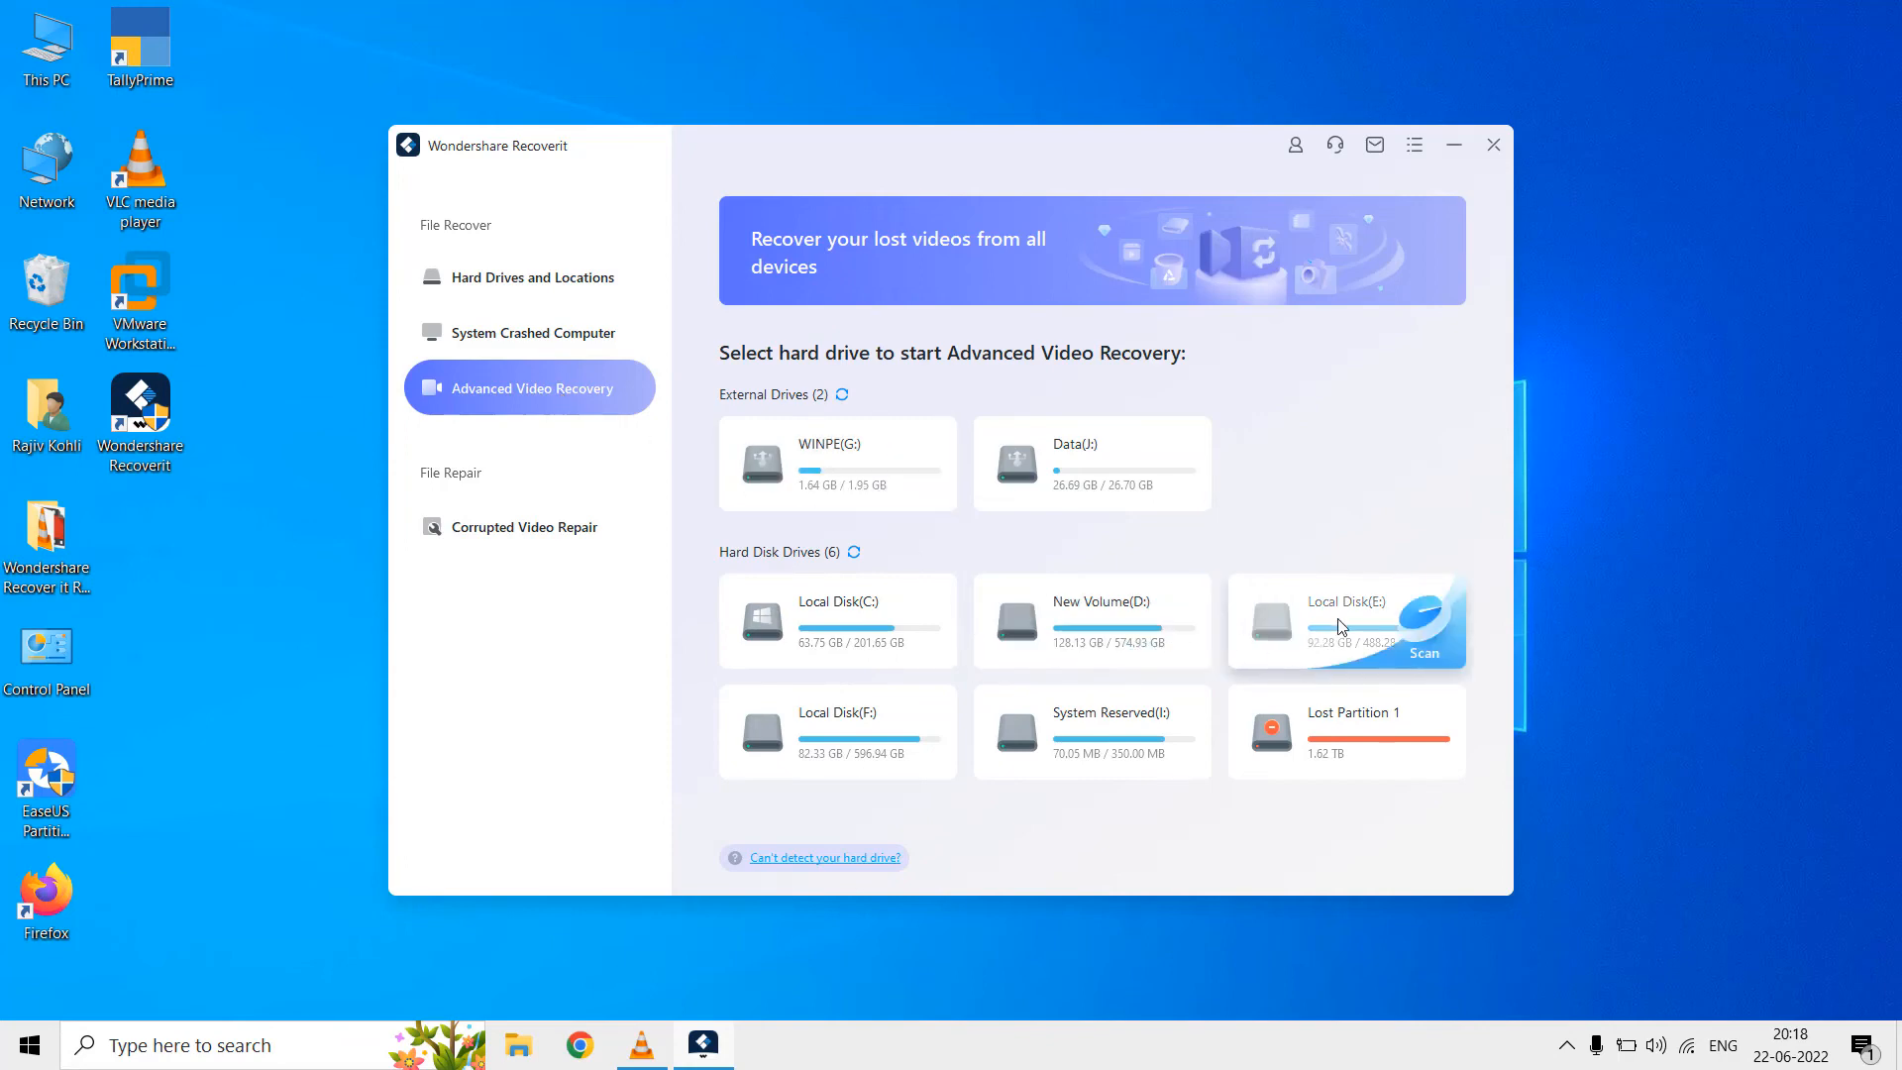
left_click(1428, 654)
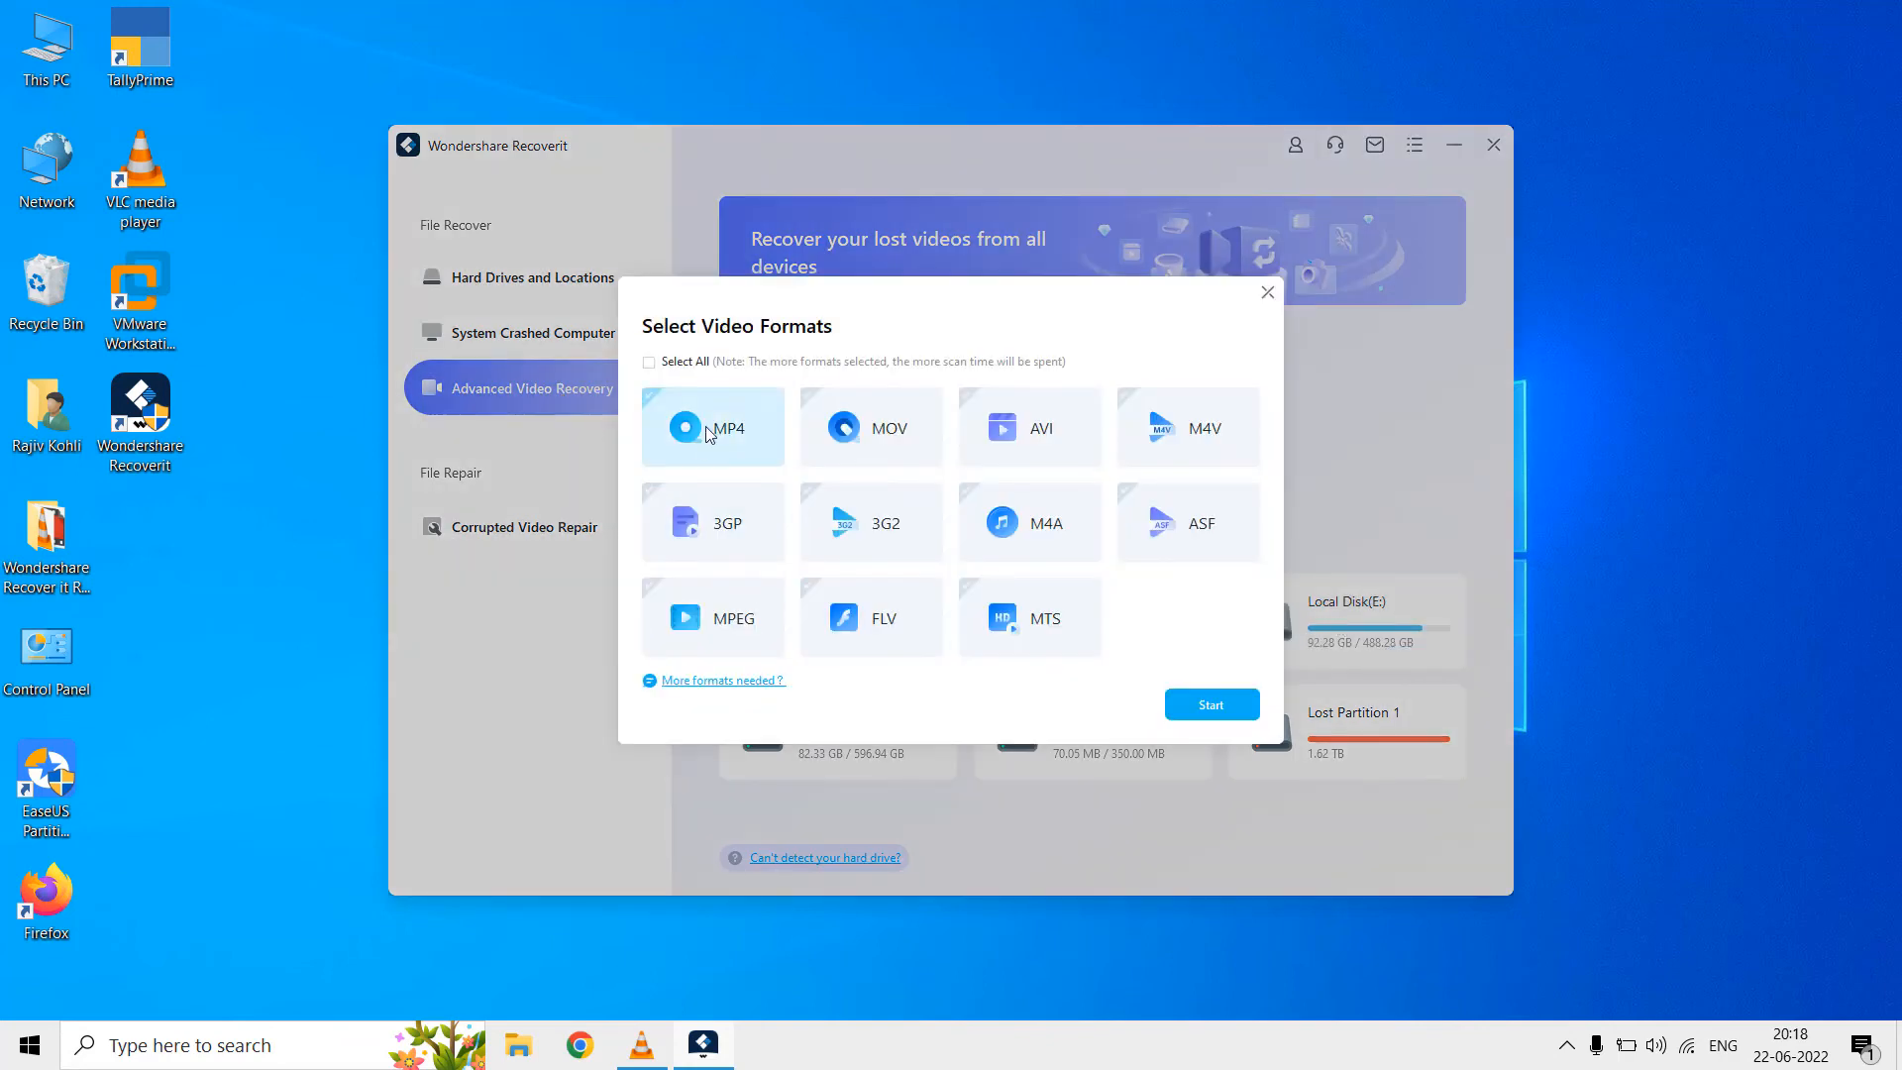
left_click(711, 426)
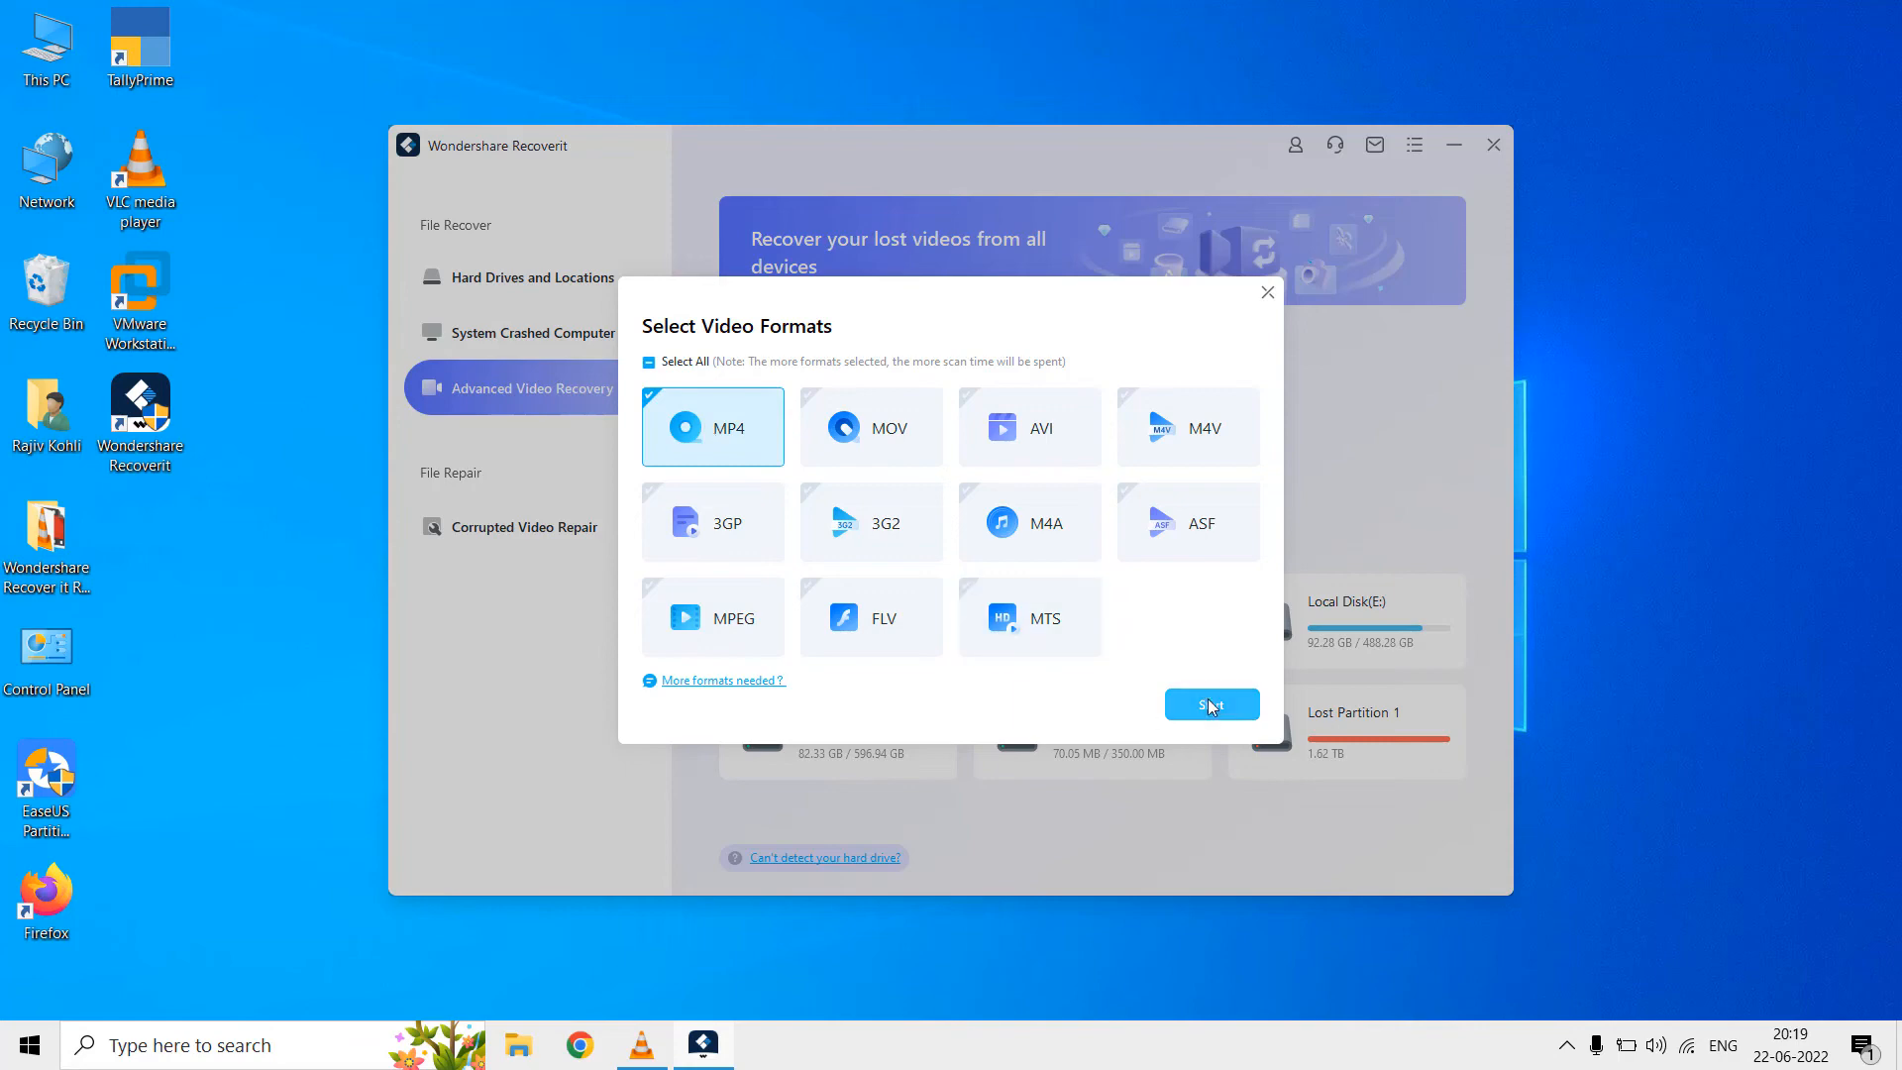
left_click(1209, 705)
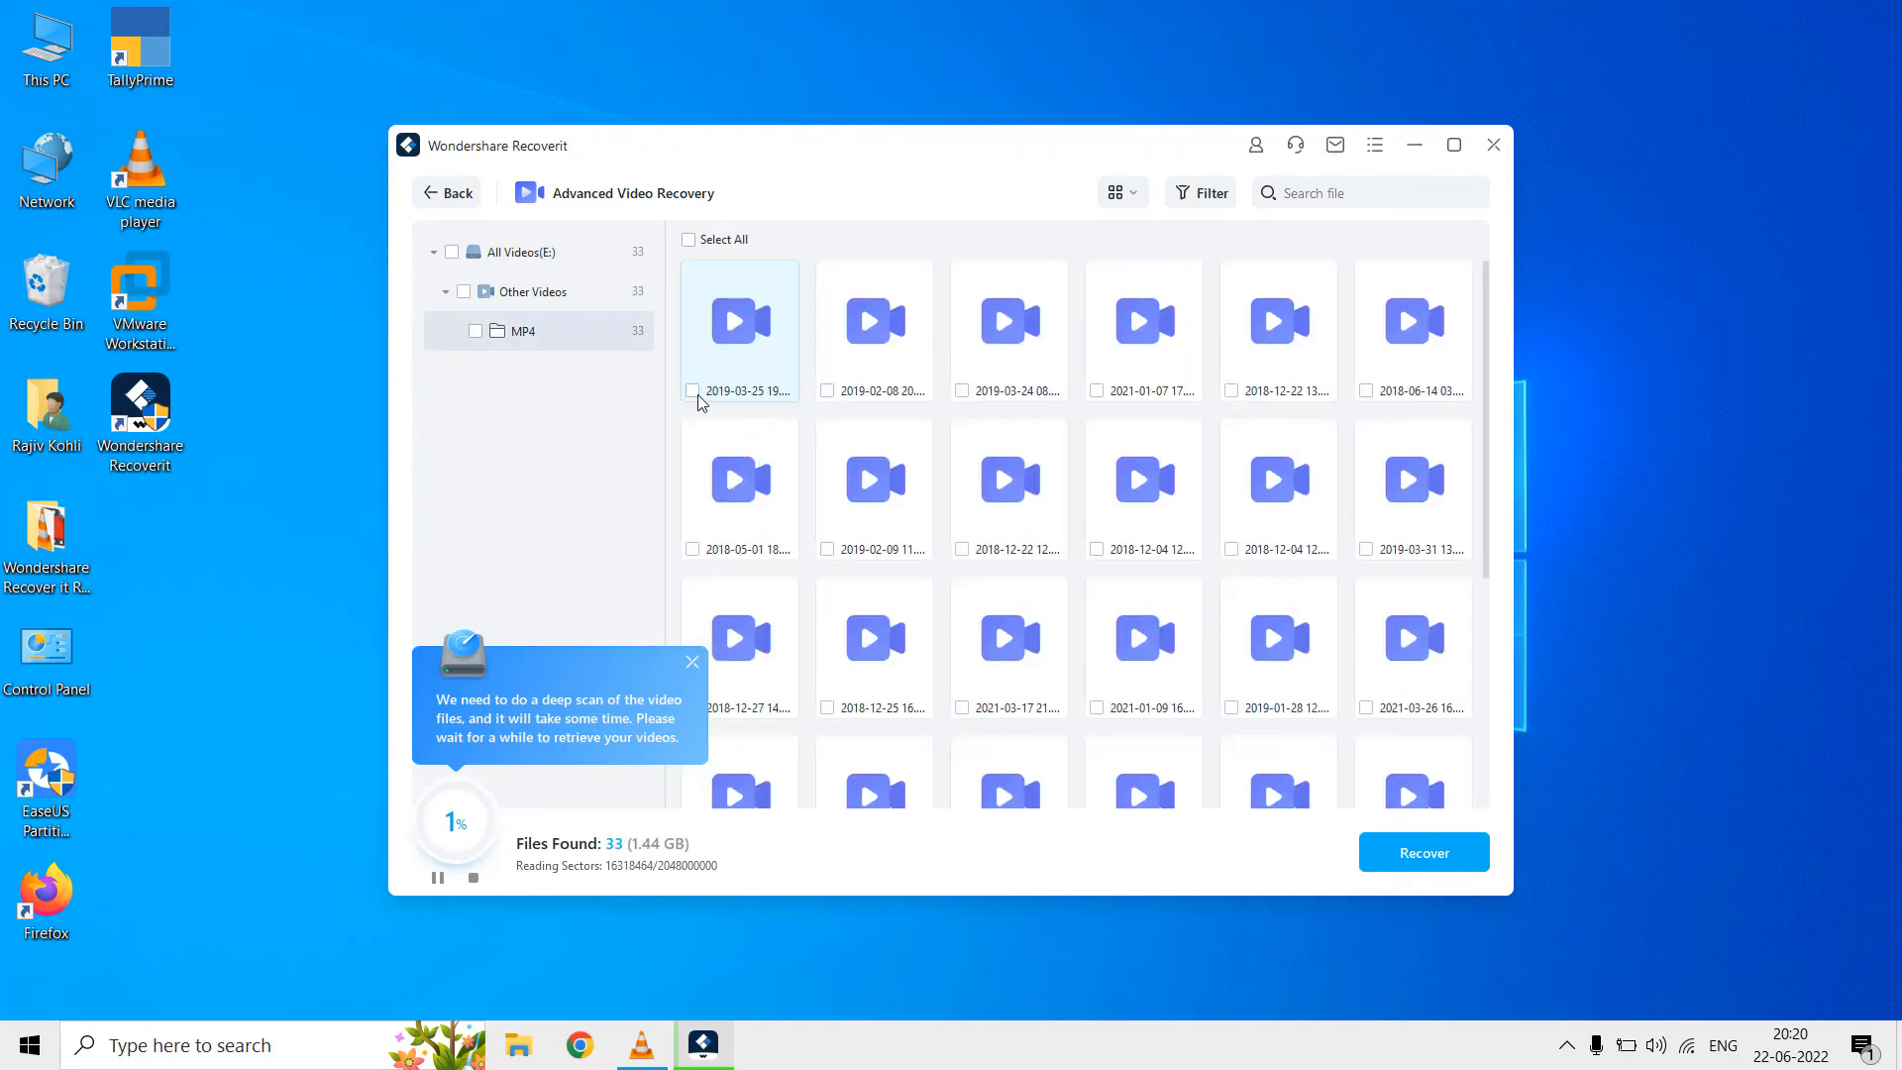
Step: Recover the first found MP4 video to Data (J:) as the save path
left_click(1423, 852)
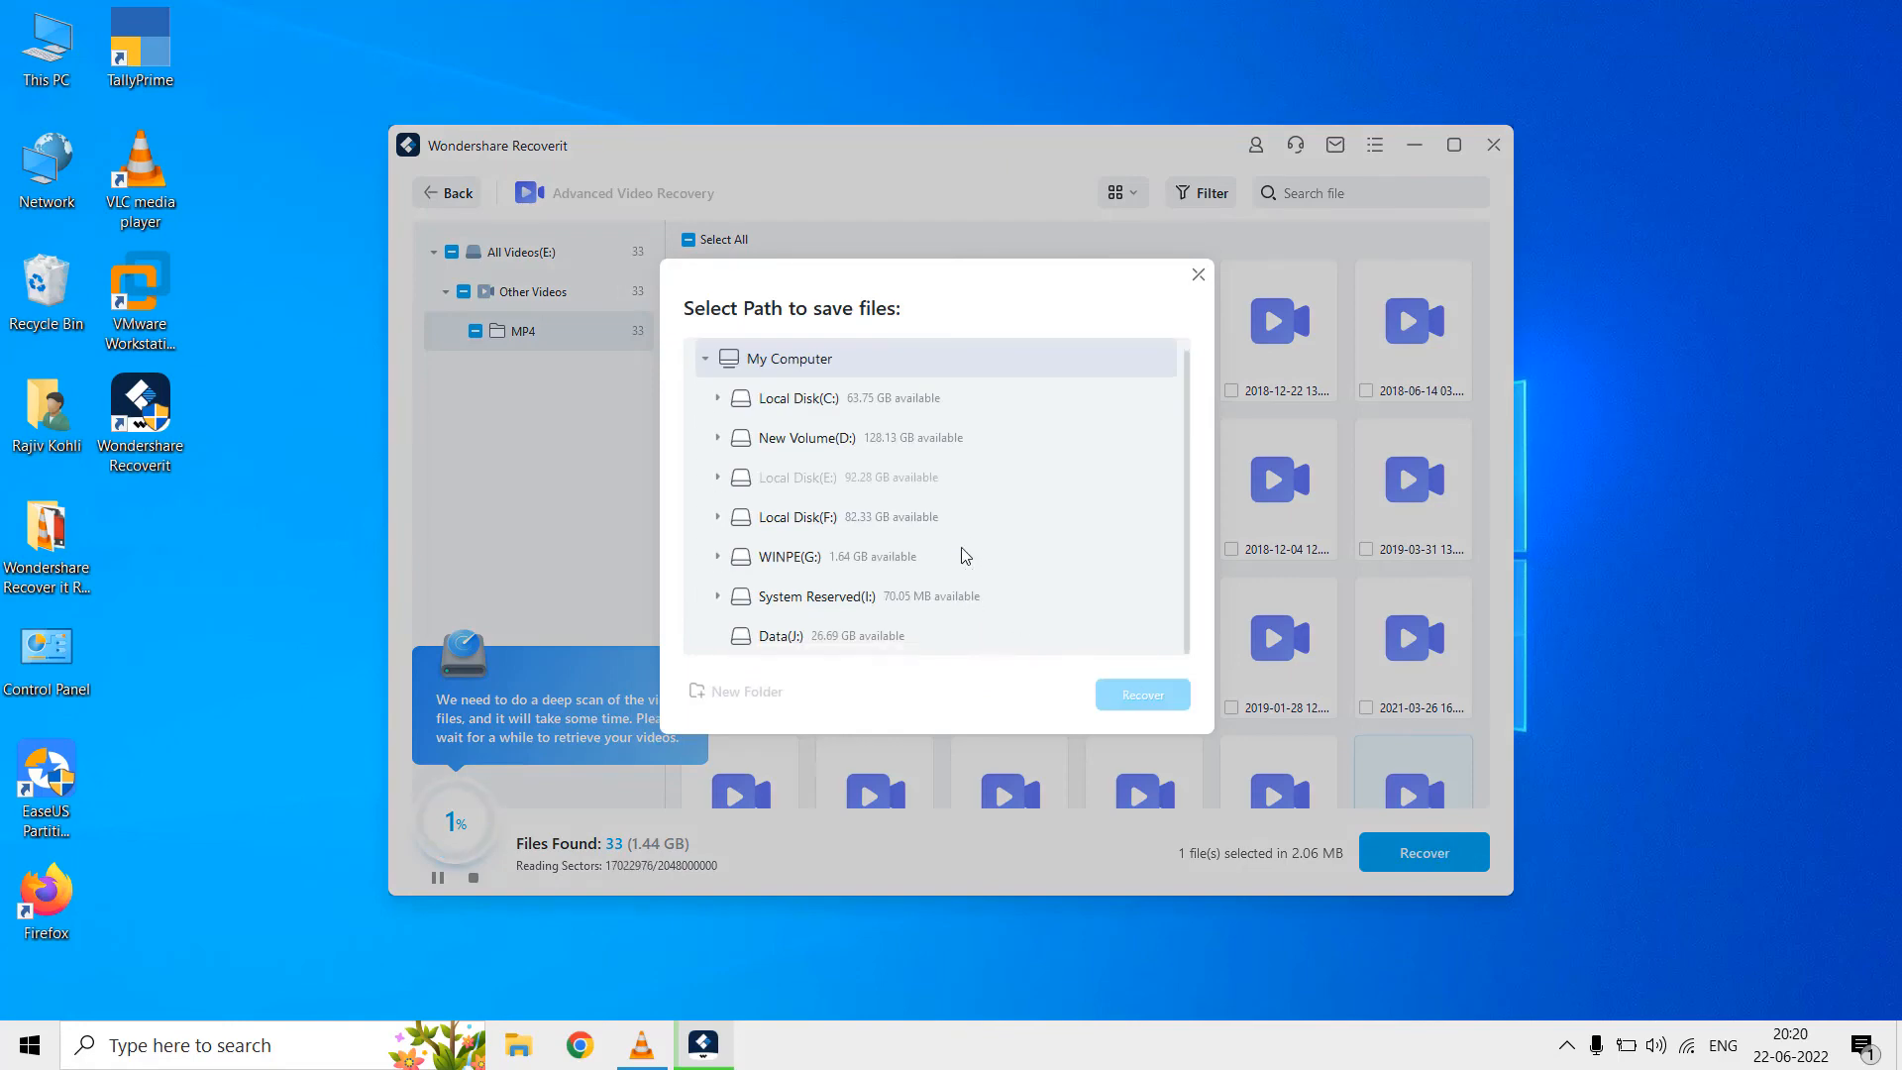
left_click(782, 636)
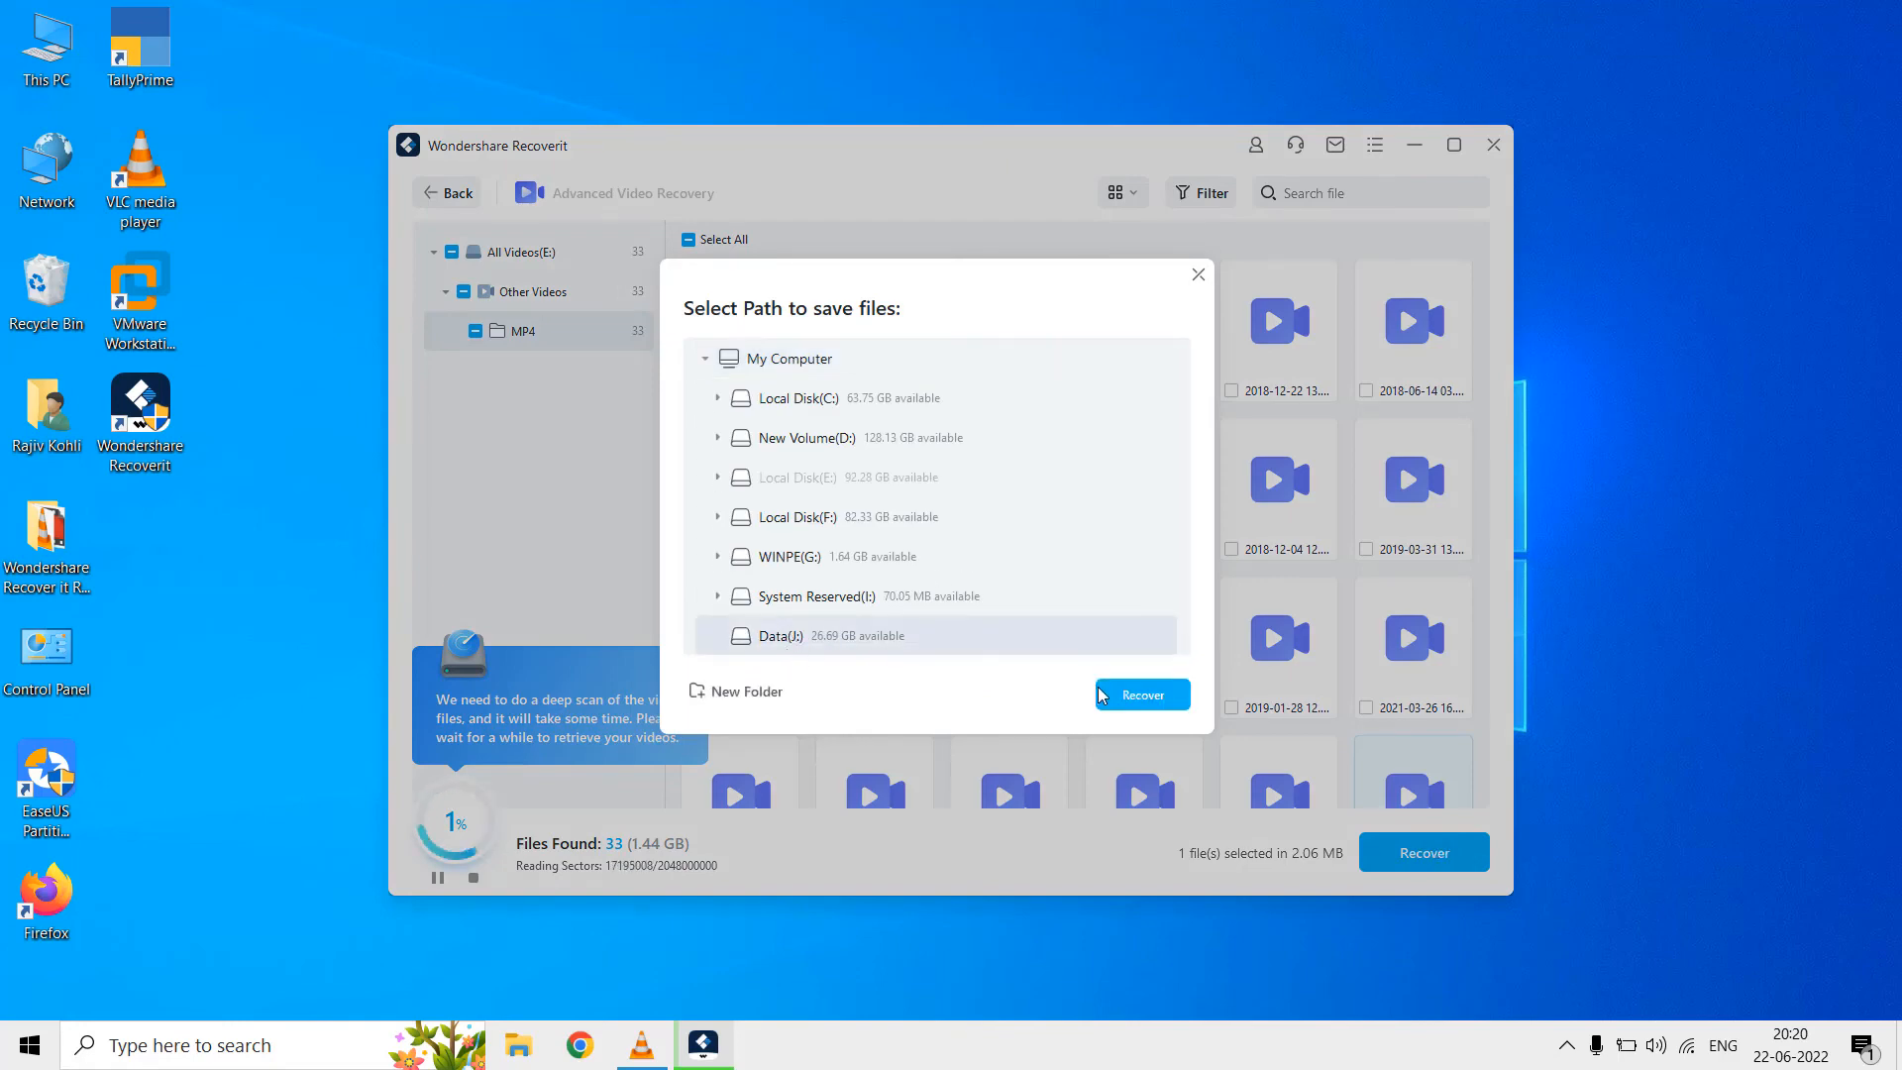
left_click(1139, 694)
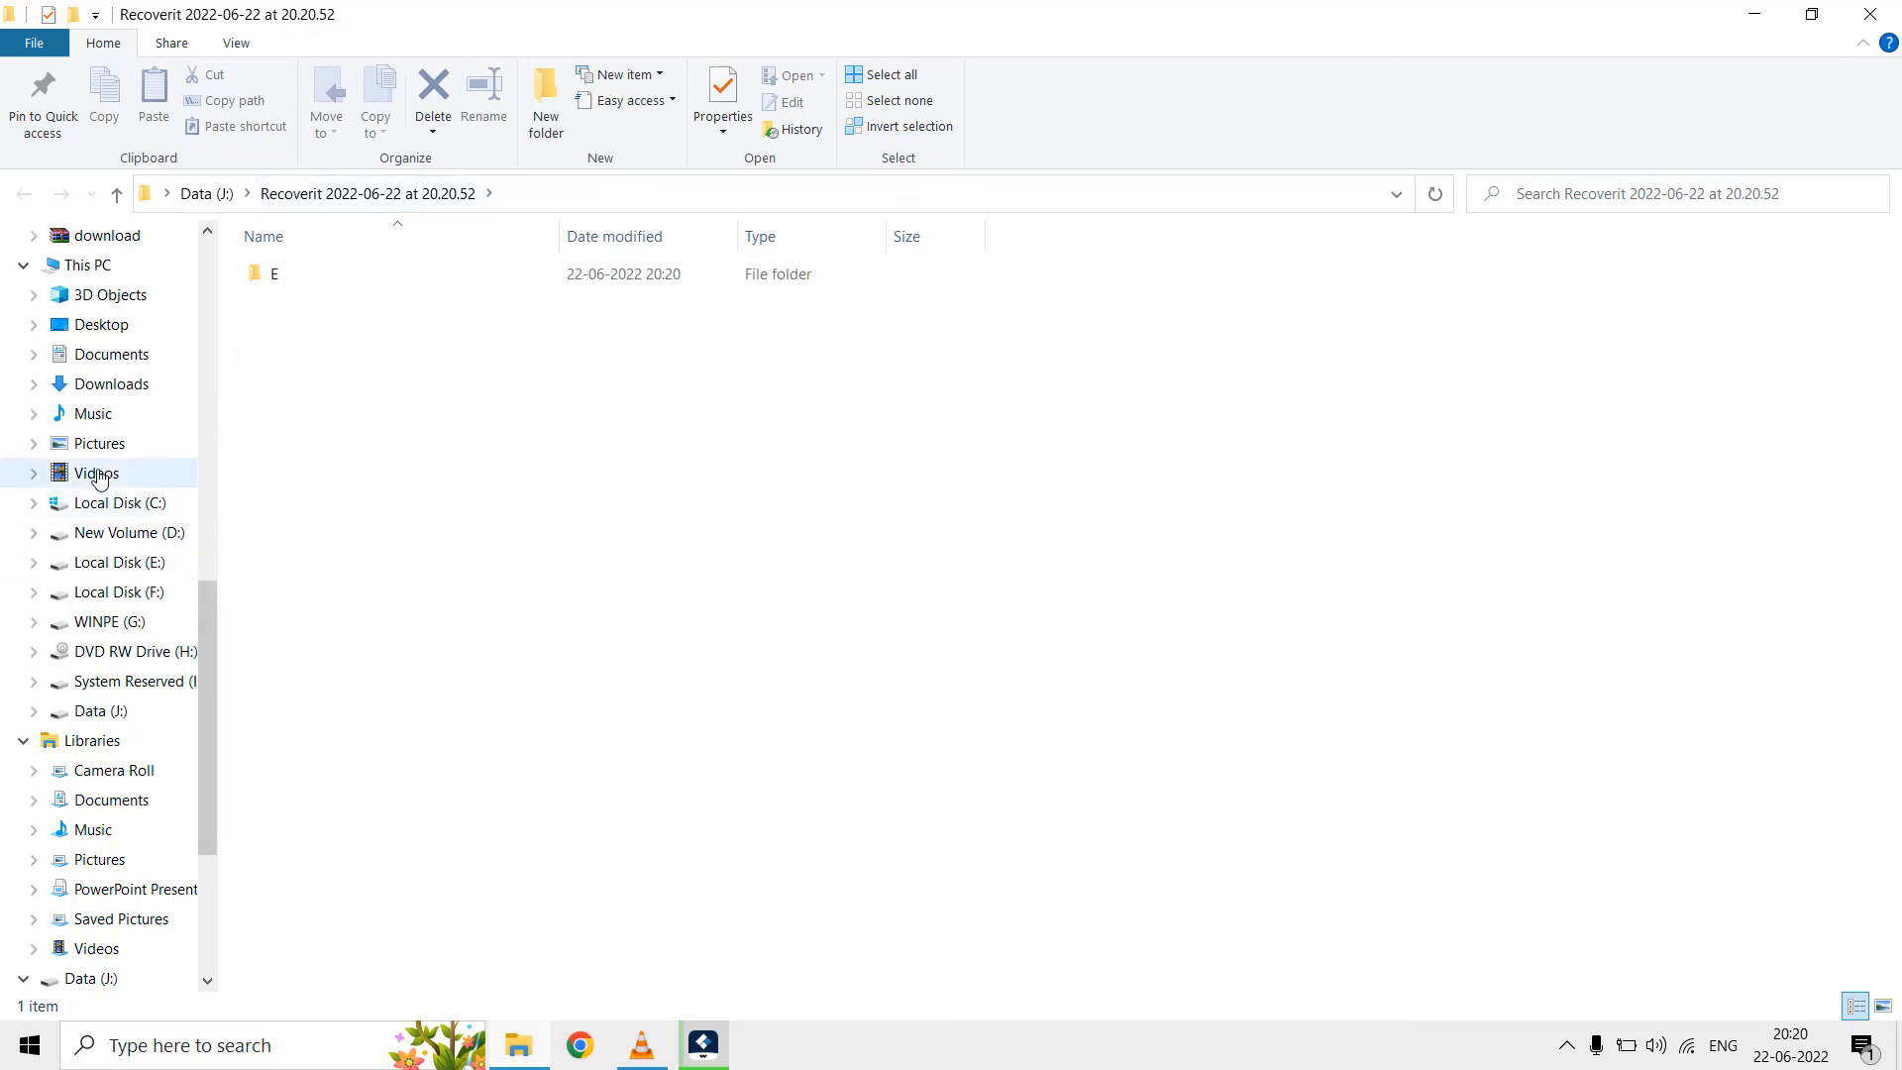
Step: Browse into E > Other Videos > MP4 and select the 2019-03-25 19.13.15 video
left_click(85, 264)
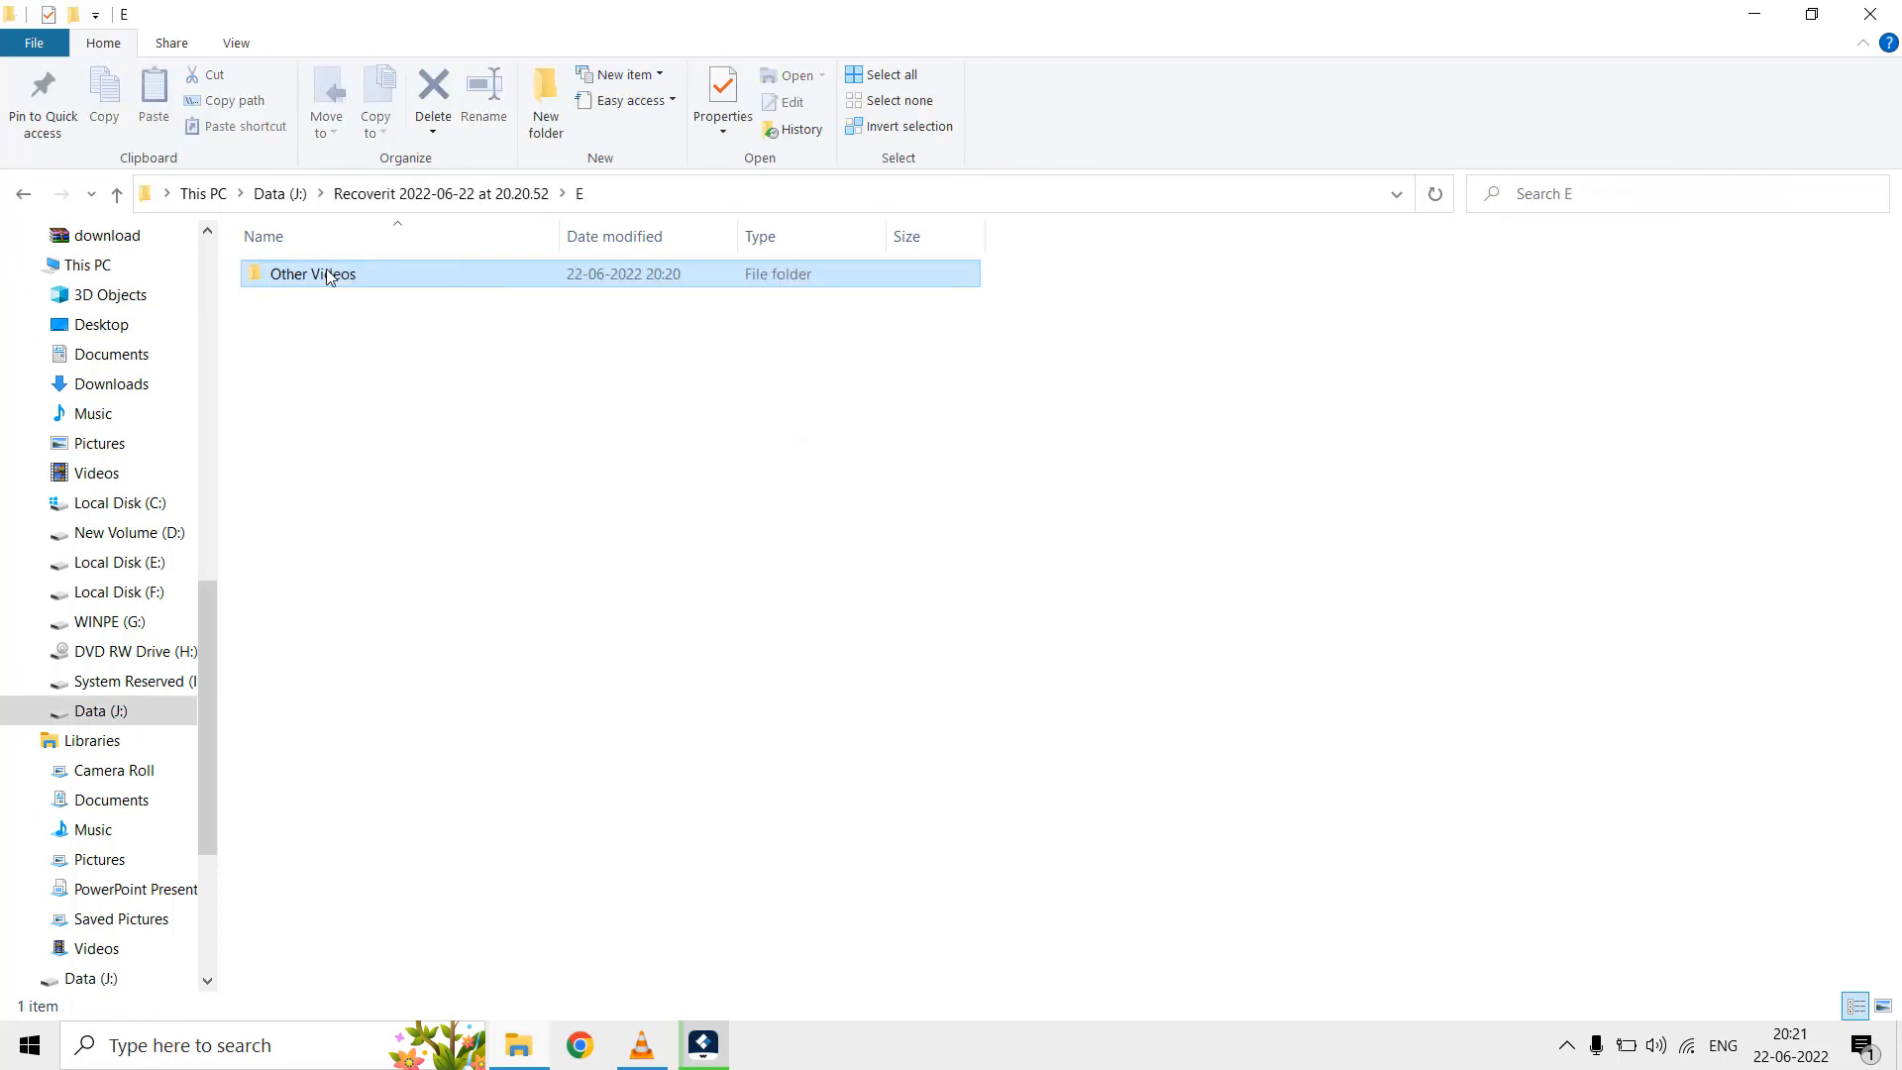
double_click(313, 273)
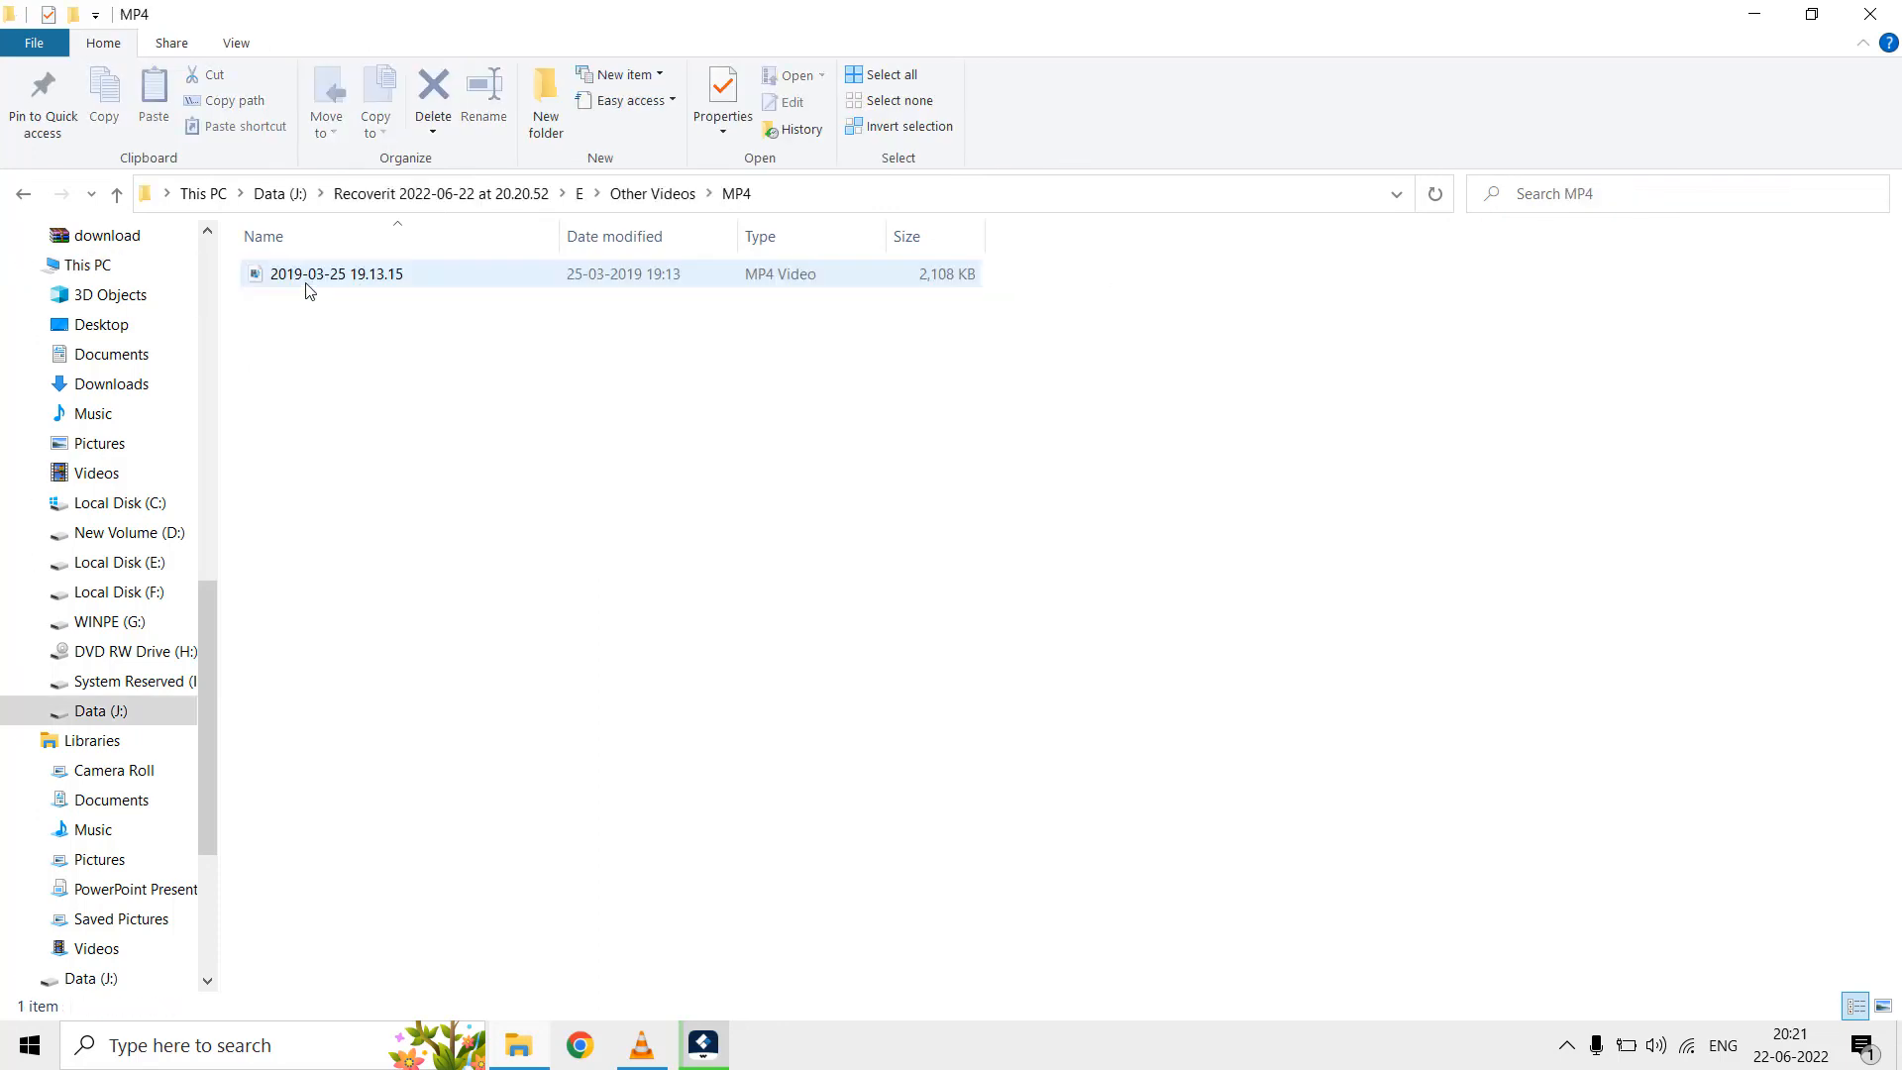
left_click(337, 273)
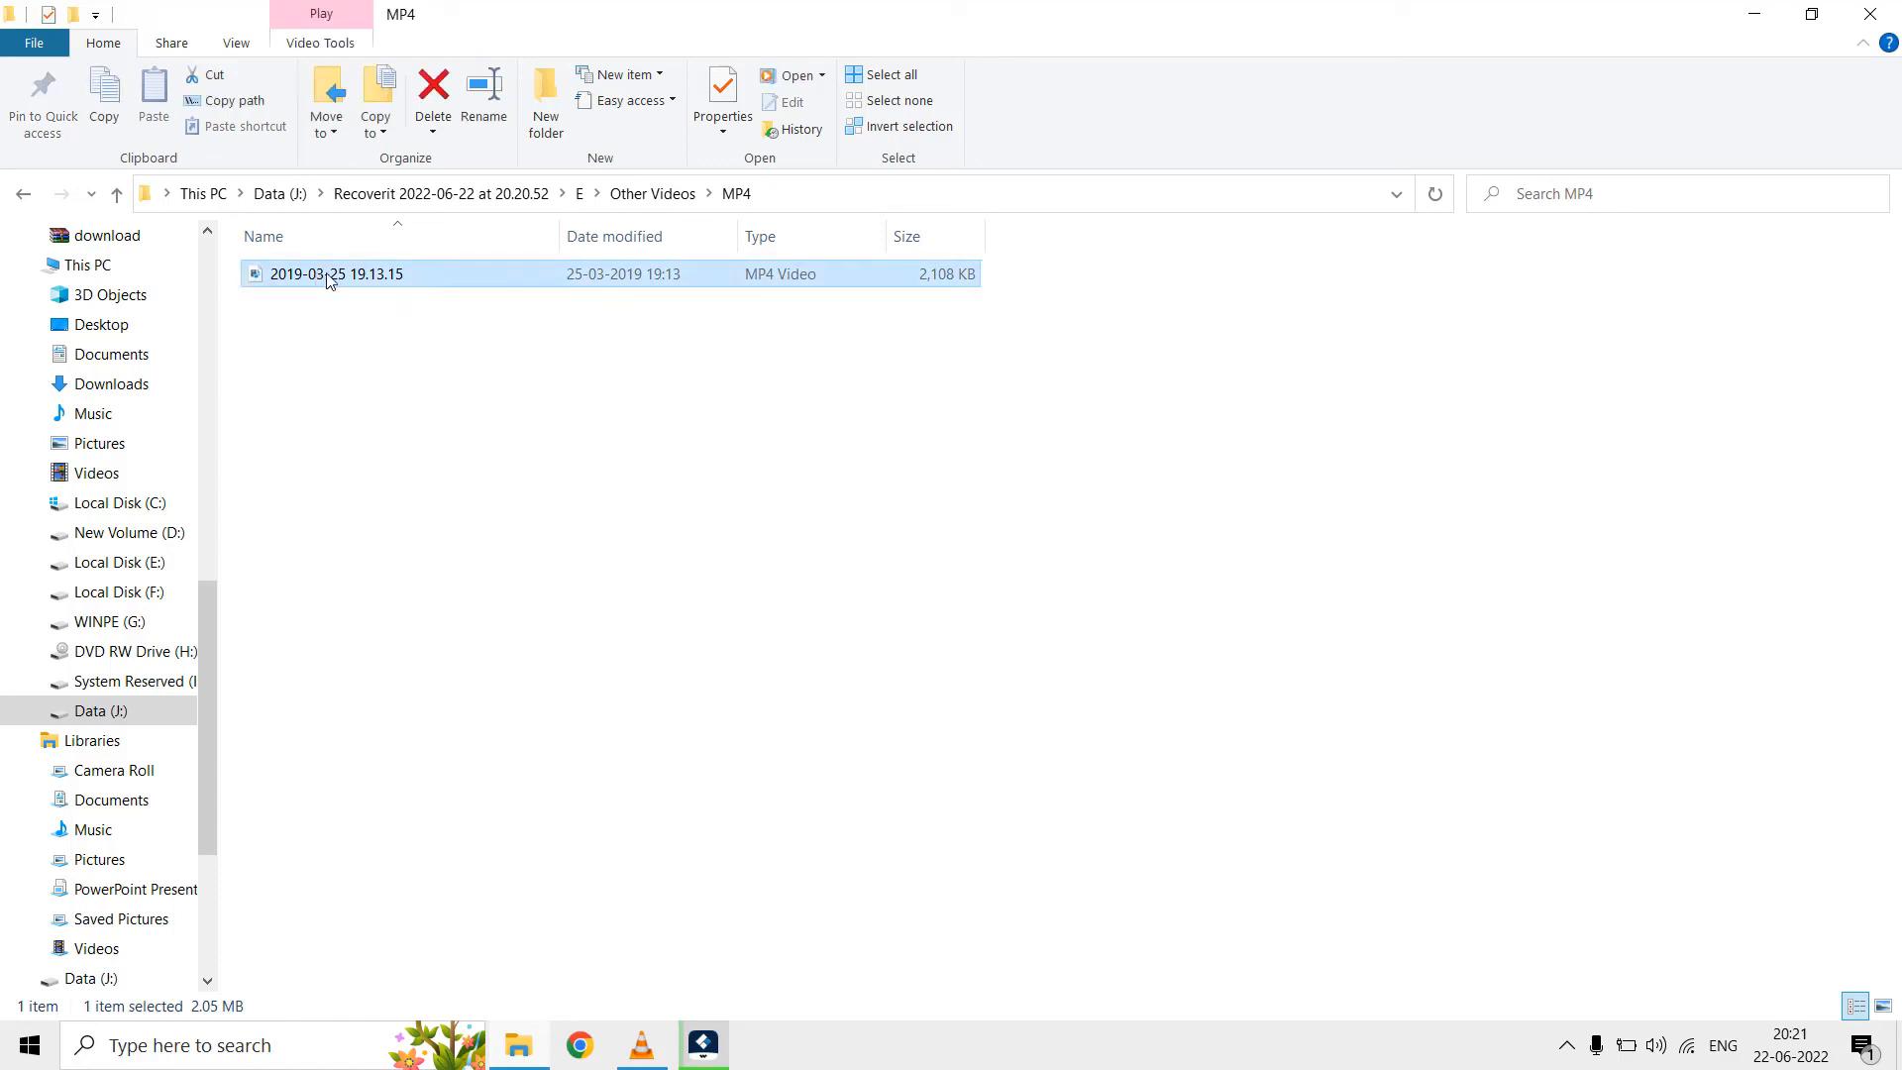